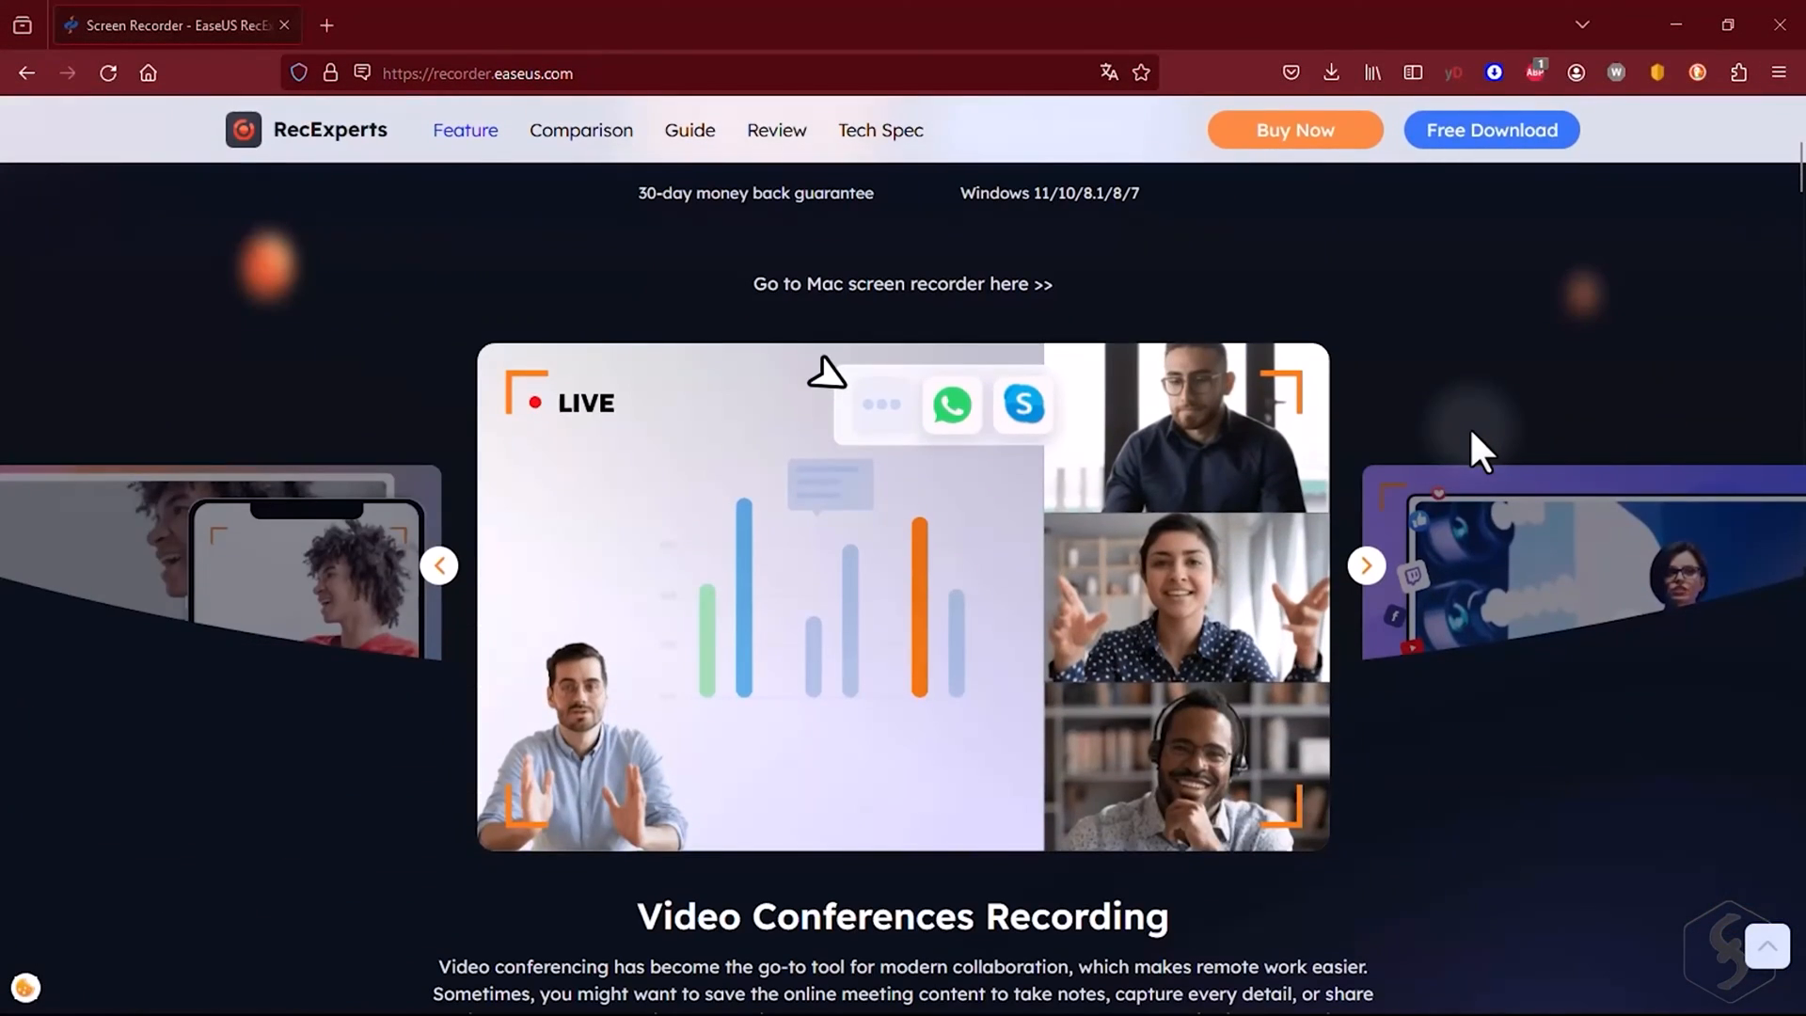
# Scroll down and pick the freehand pen from the drawing toolbar during recording
pyautogui.scroll(-3)
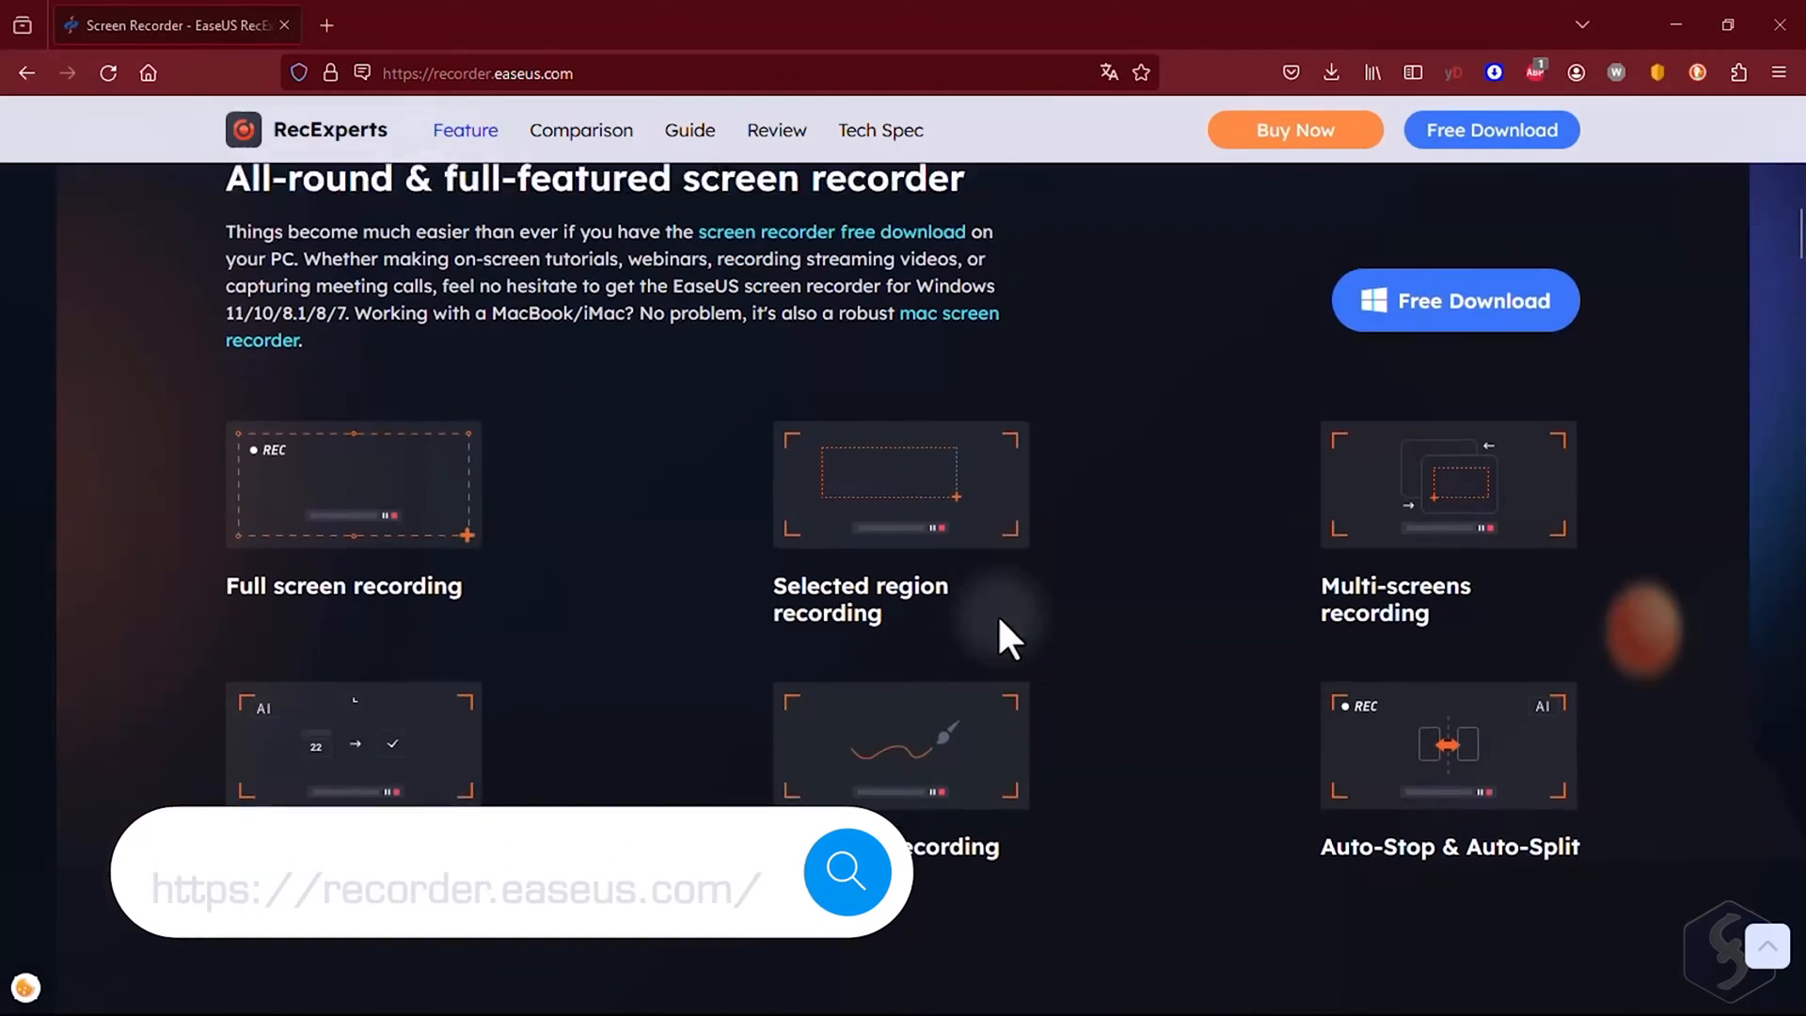
pyautogui.scroll(-3)
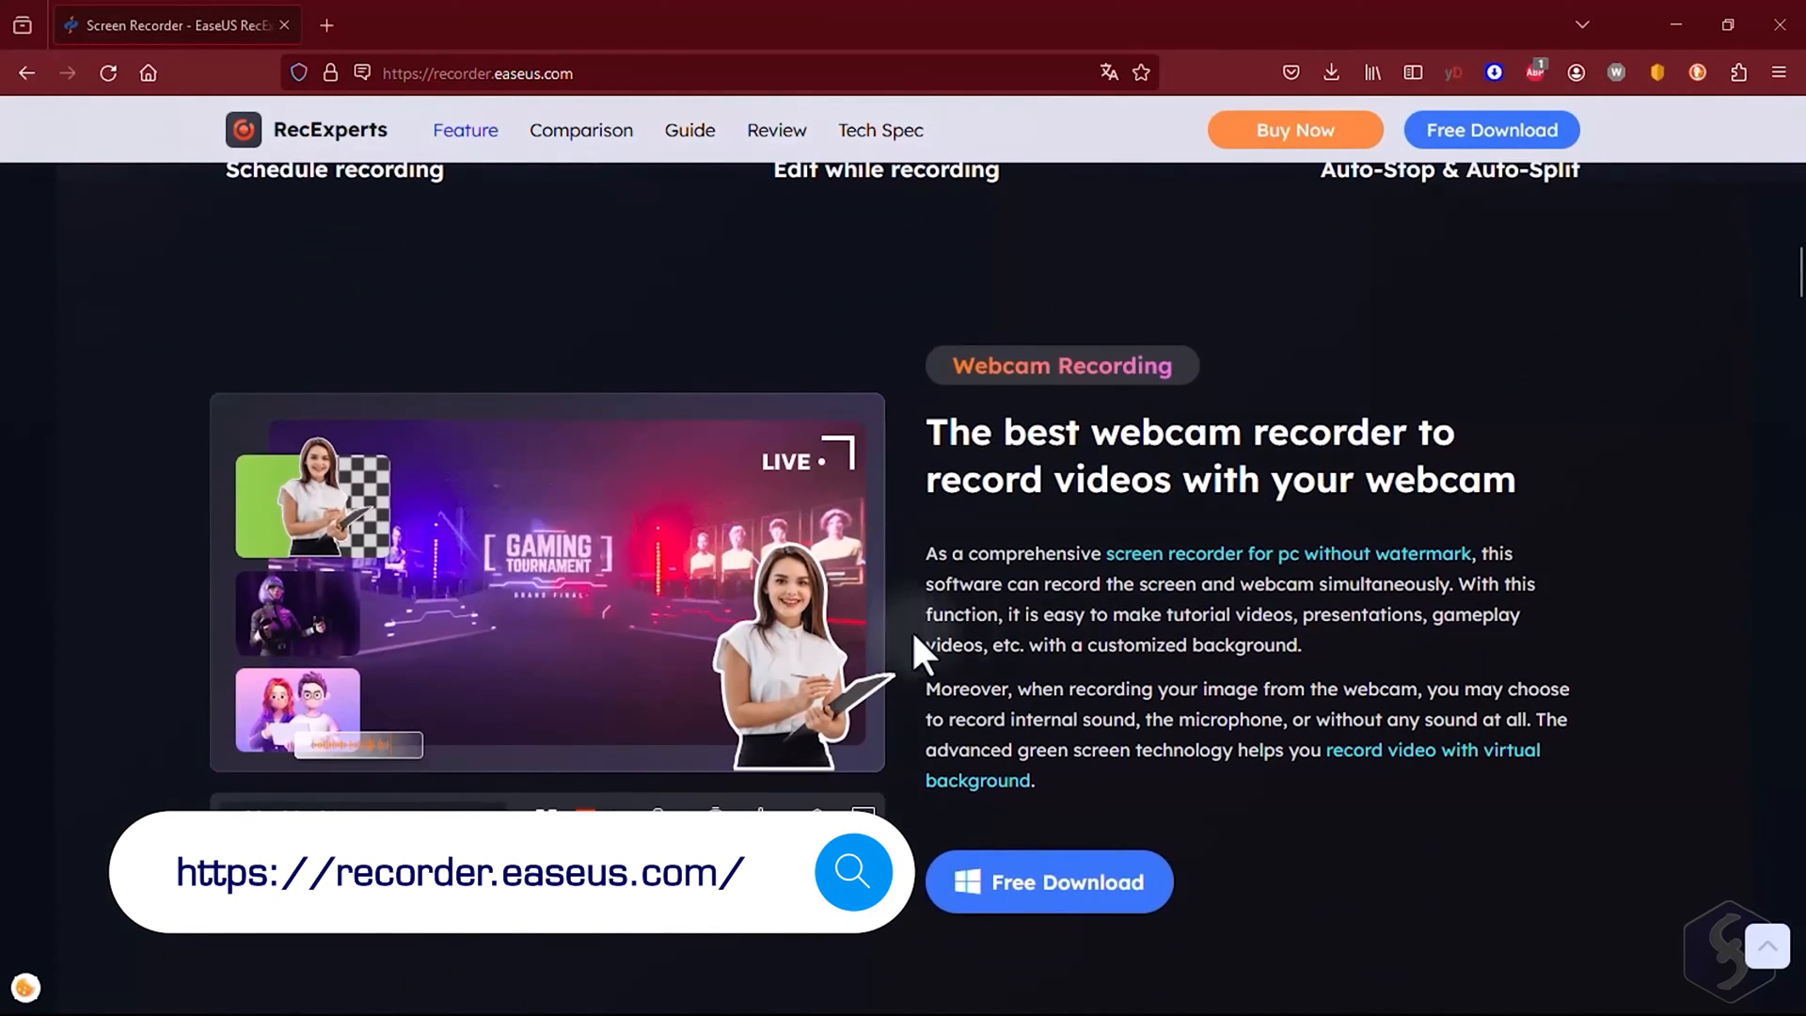
pyautogui.scroll(-3)
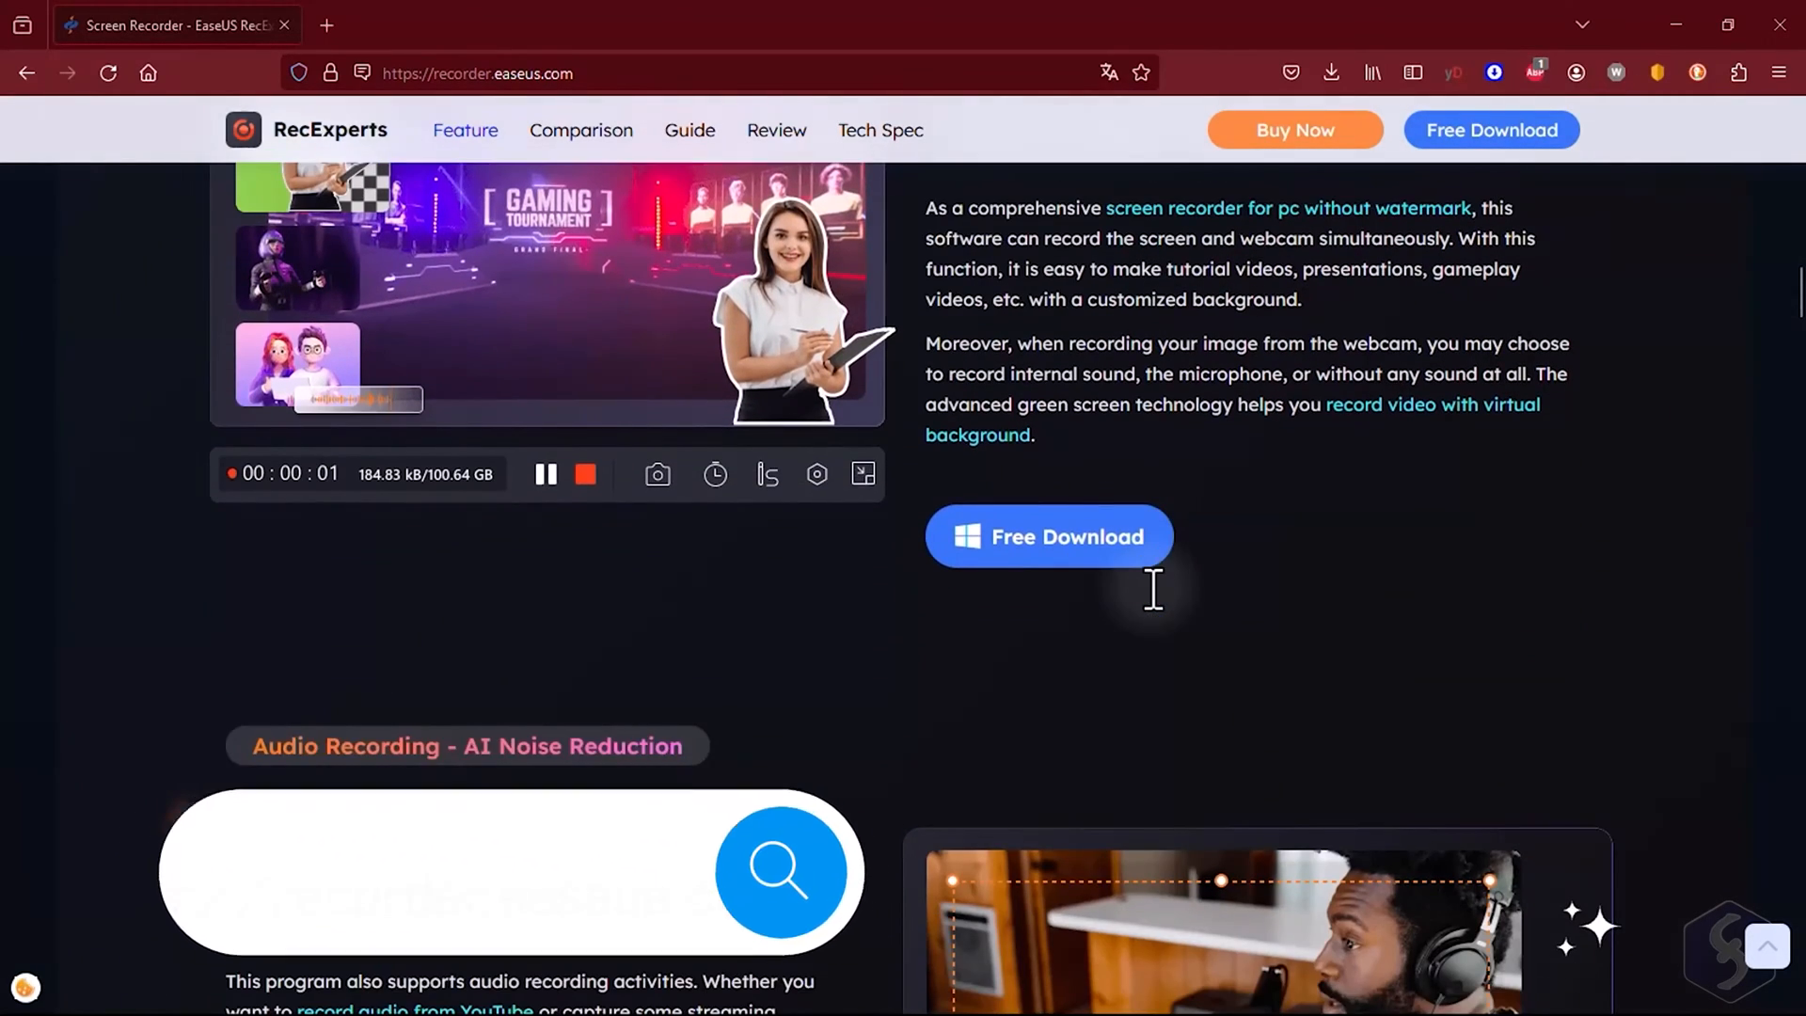
pyautogui.scroll(-3)
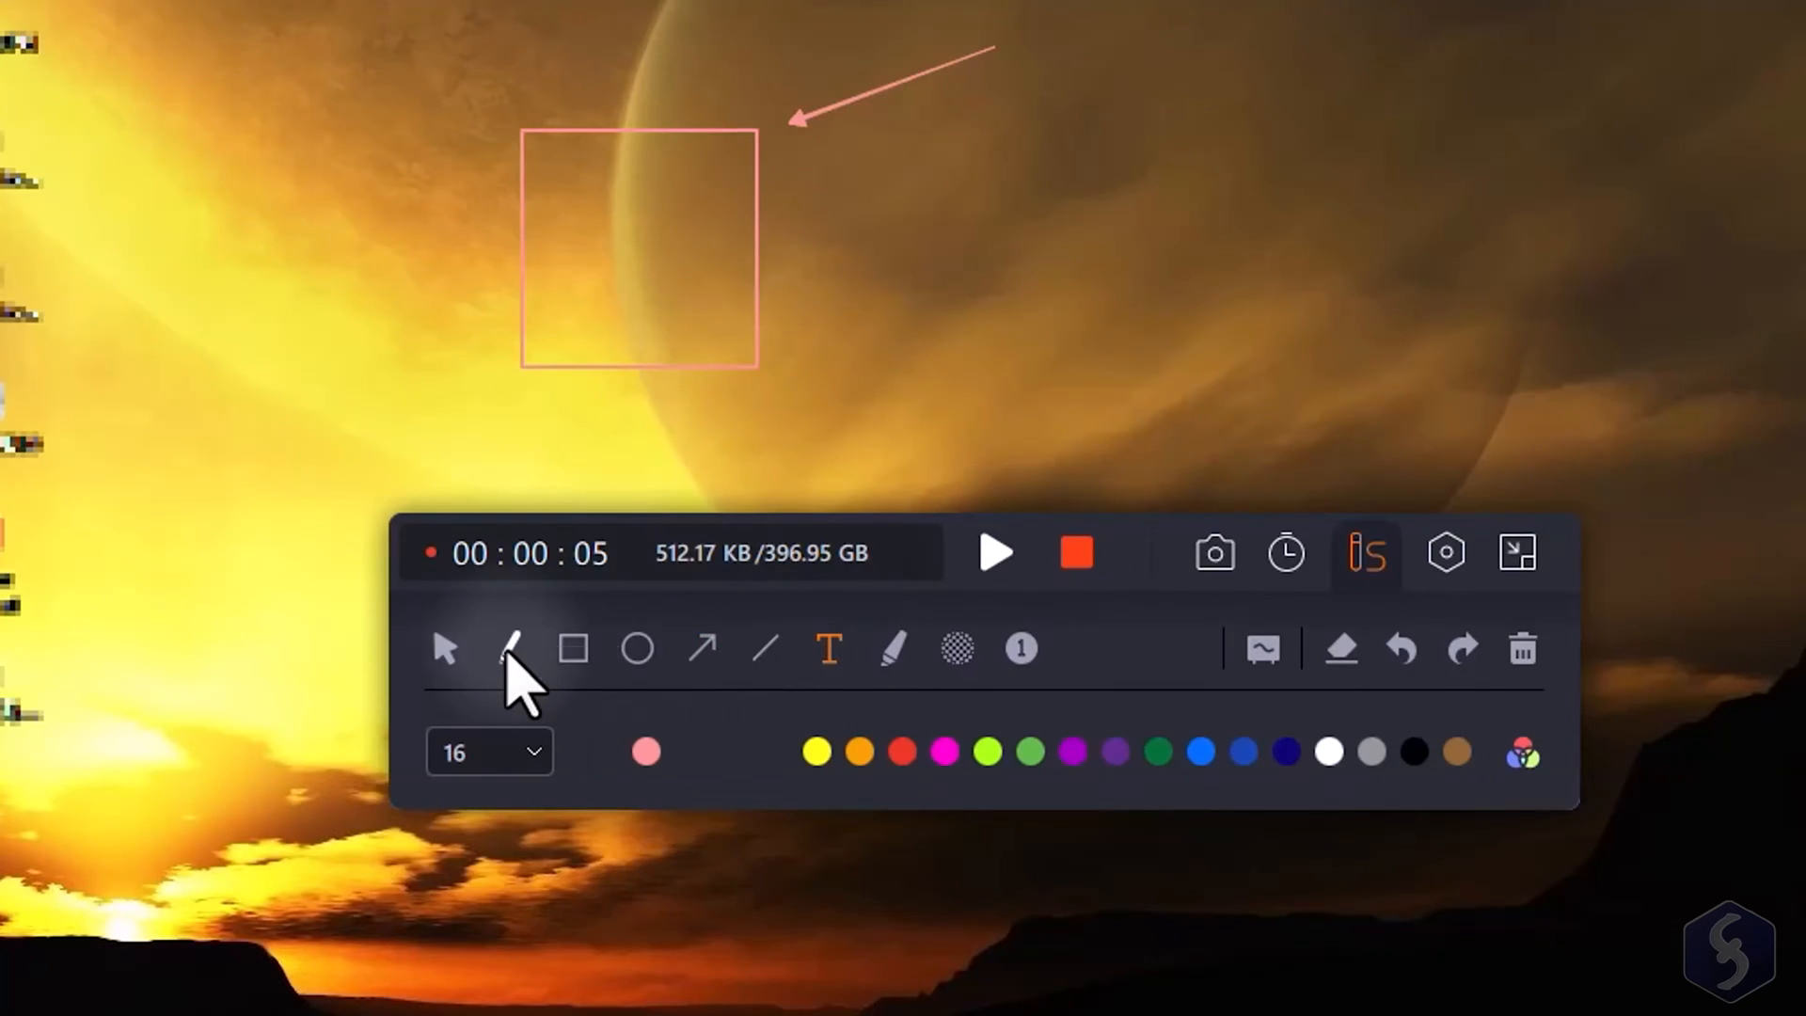
pyautogui.click(1075, 553)
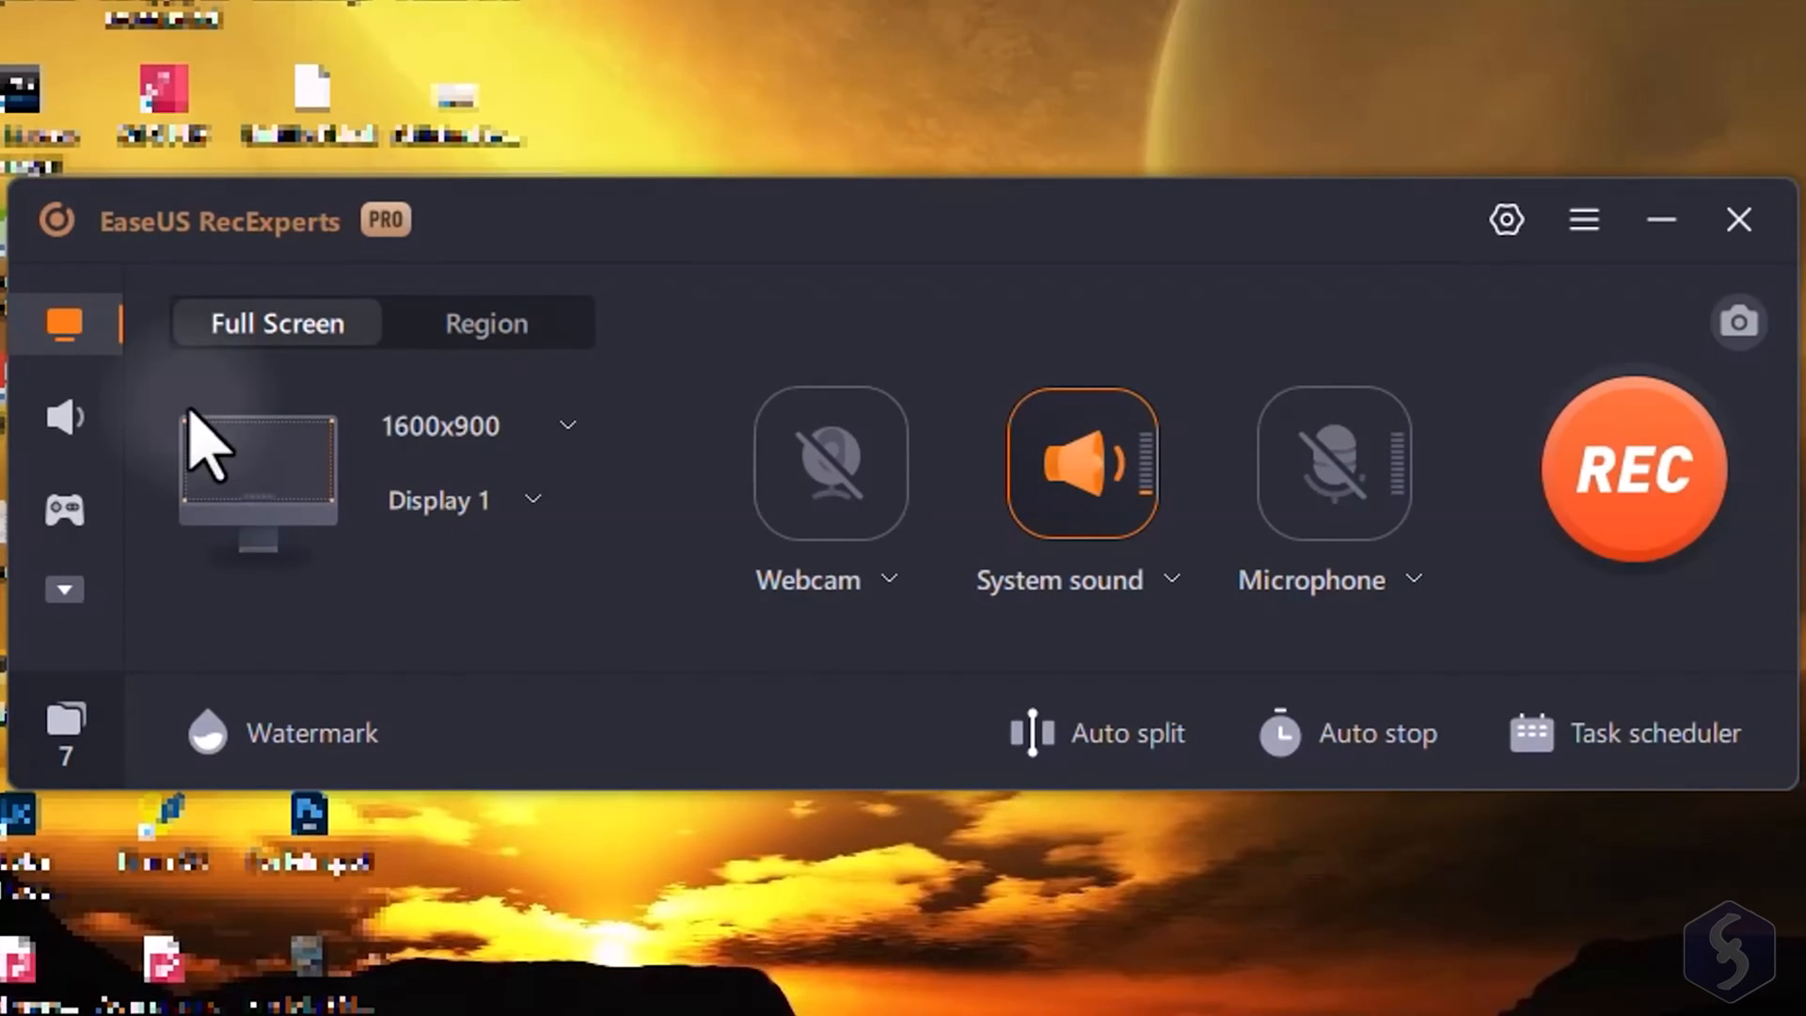
pyautogui.click(64, 417)
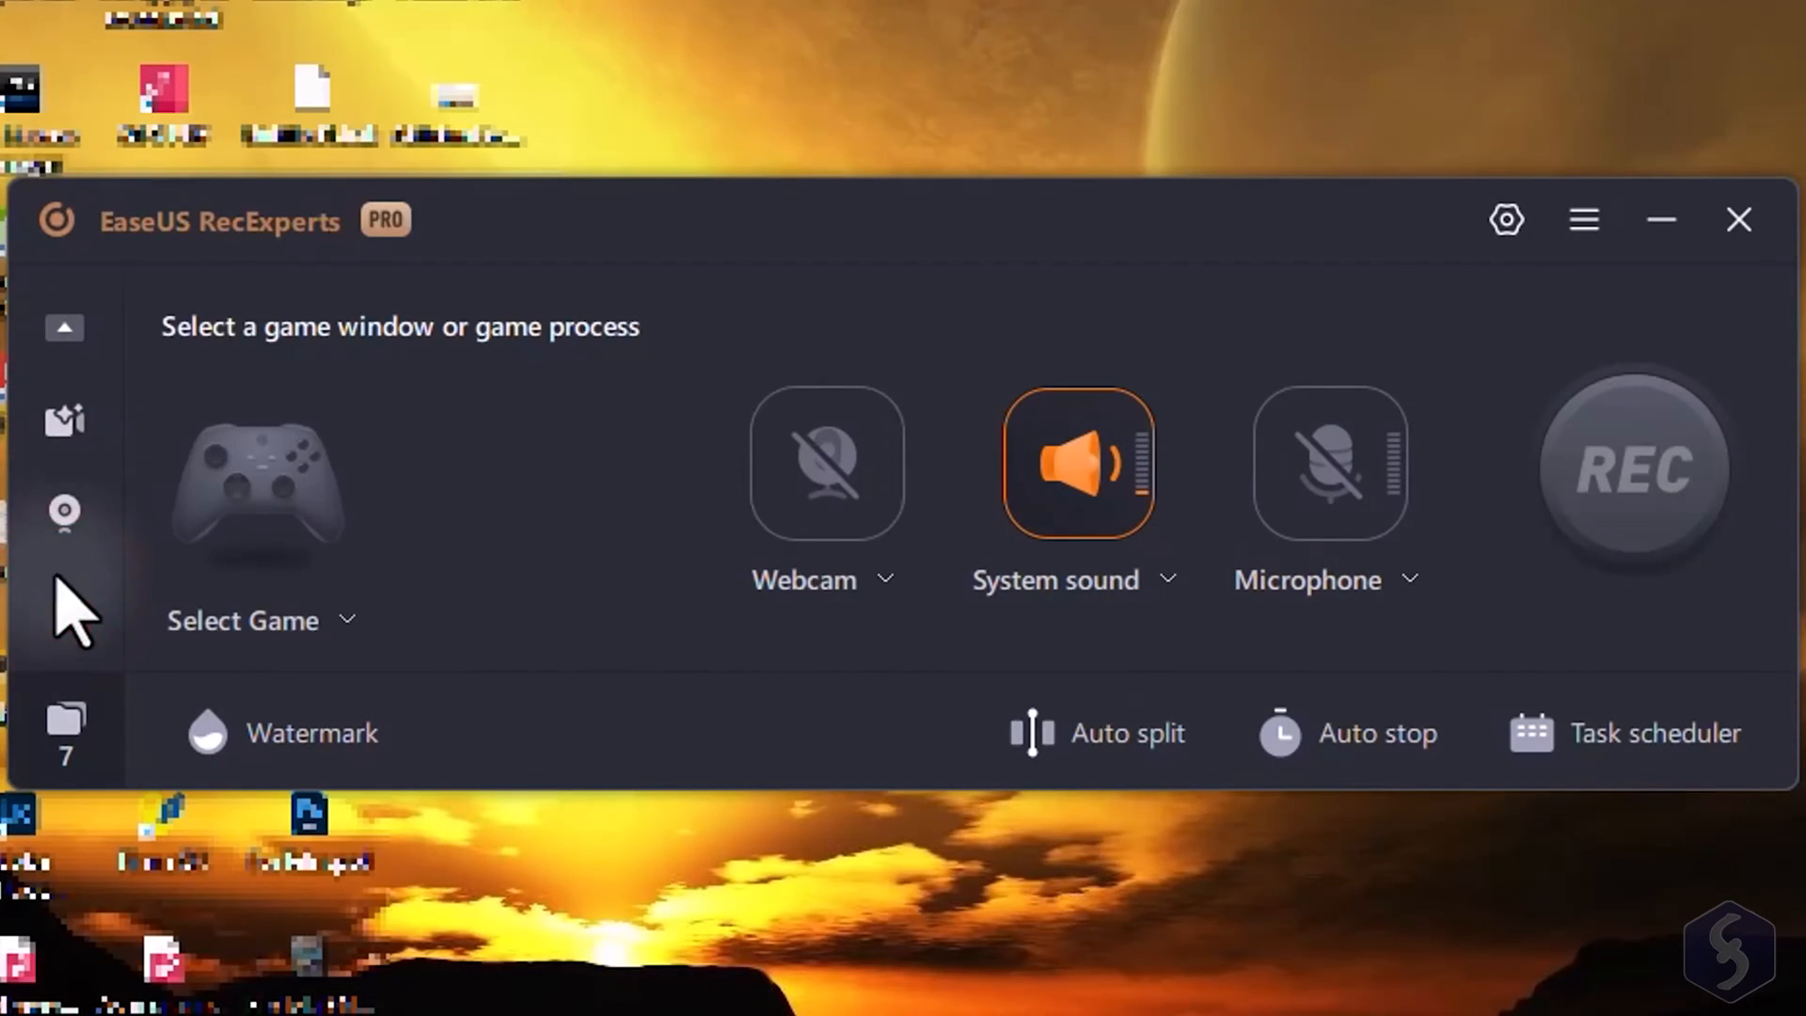
pyautogui.click(64, 325)
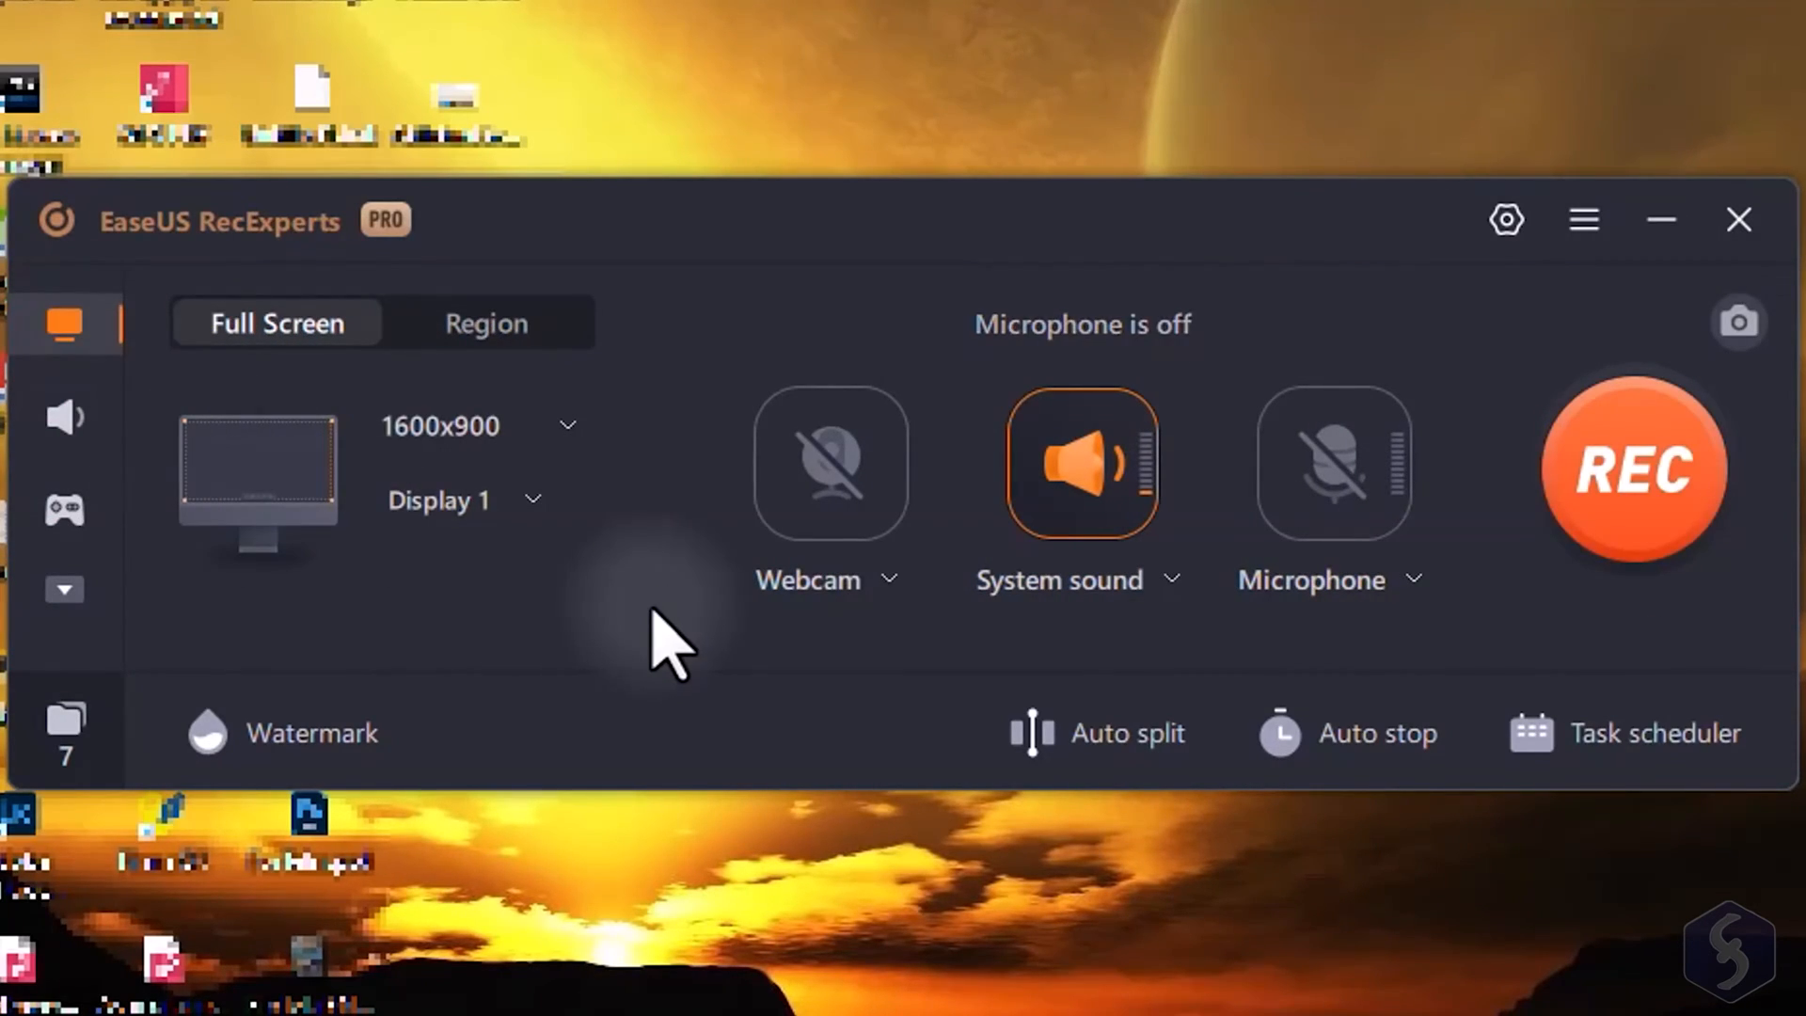
pyautogui.click(464, 500)
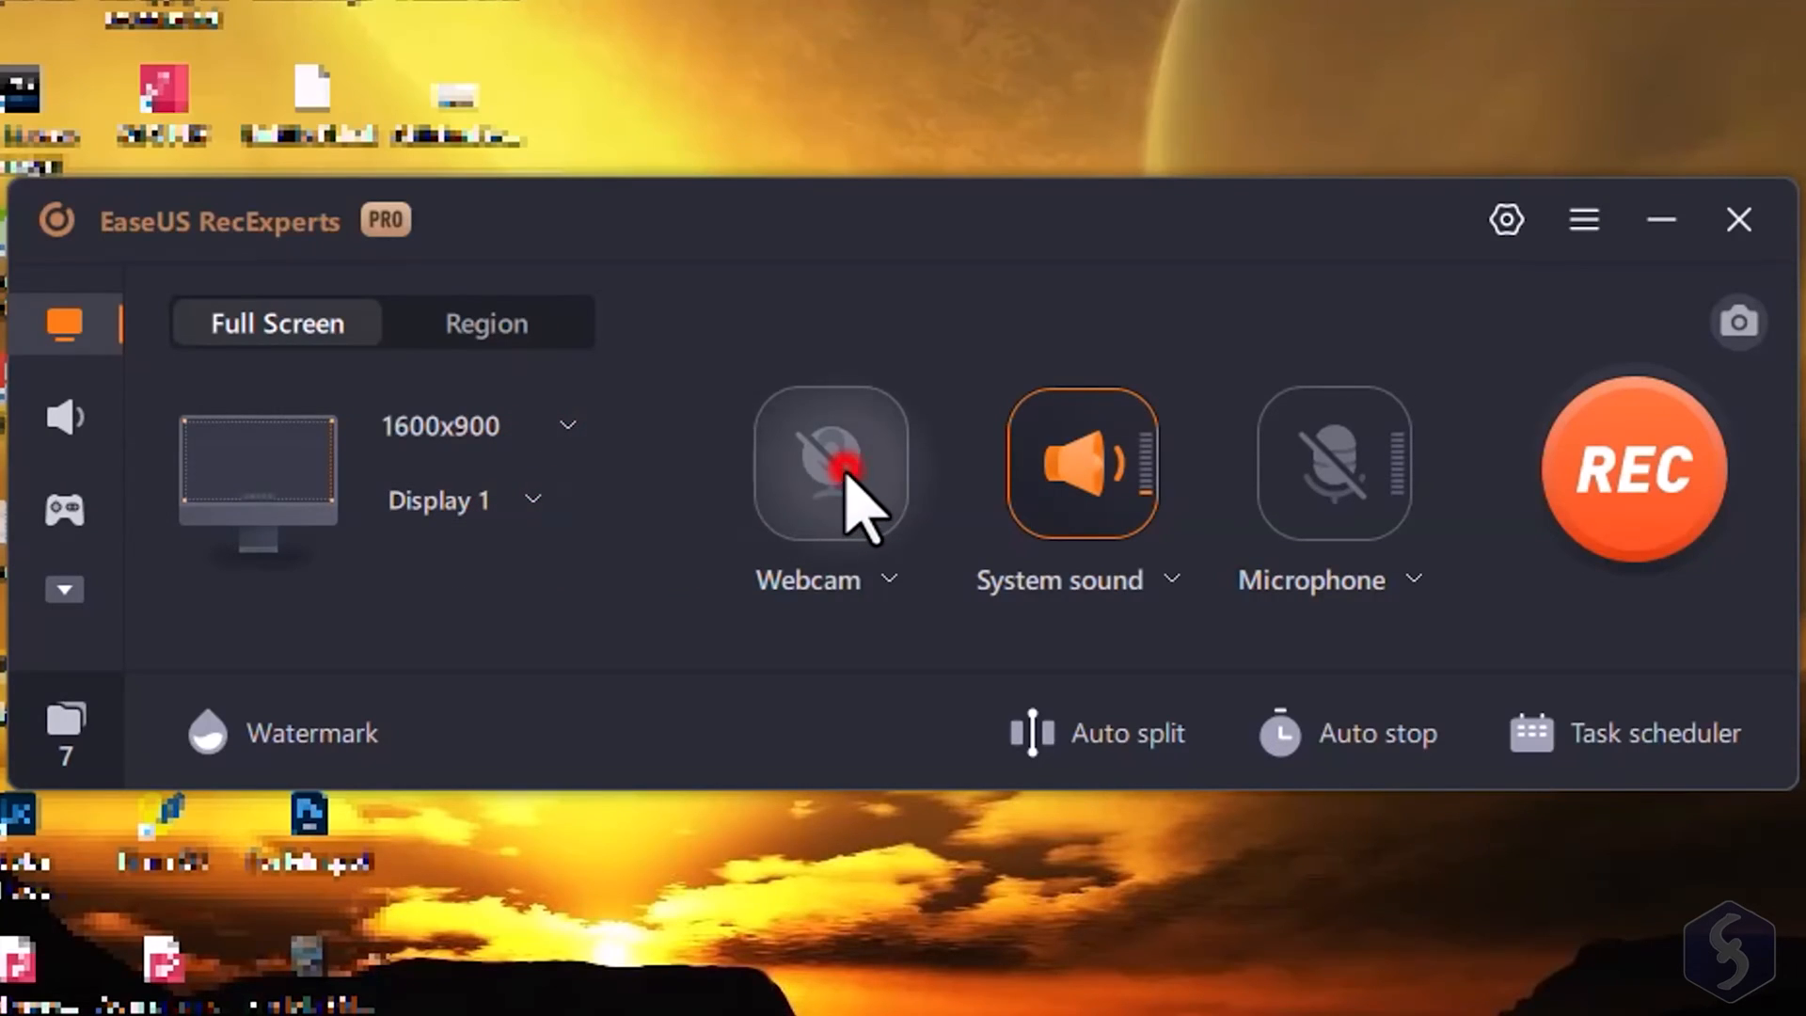
pyautogui.click(829, 465)
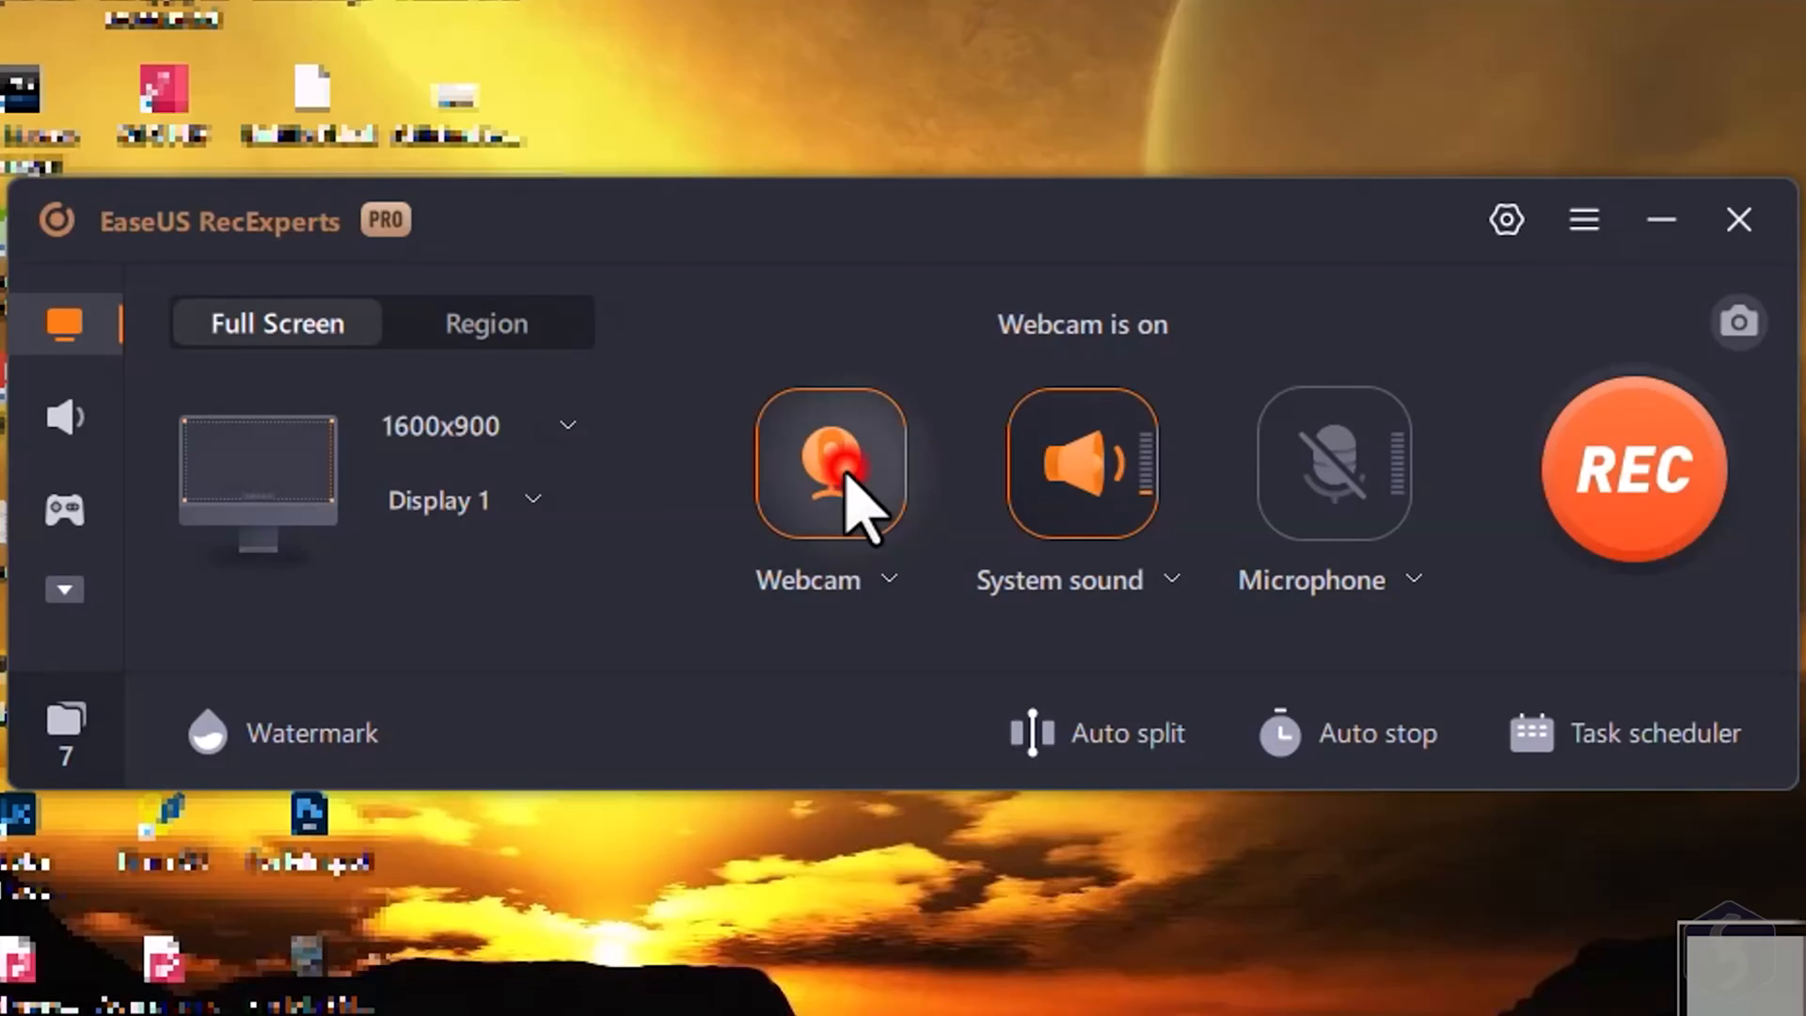
pyautogui.click(1082, 463)
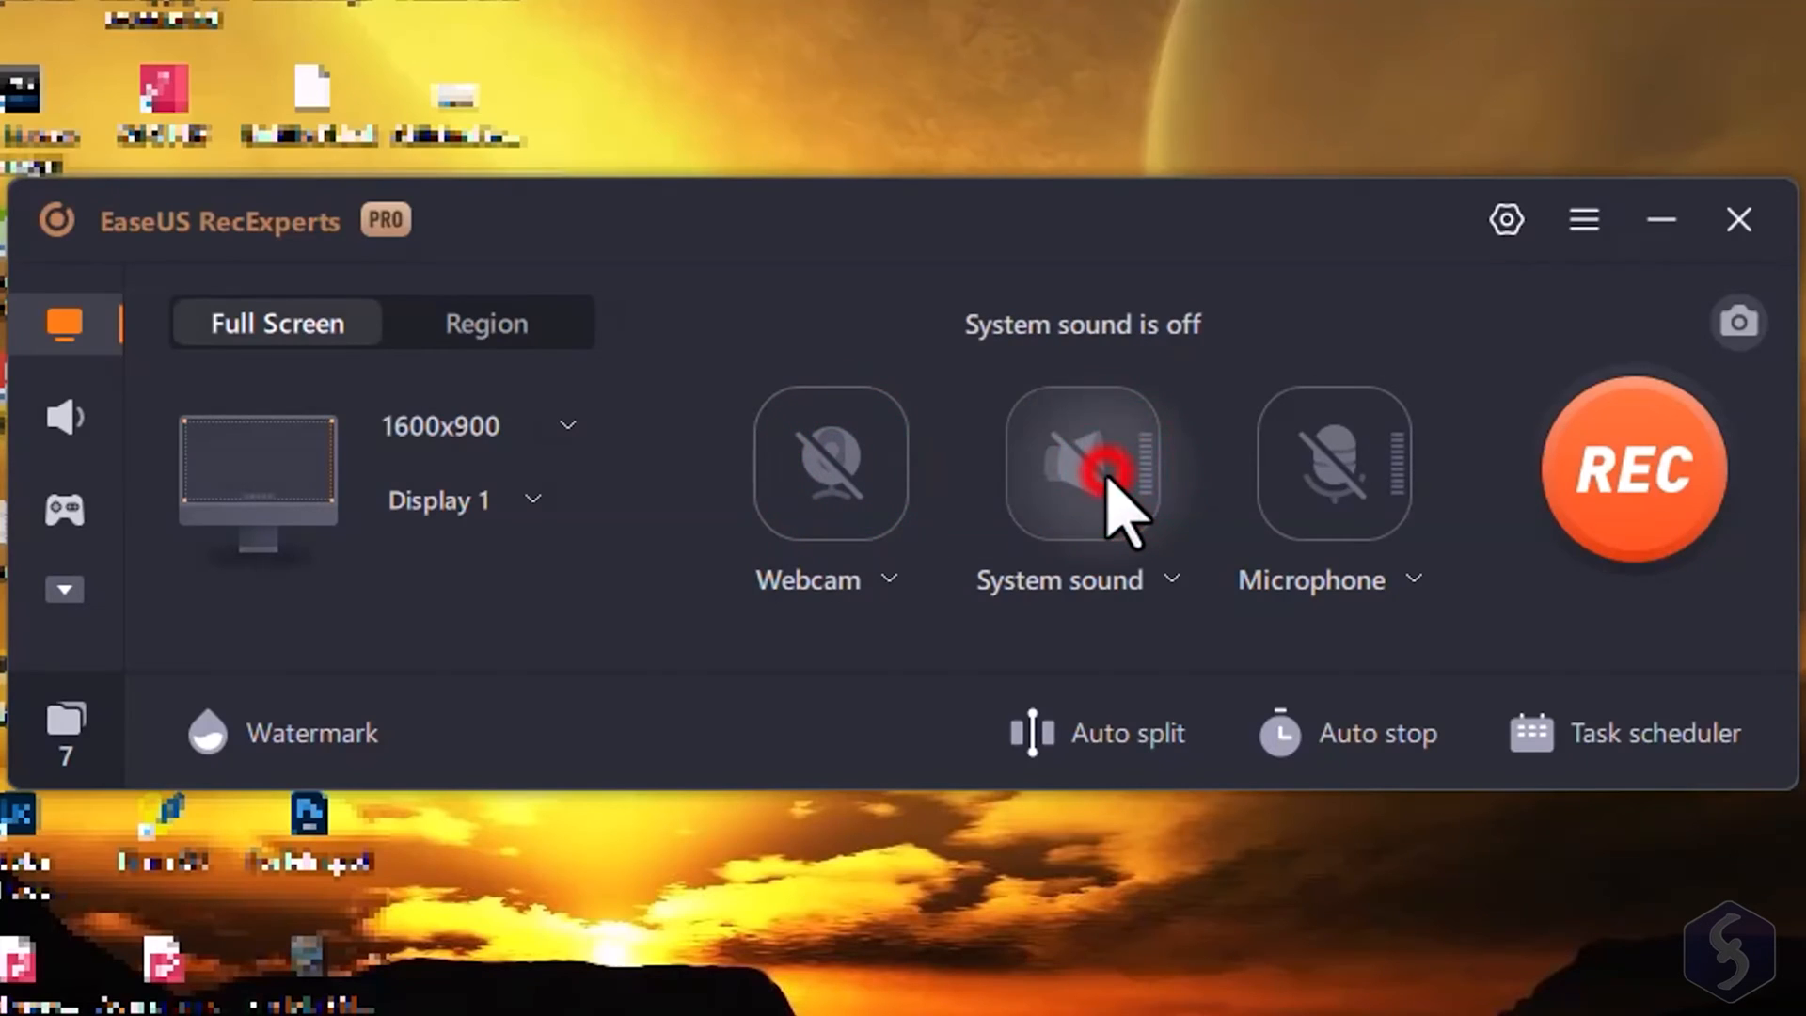
pyautogui.click(1335, 463)
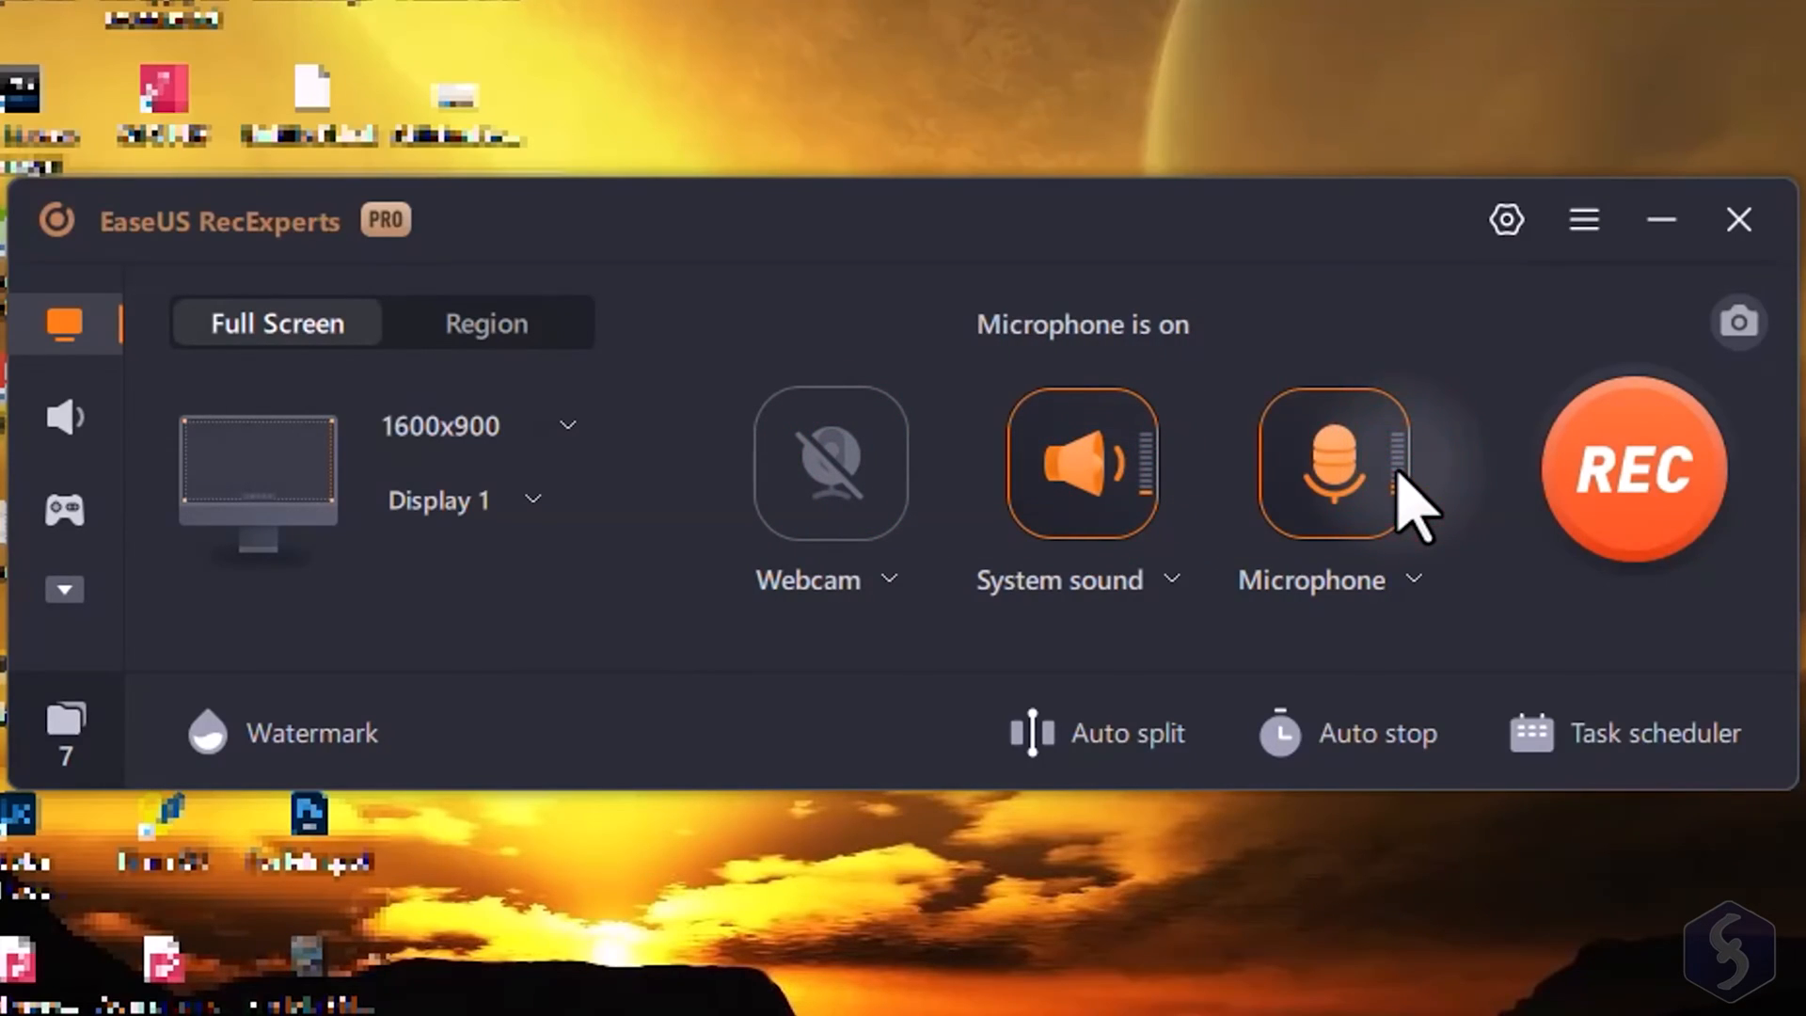
pyautogui.click(1328, 464)
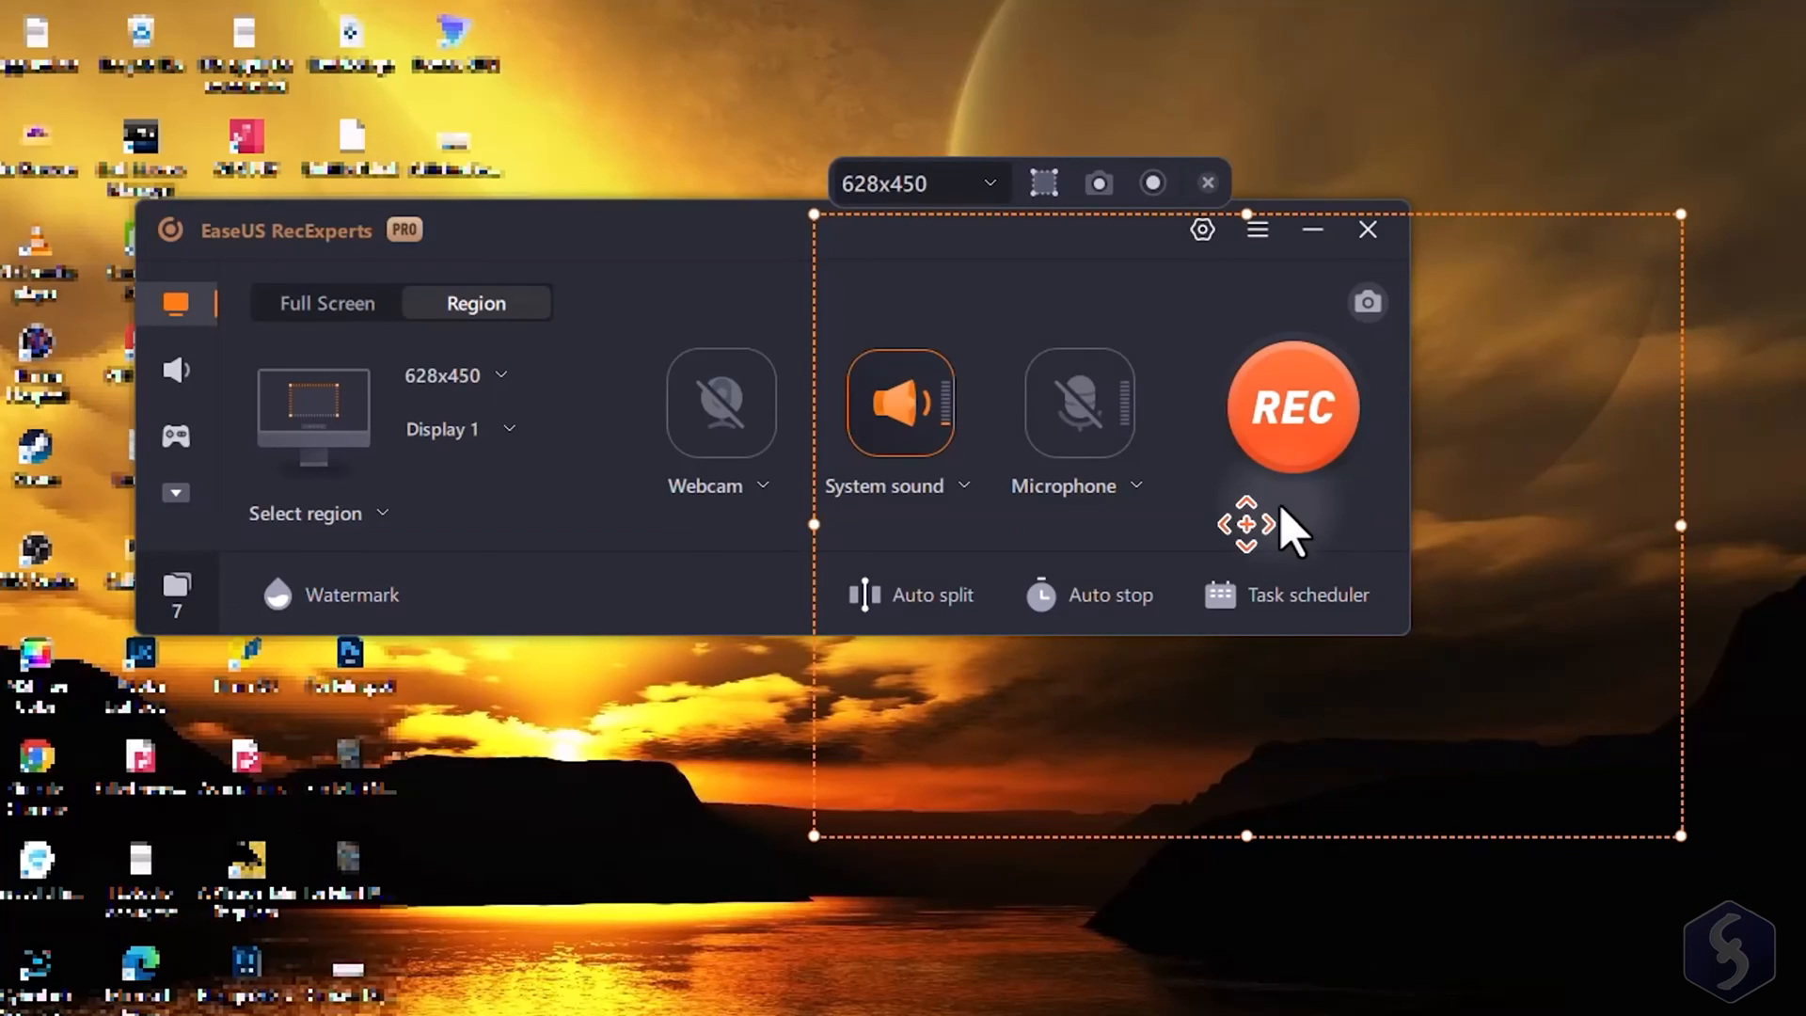
pyautogui.moveTo(1191, 542)
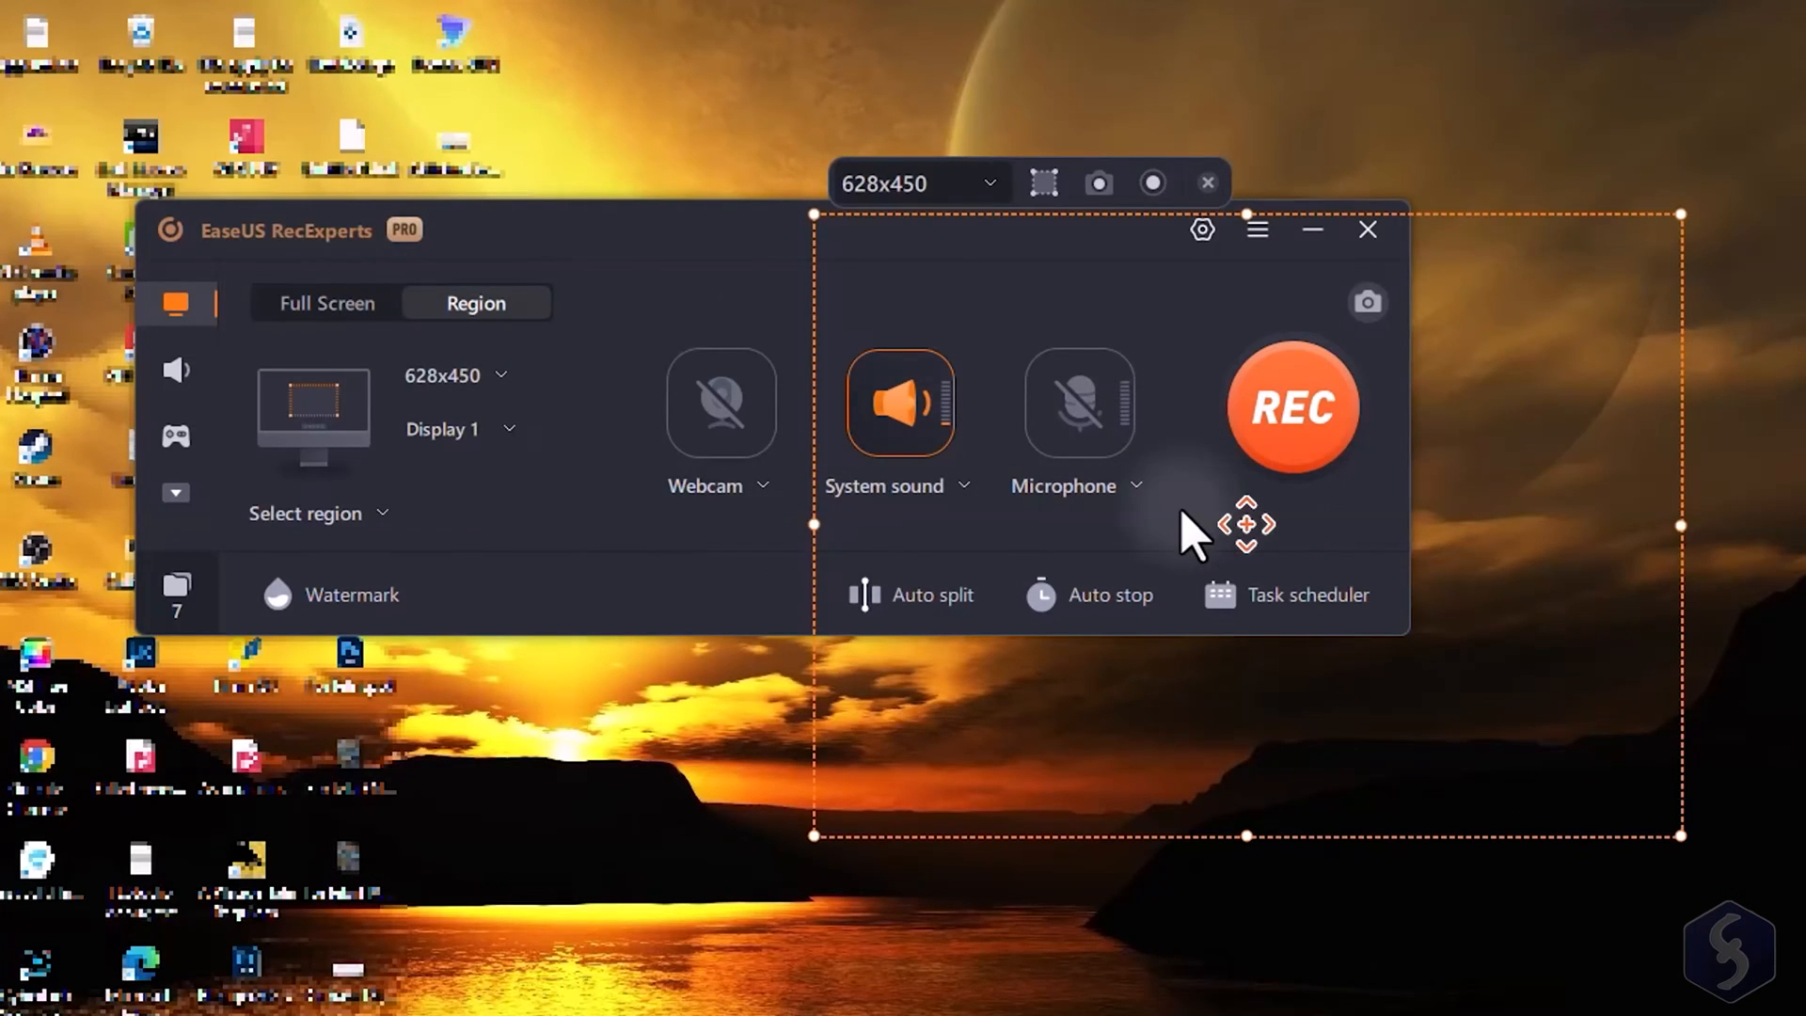
# Switch to Region recording for a 628x450 area on the right of the desktop
pyautogui.click(323, 303)
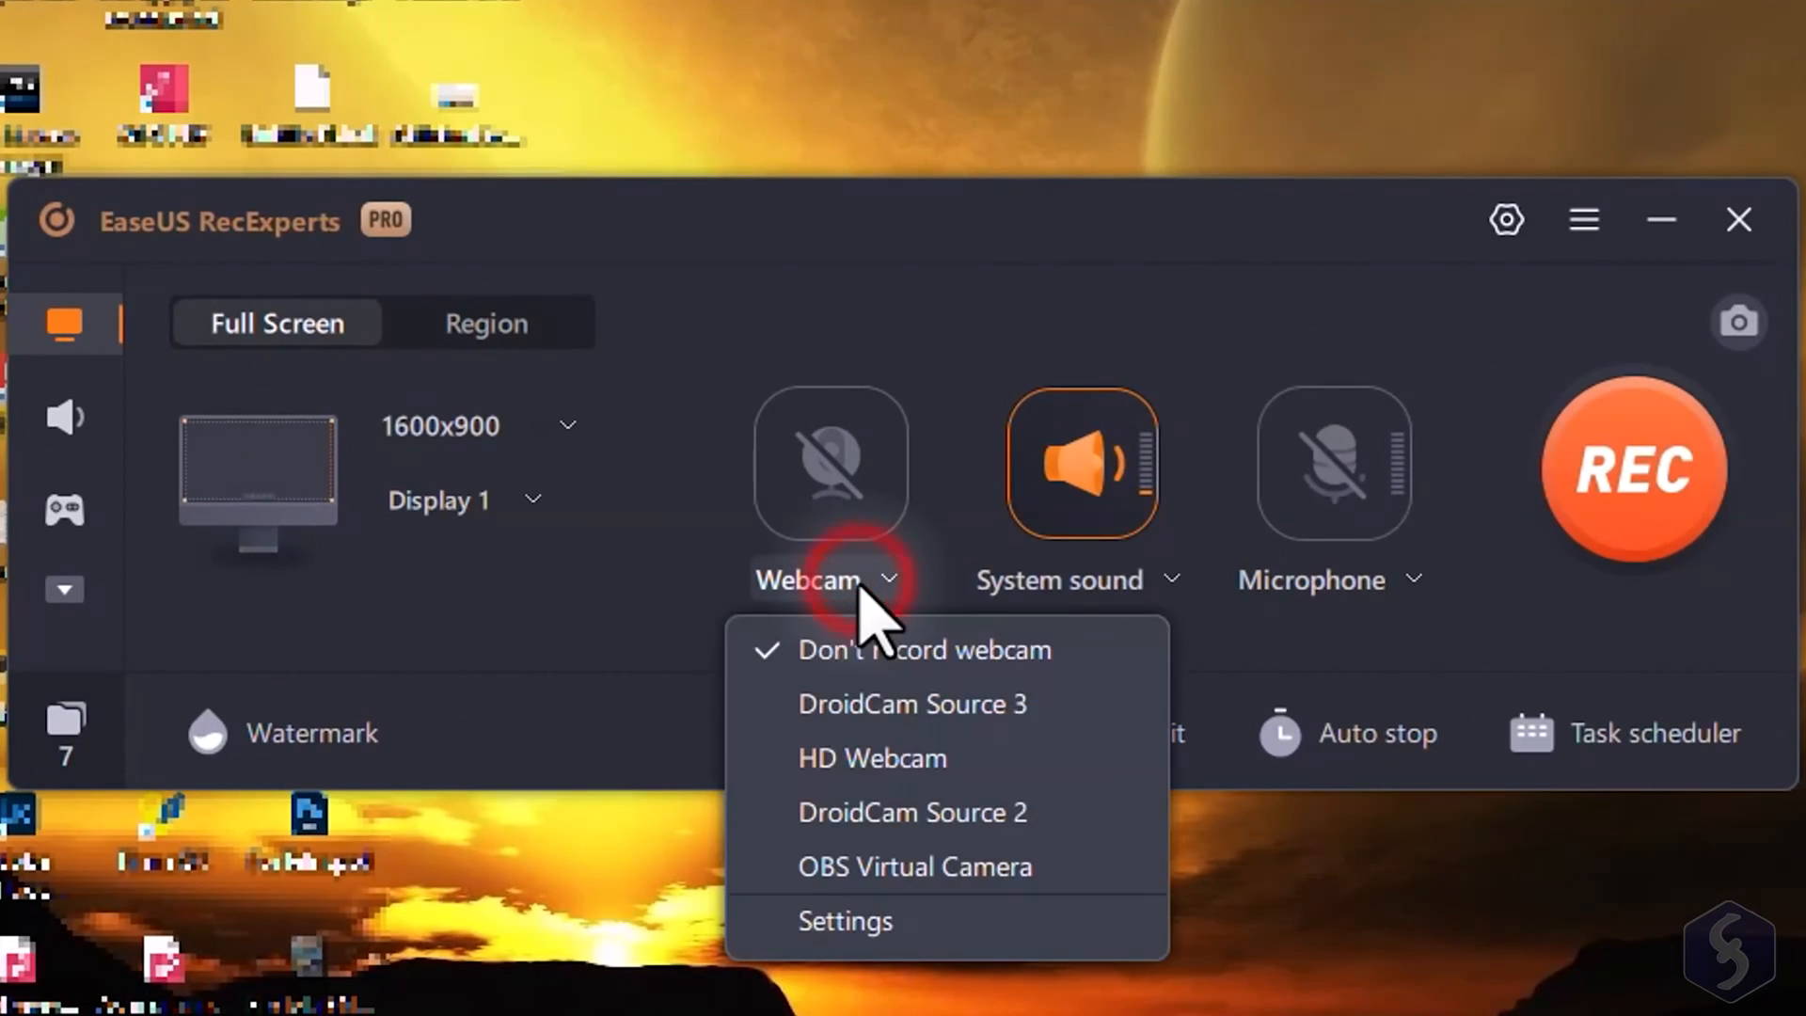
pyautogui.moveTo(887, 592)
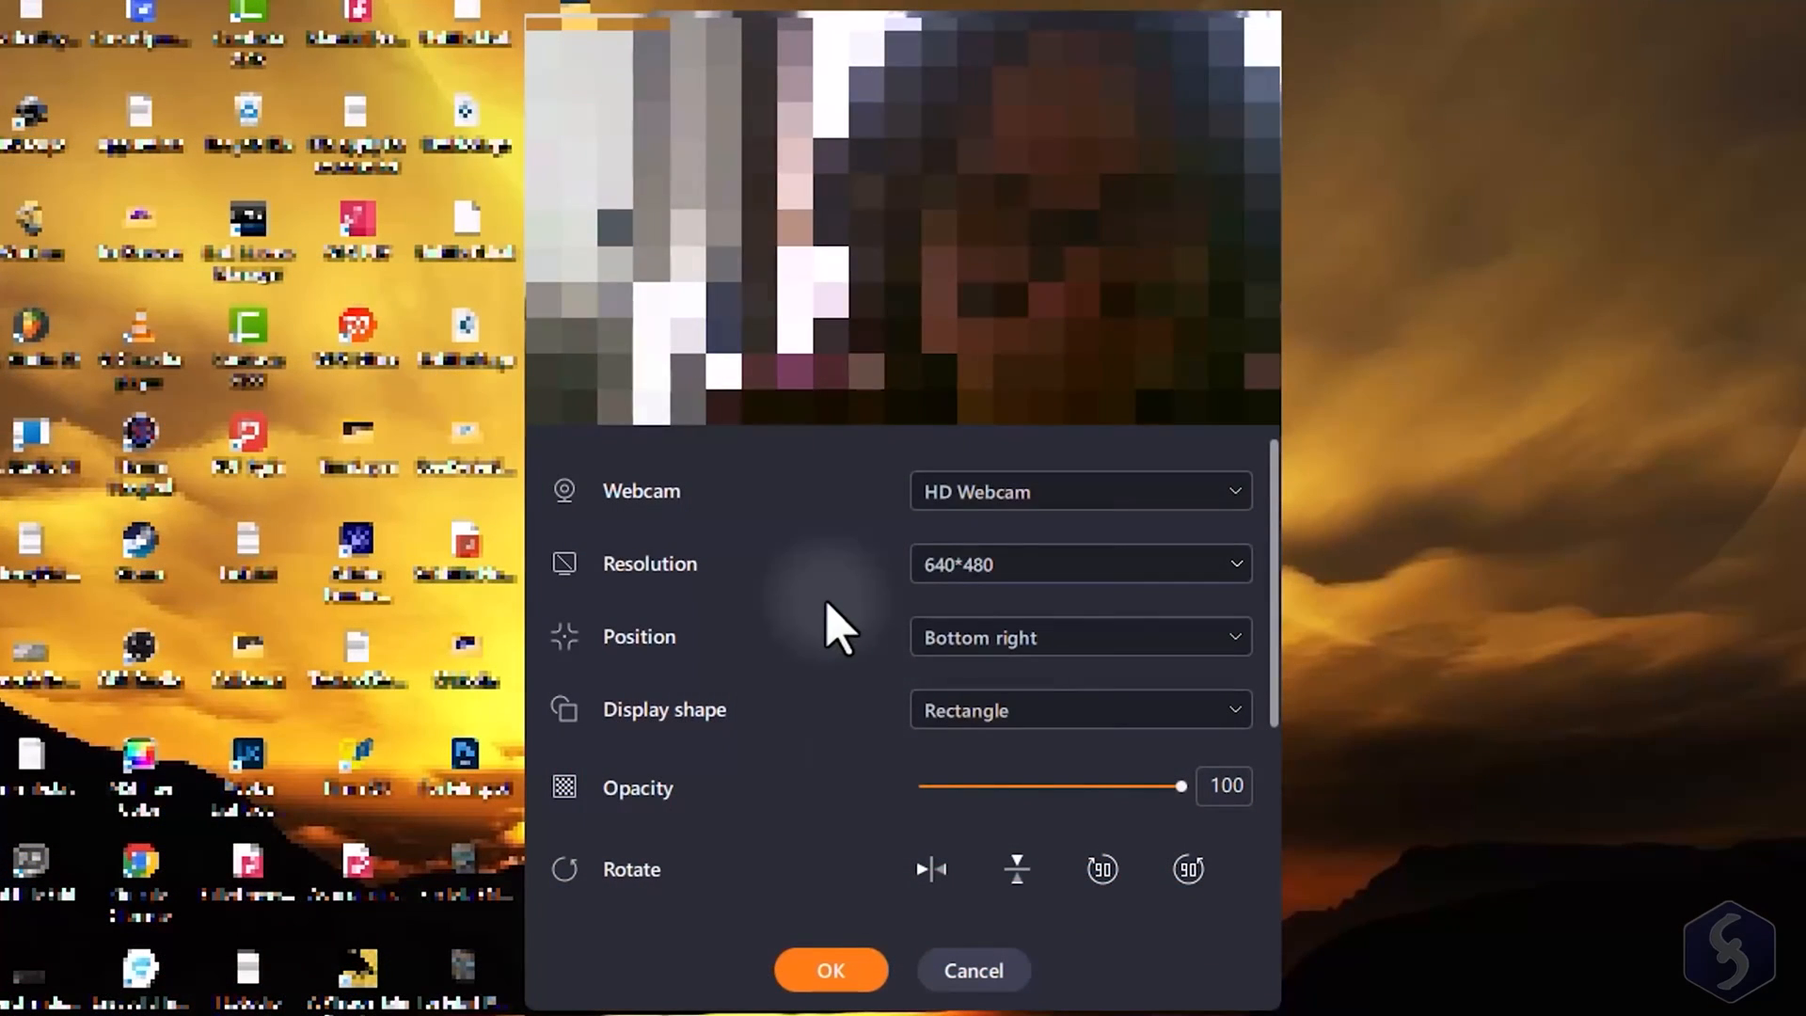
pyautogui.click(1057, 564)
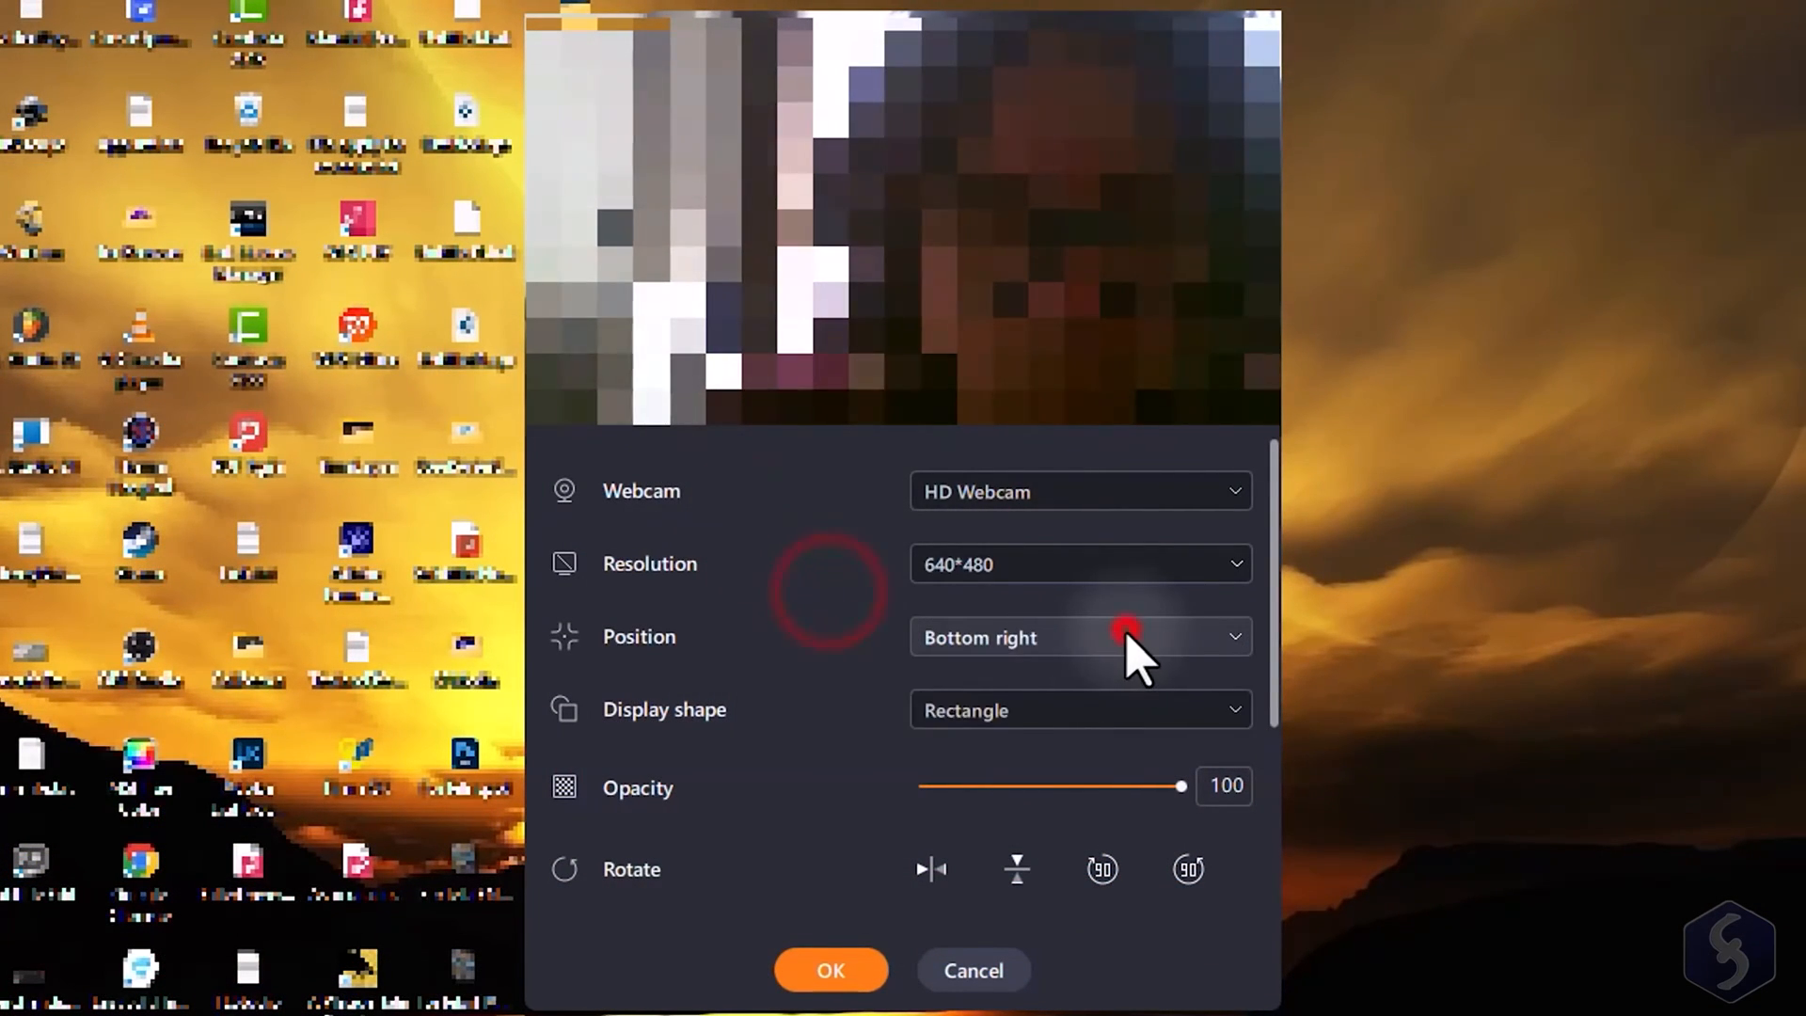
pyautogui.click(1080, 710)
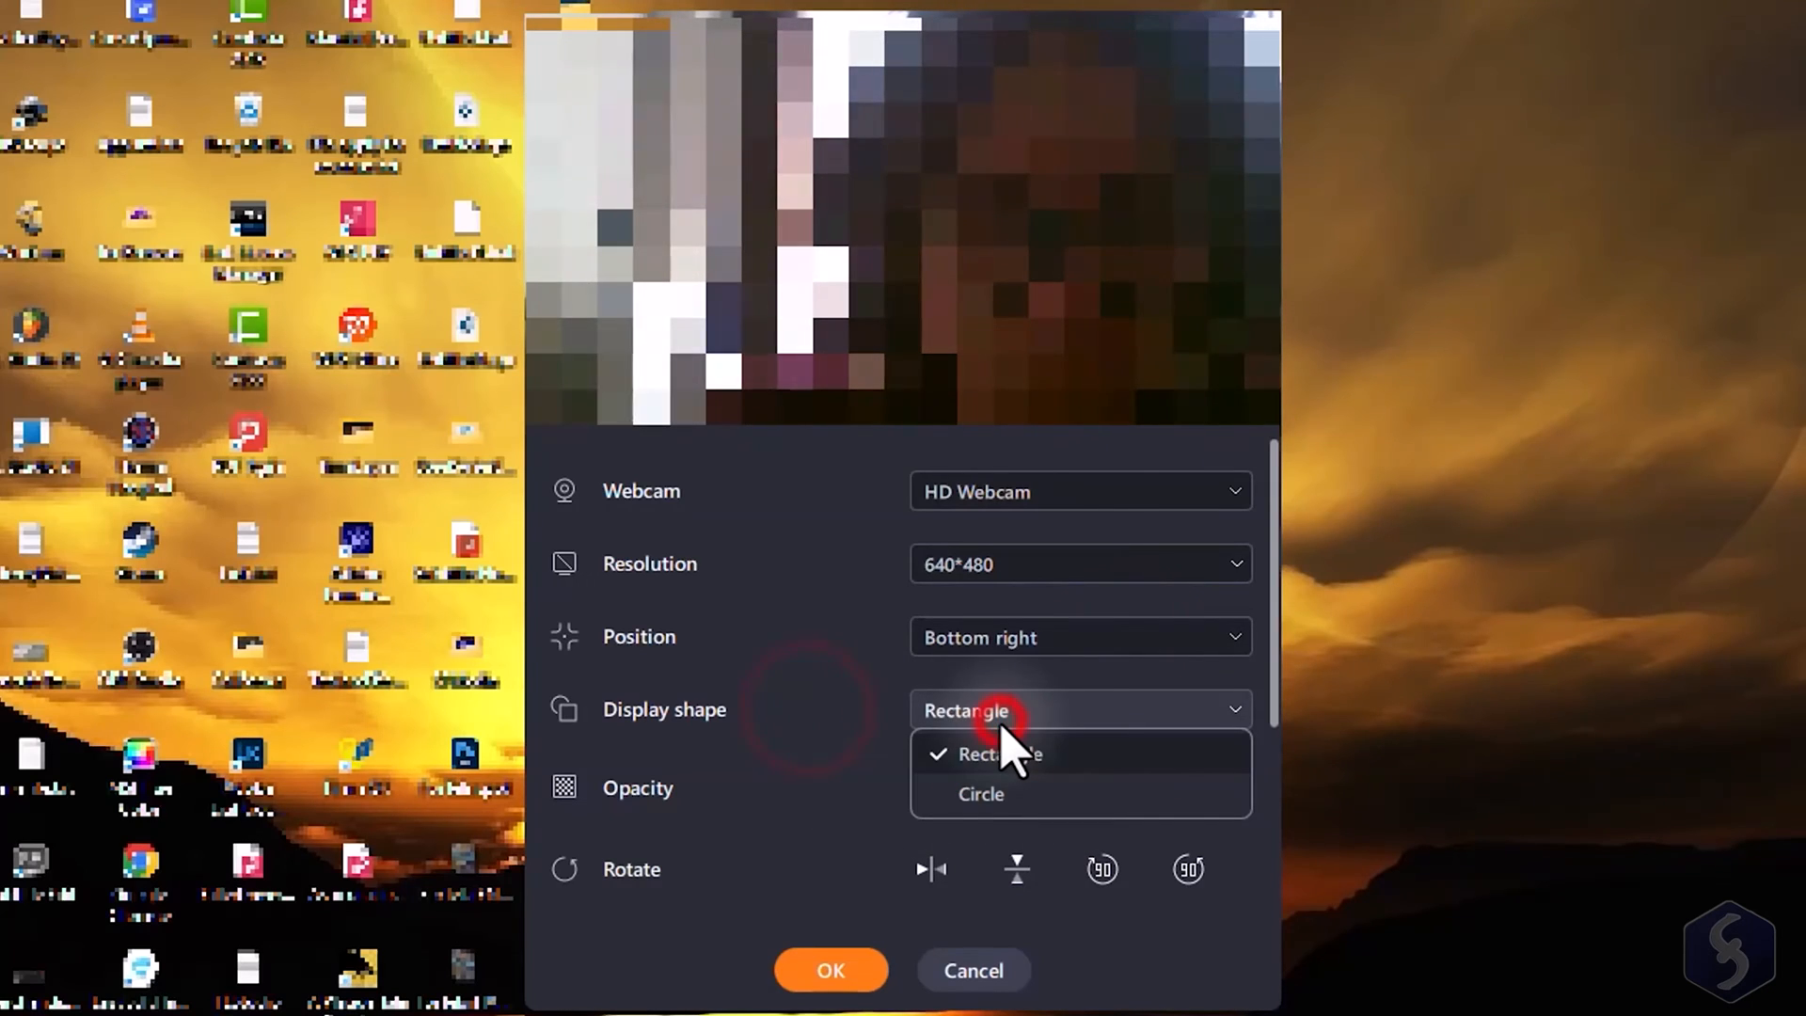
pyautogui.scroll(-3)
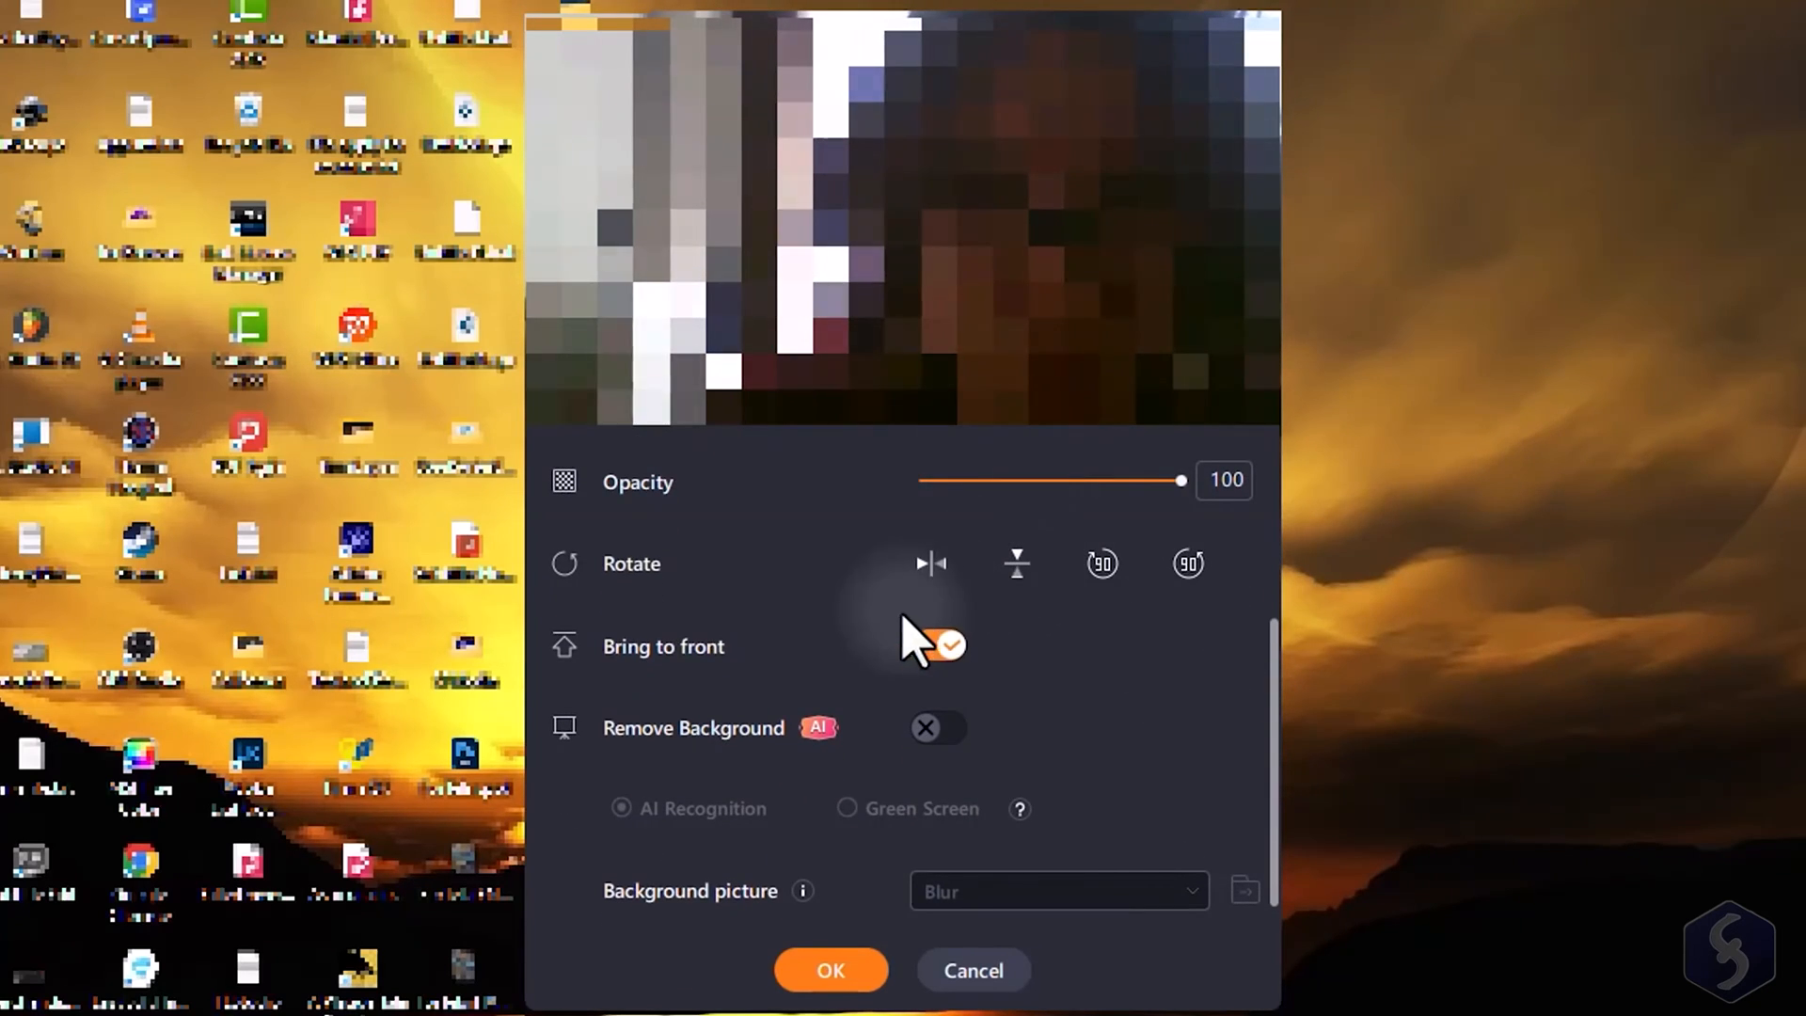
pyautogui.click(938, 727)
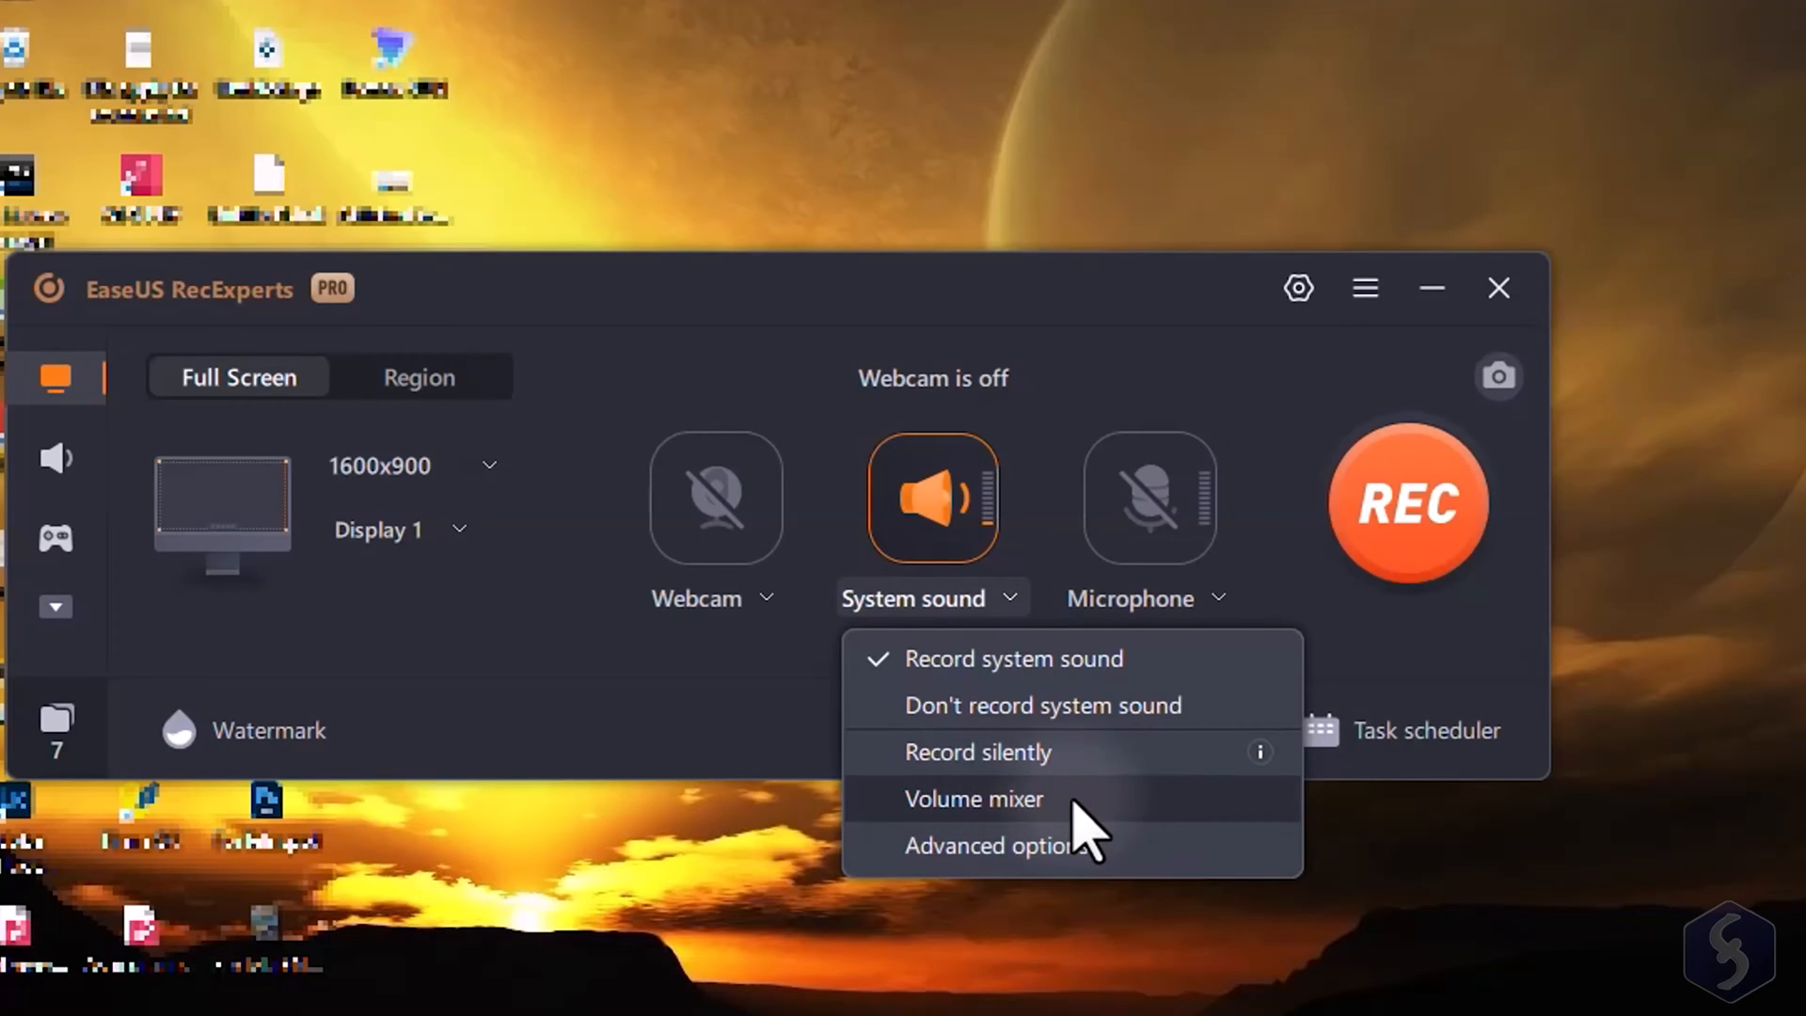
pyautogui.click(975, 798)
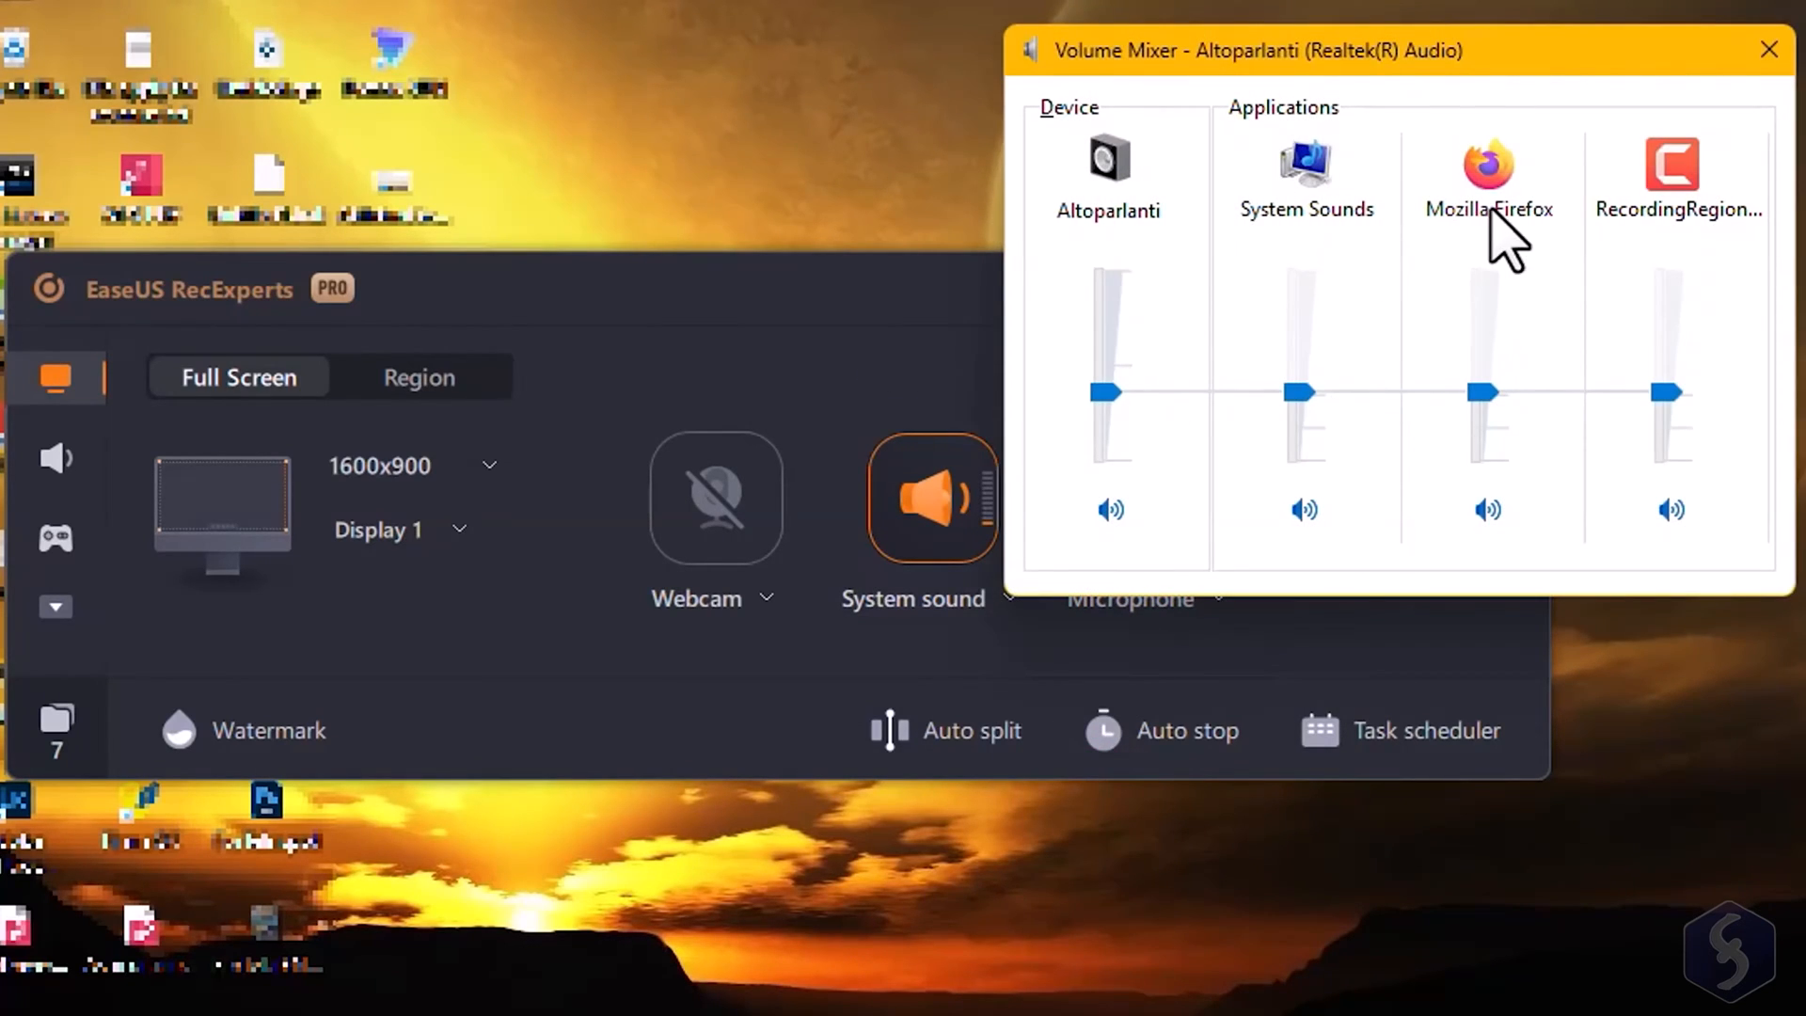
pyautogui.click(1008, 598)
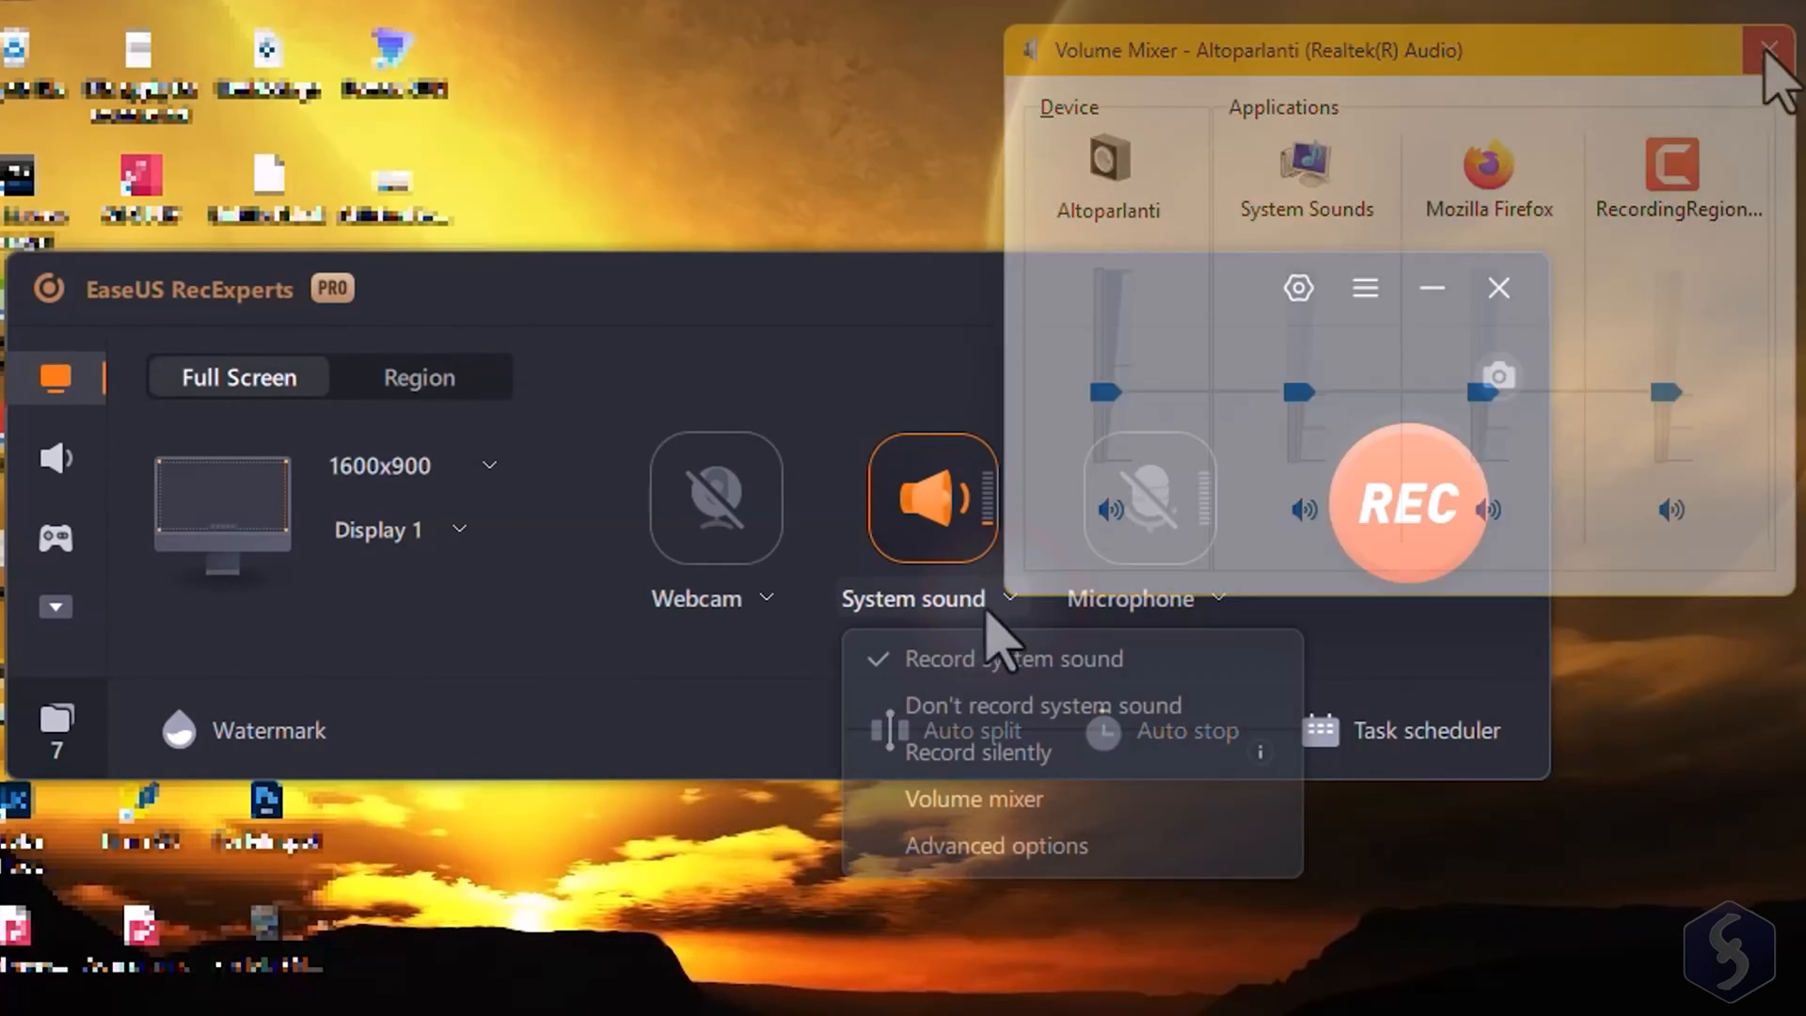
pyautogui.click(996, 845)
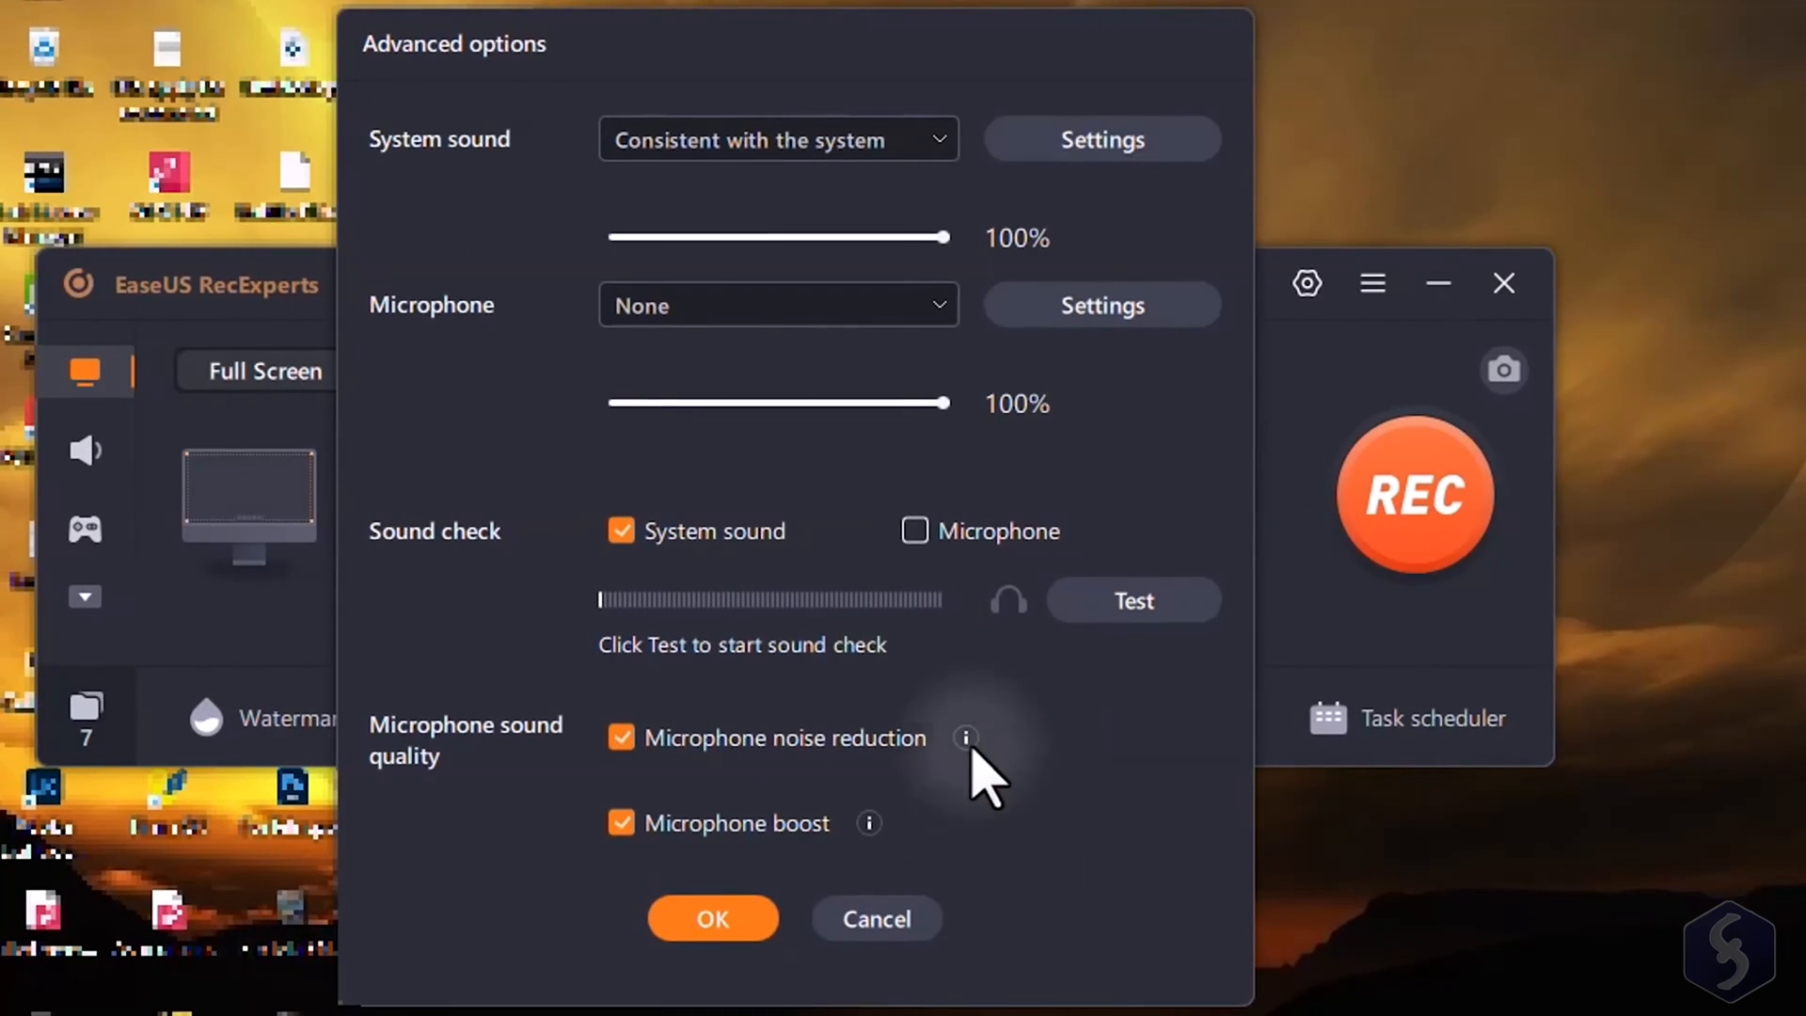
pyautogui.moveTo(976, 183)
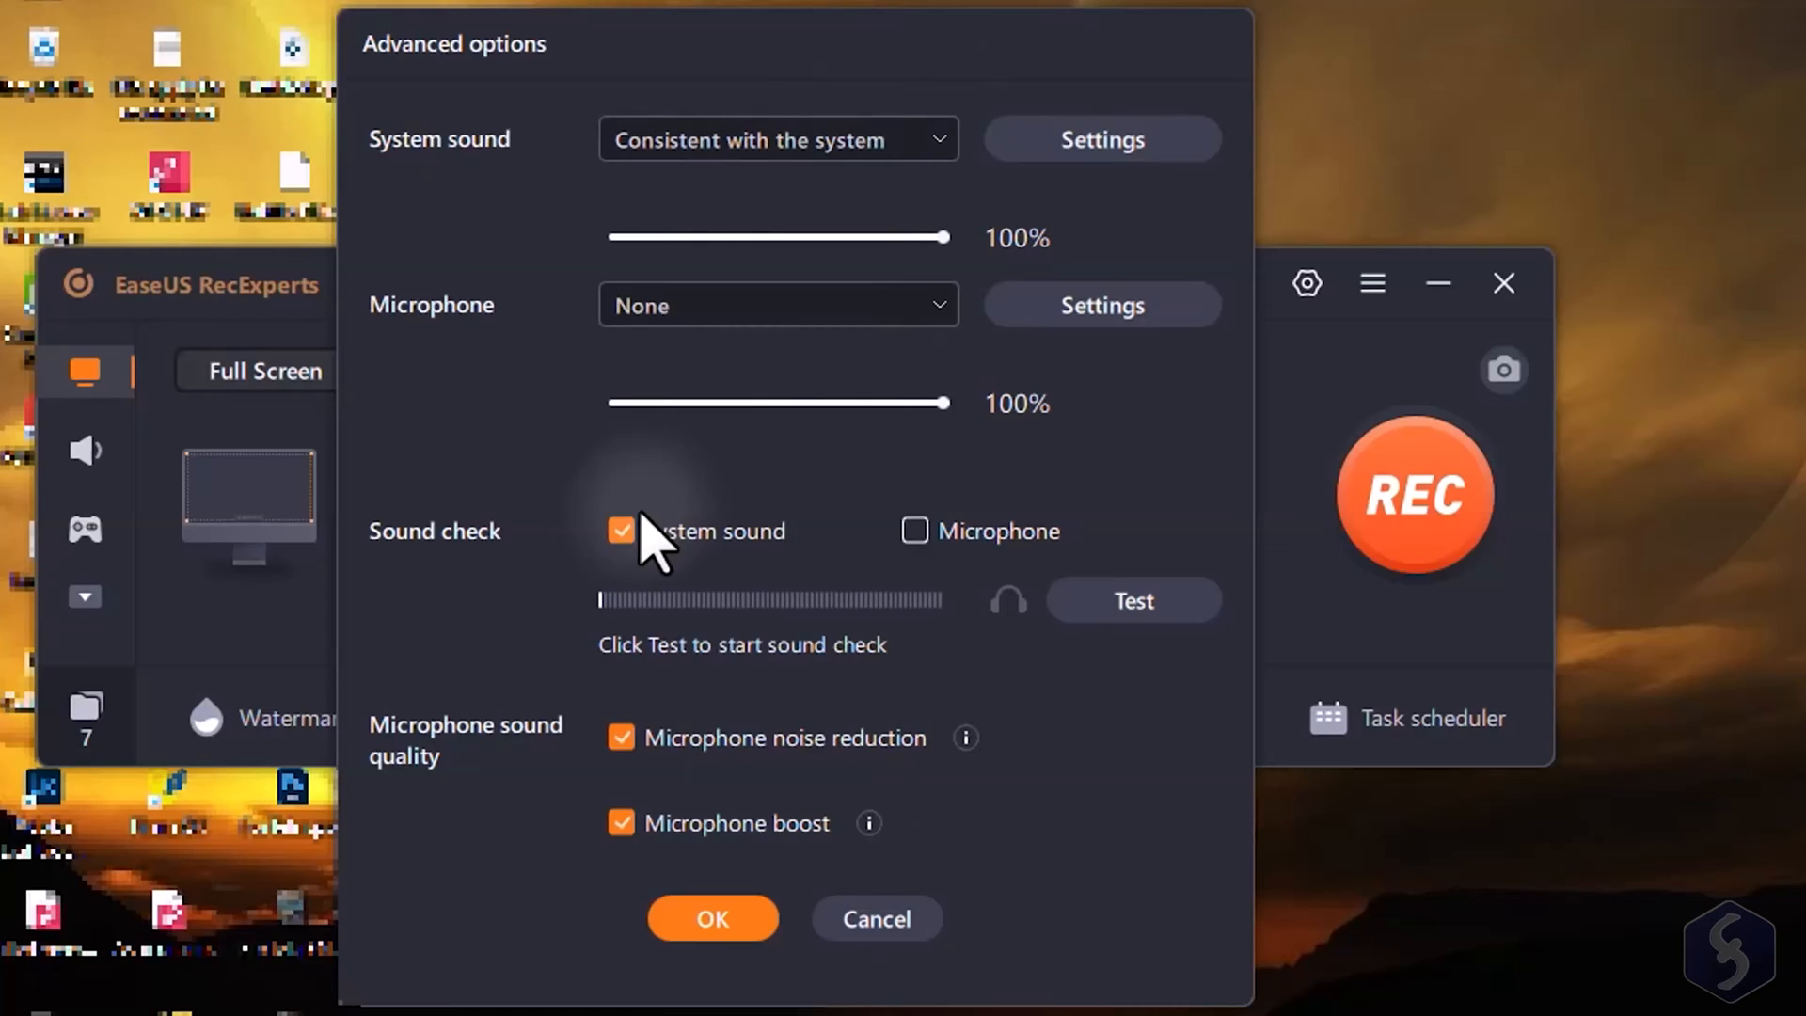
pyautogui.click(914, 530)
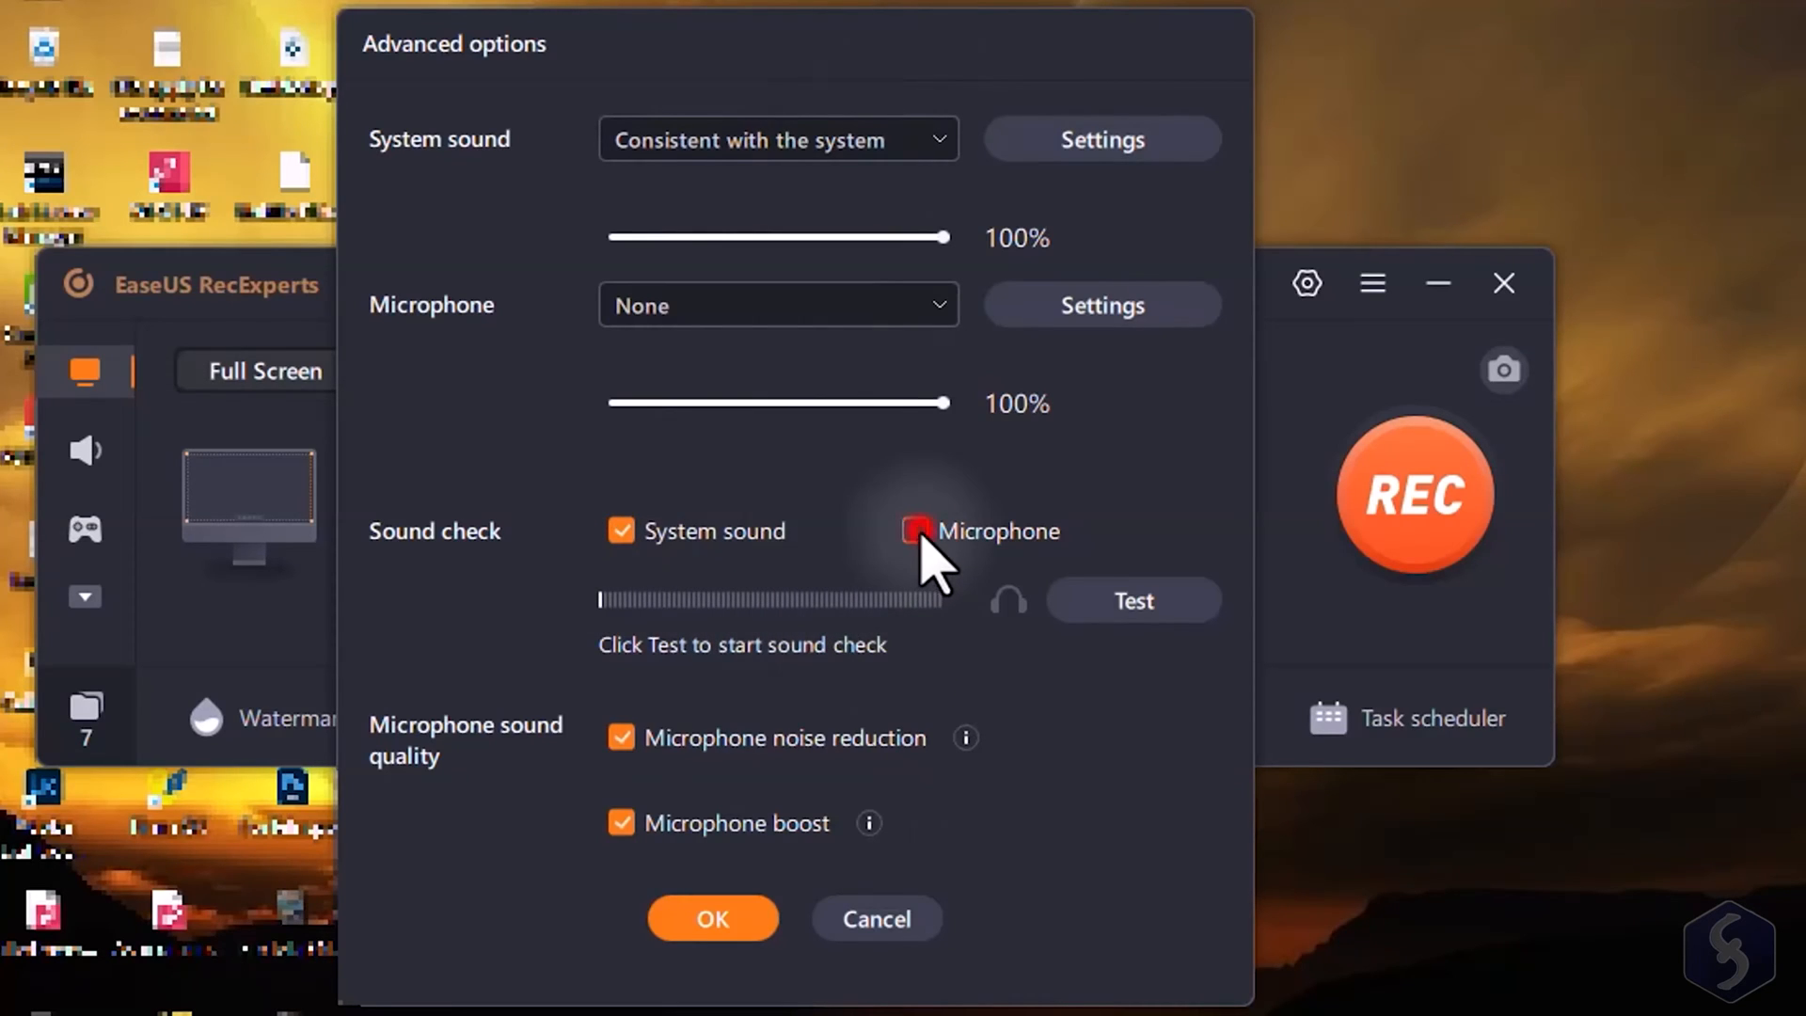
pyautogui.click(712, 917)
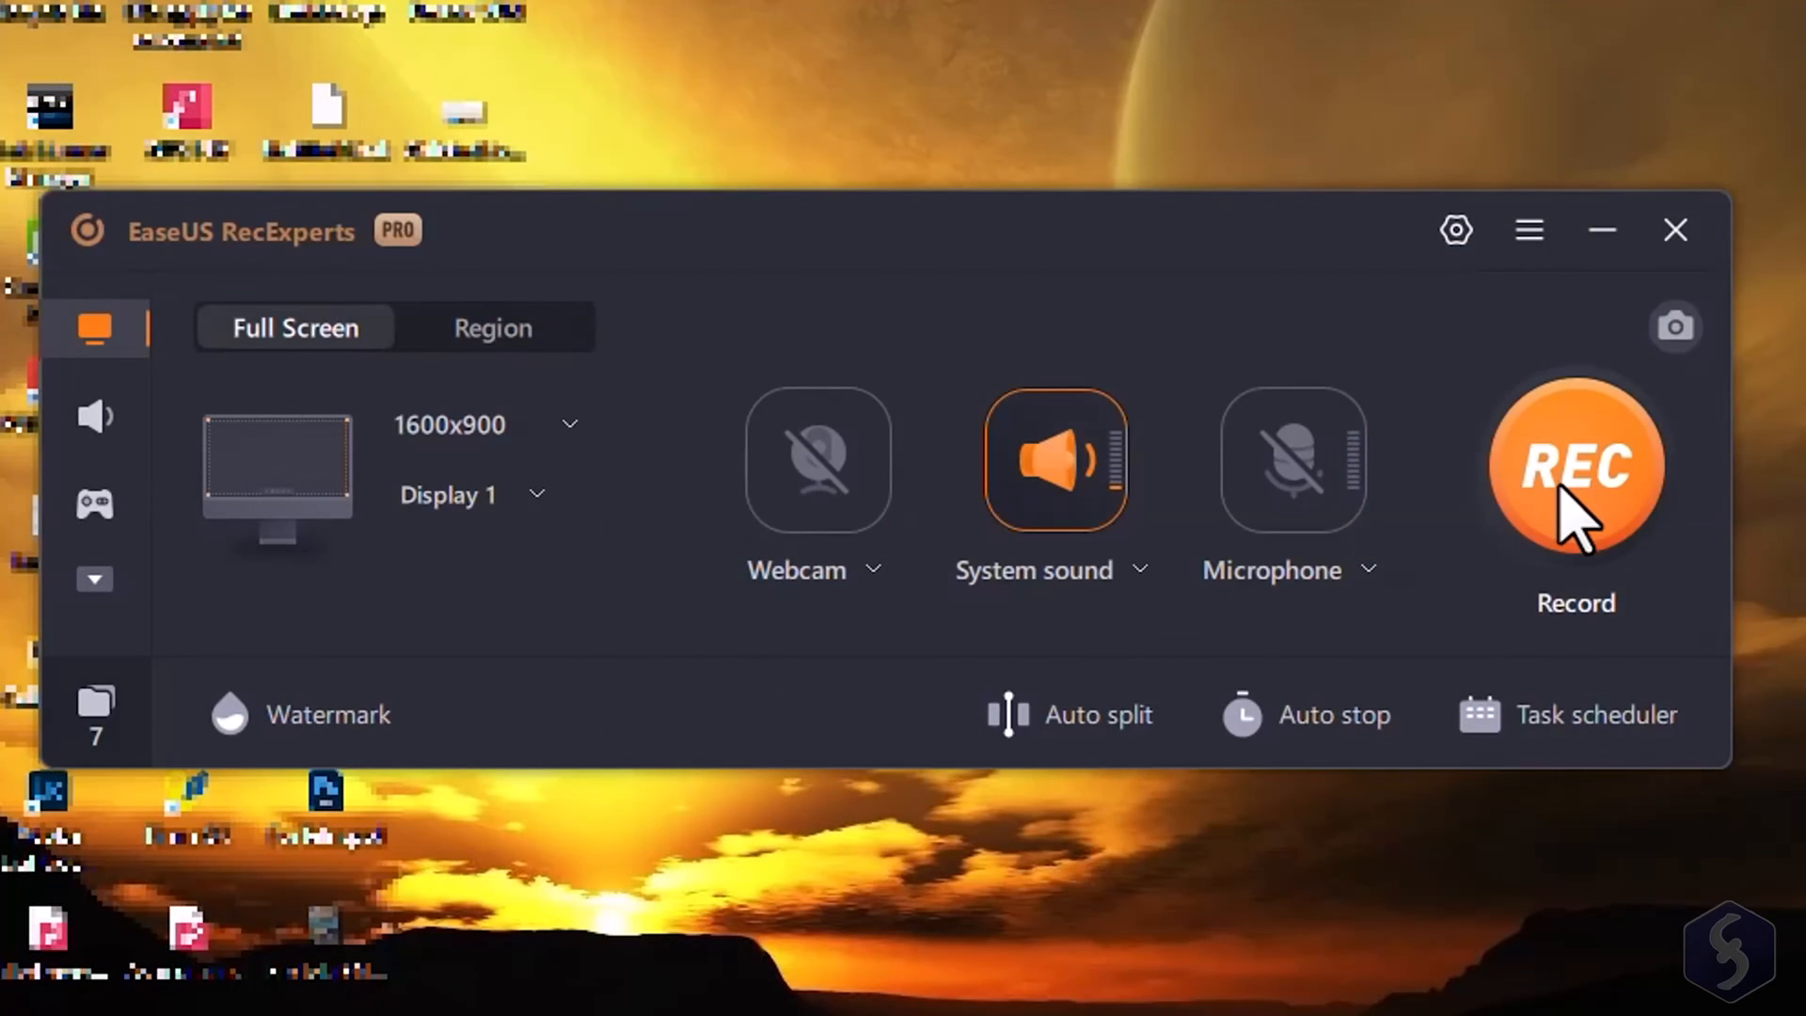
pyautogui.click(1576, 466)
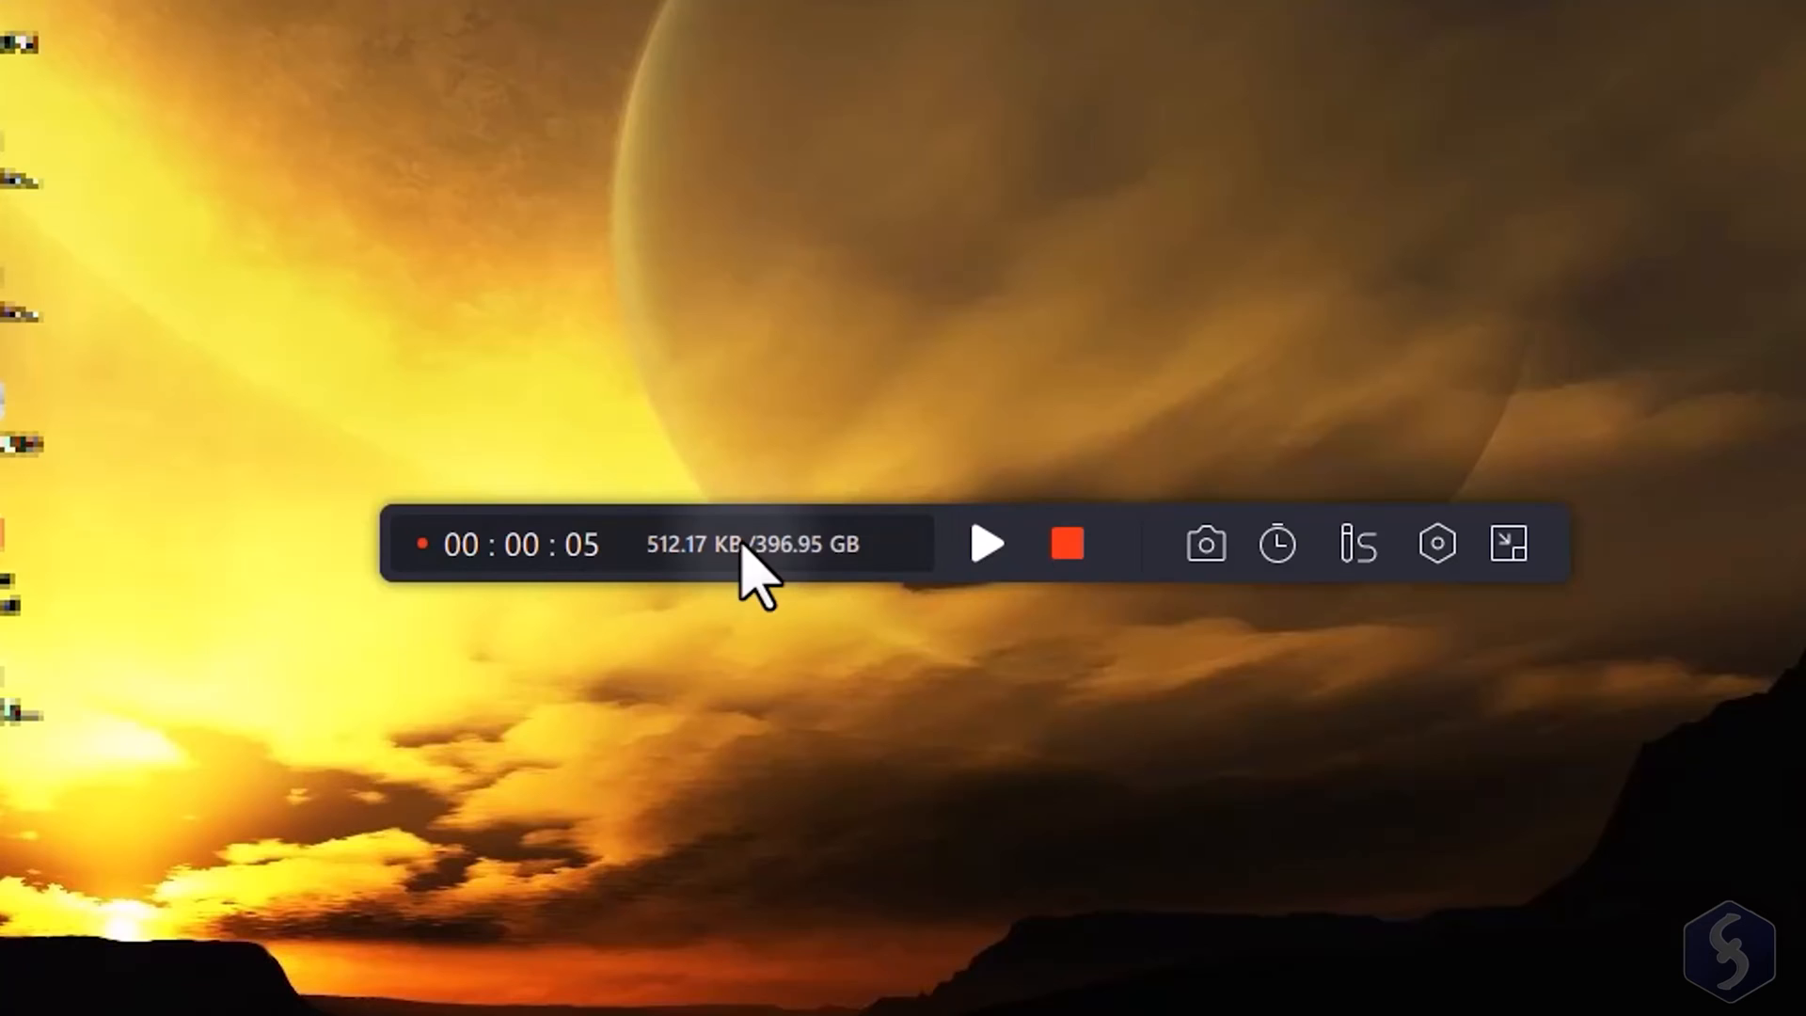
pyautogui.moveTo(1201, 544)
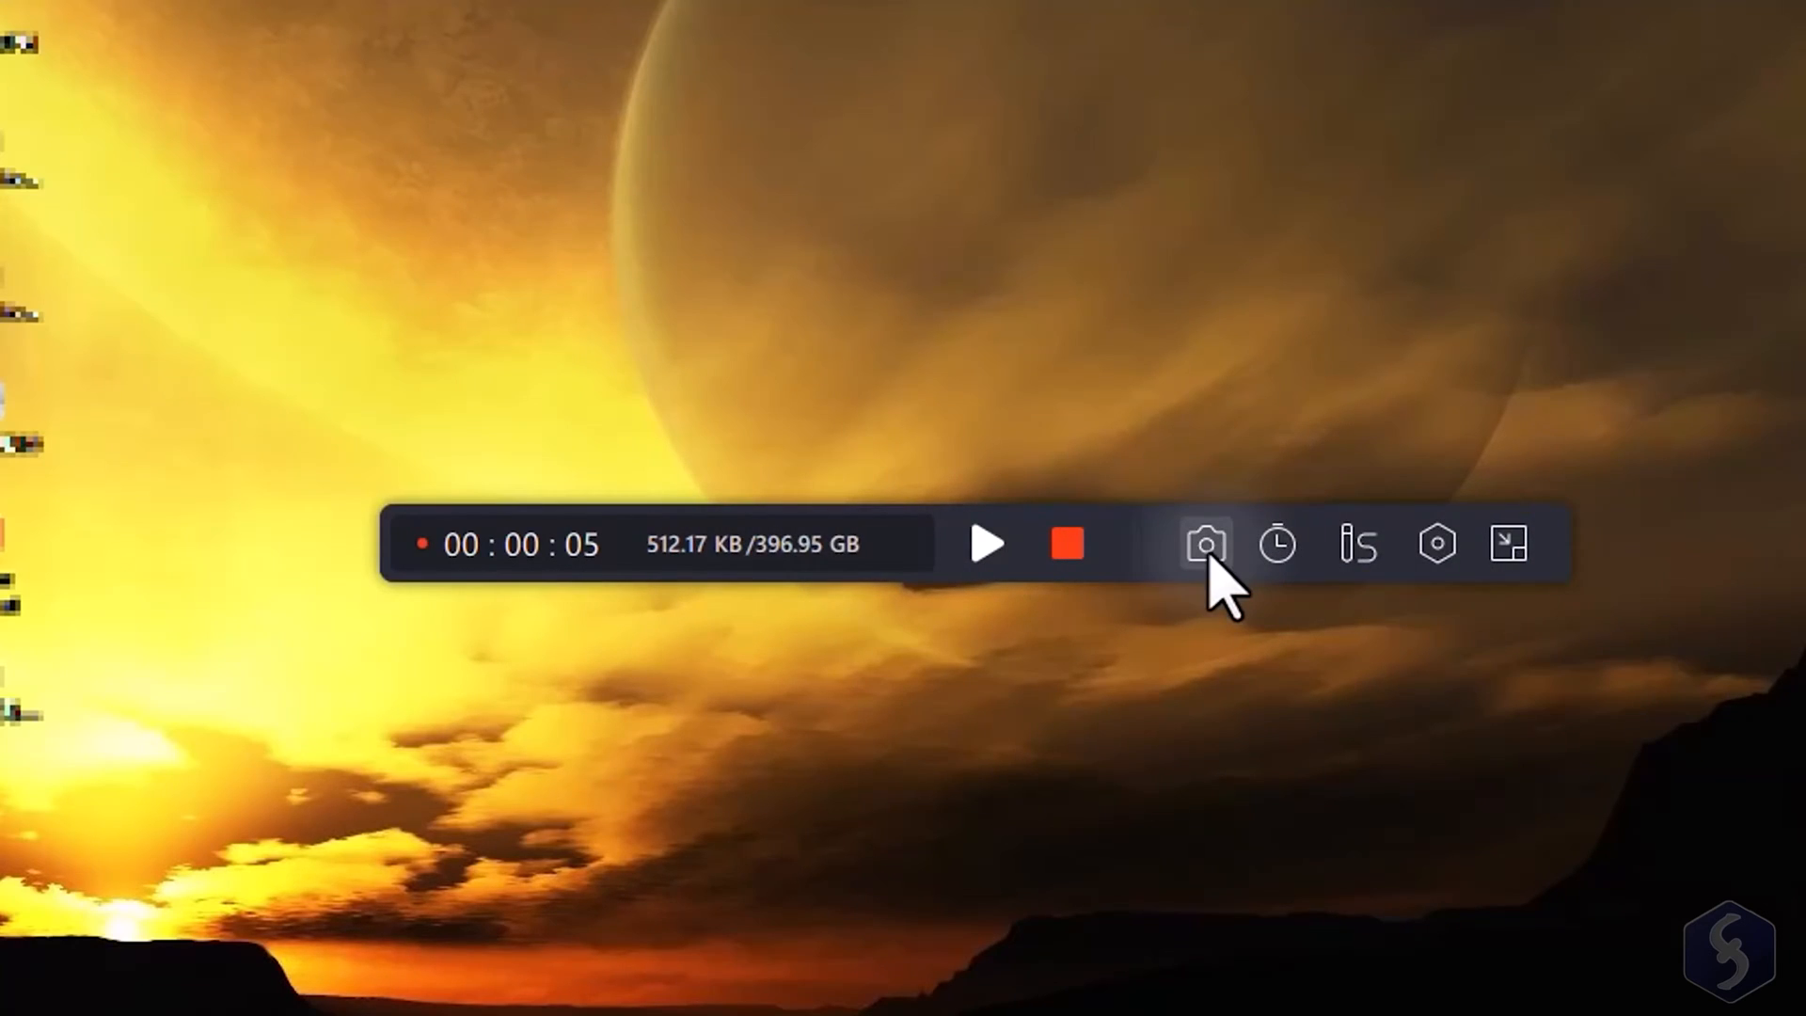
pyautogui.moveTo(1278, 545)
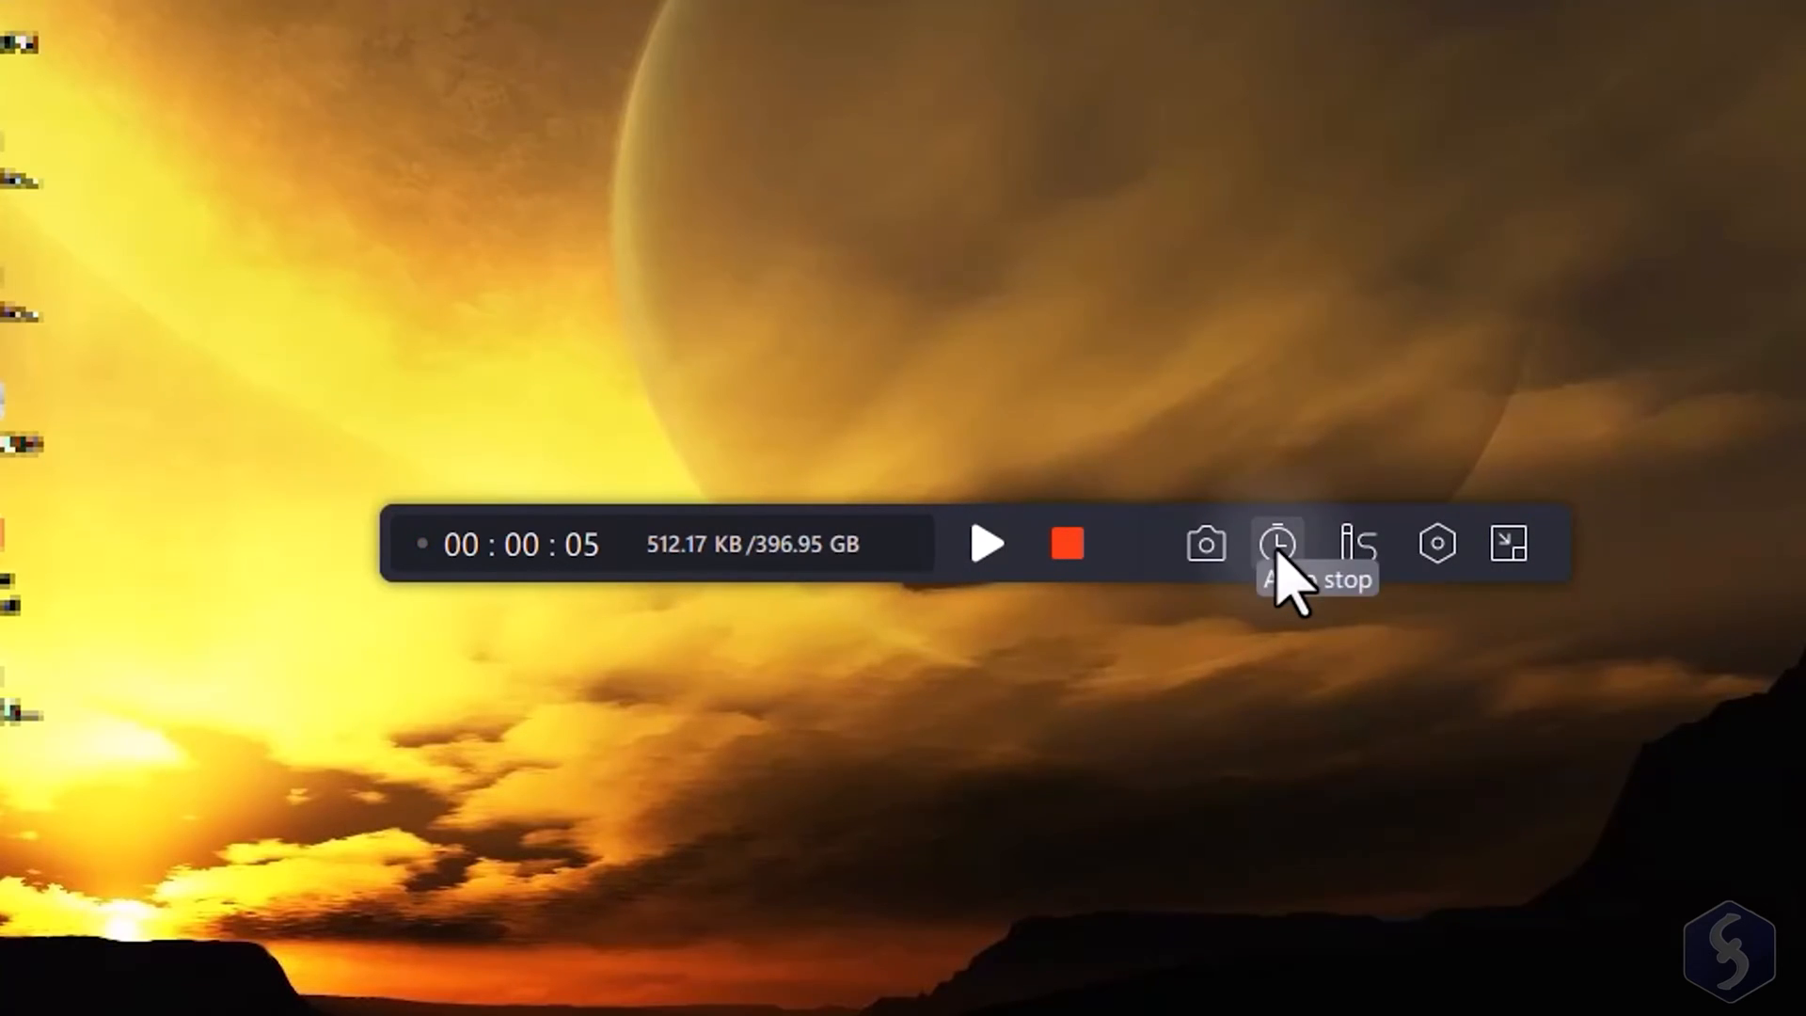
pyautogui.click(1273, 543)
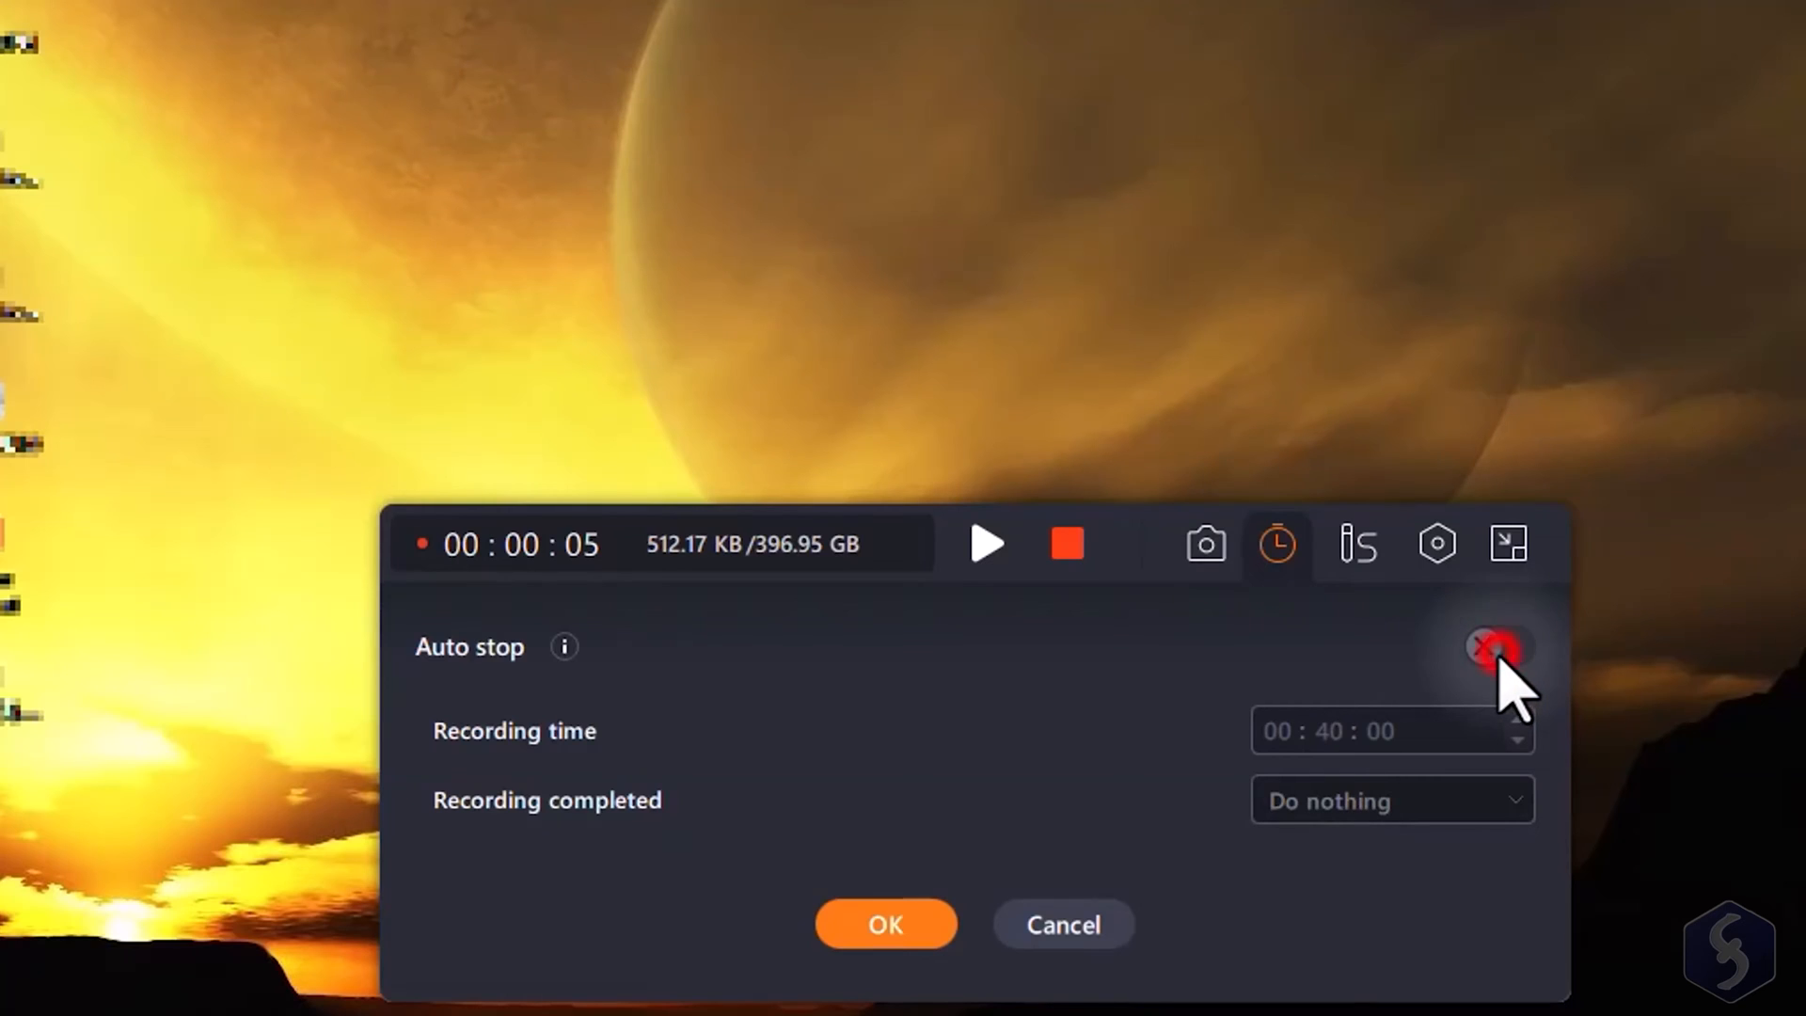
pyautogui.click(1494, 648)
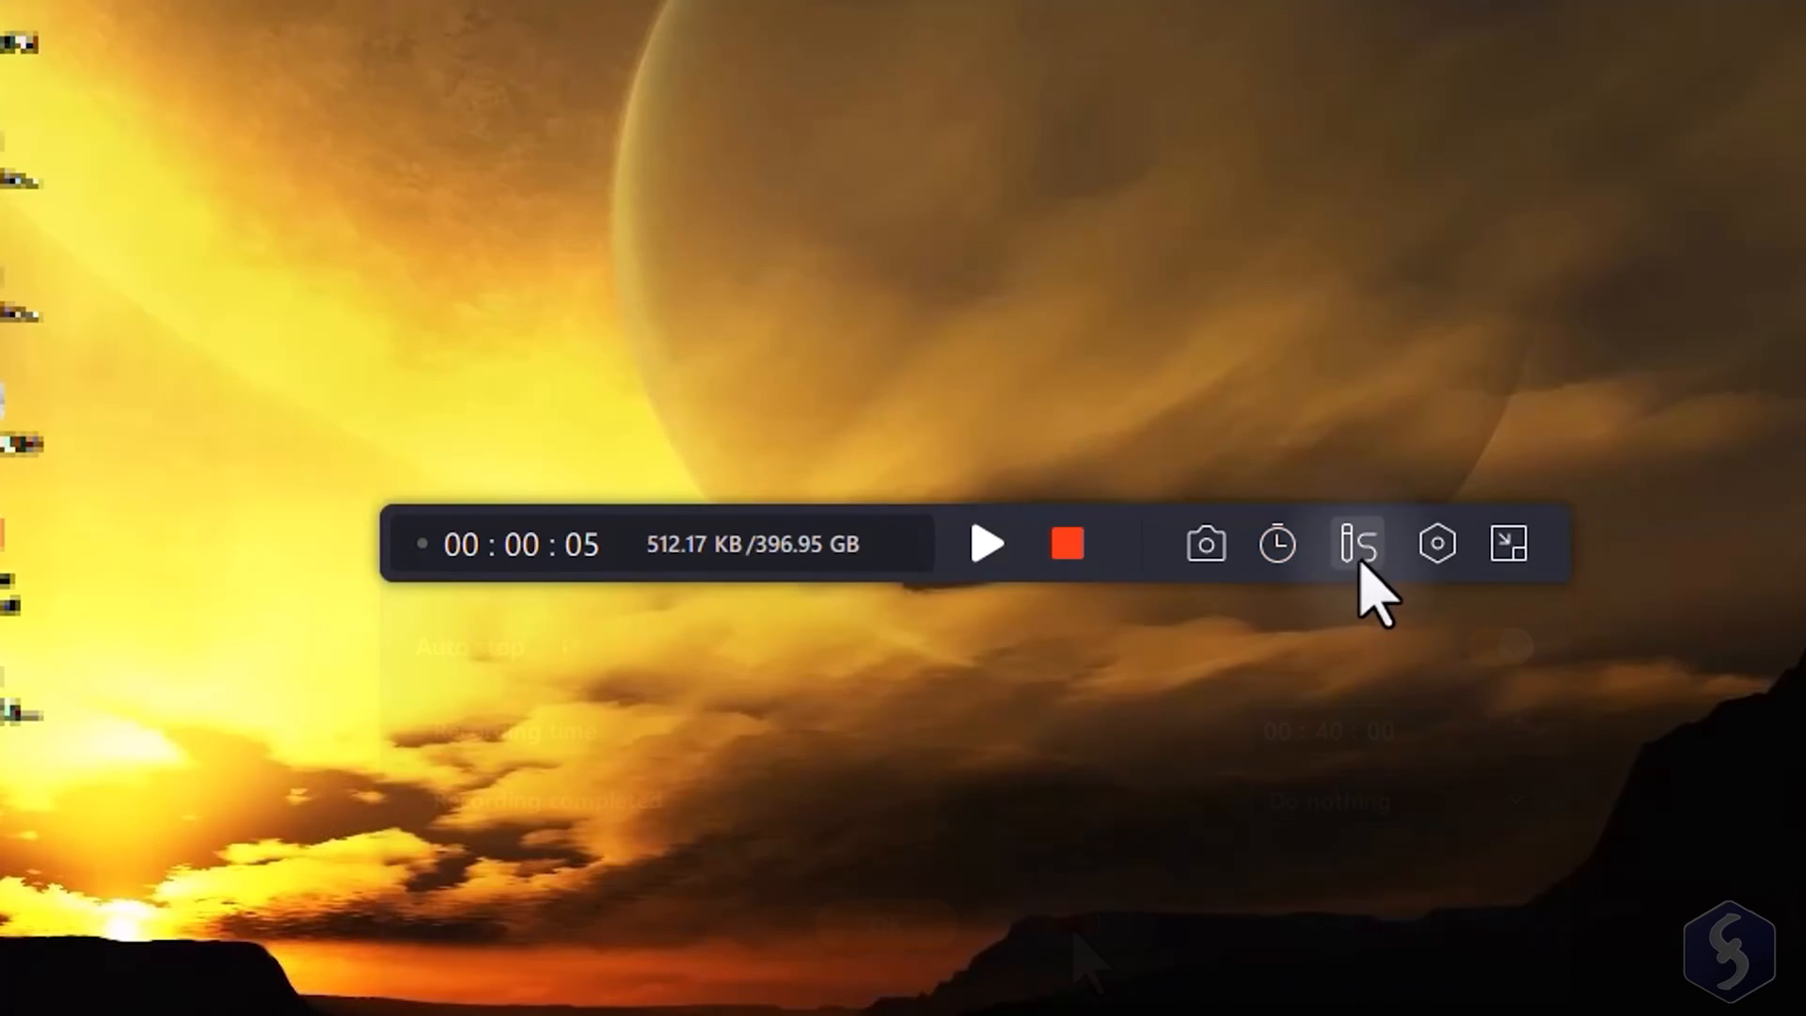
# Open the drawing tools, toggle Whiteboard on and off, select Eraser, and clear all annotations
pyautogui.click(1362, 544)
pyautogui.write('Hello there')
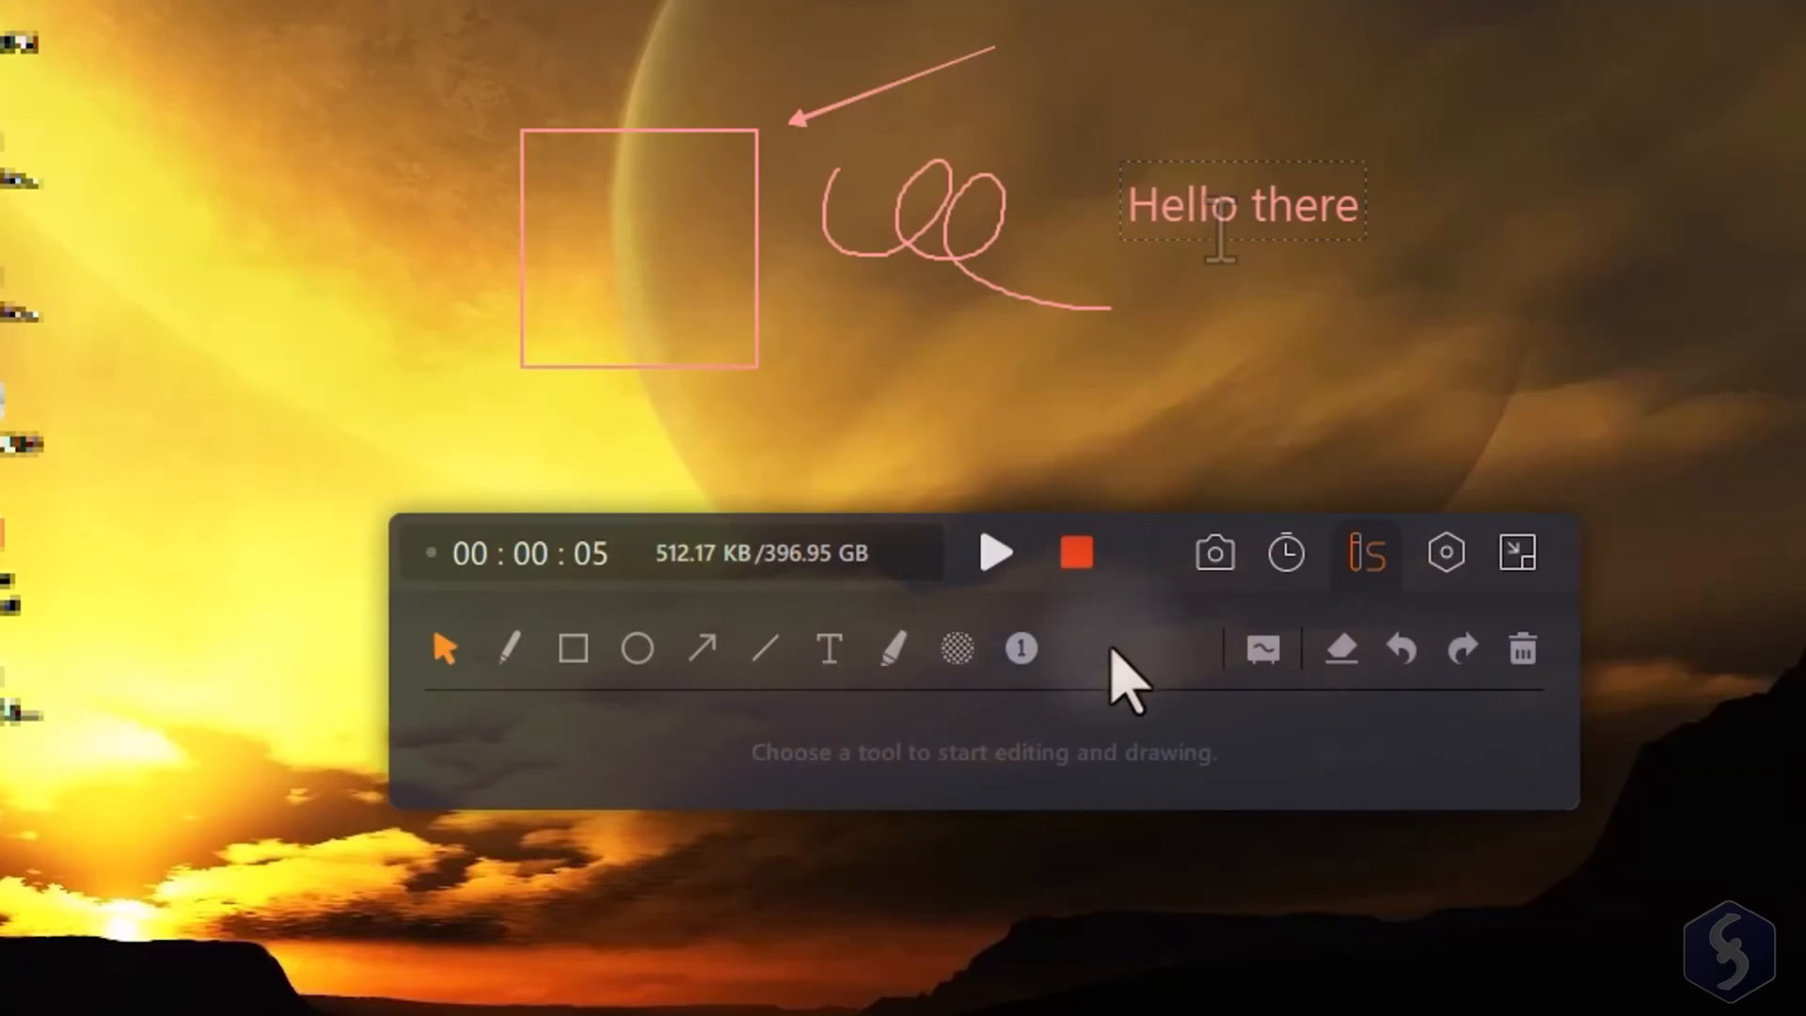
pyautogui.click(1264, 649)
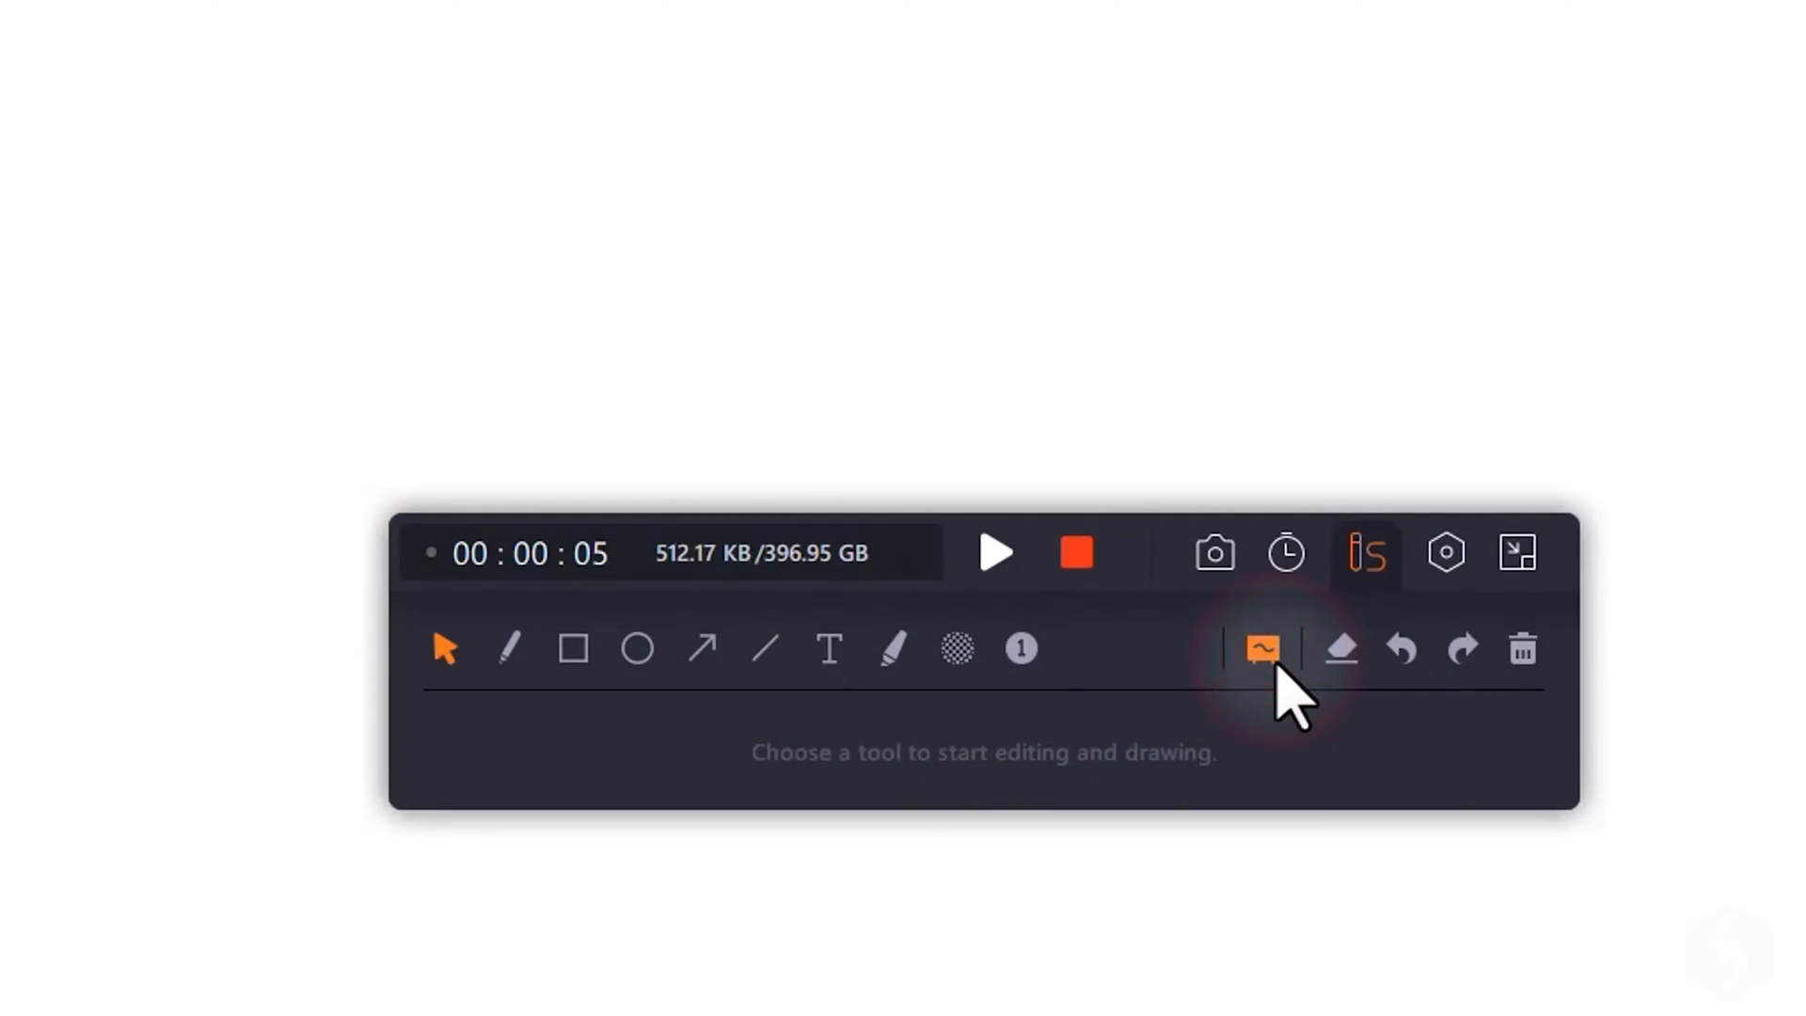
pyautogui.click(1342, 648)
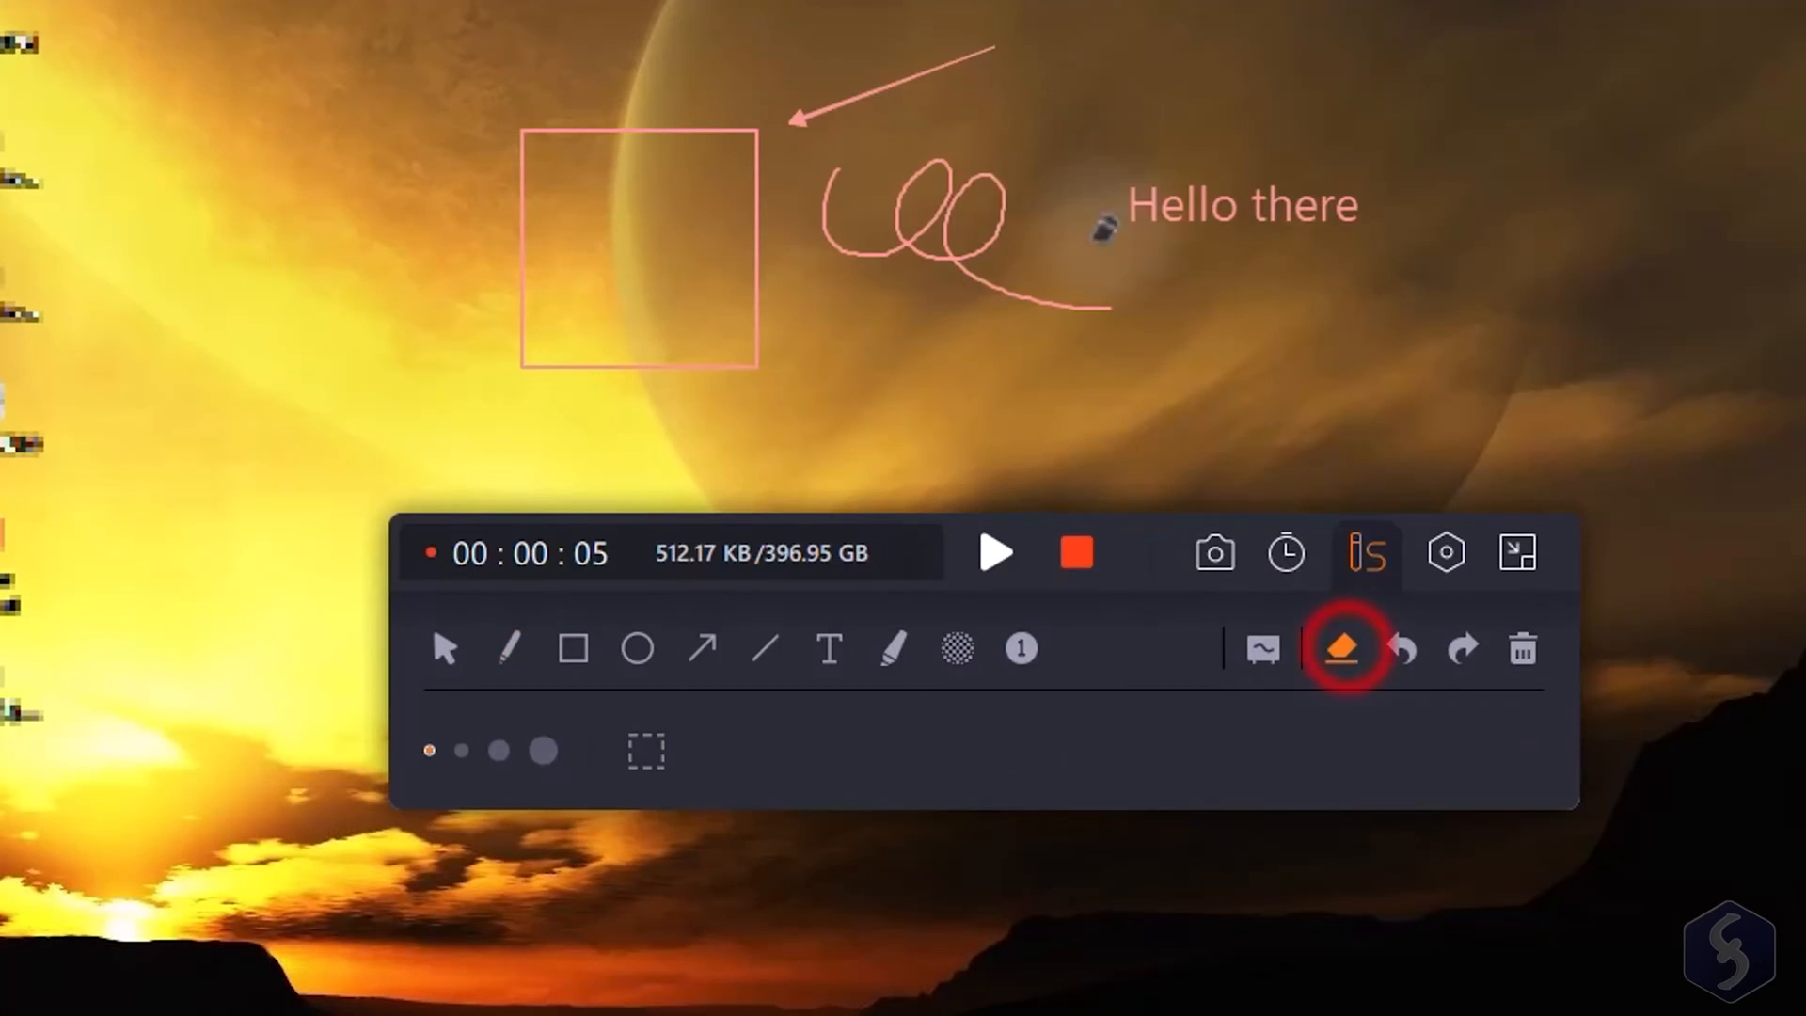
pyautogui.click(1343, 648)
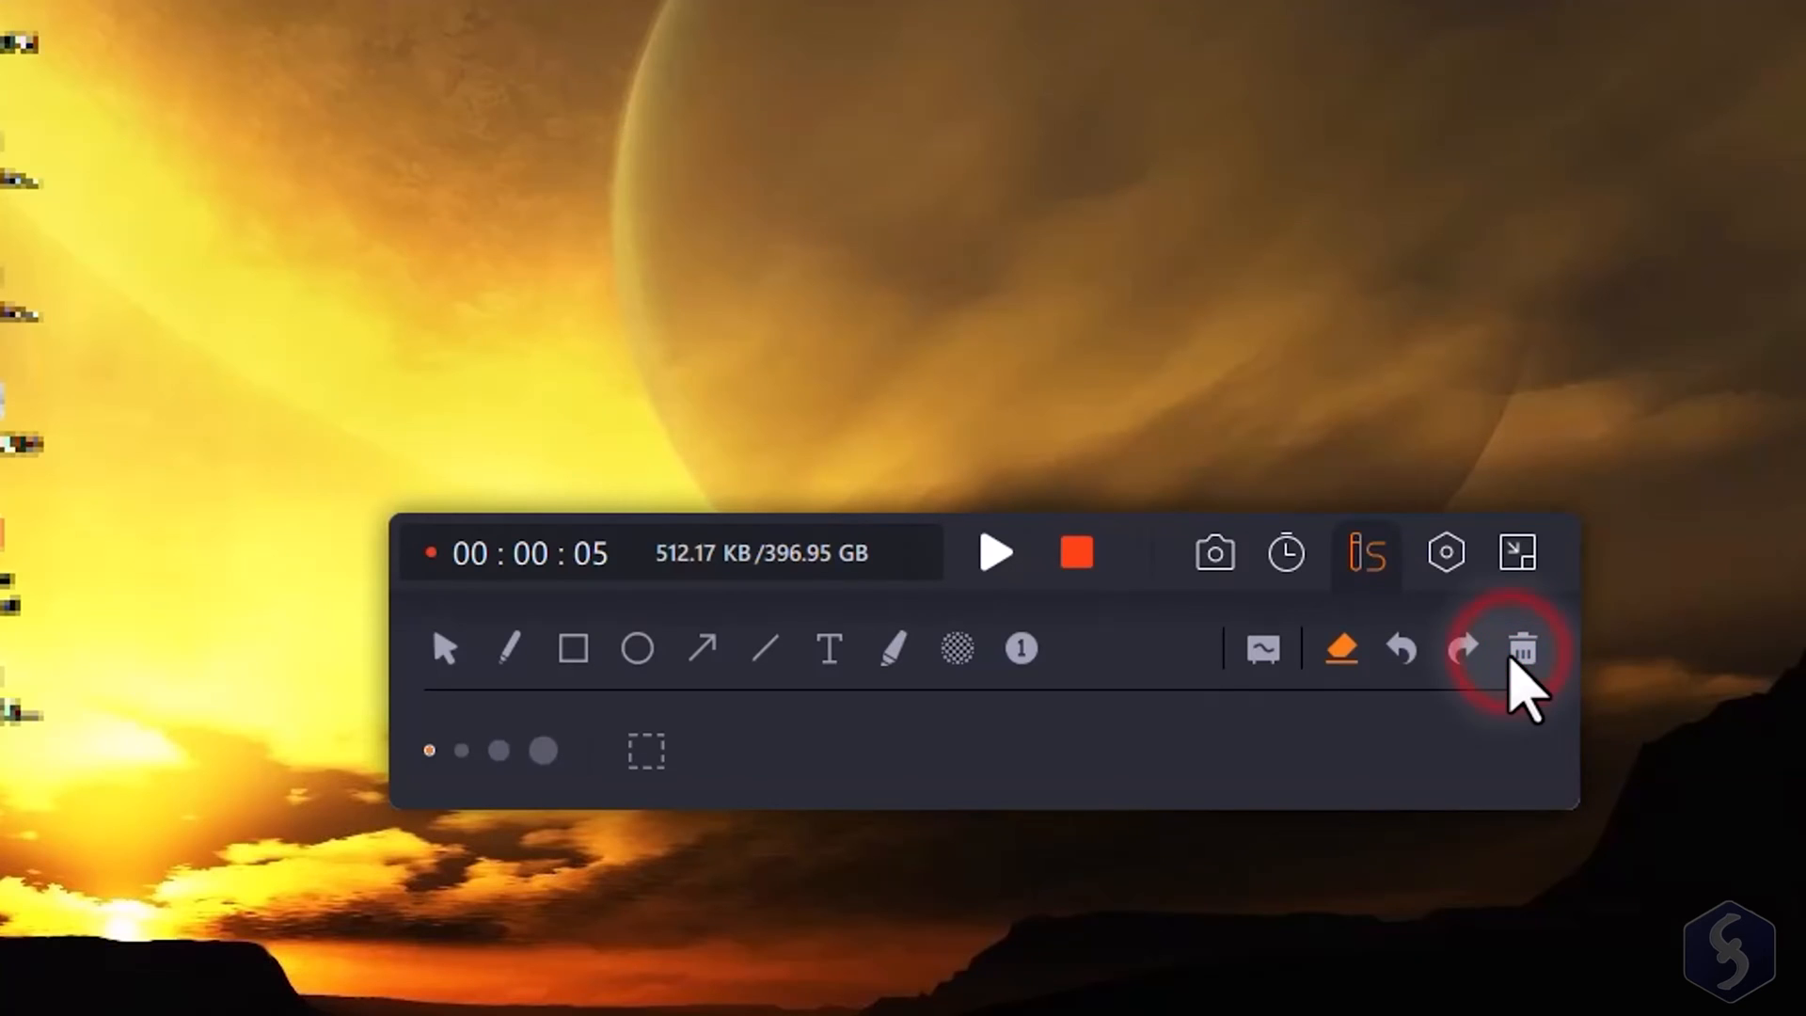
pyautogui.click(1444, 555)
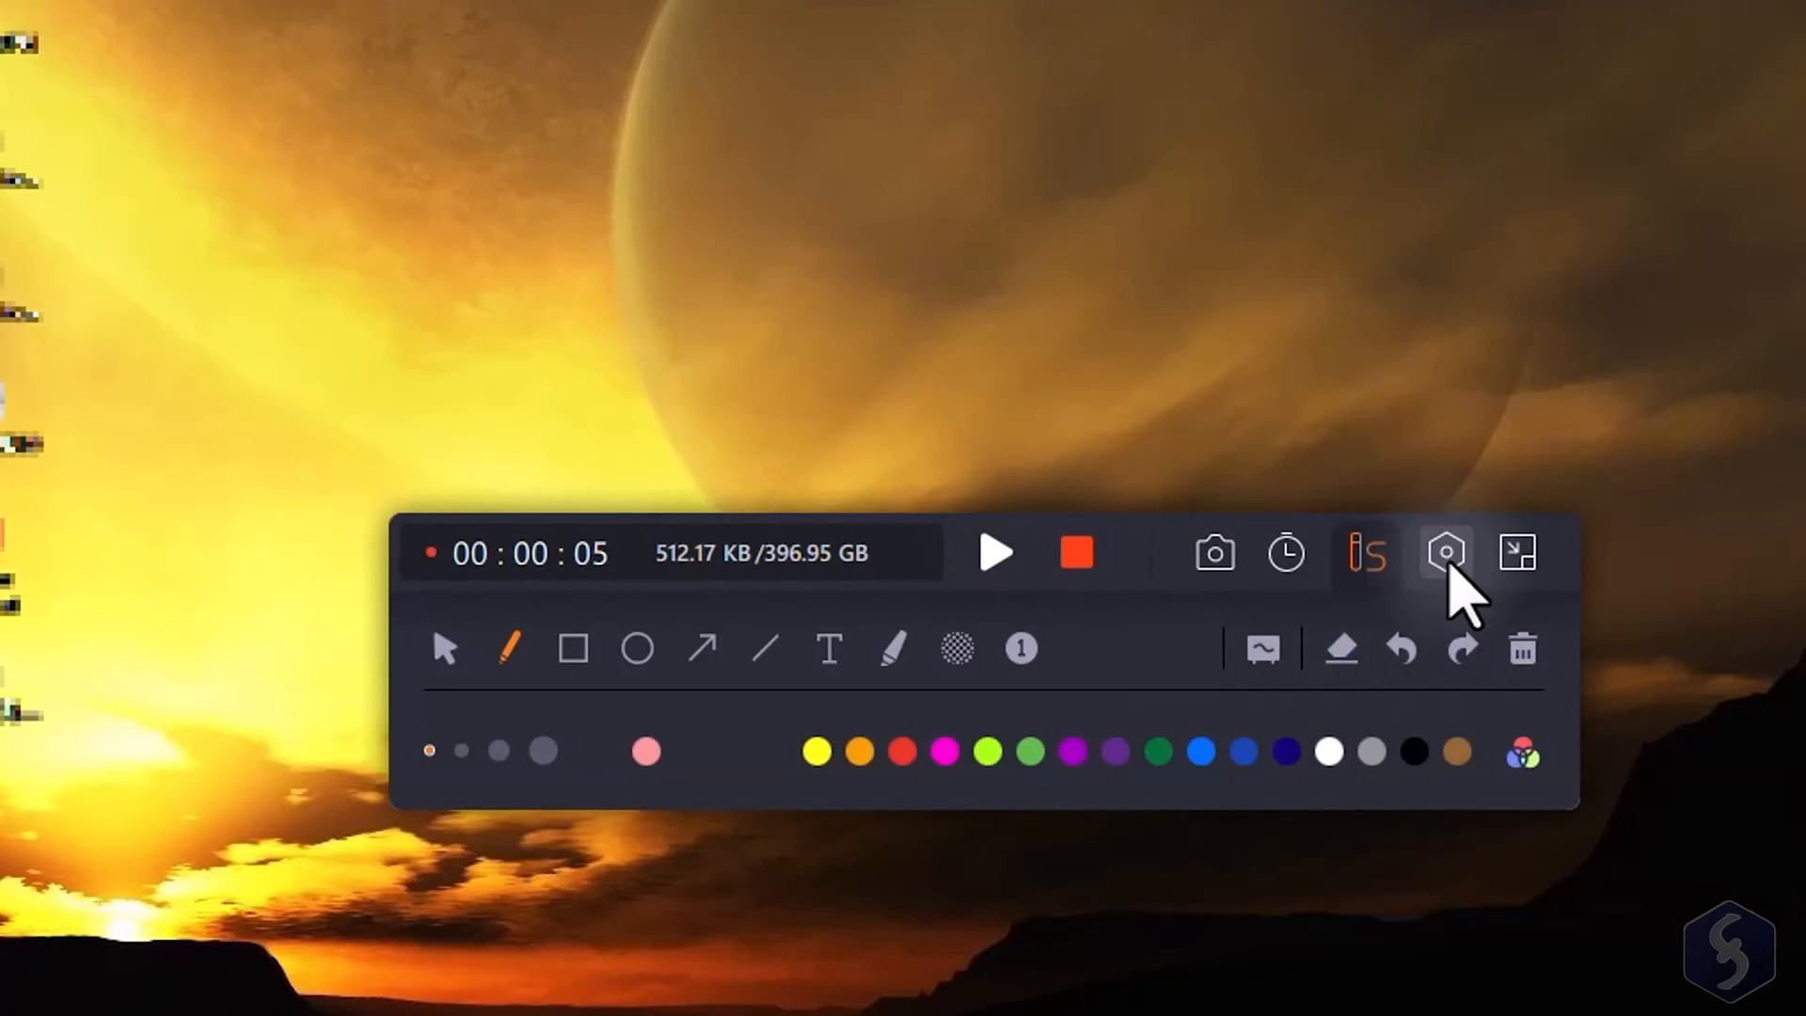
# View the Recording volume levels, then stop the recording with the F9 Stop button
pyautogui.click(1444, 554)
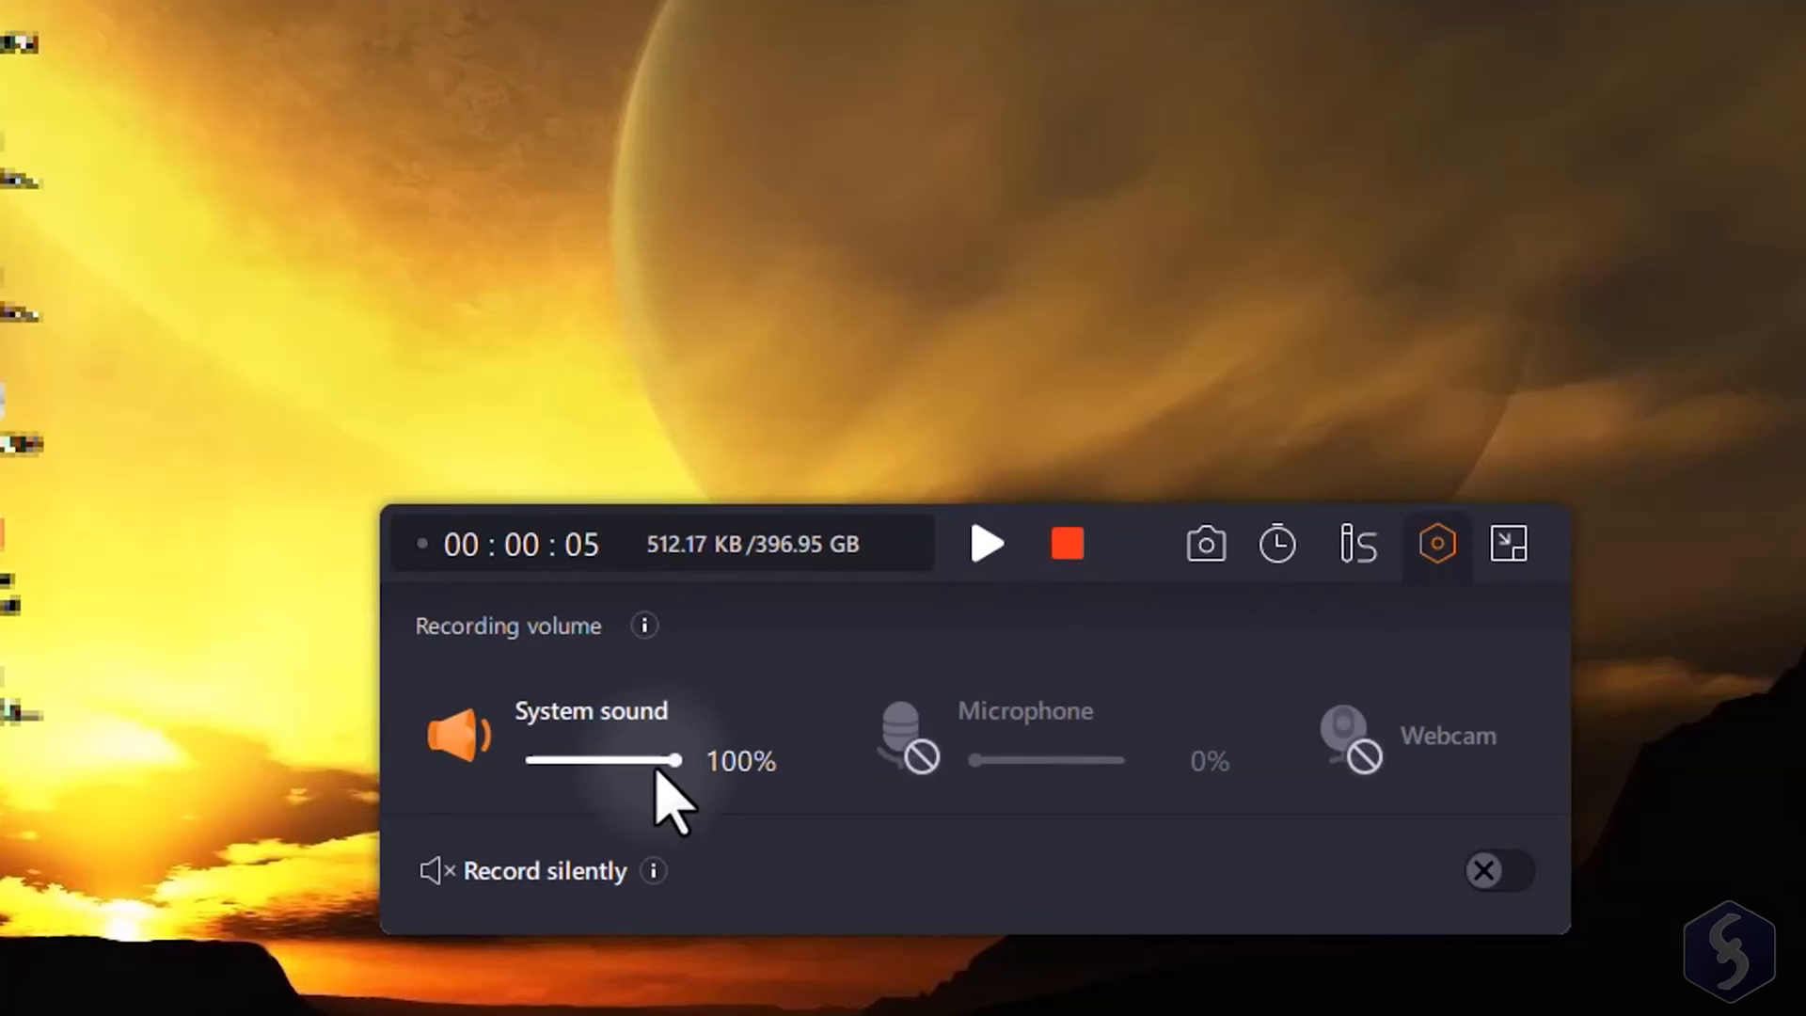
pyautogui.moveTo(732, 916)
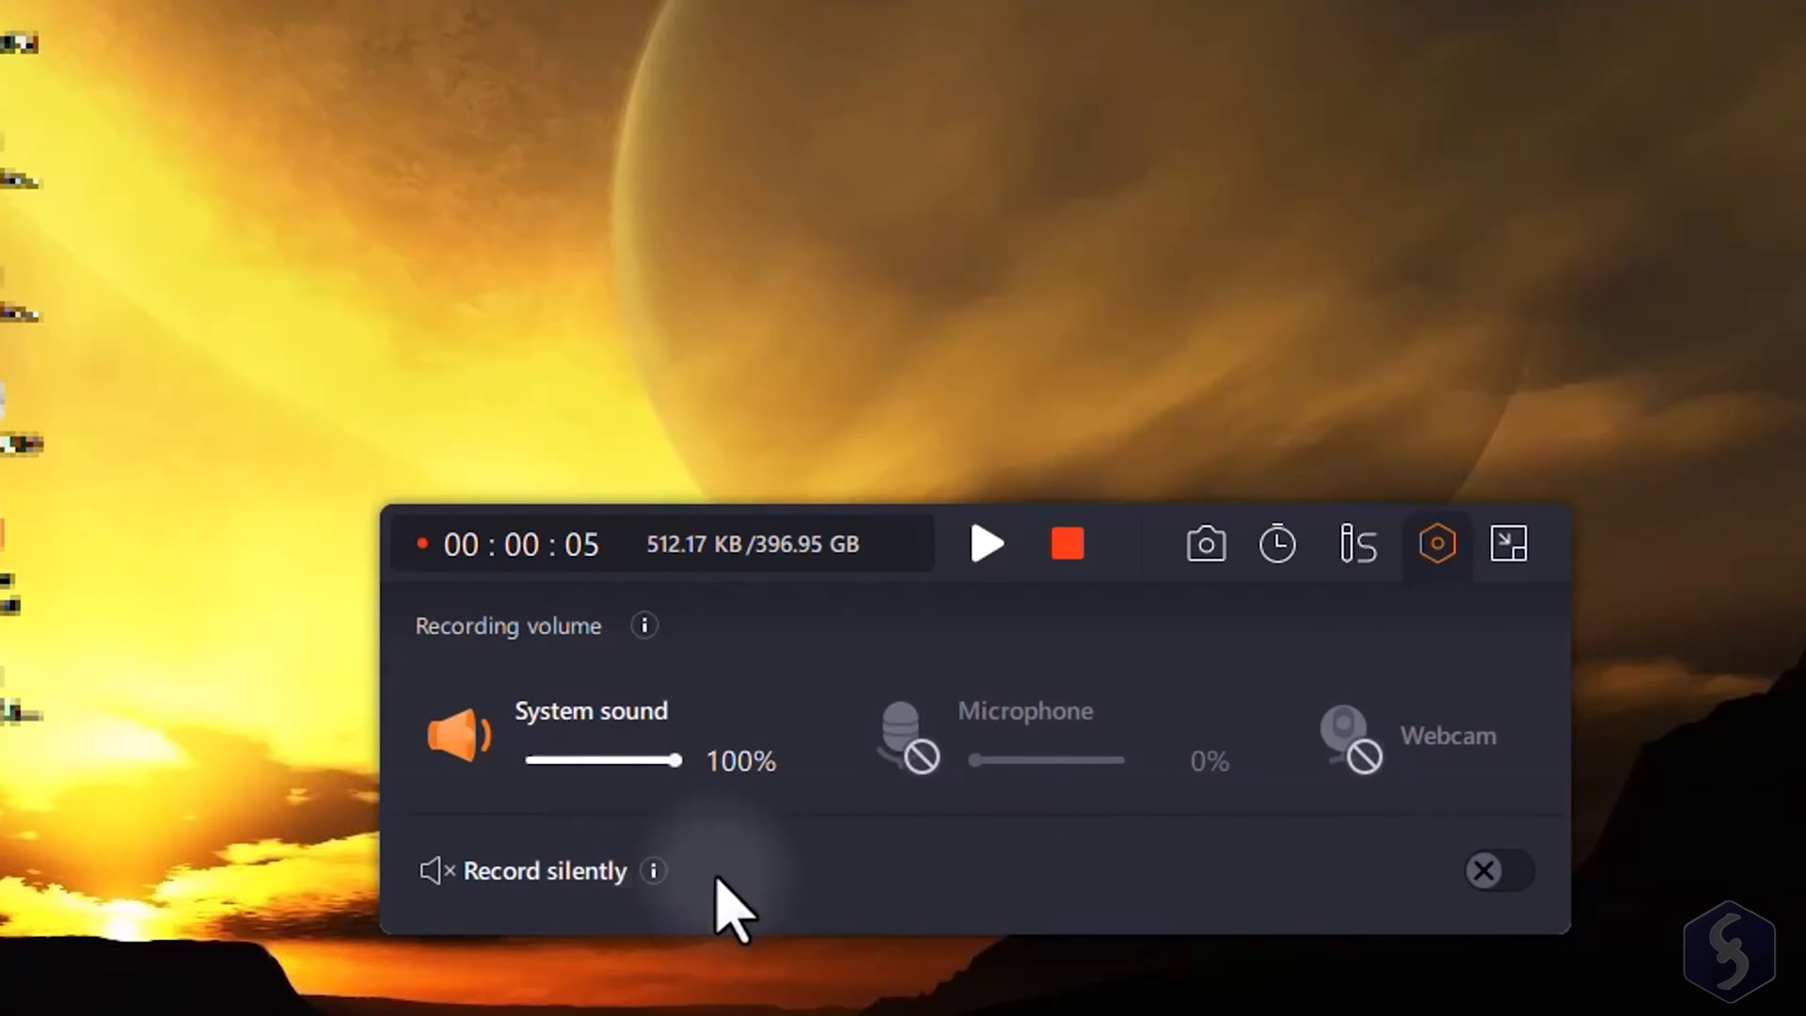
pyautogui.moveTo(465, 482)
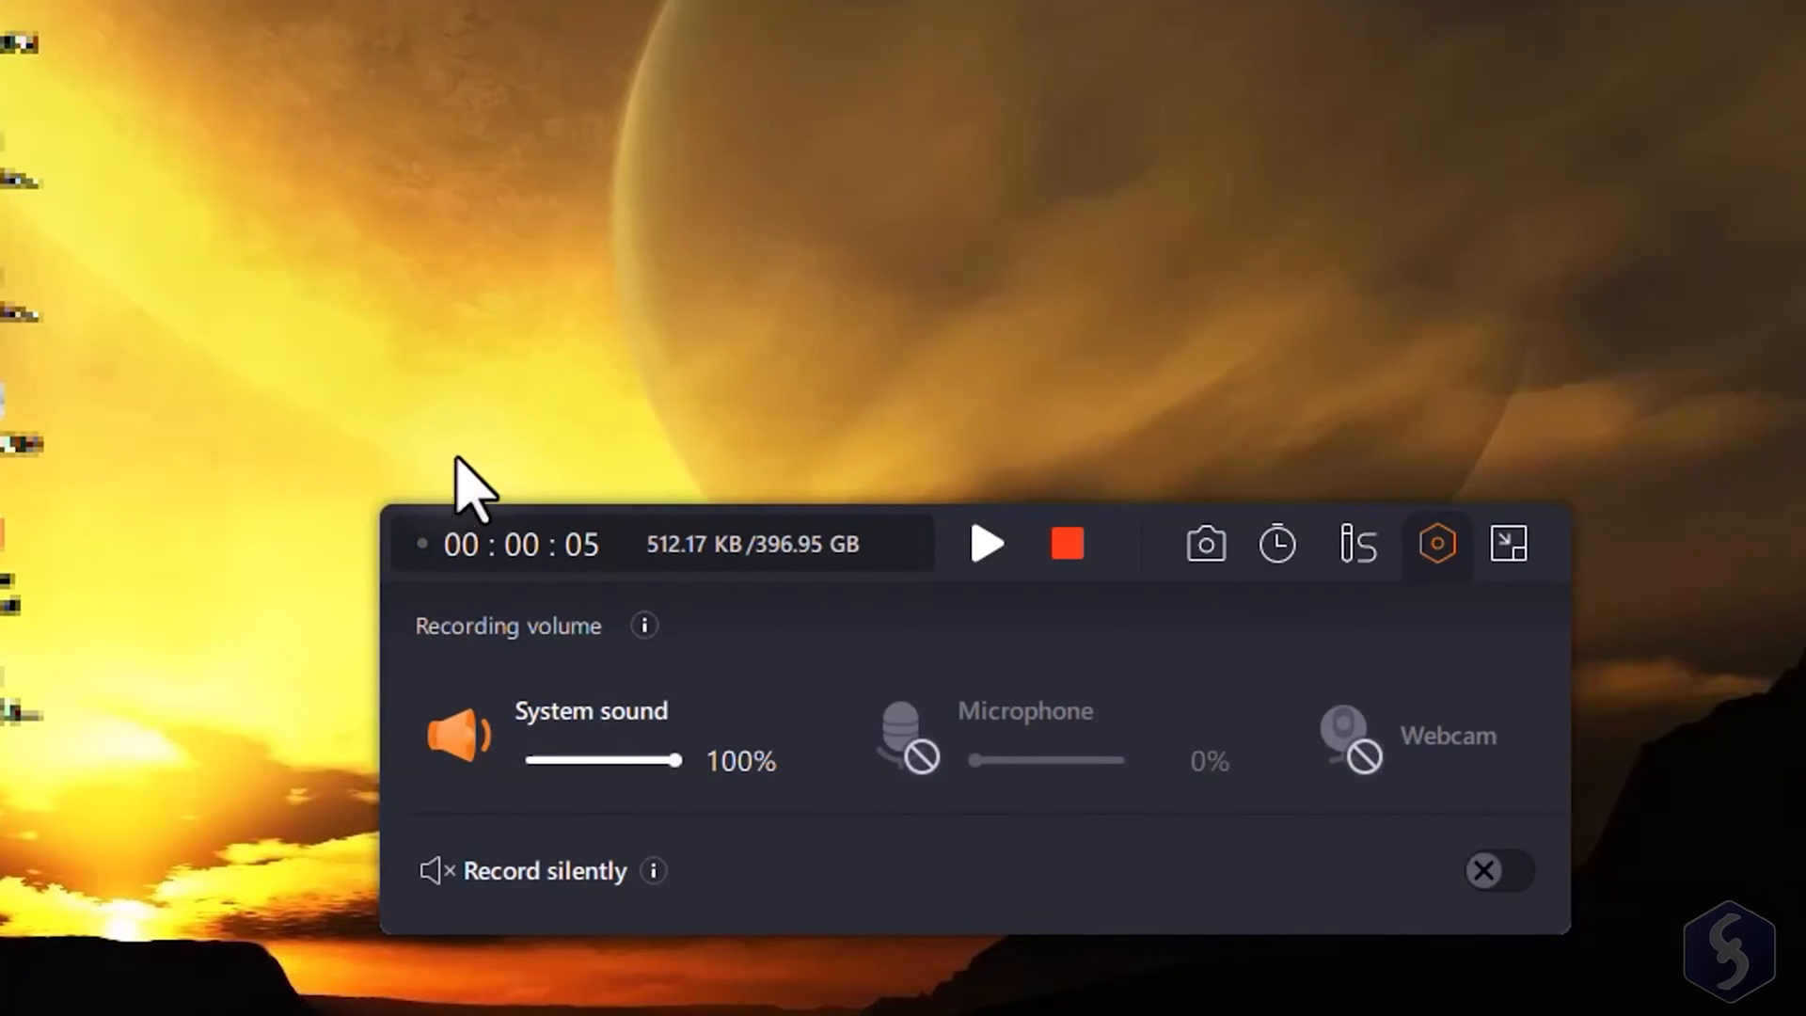
pyautogui.moveTo(1065, 552)
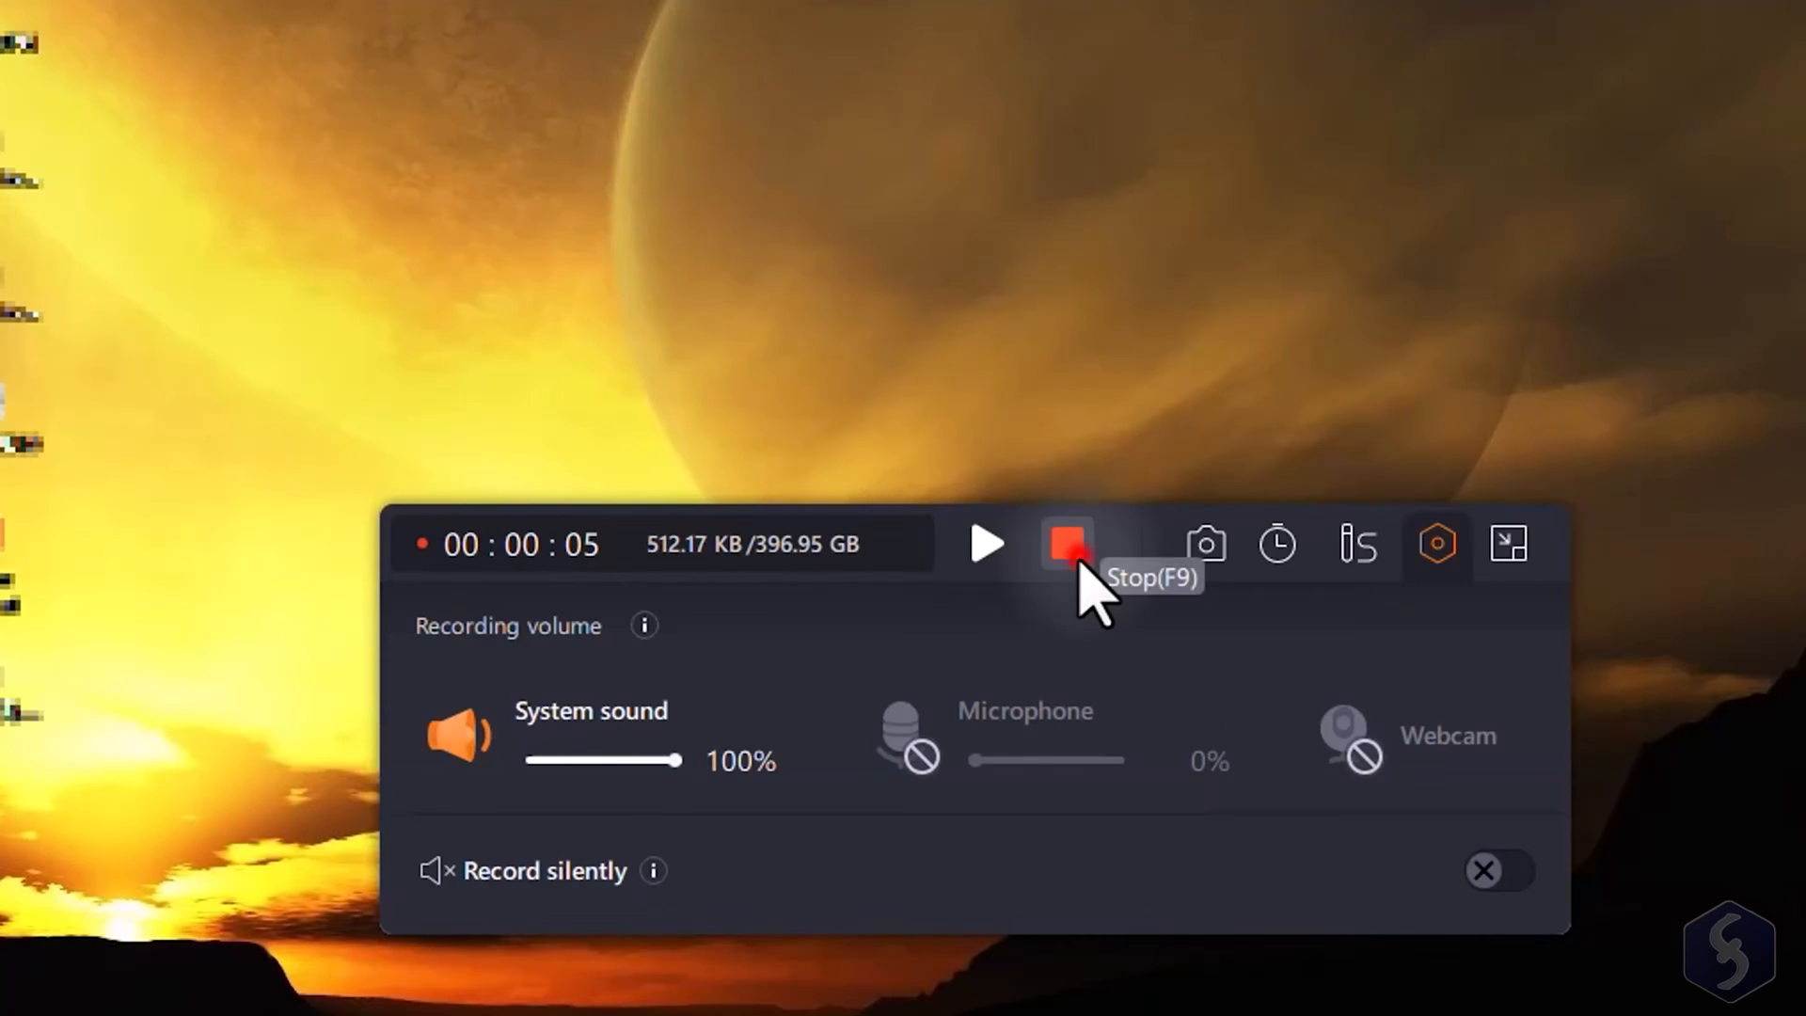
pyautogui.click(1065, 545)
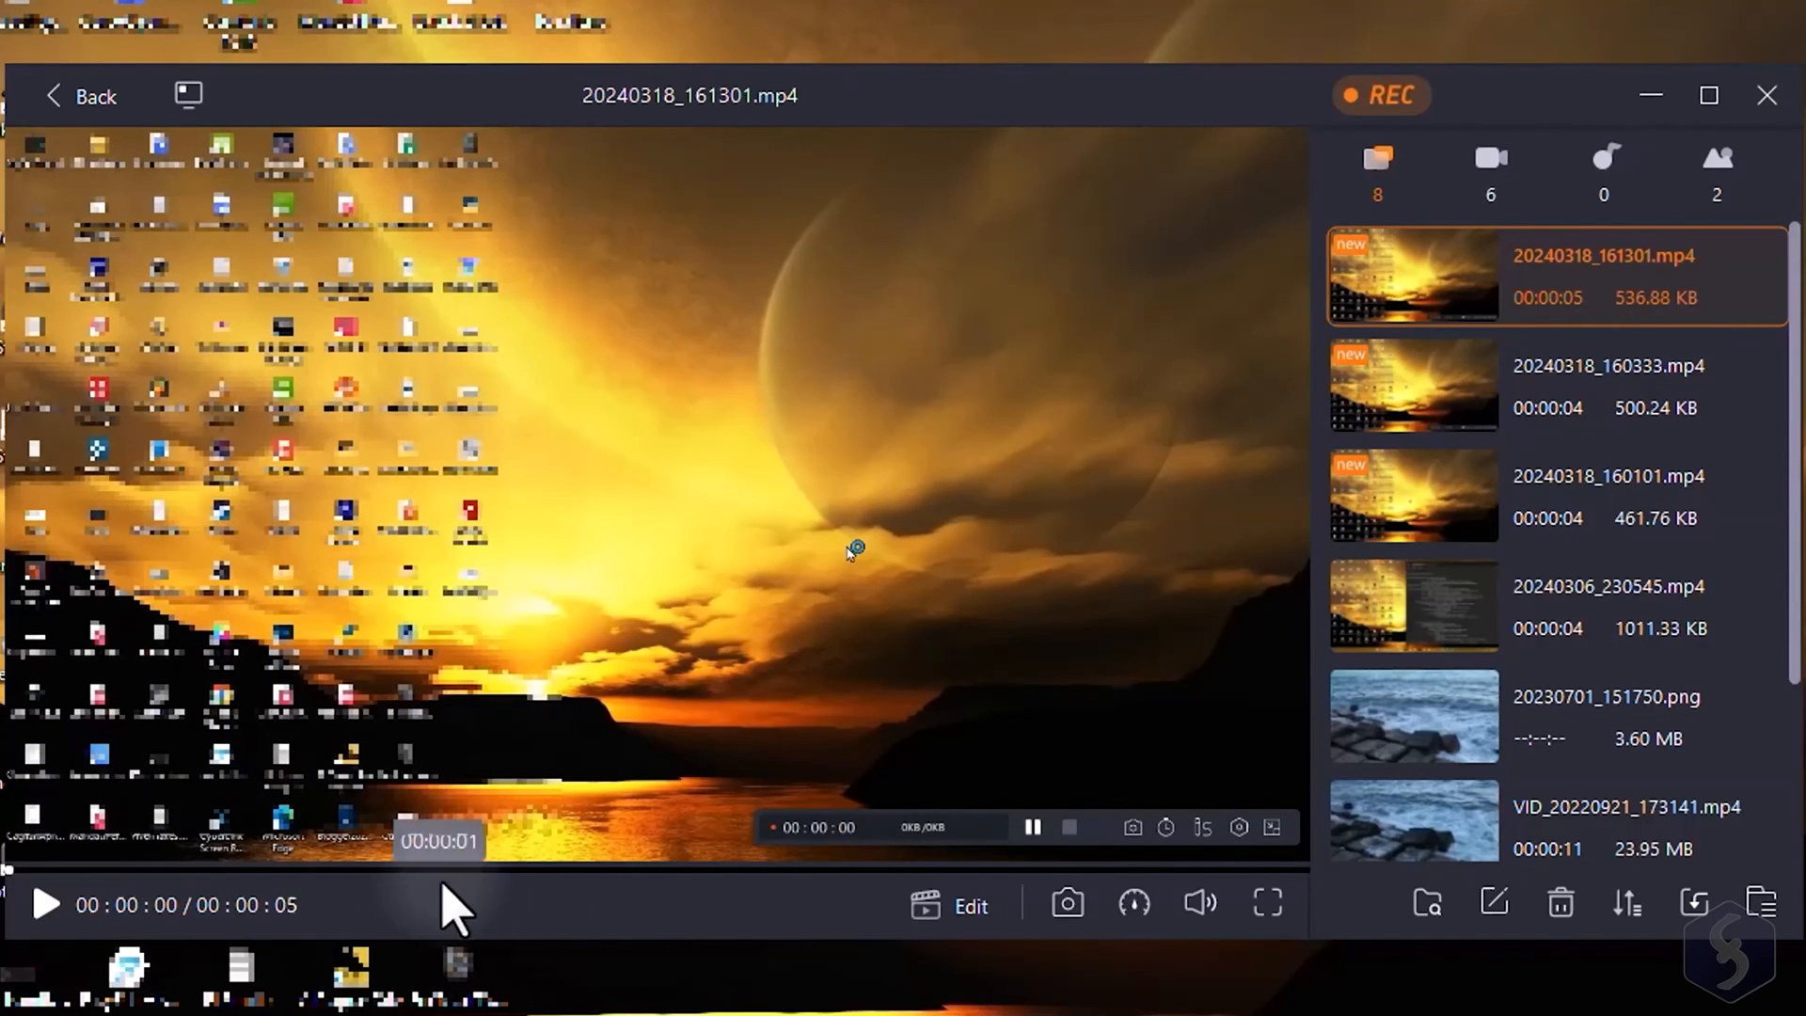
pyautogui.click(1592, 386)
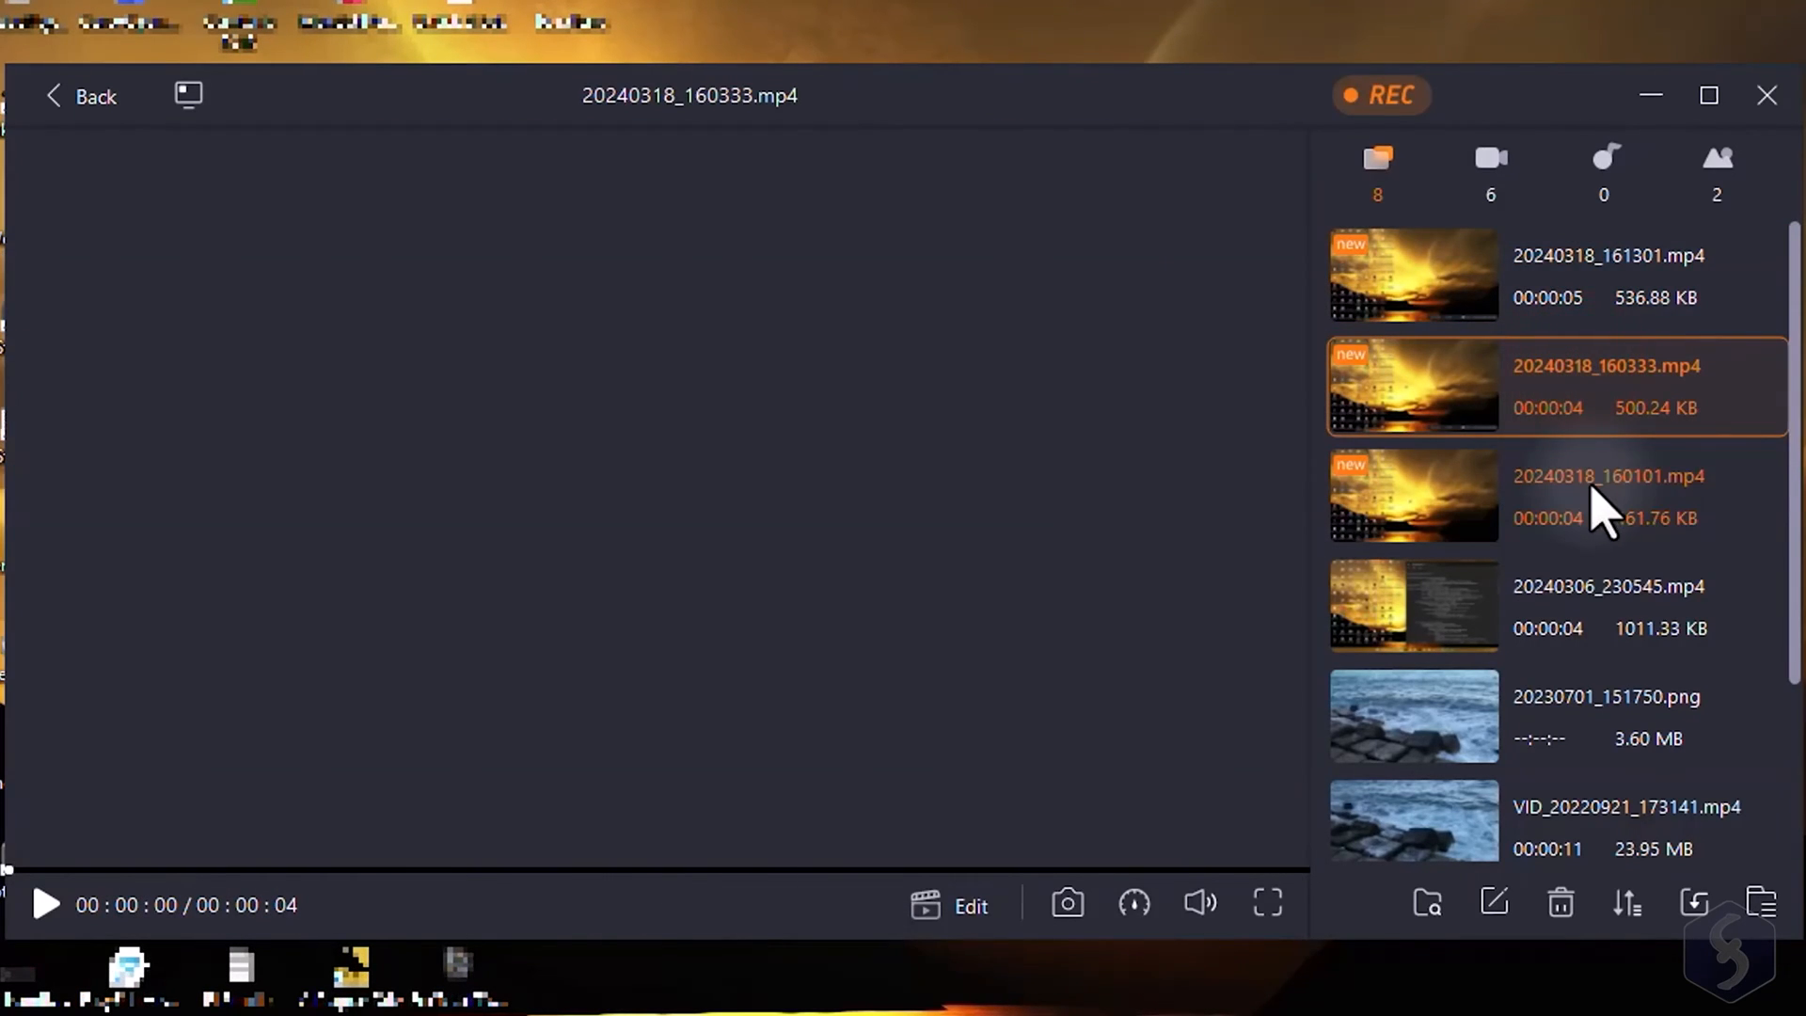
pyautogui.click(1414, 274)
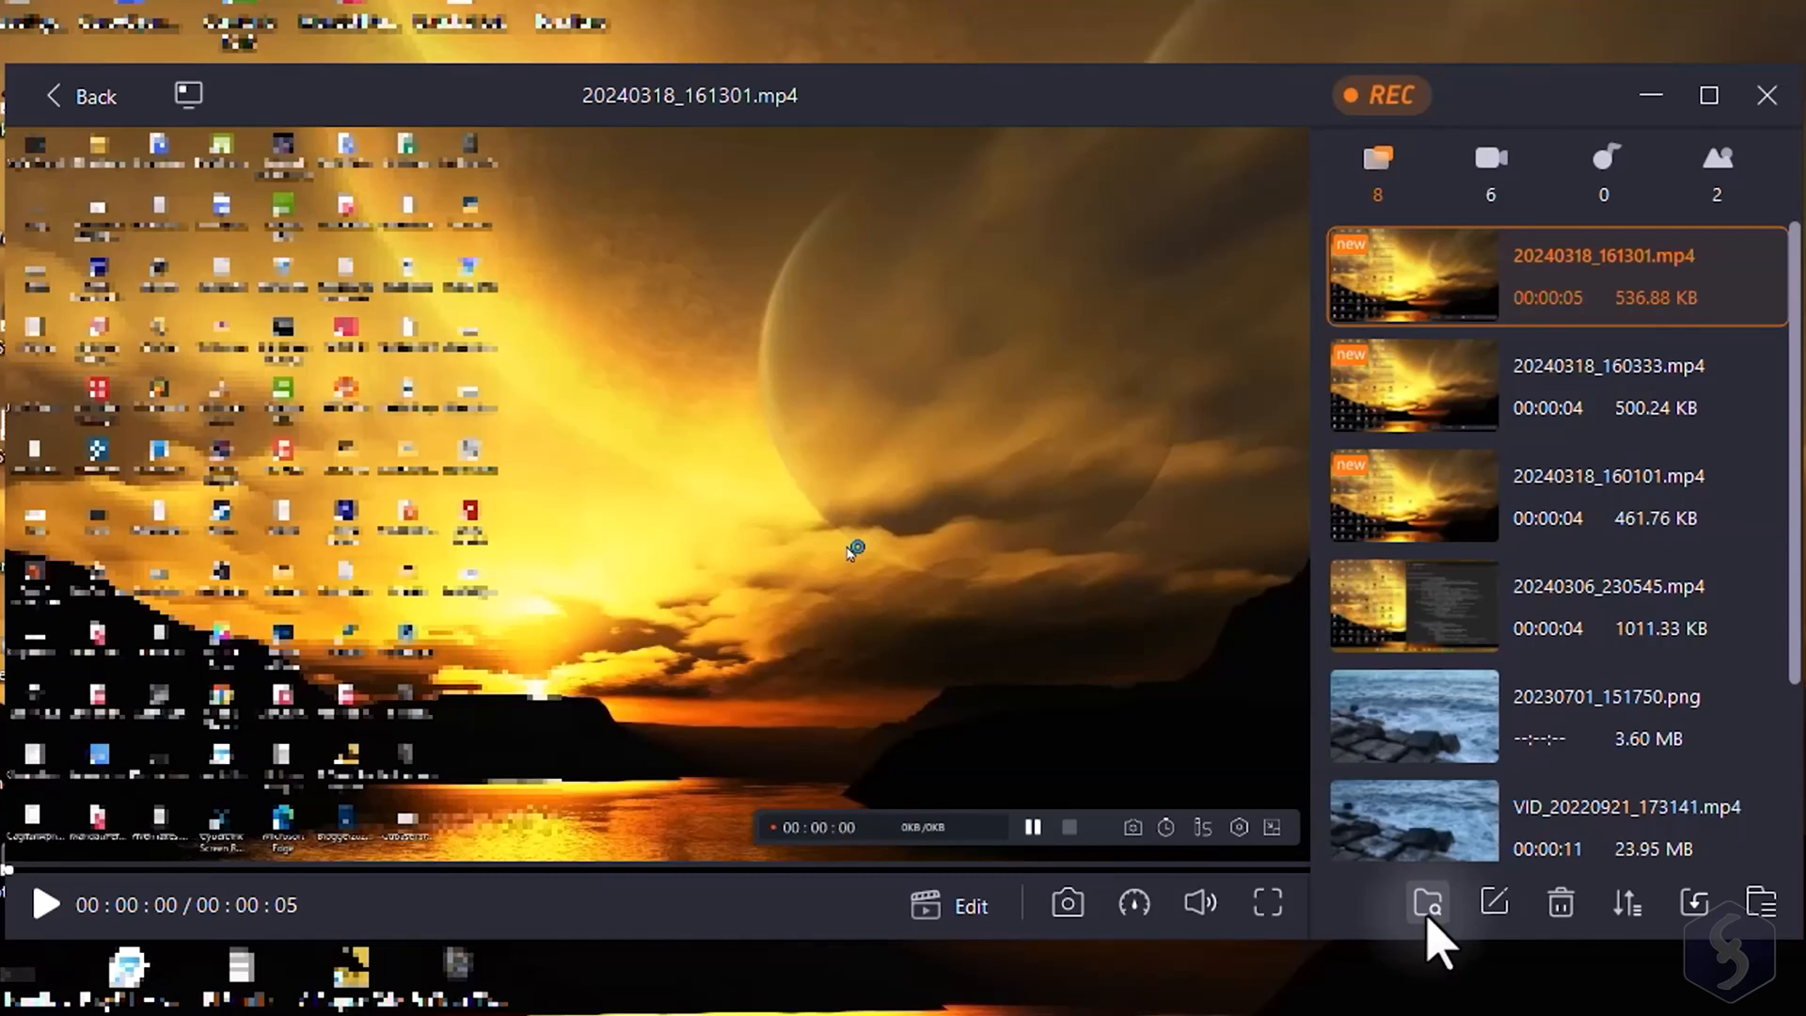
pyautogui.click(1427, 903)
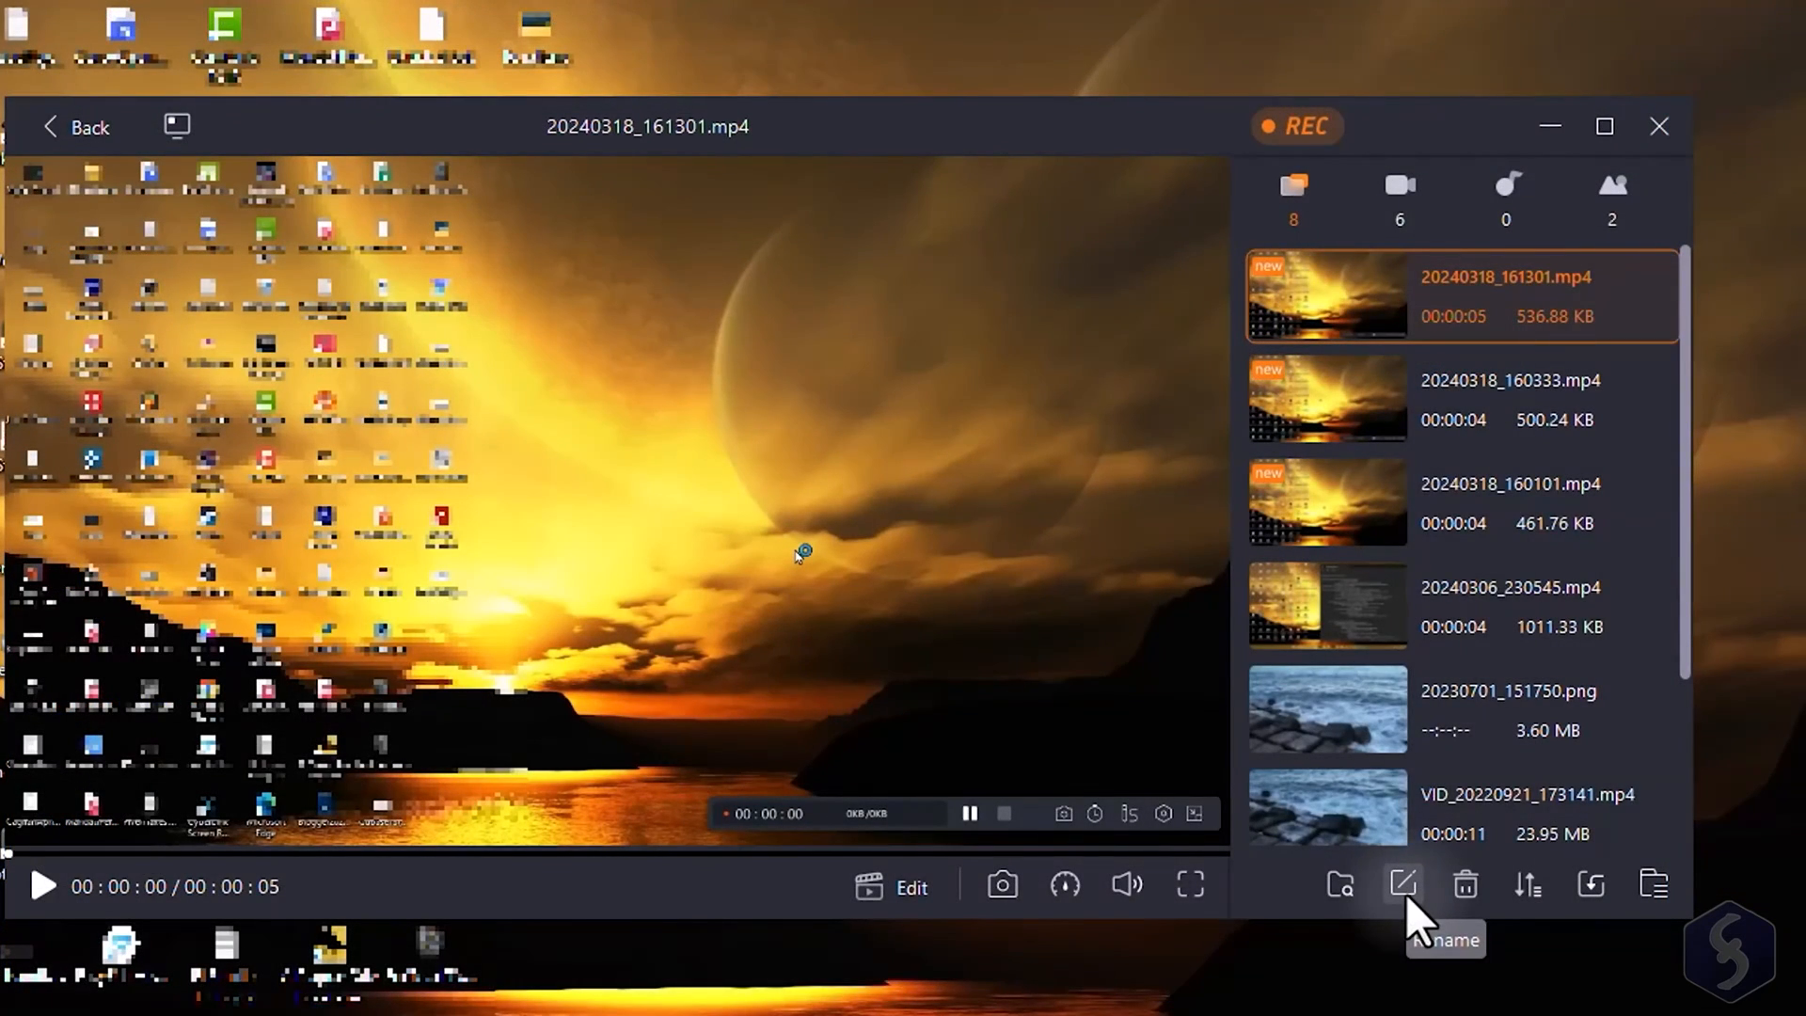
pyautogui.moveTo(1591, 908)
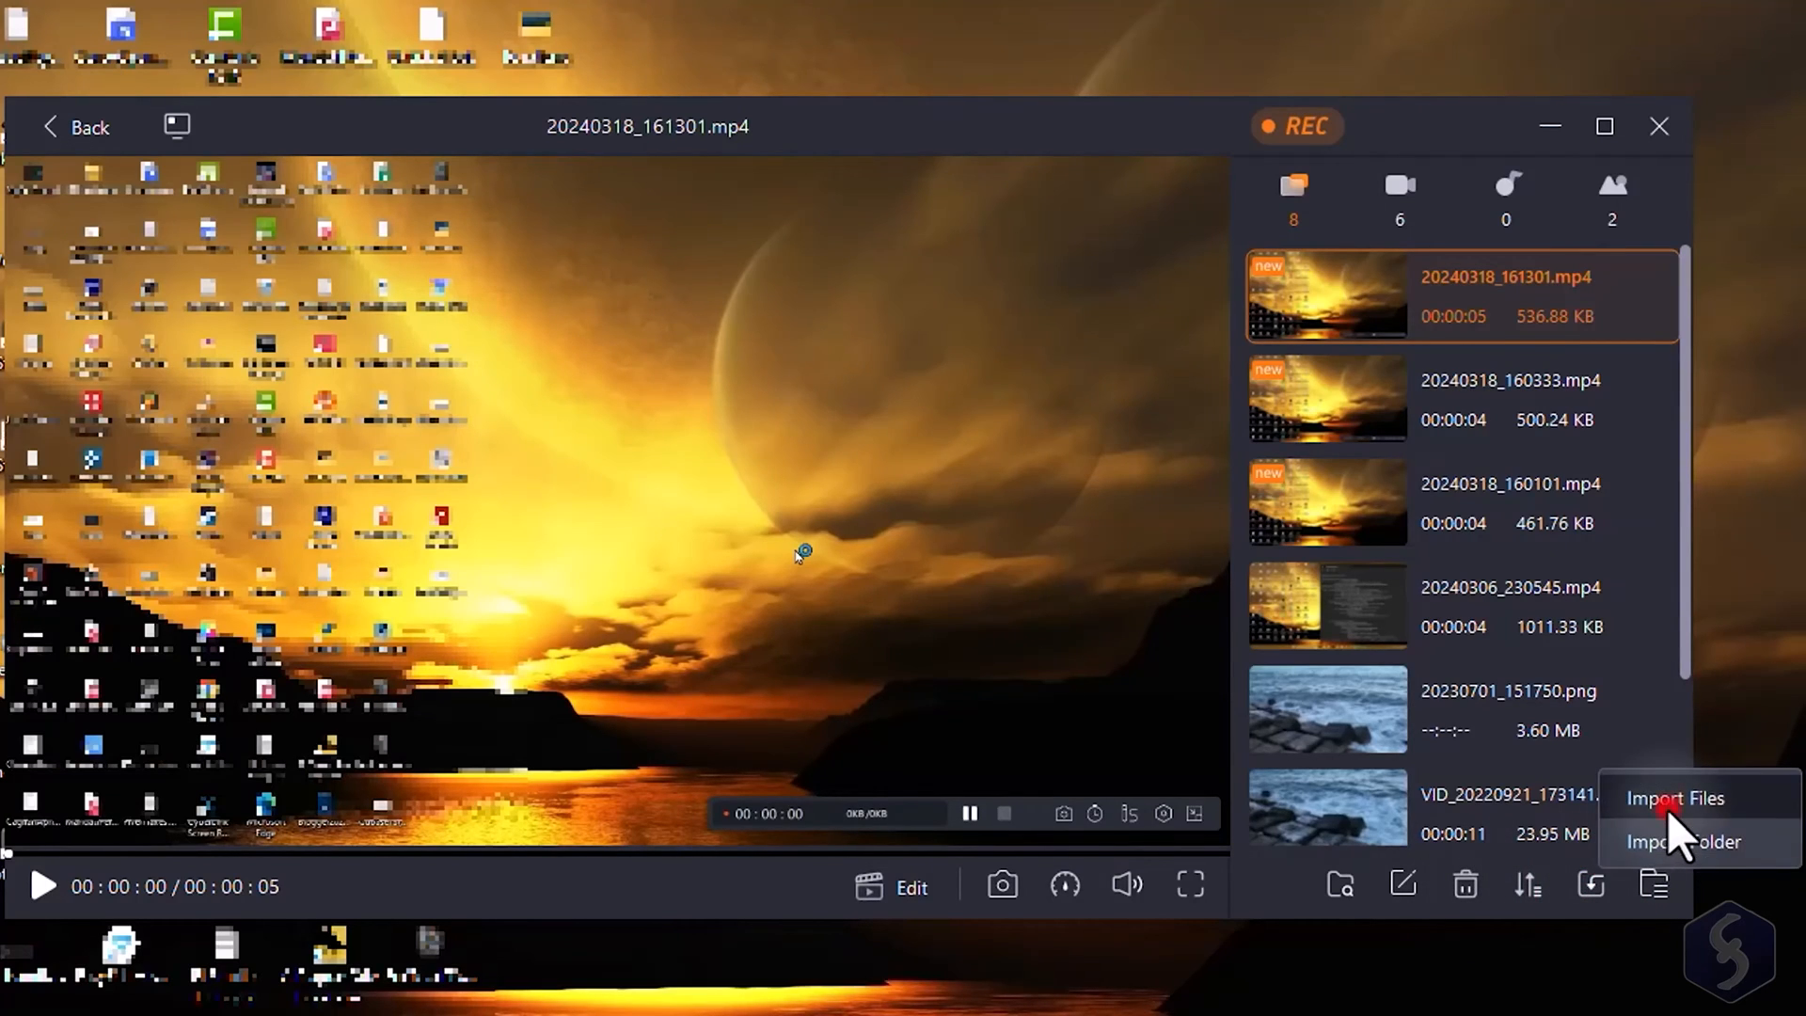
pyautogui.click(1674, 798)
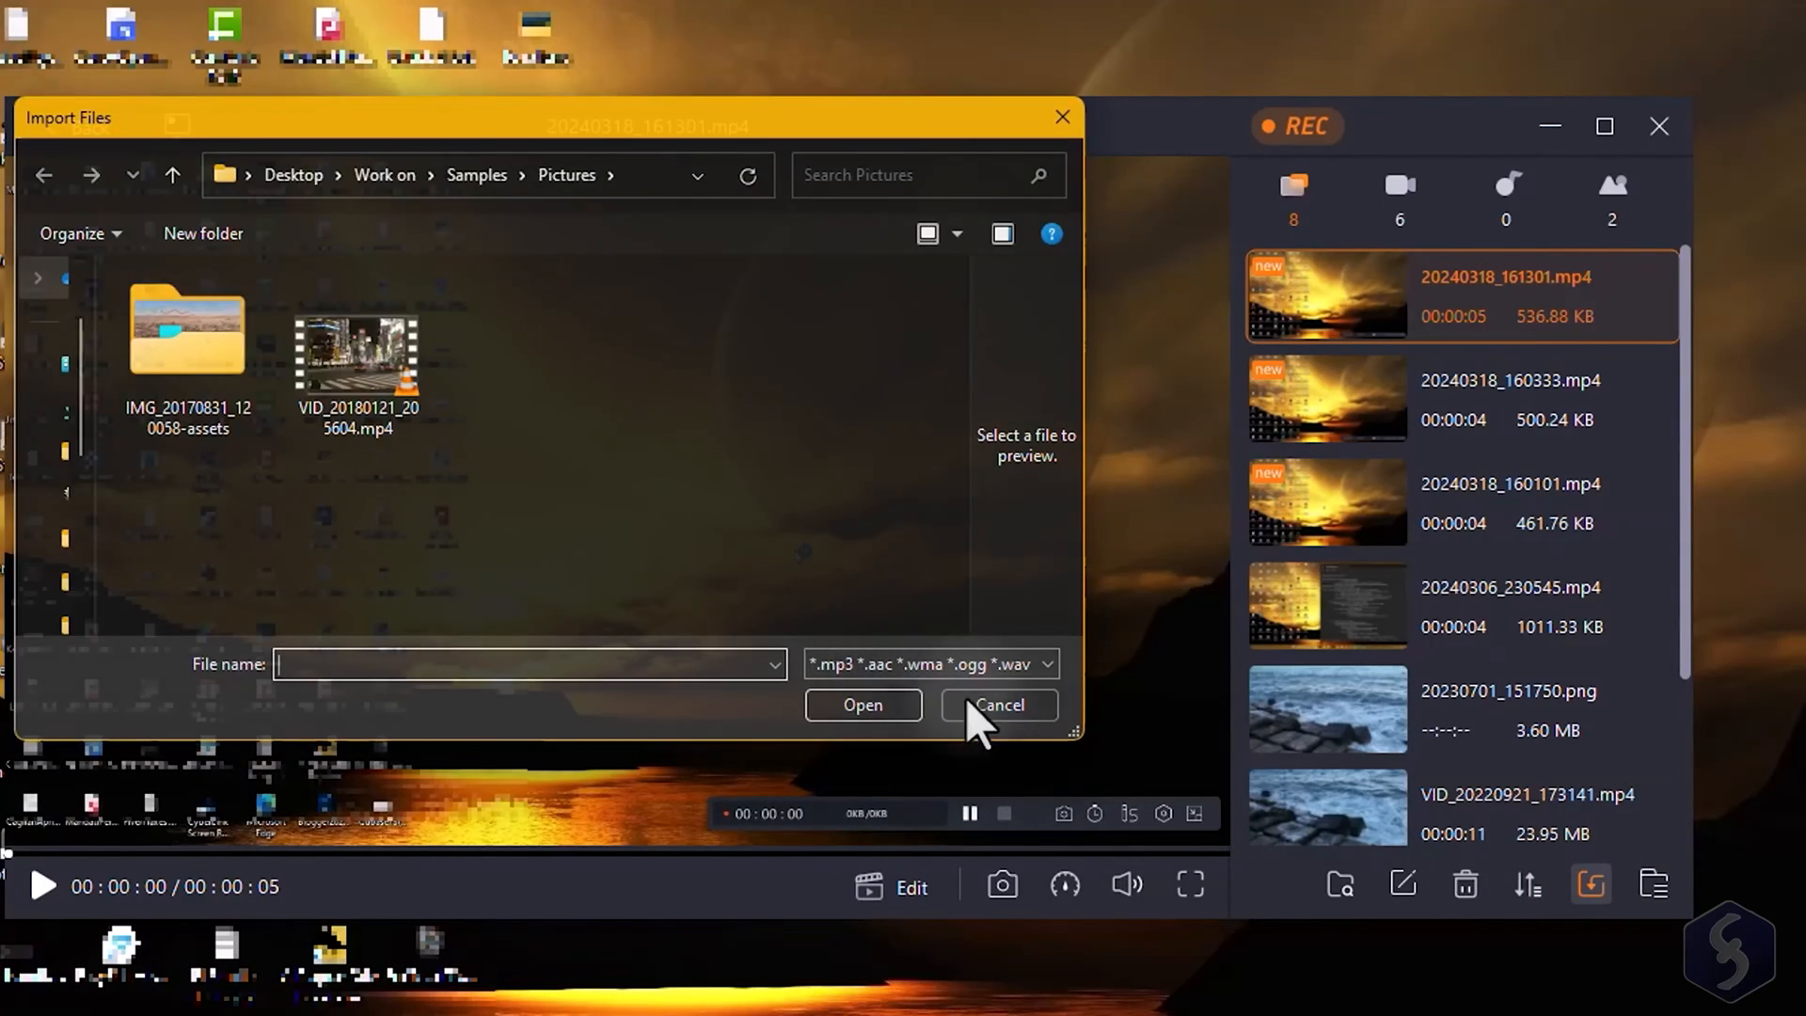
pyautogui.click(1000, 705)
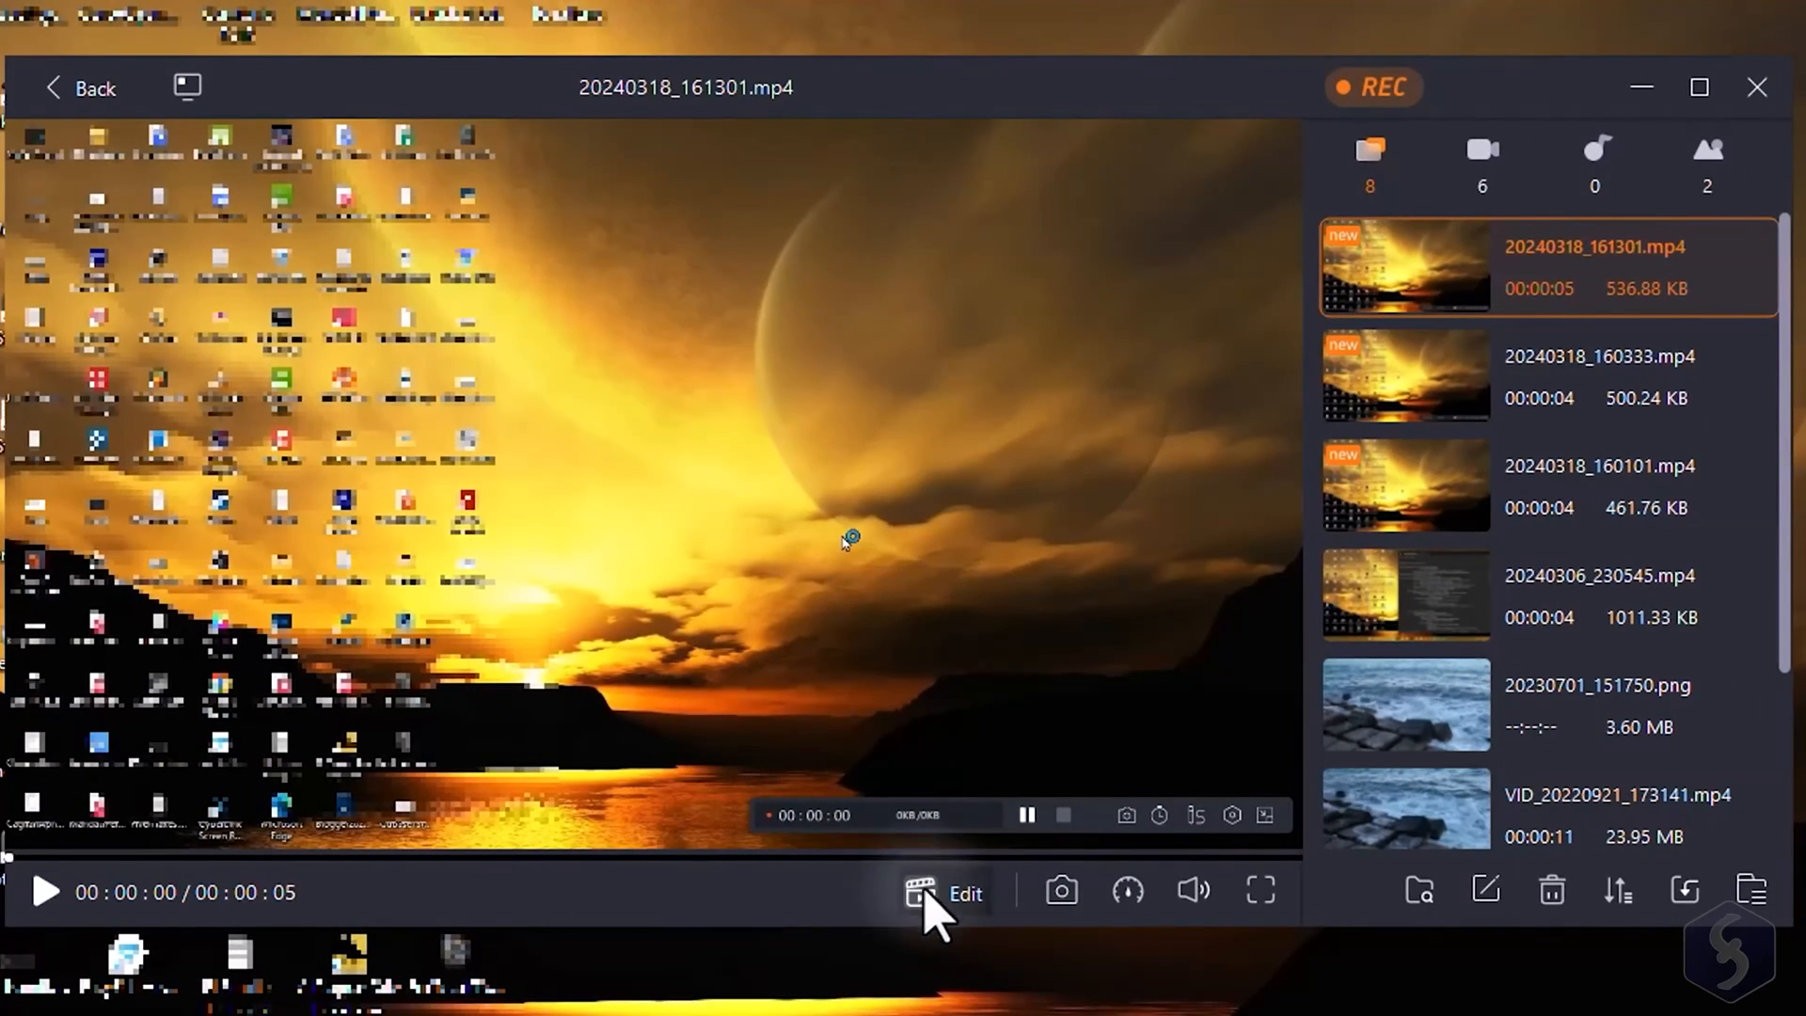
# Open the AI transcription assistant, browse its languages, and dismiss it without starting
pyautogui.click(940, 892)
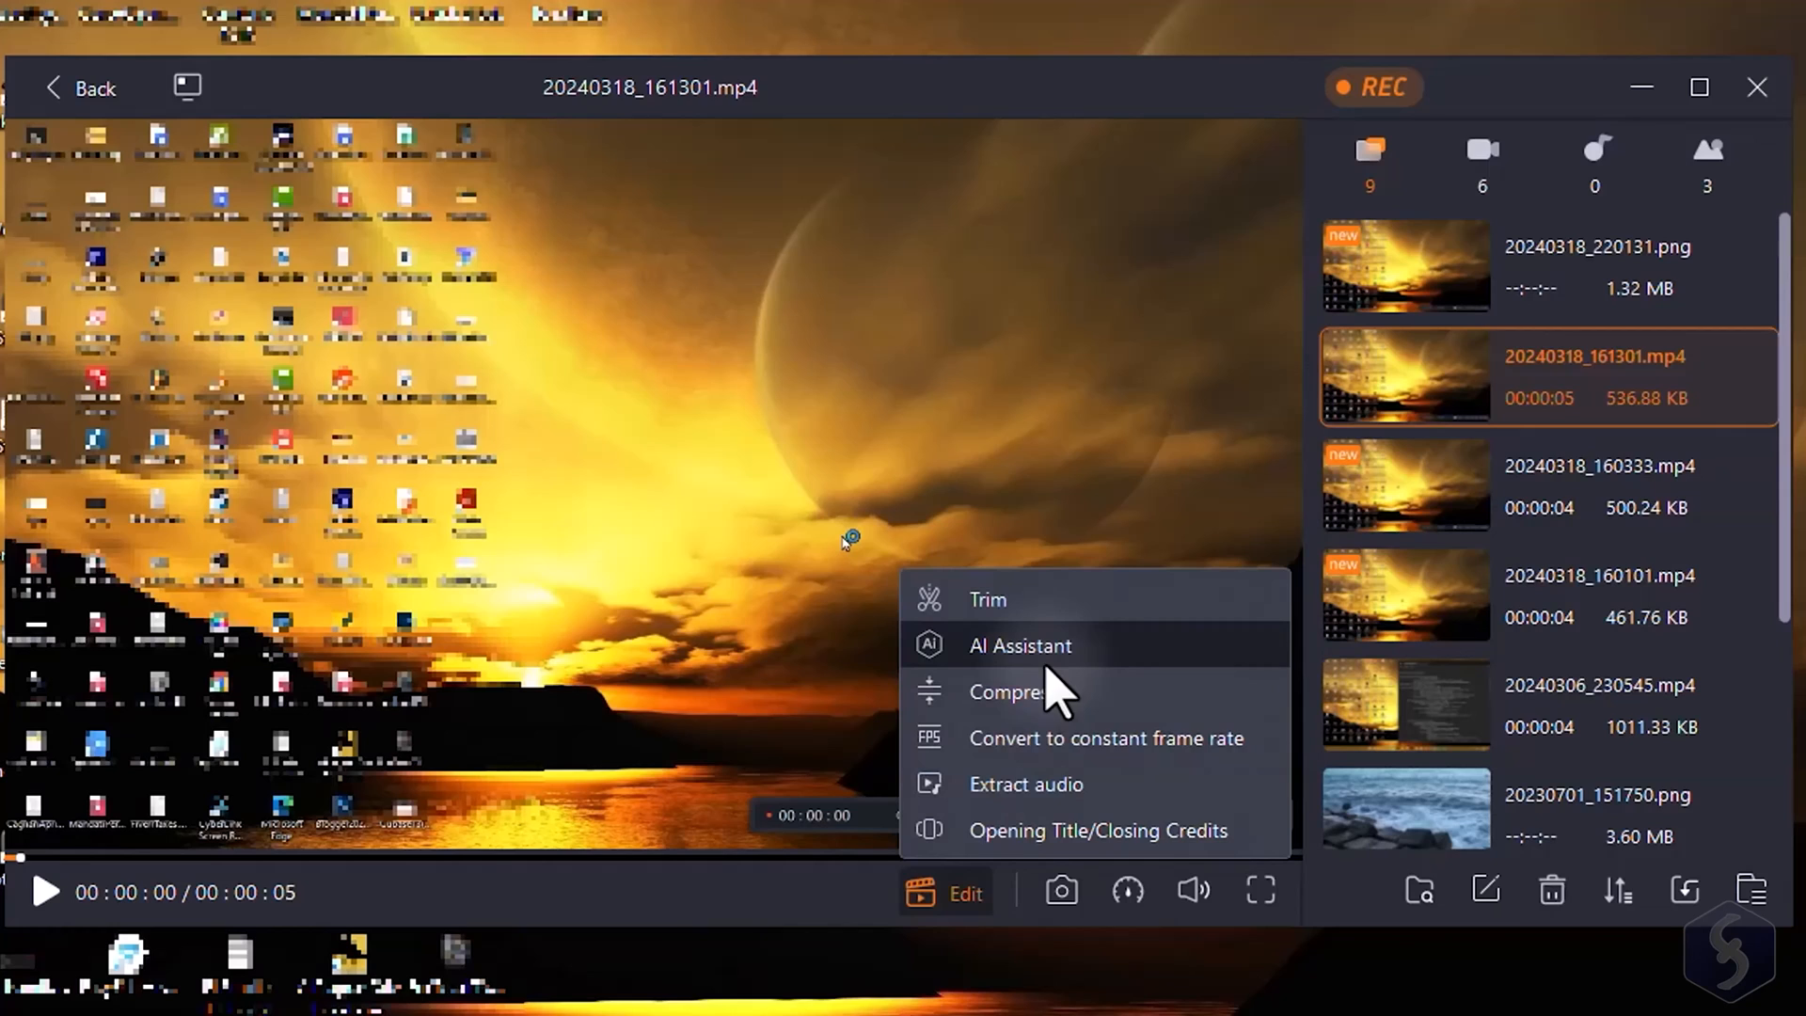
pyautogui.click(1019, 646)
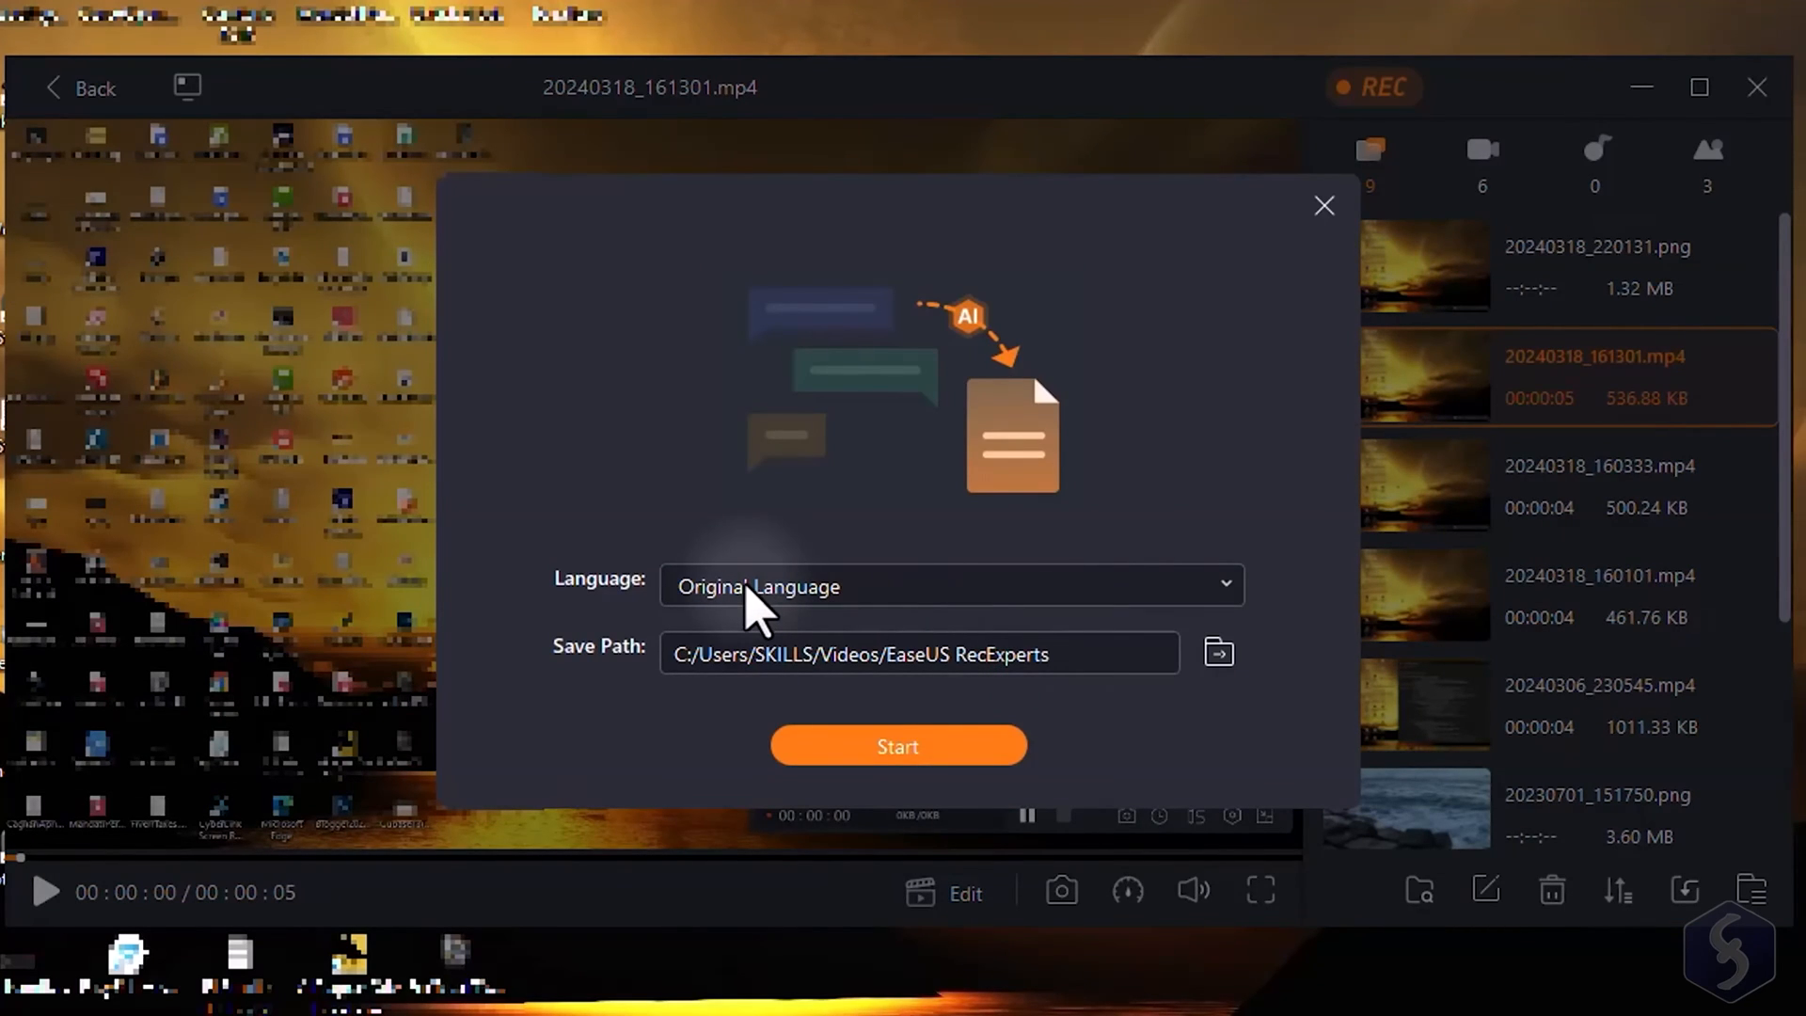
pyautogui.click(951, 585)
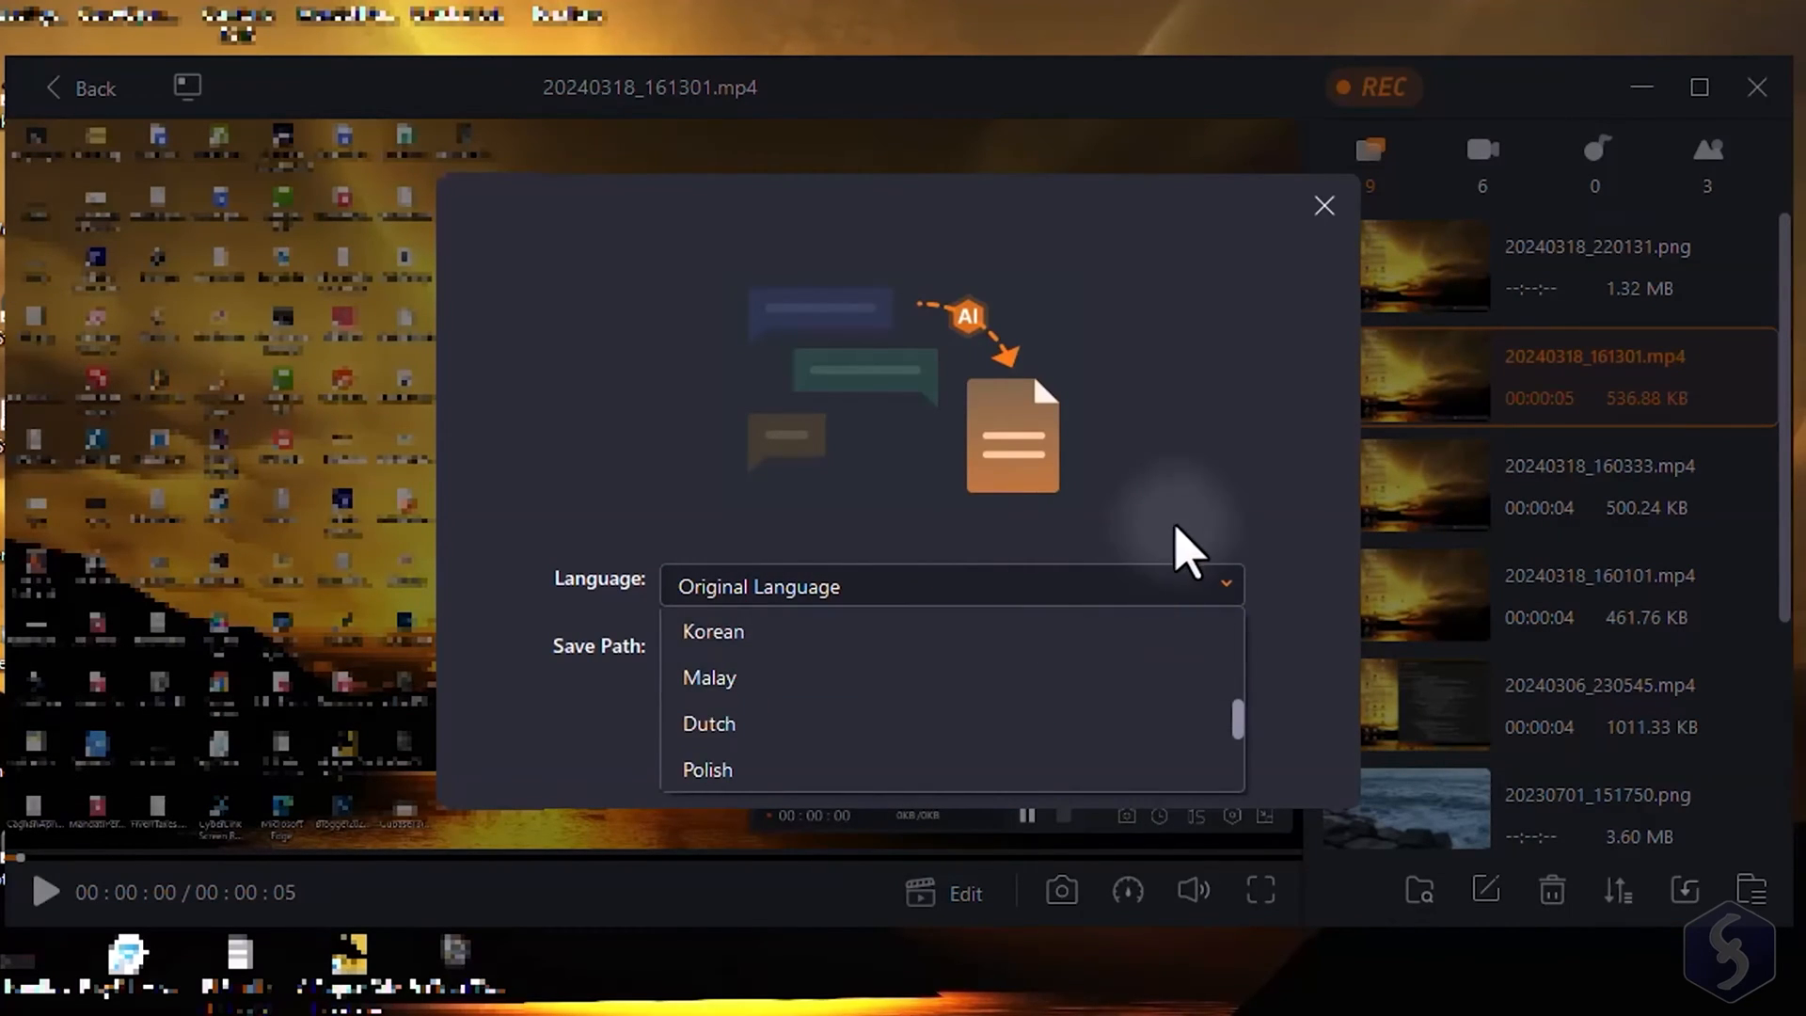
pyautogui.click(944, 892)
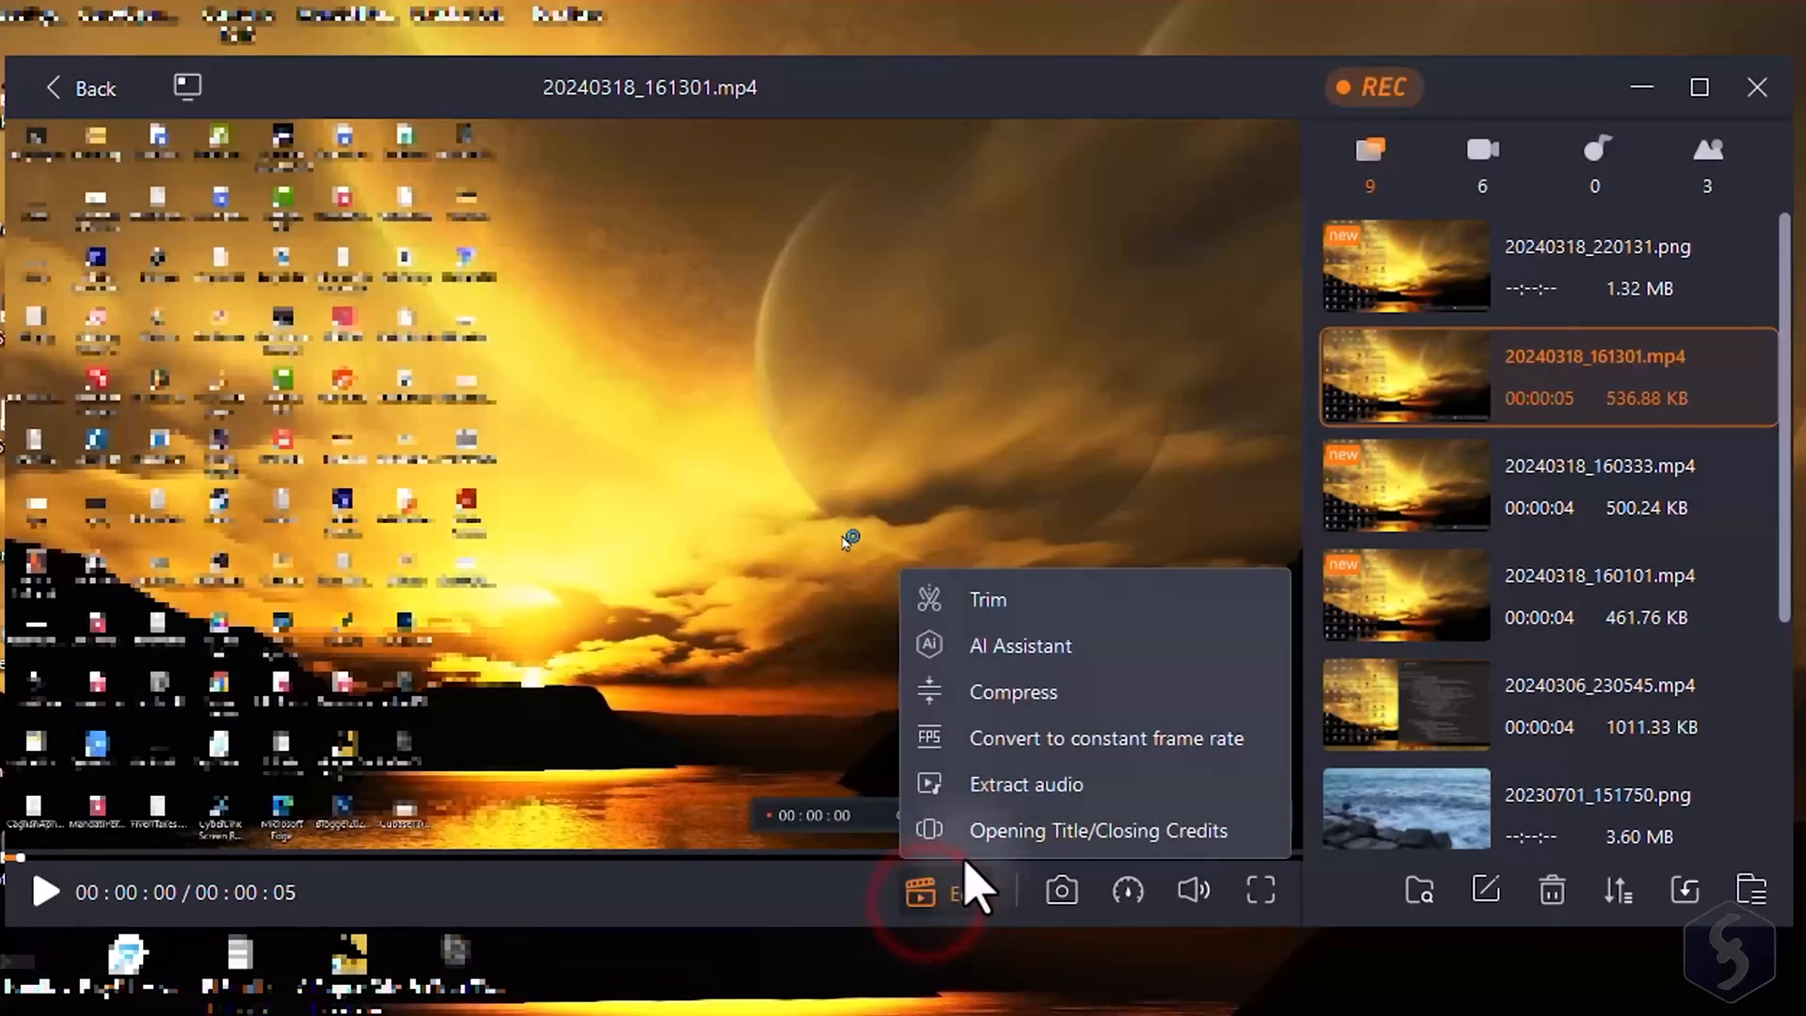
# Start and cancel audio extraction, open the title/credits option, then take a snapshot
pyautogui.click(1025, 783)
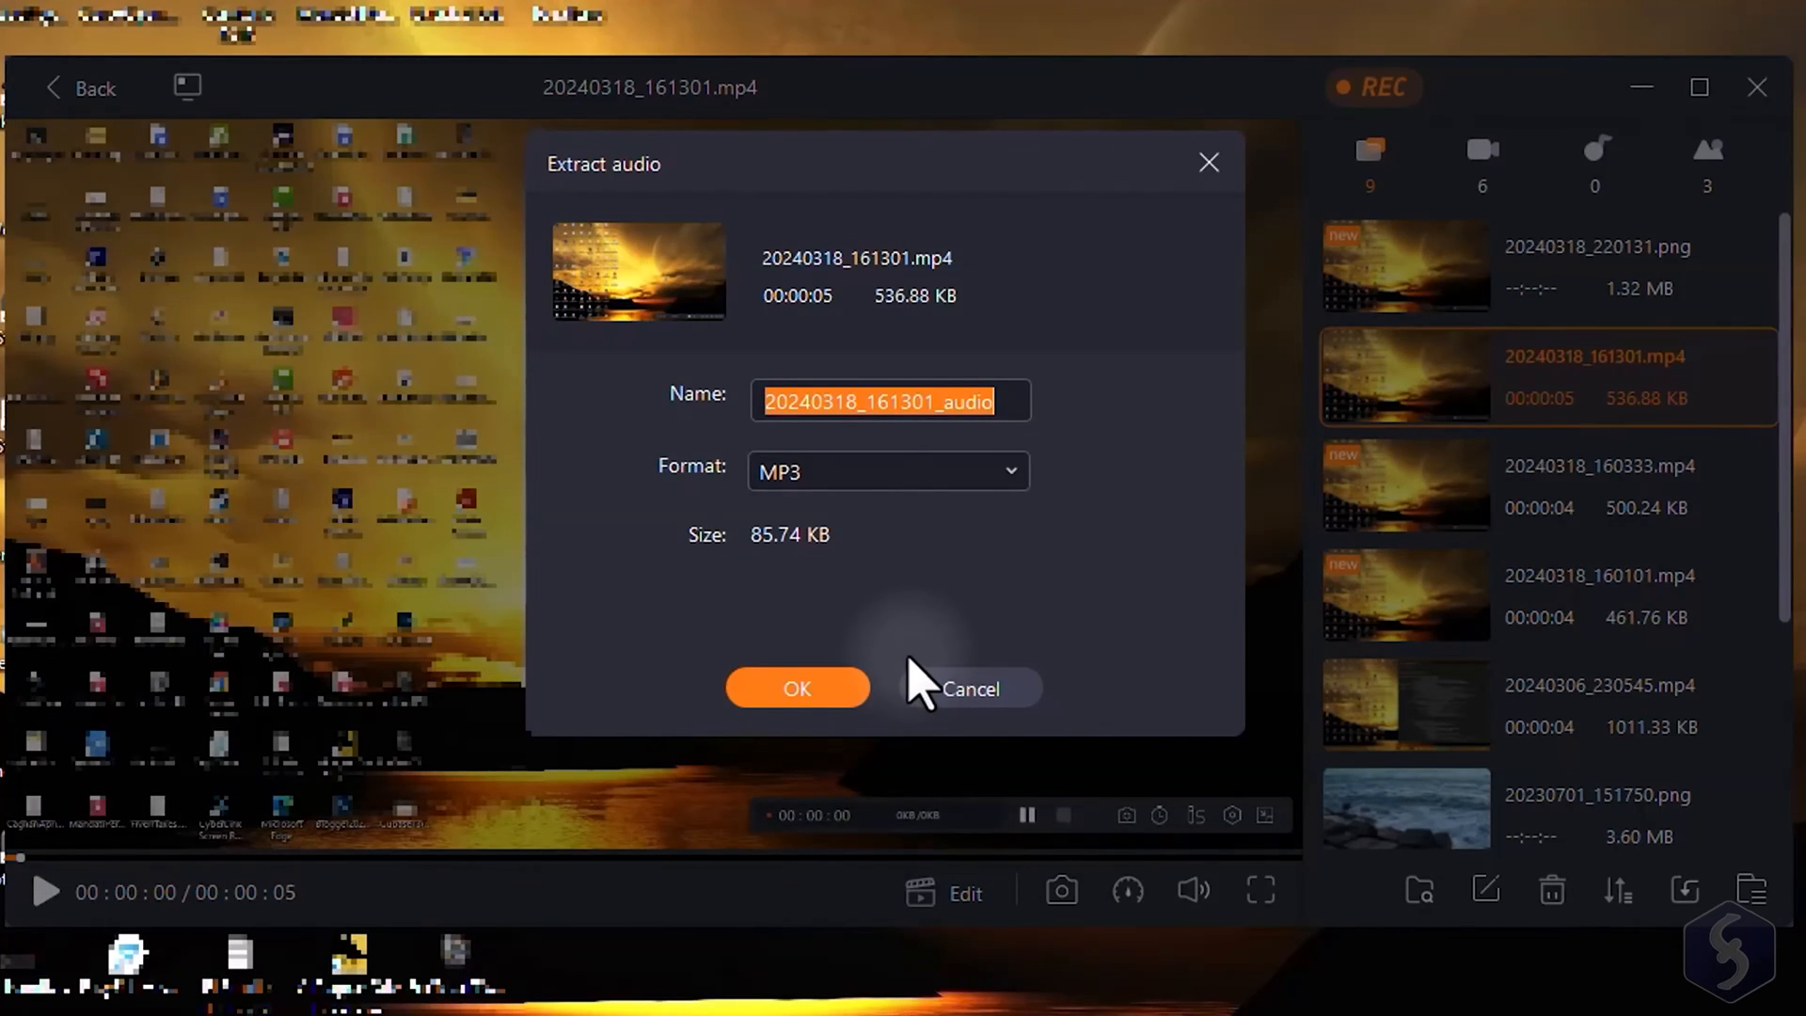
pyautogui.click(962, 921)
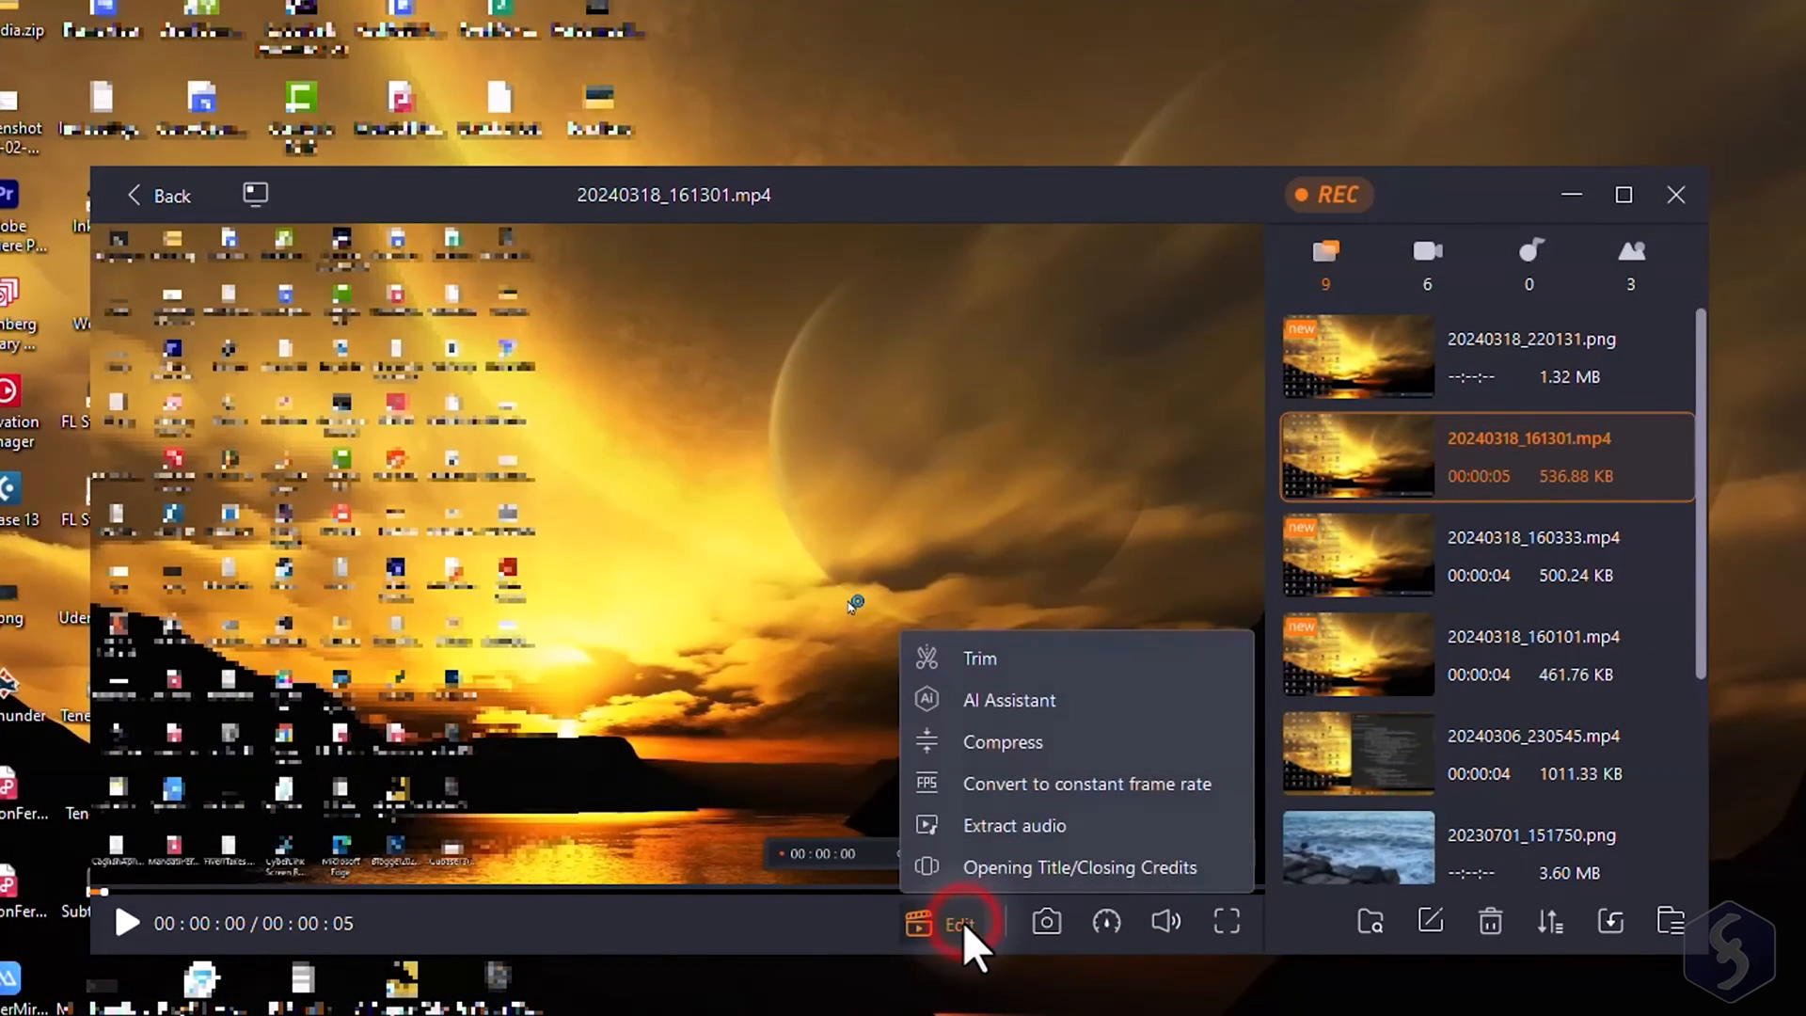
pyautogui.click(1080, 867)
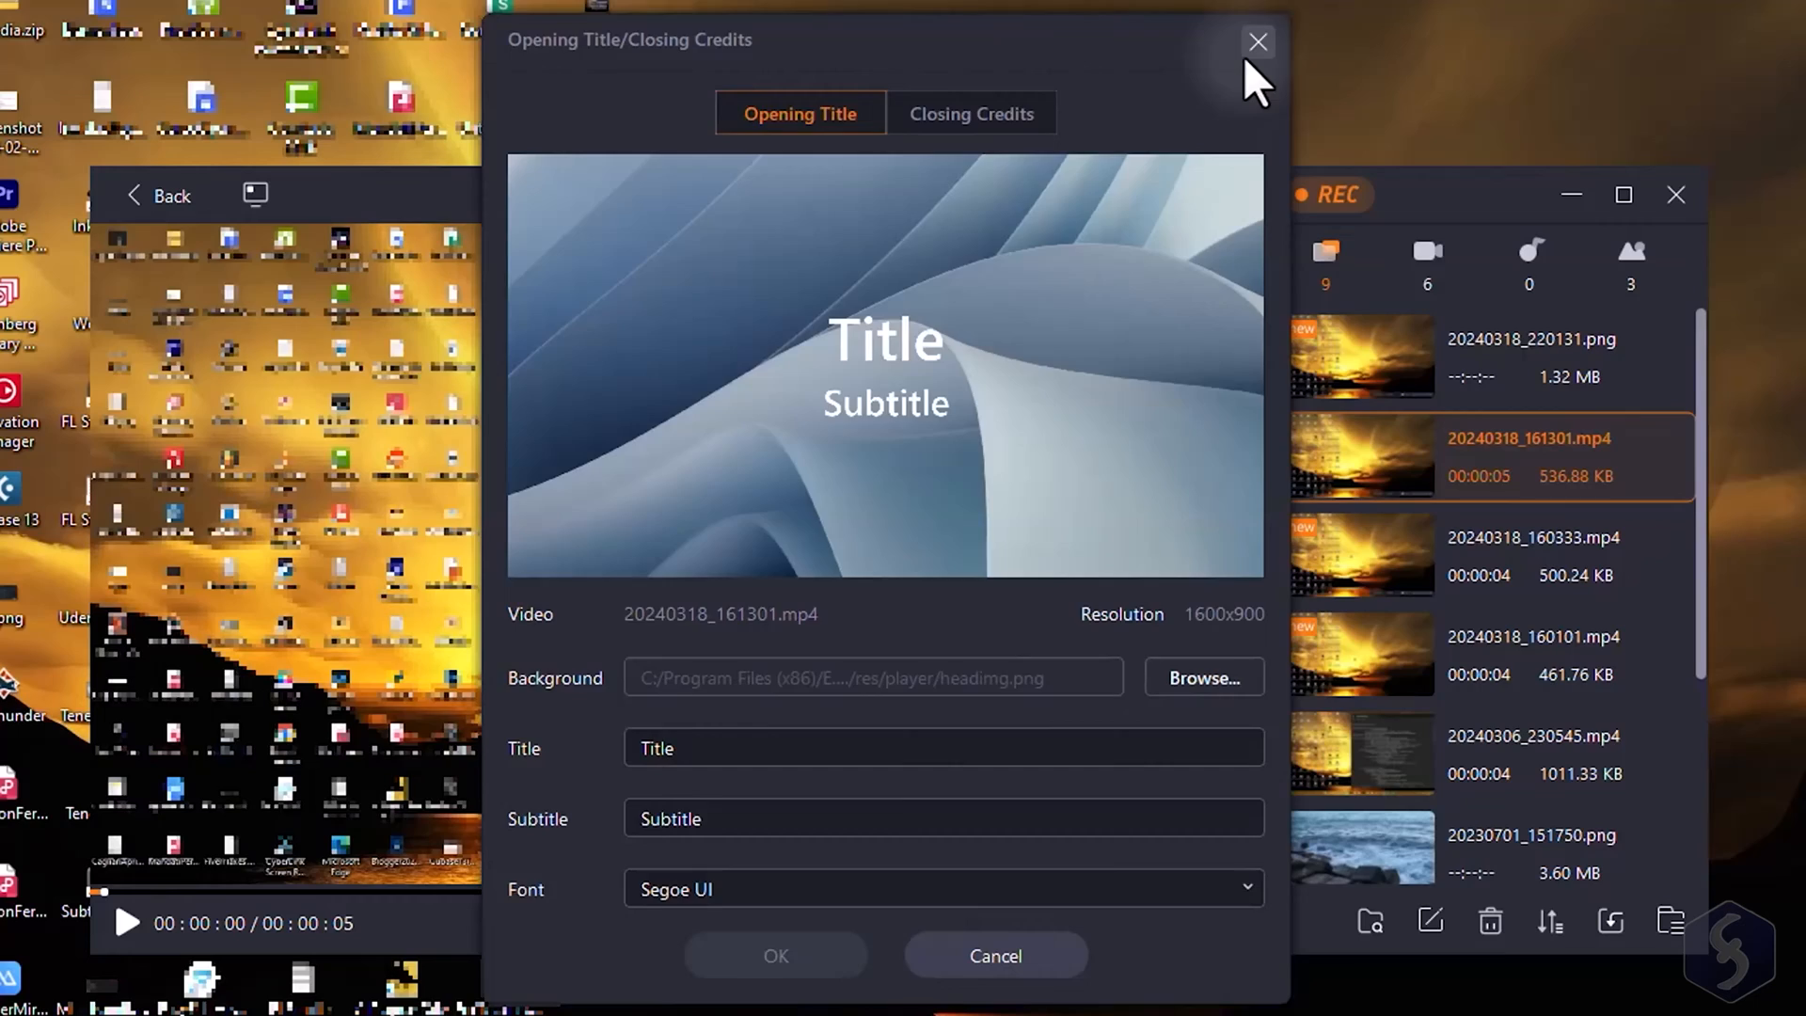
pyautogui.click(1258, 43)
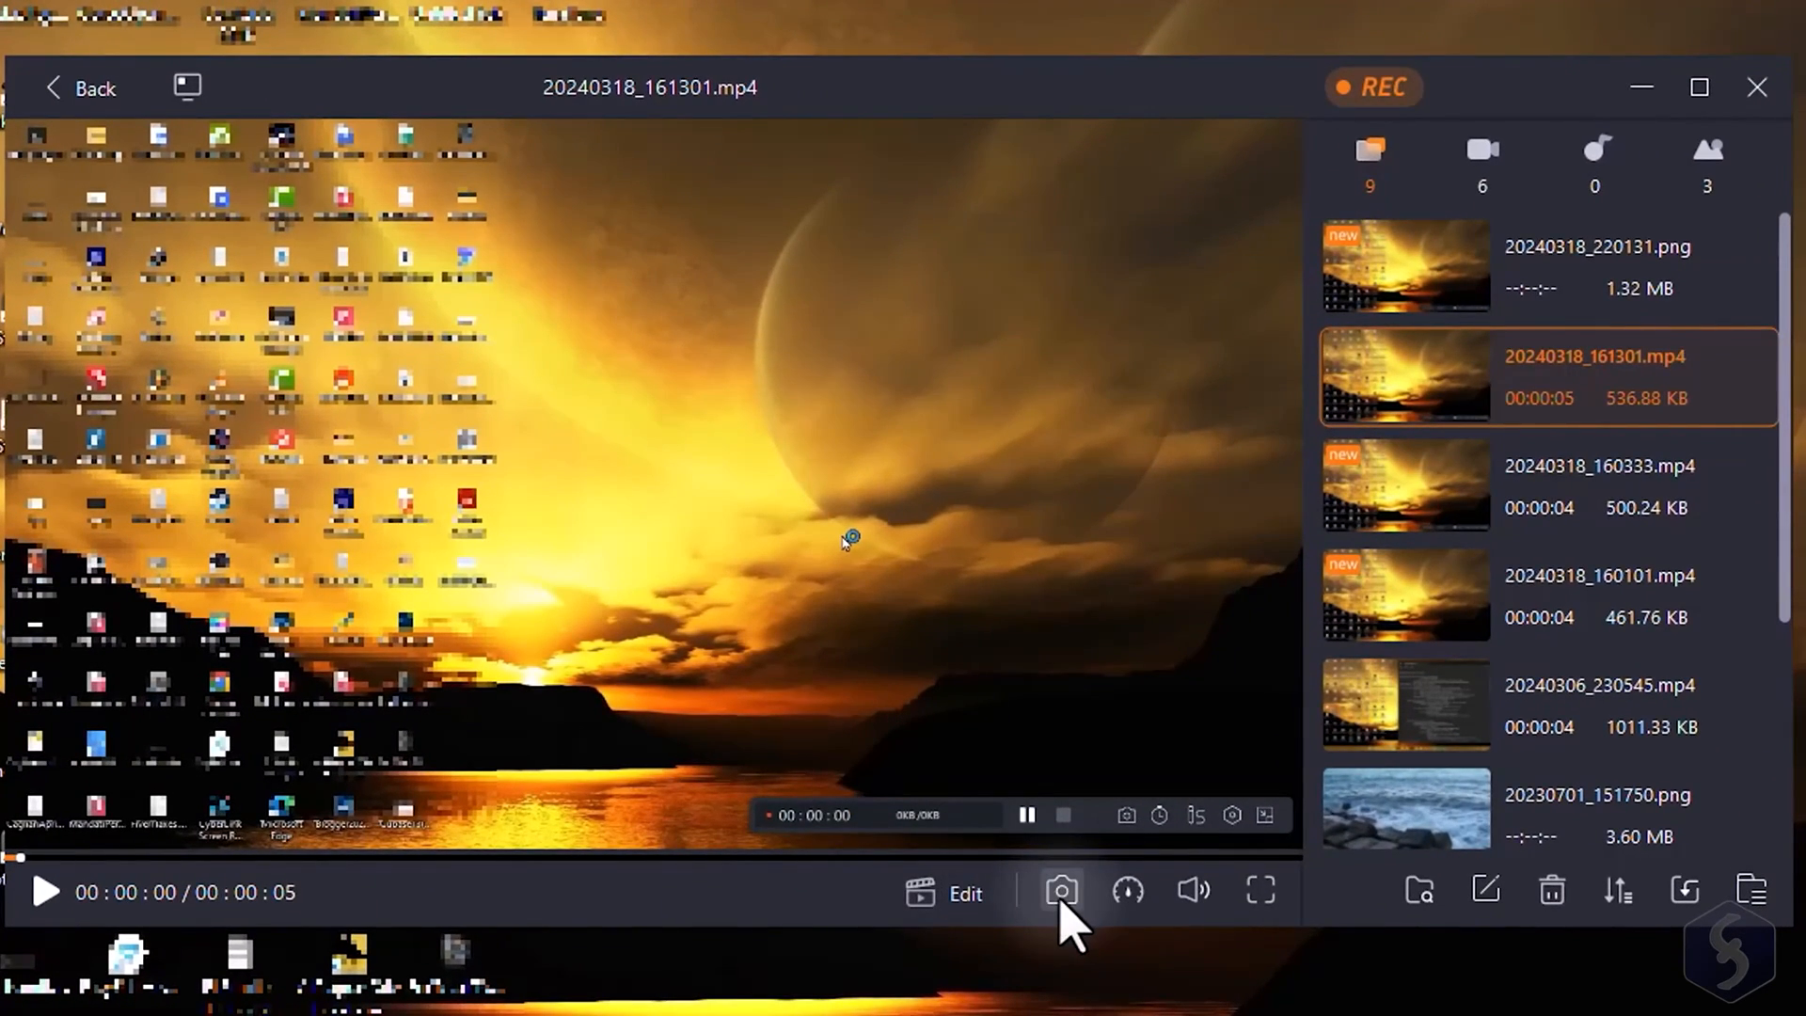
pyautogui.click(1126, 917)
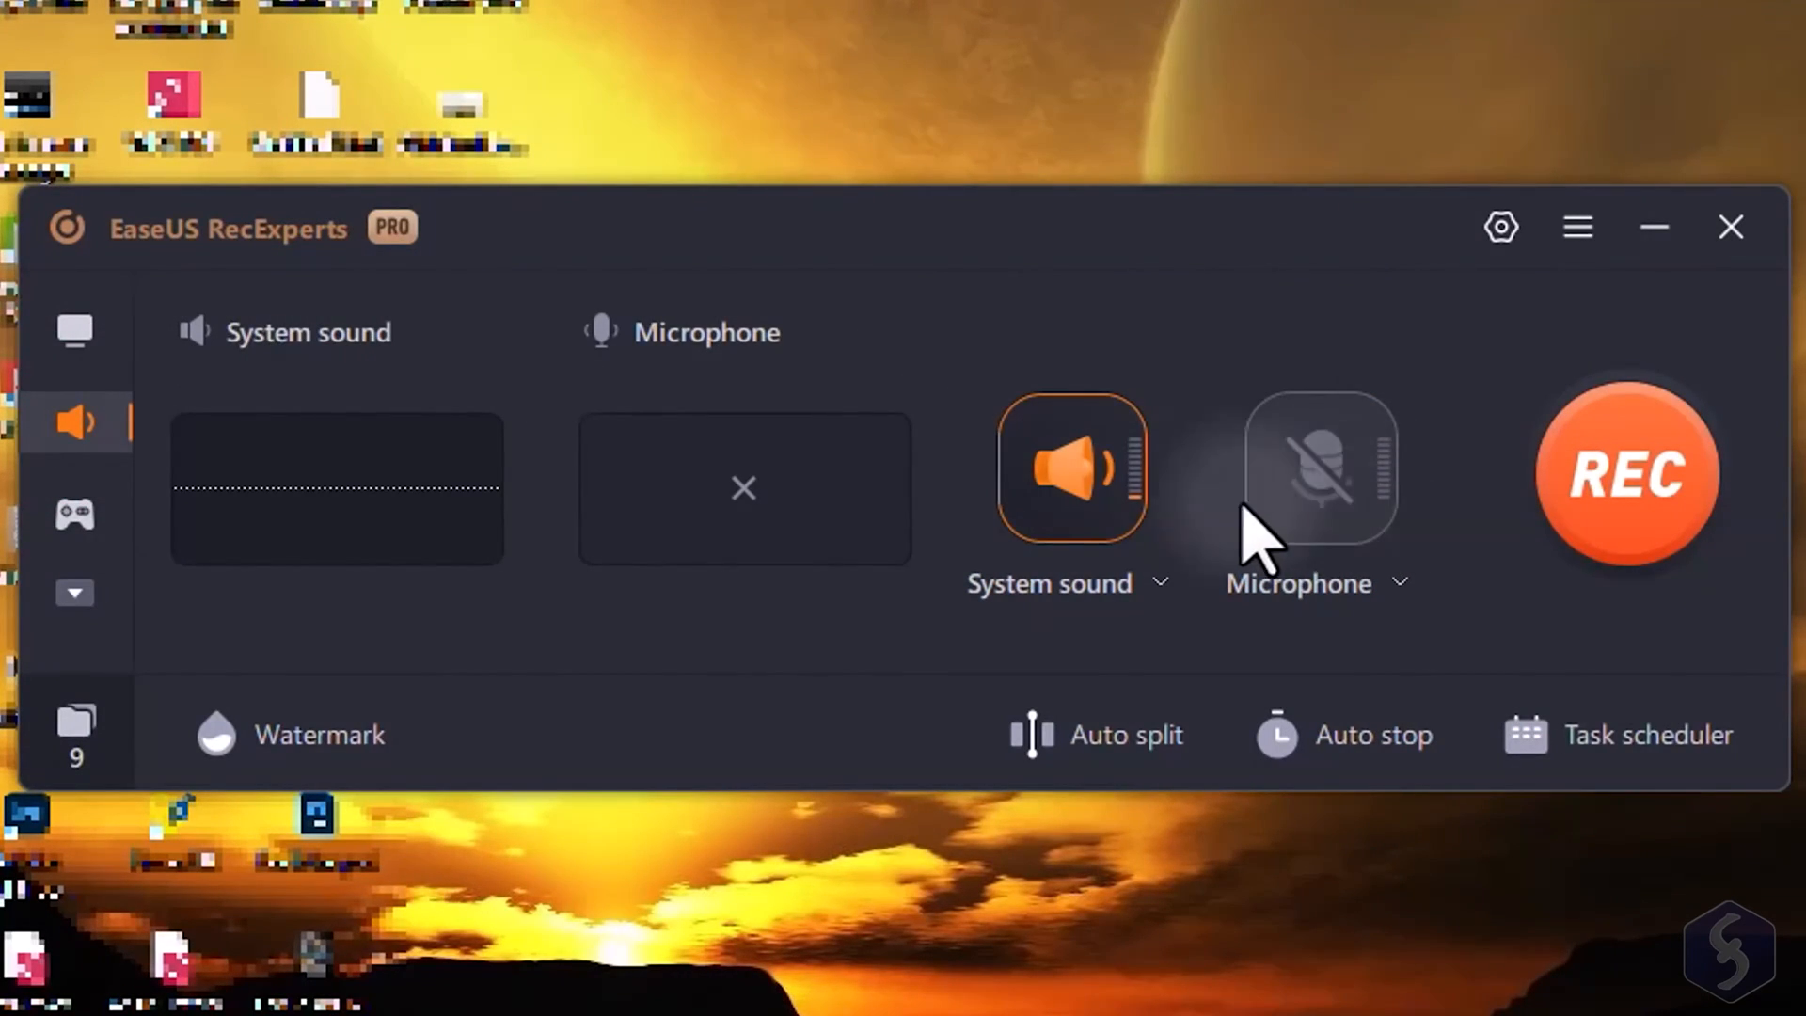
# Turn the microphone on in Audio mode, then browse Game mode's game processes and cancel
pyautogui.click(1310, 470)
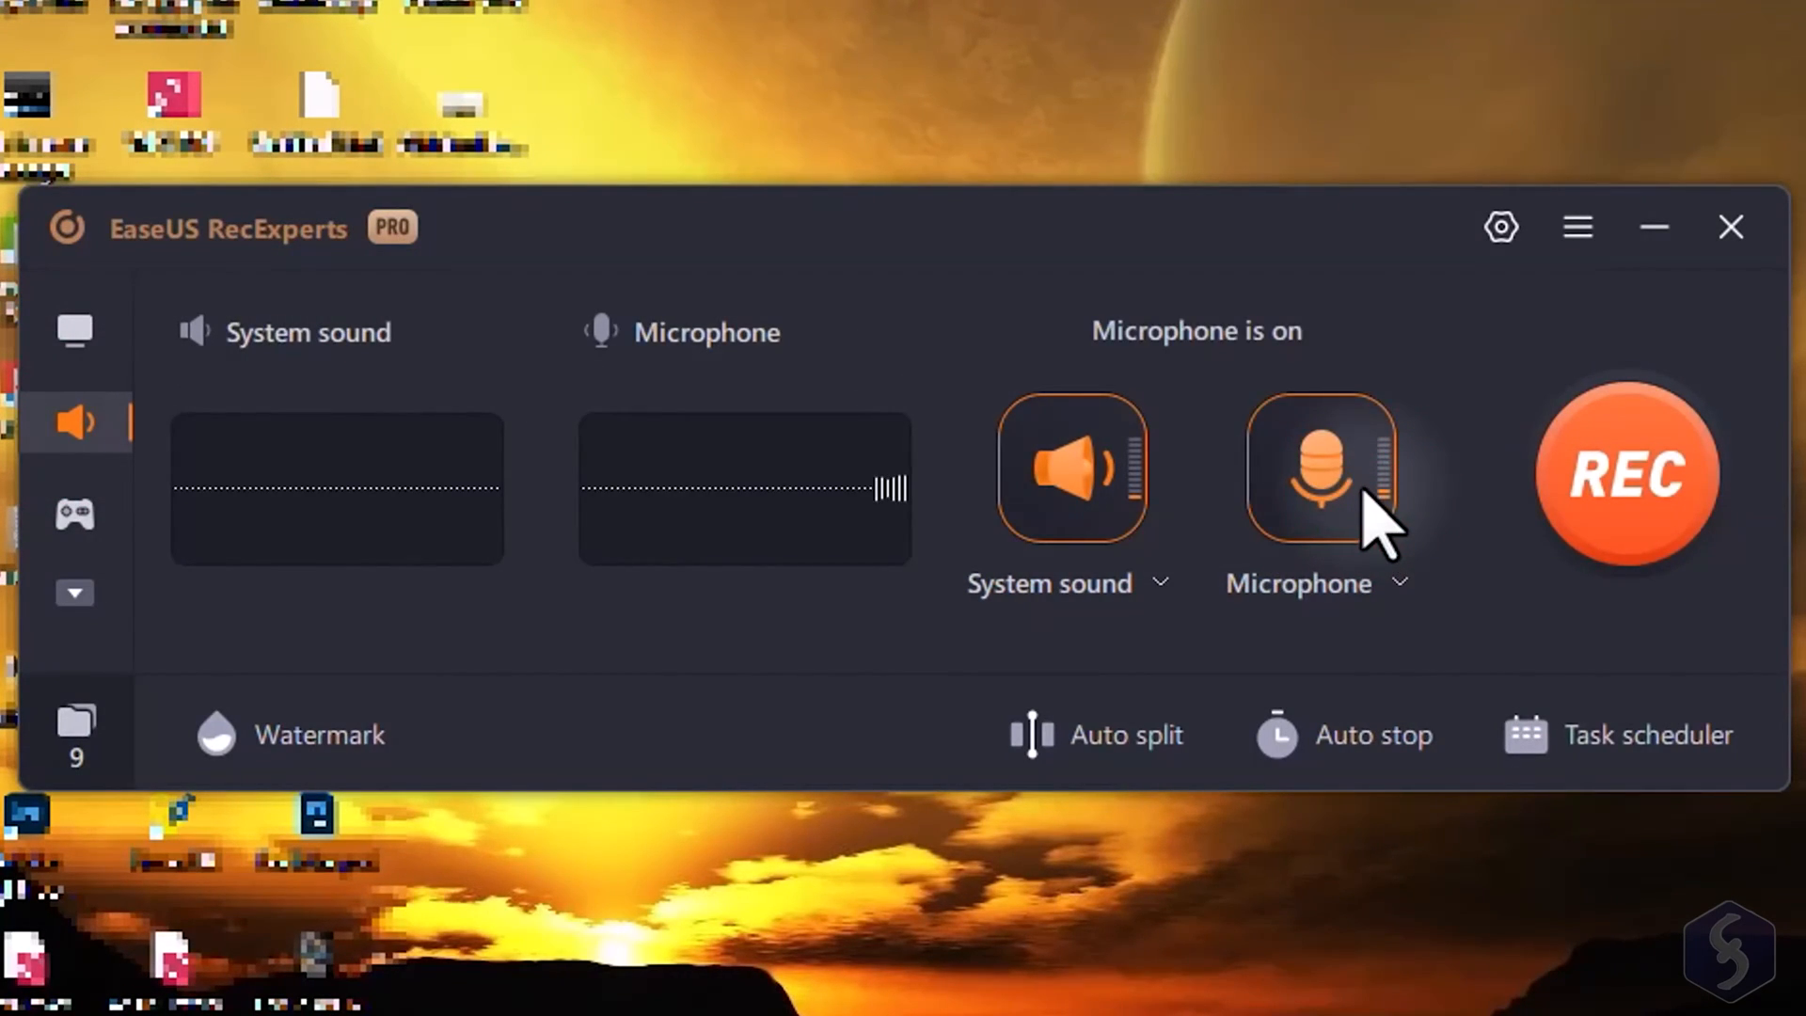
pyautogui.click(1310, 468)
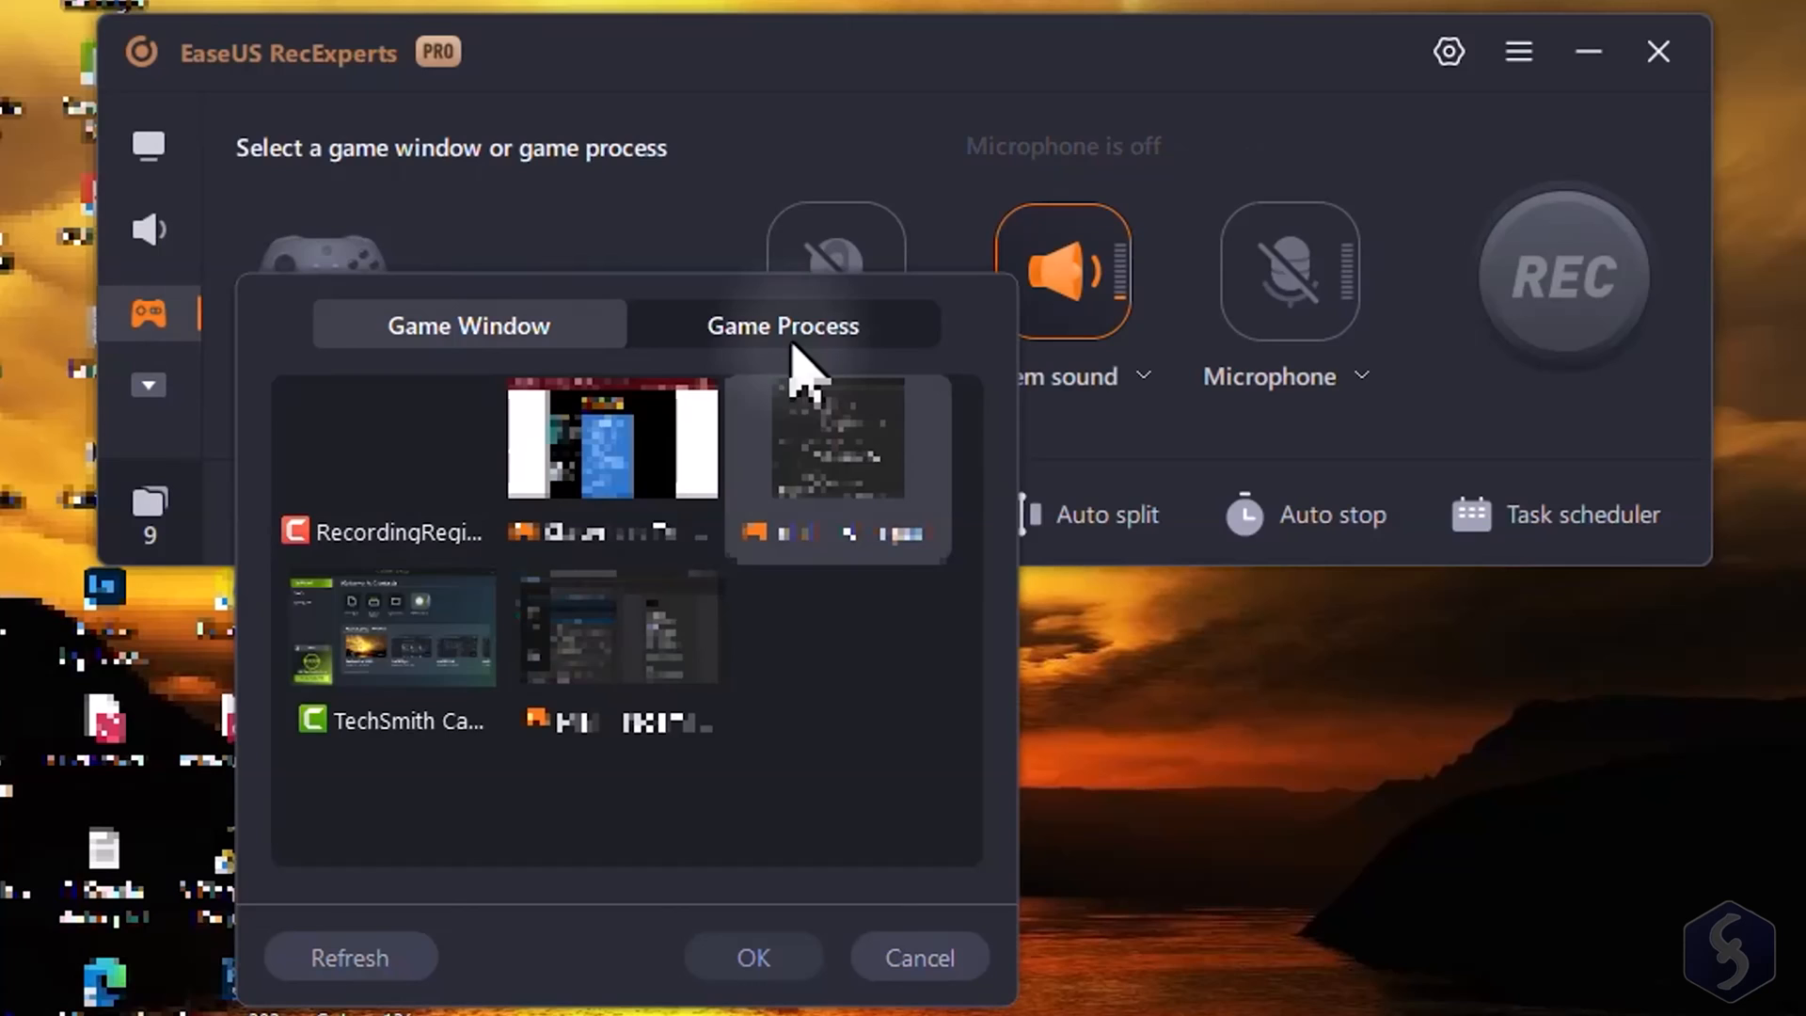
pyautogui.click(468, 325)
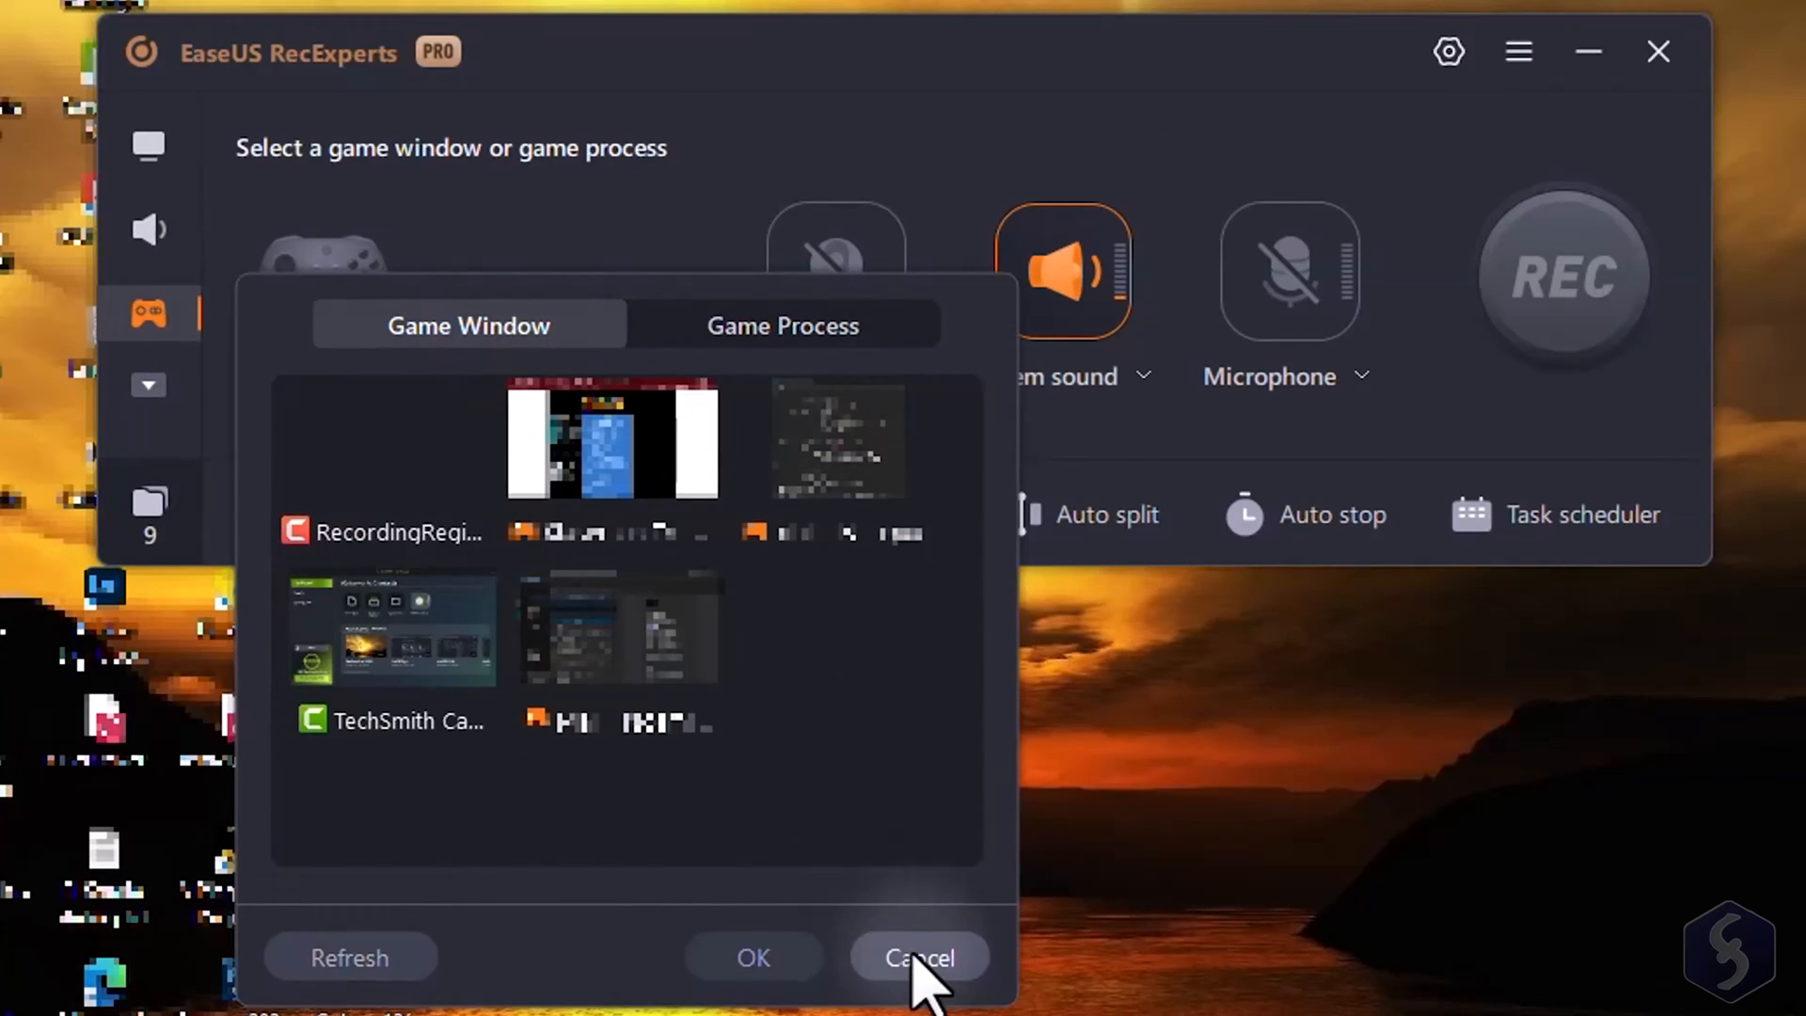
pyautogui.click(920, 957)
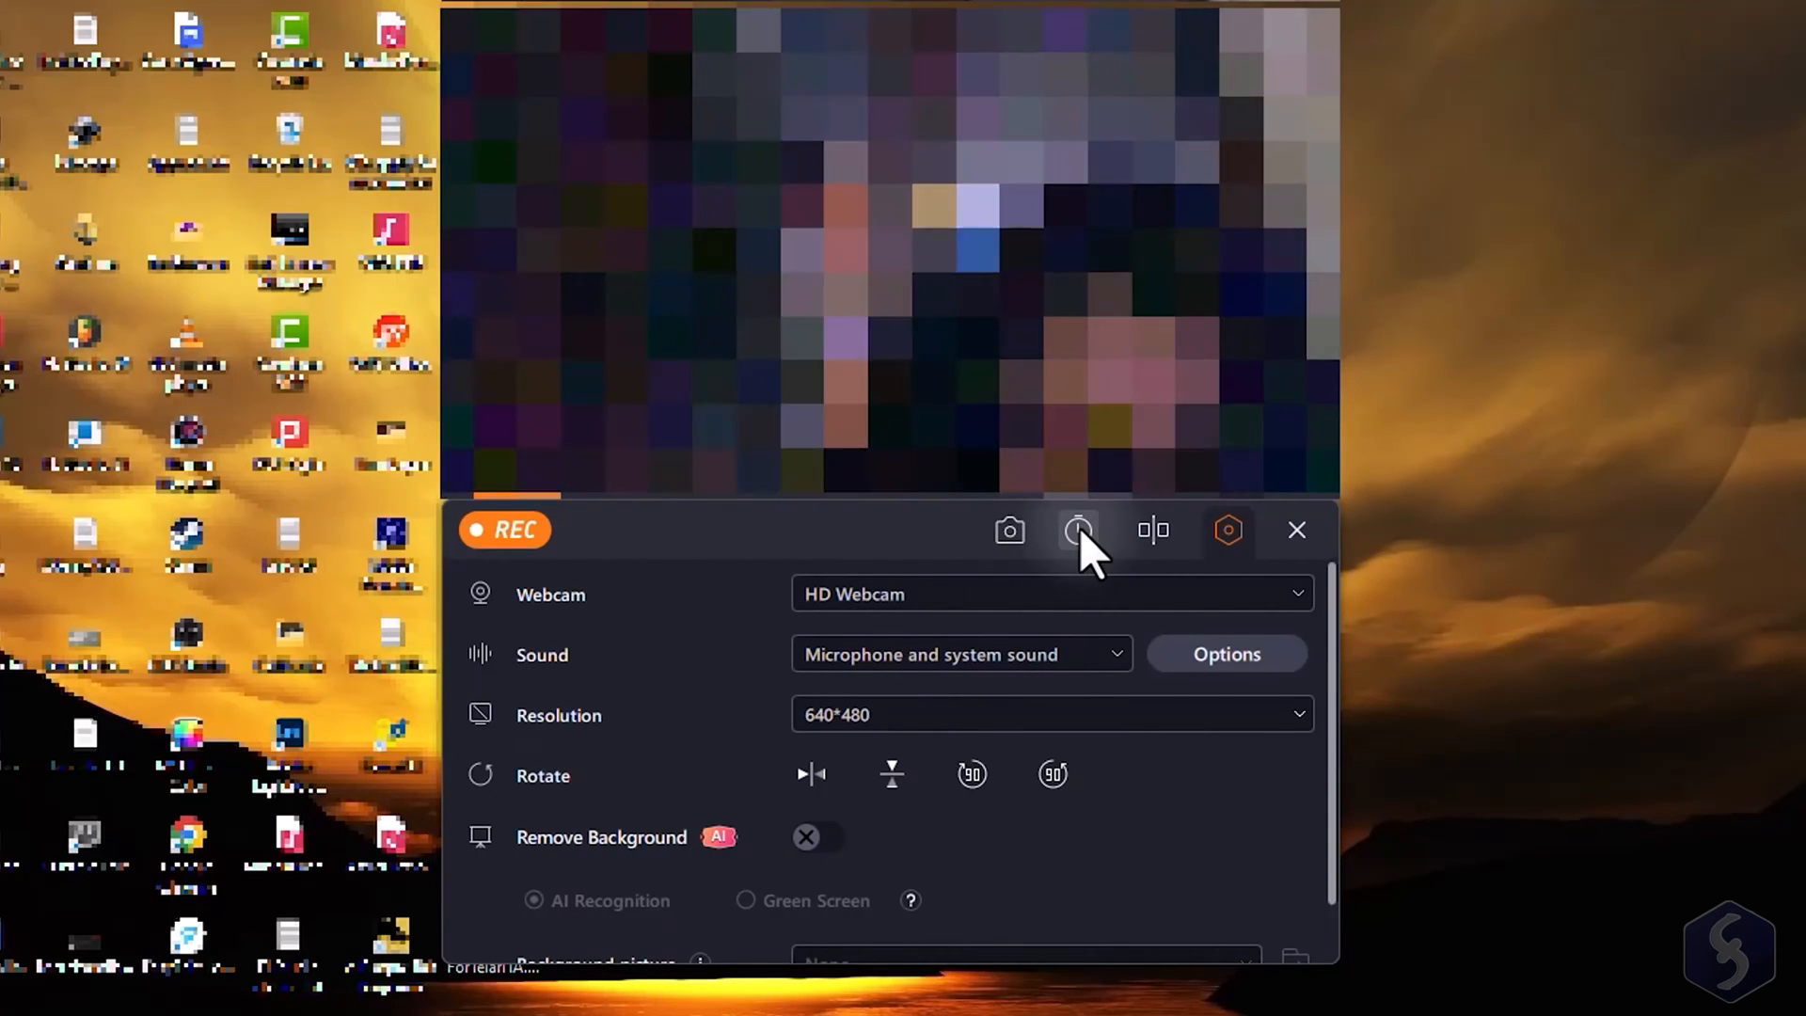
# Toggle the webcam Auto stop timer on then off, and toggle Auto split
pyautogui.click(1078, 531)
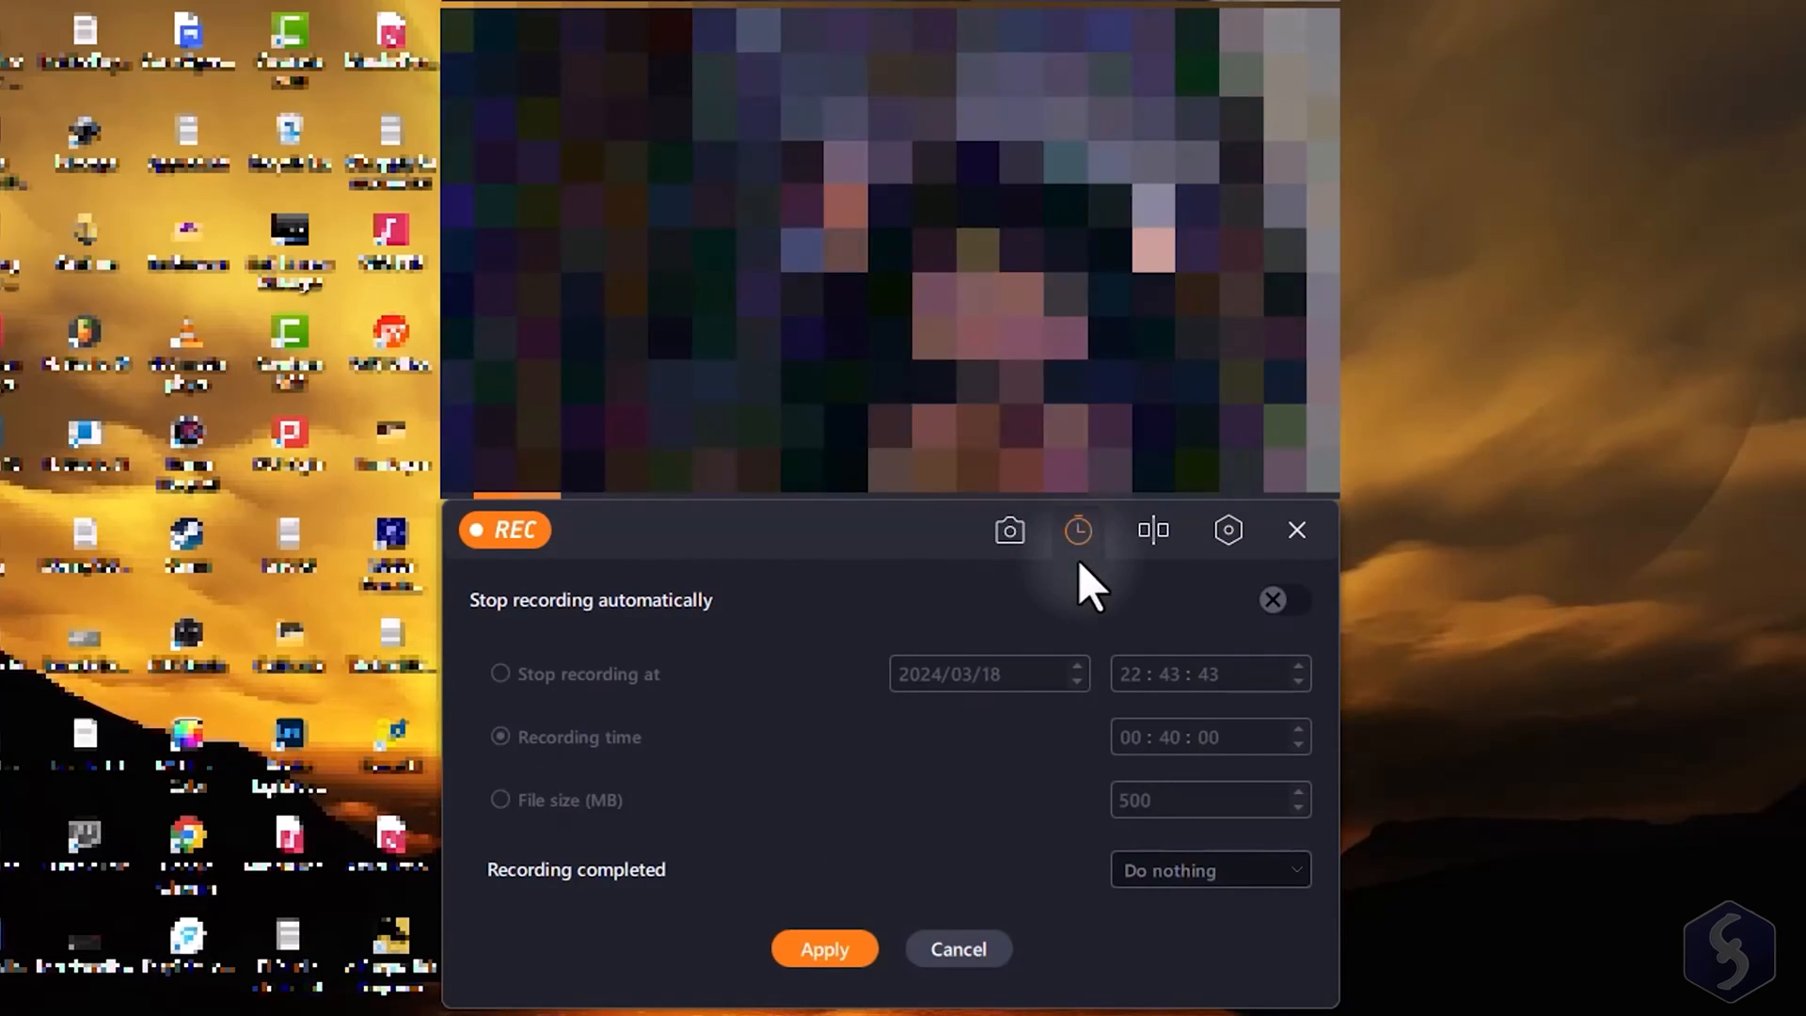
pyautogui.click(1281, 600)
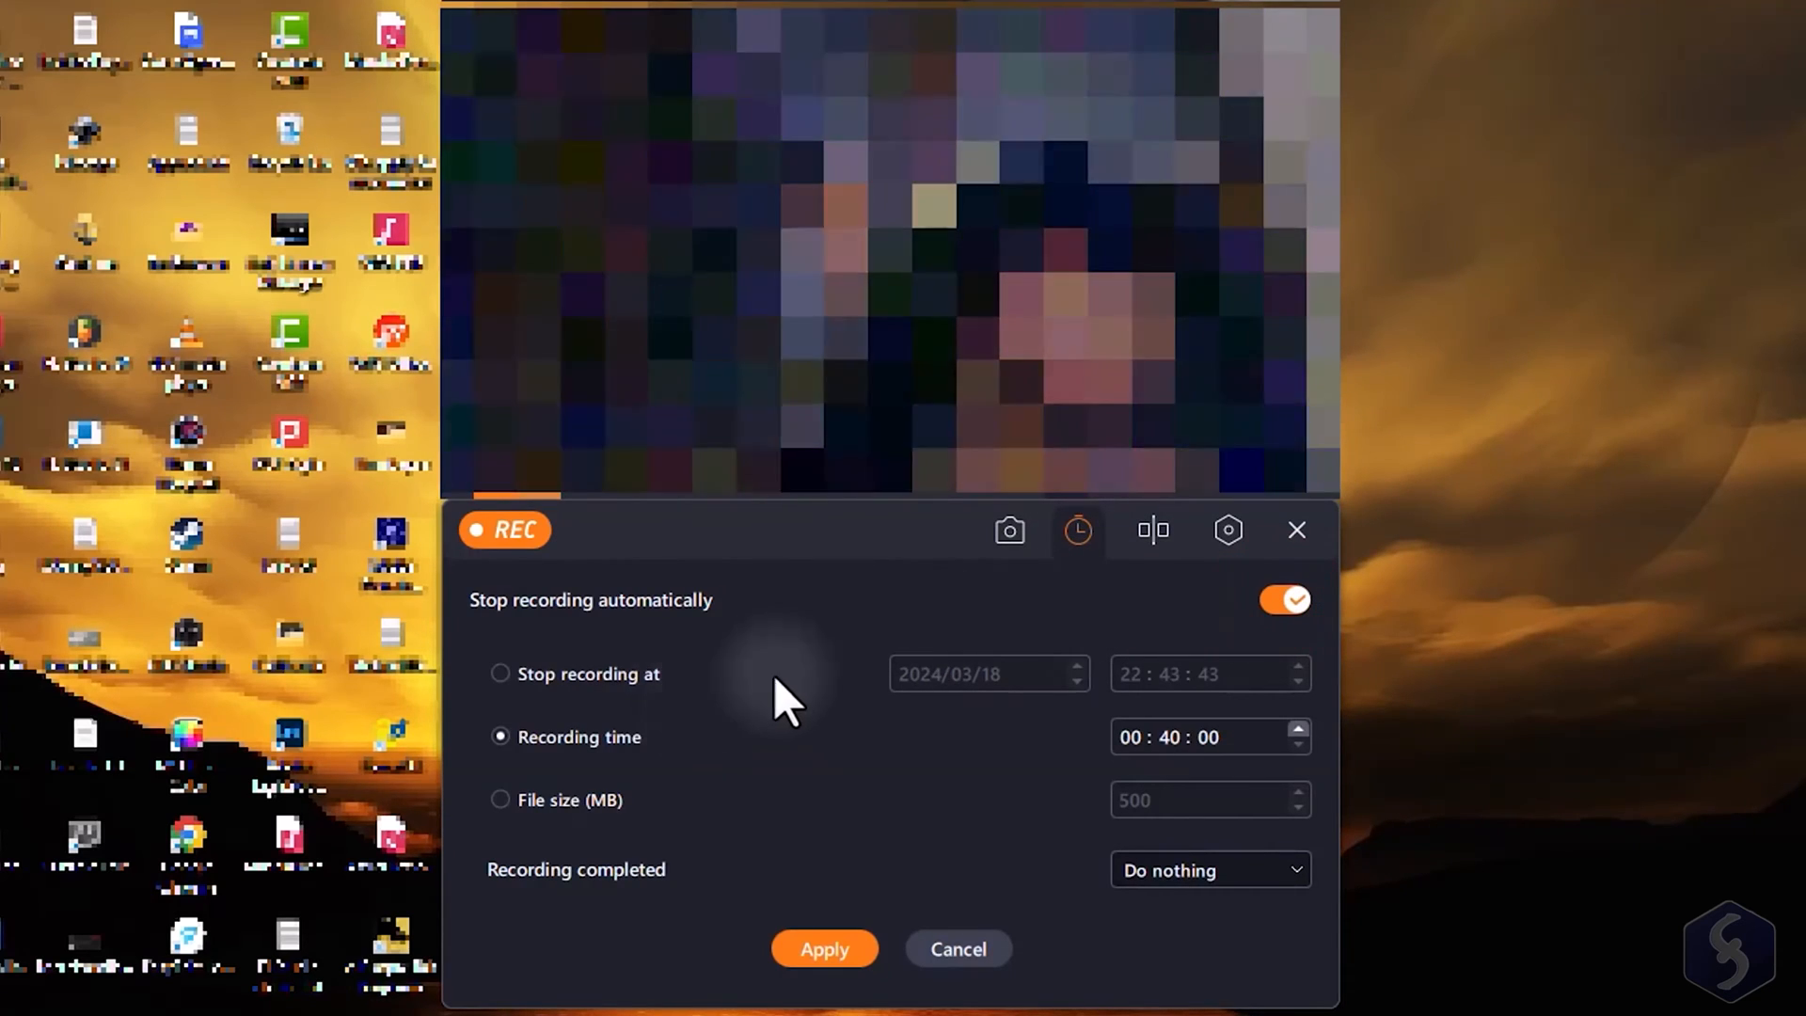
pyautogui.click(1283, 598)
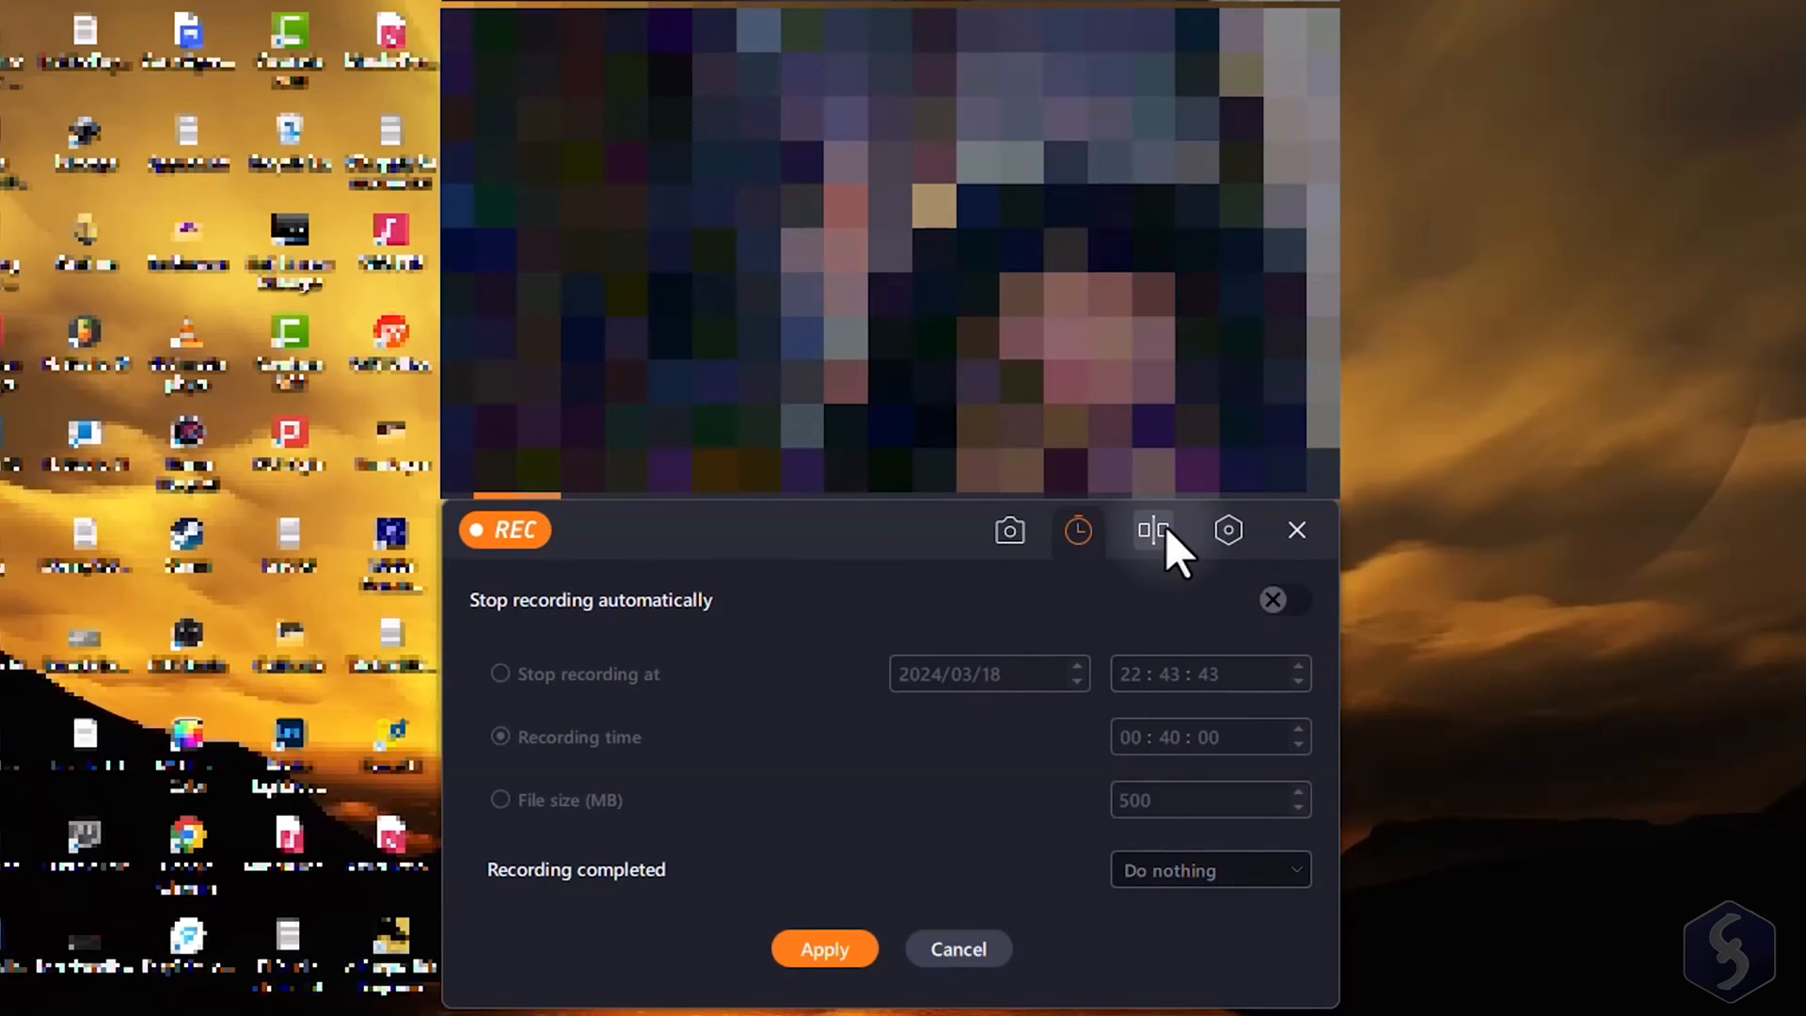
pyautogui.click(1153, 531)
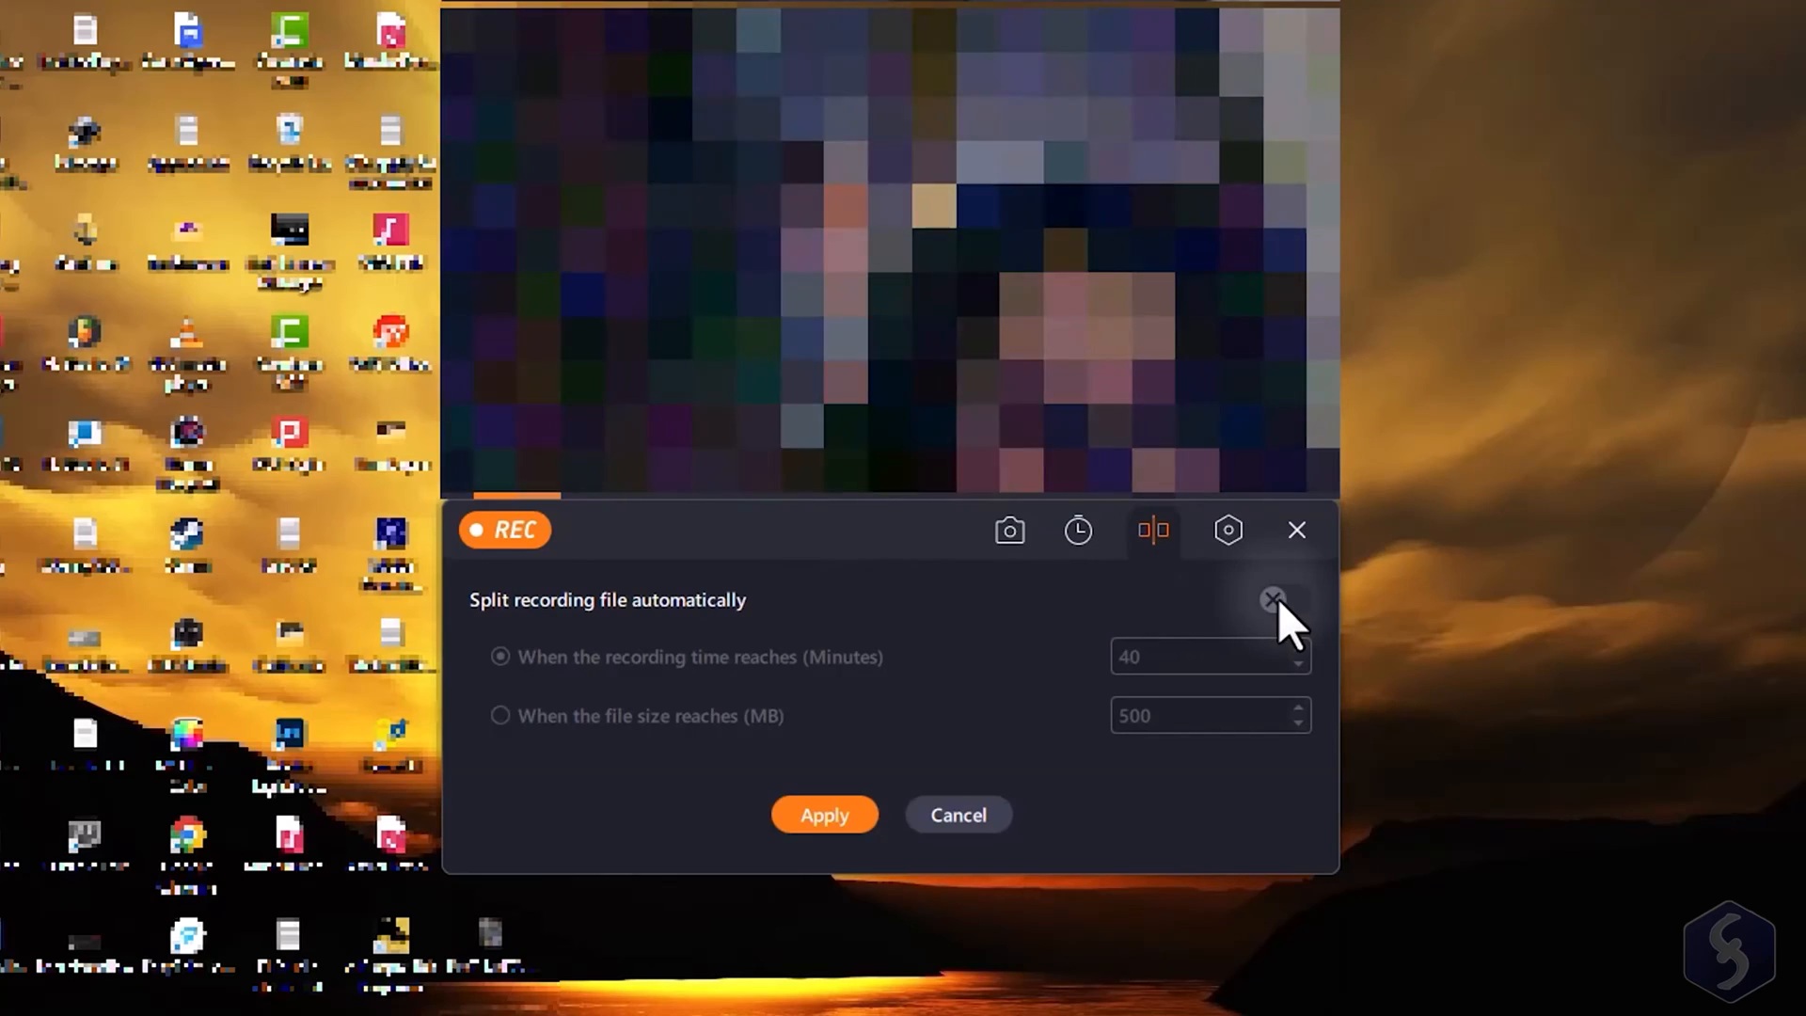
pyautogui.click(1273, 598)
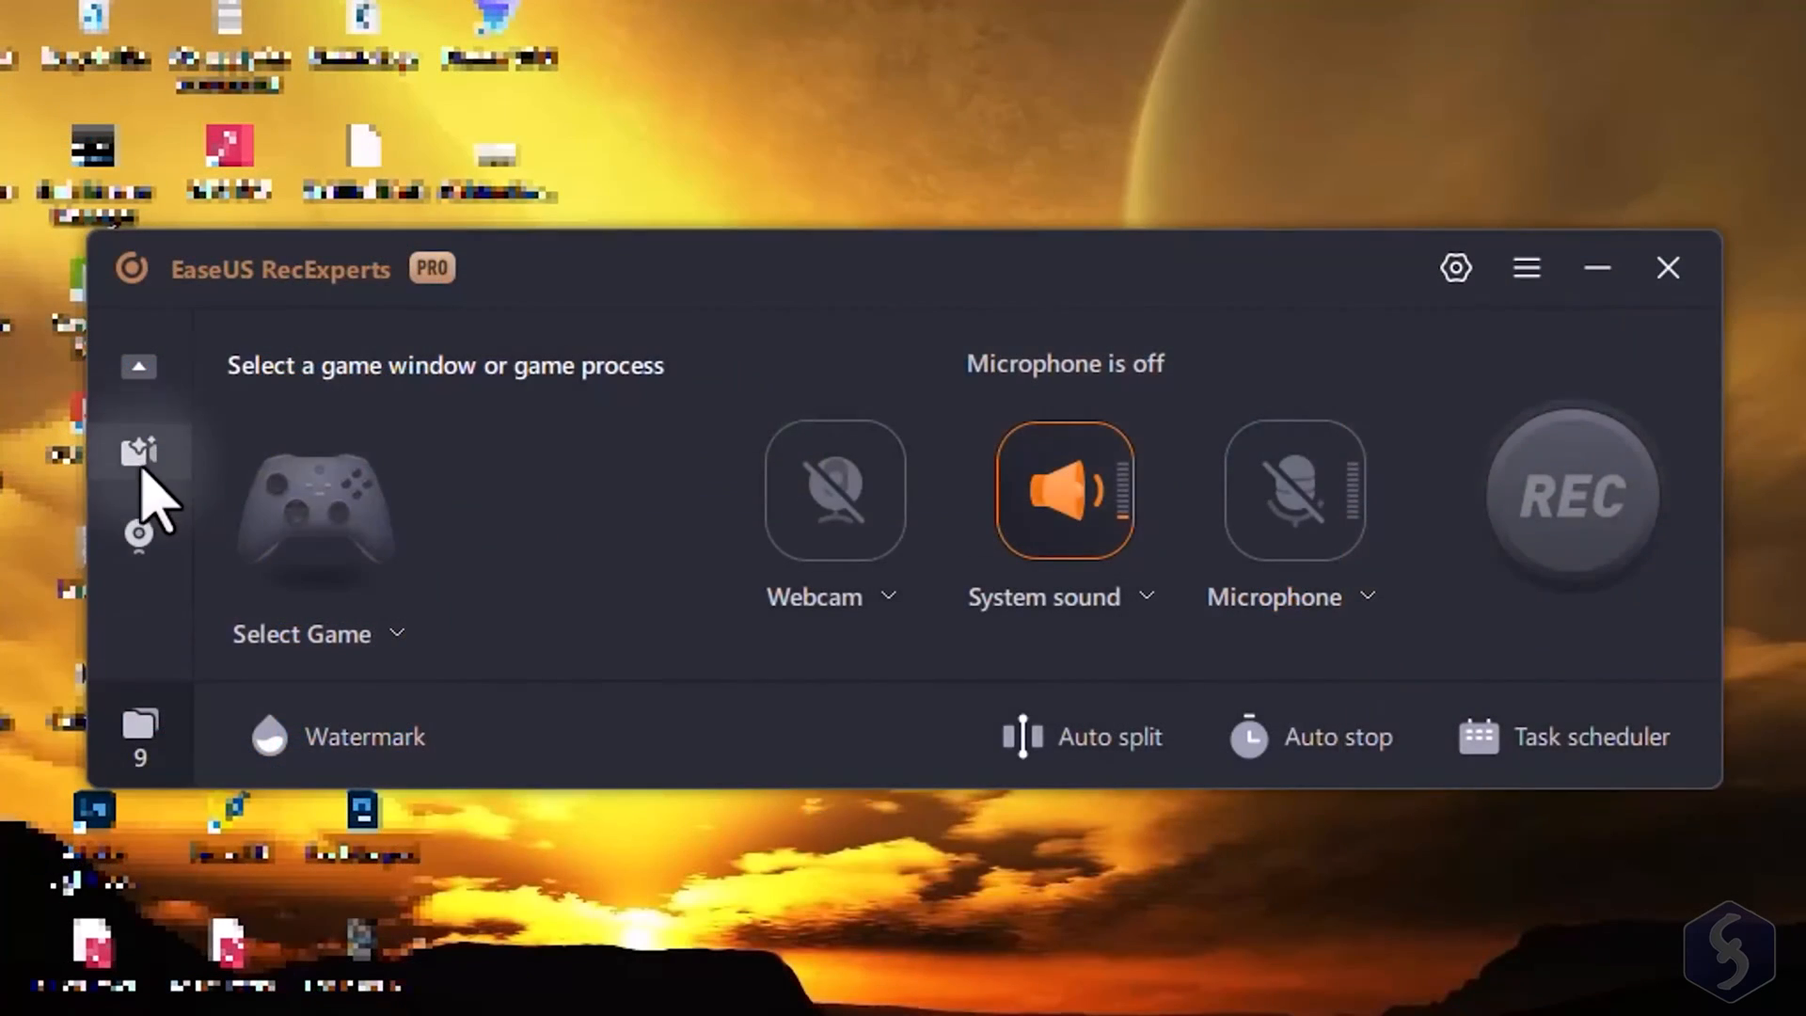
# Enable Enhanced mode from the left sidebar and confirm the explanation dialog with OK
pyautogui.click(138, 445)
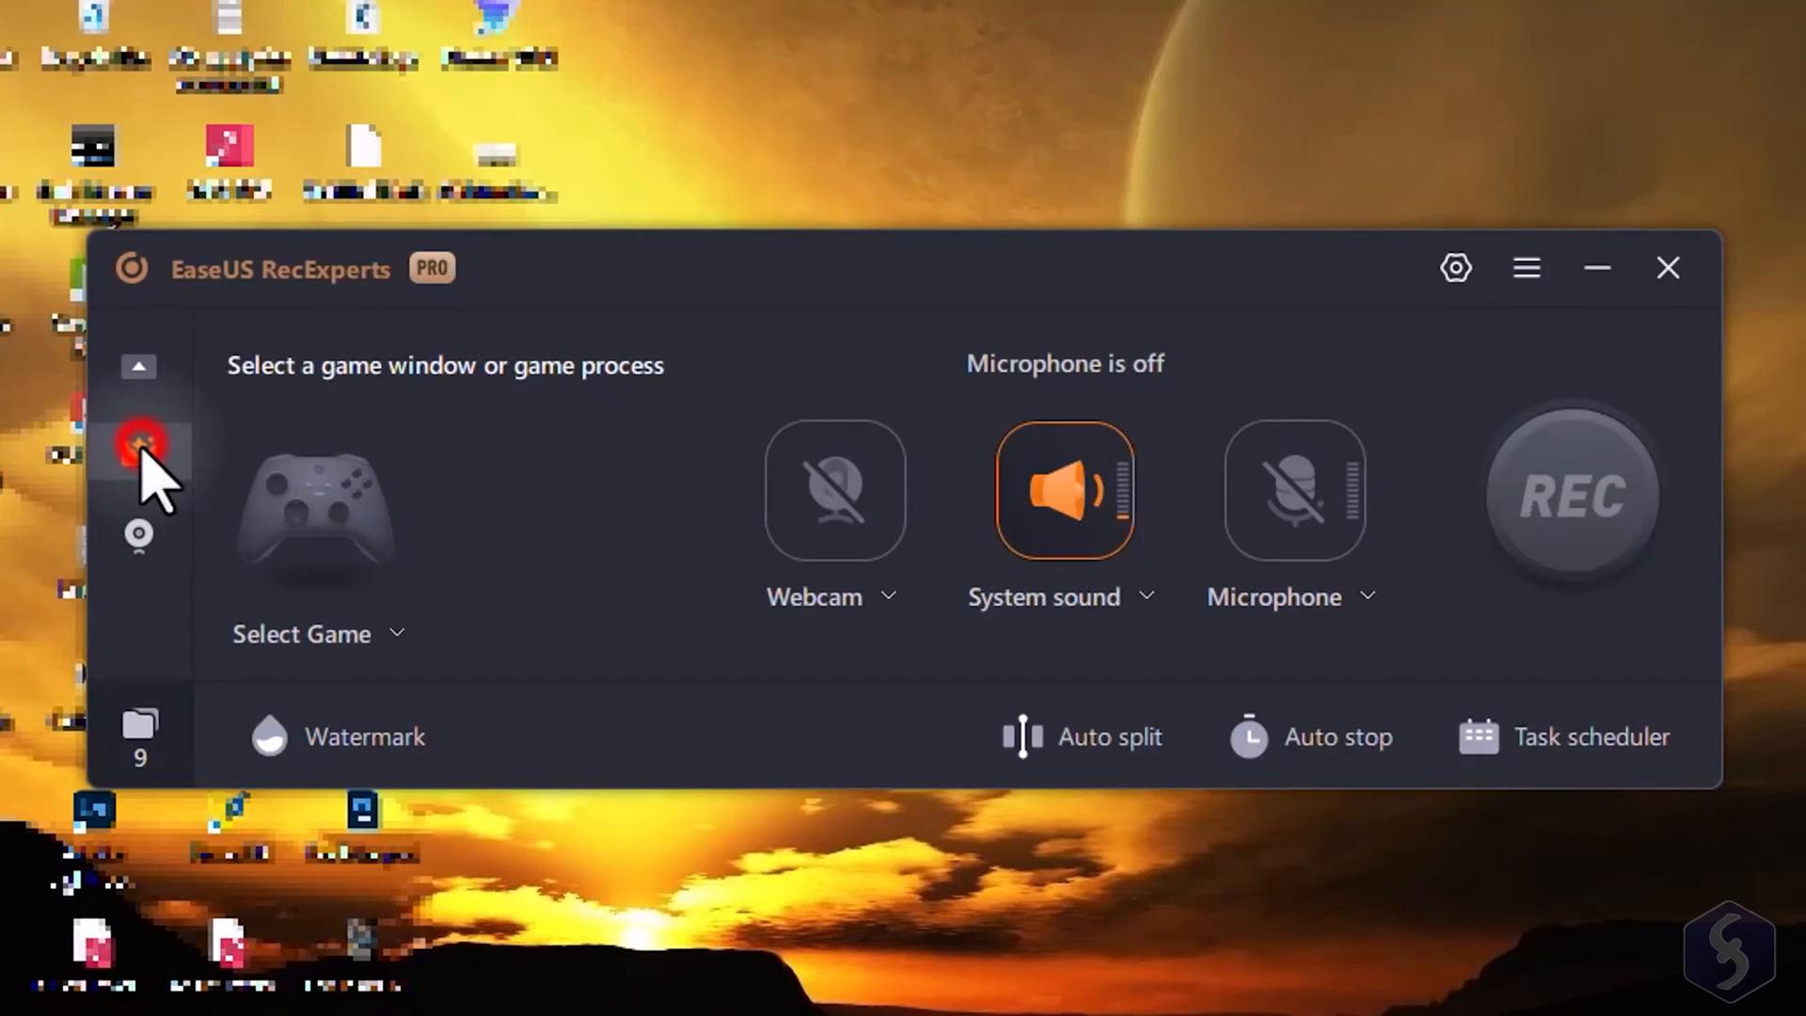
pyautogui.click(140, 450)
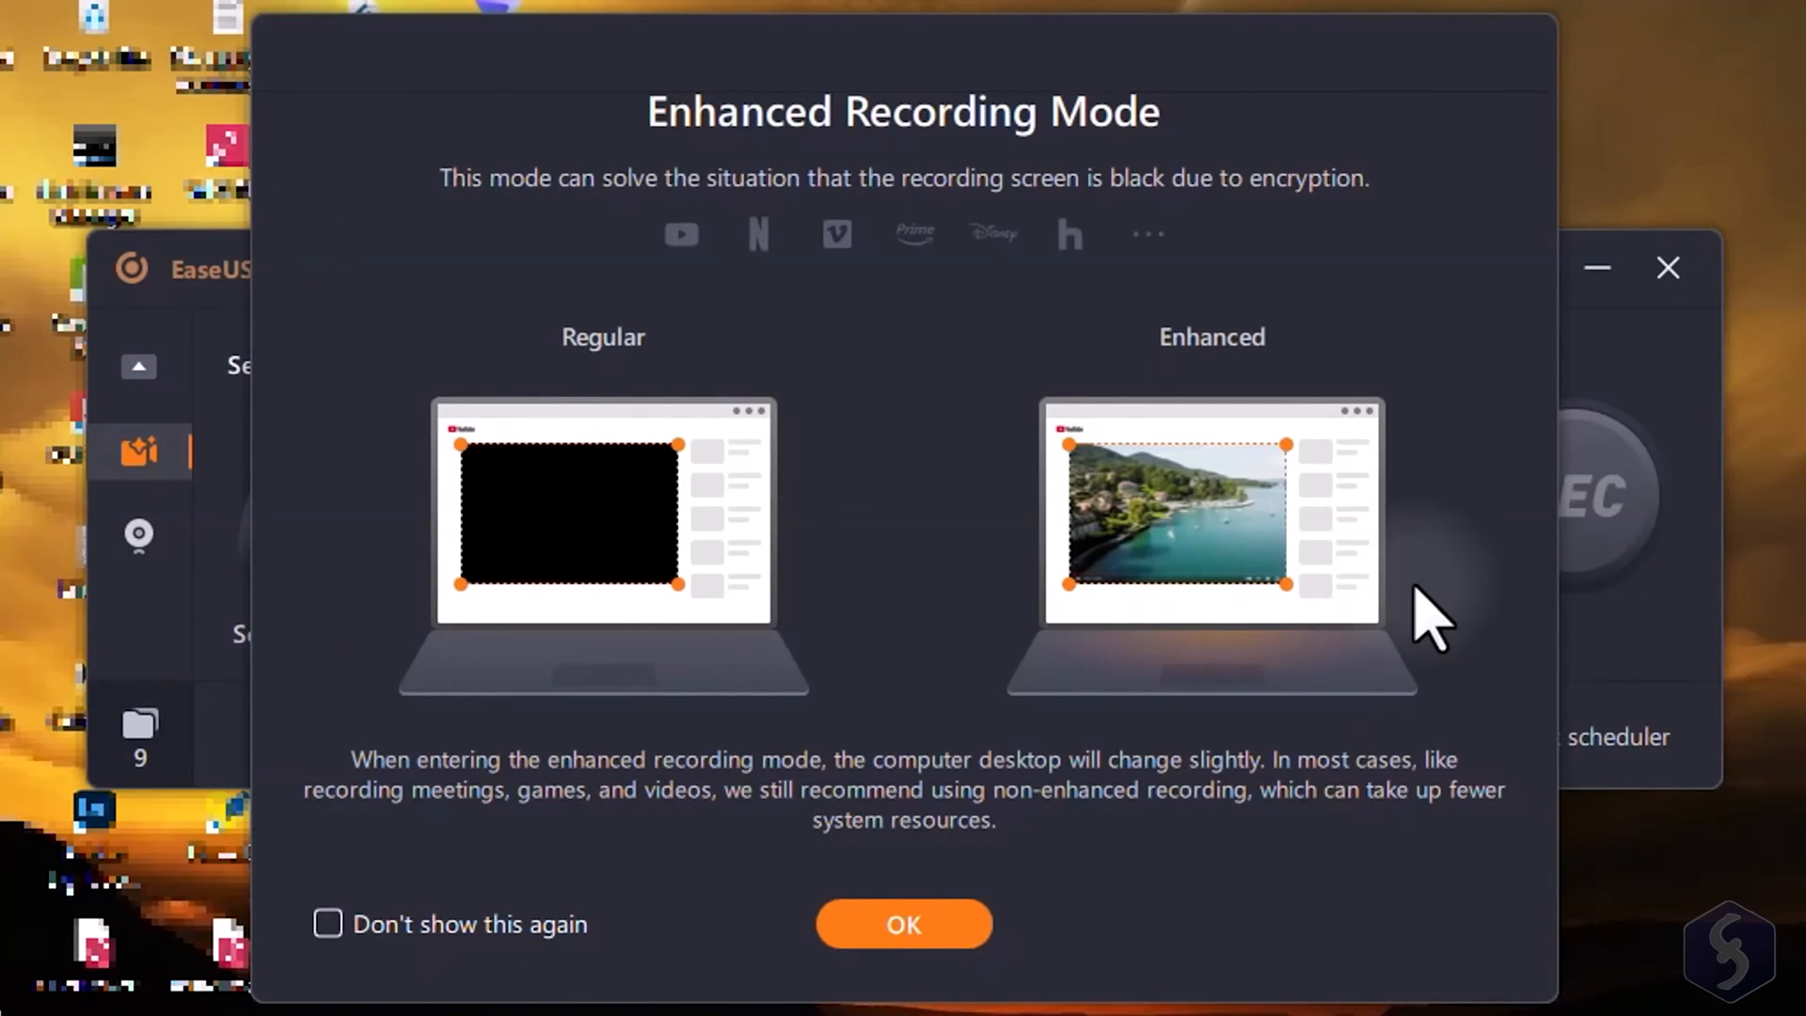
pyautogui.click(904, 924)
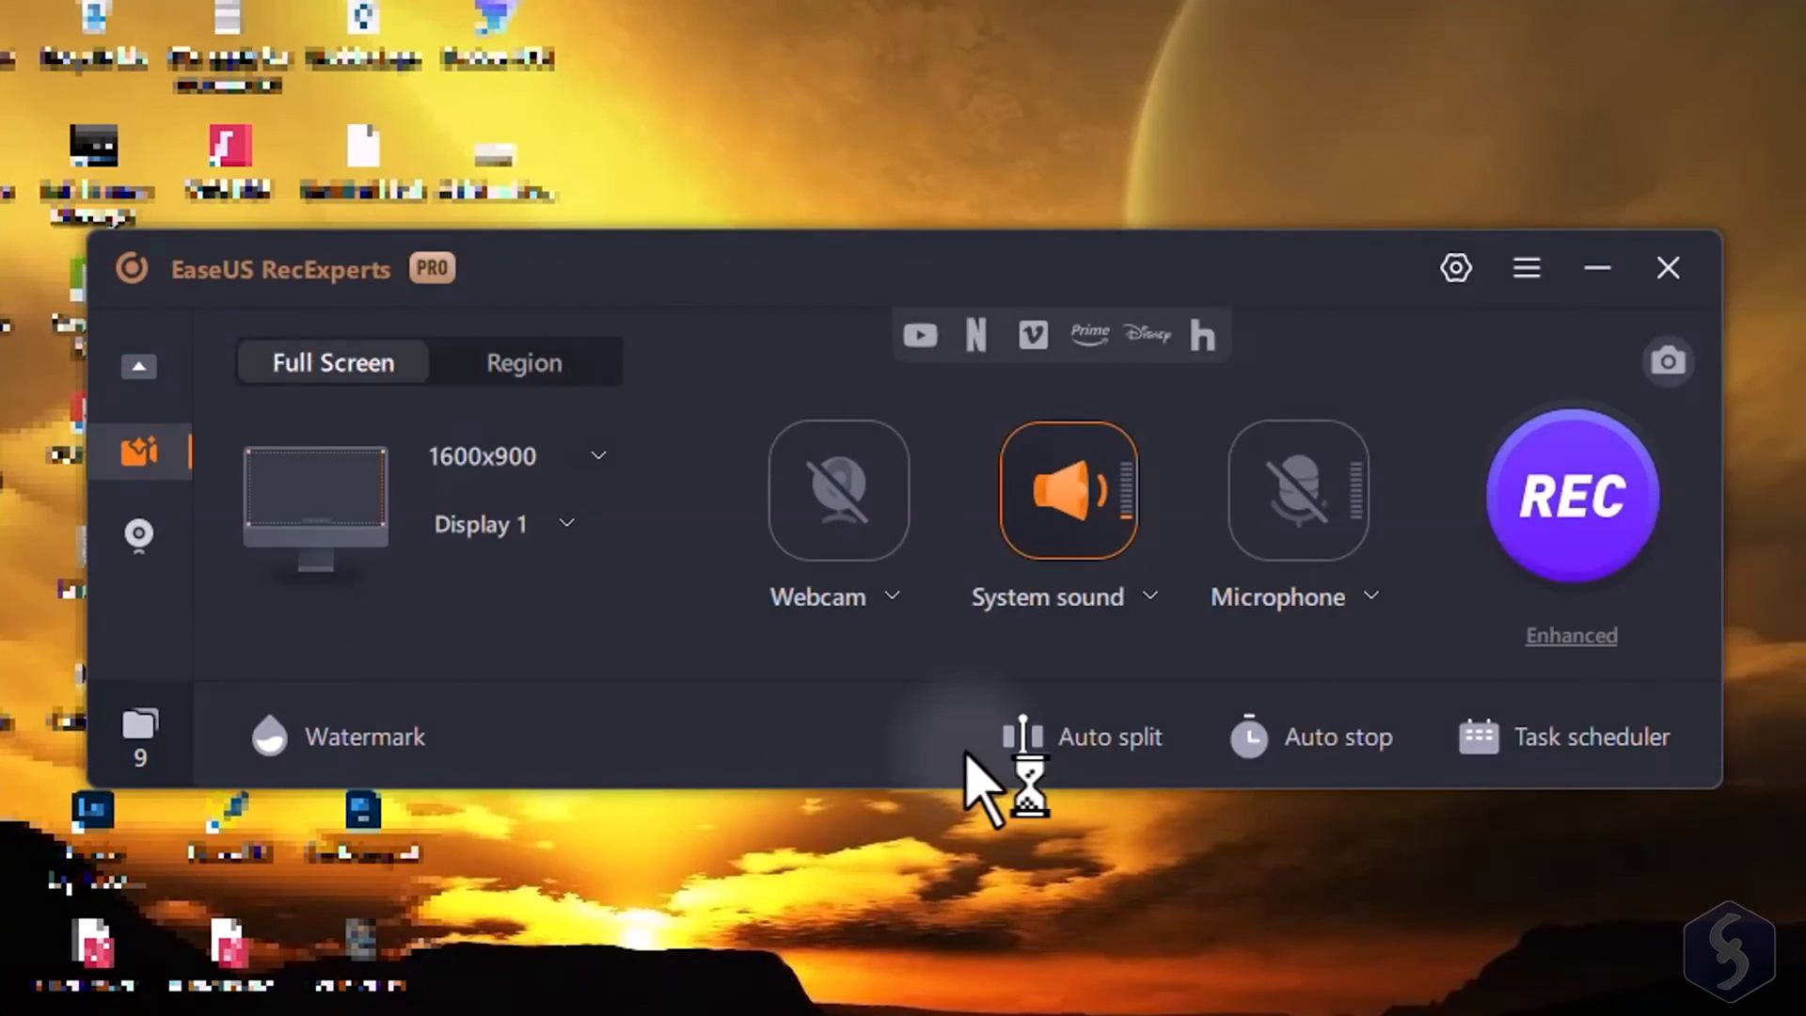
pyautogui.moveTo(919, 336)
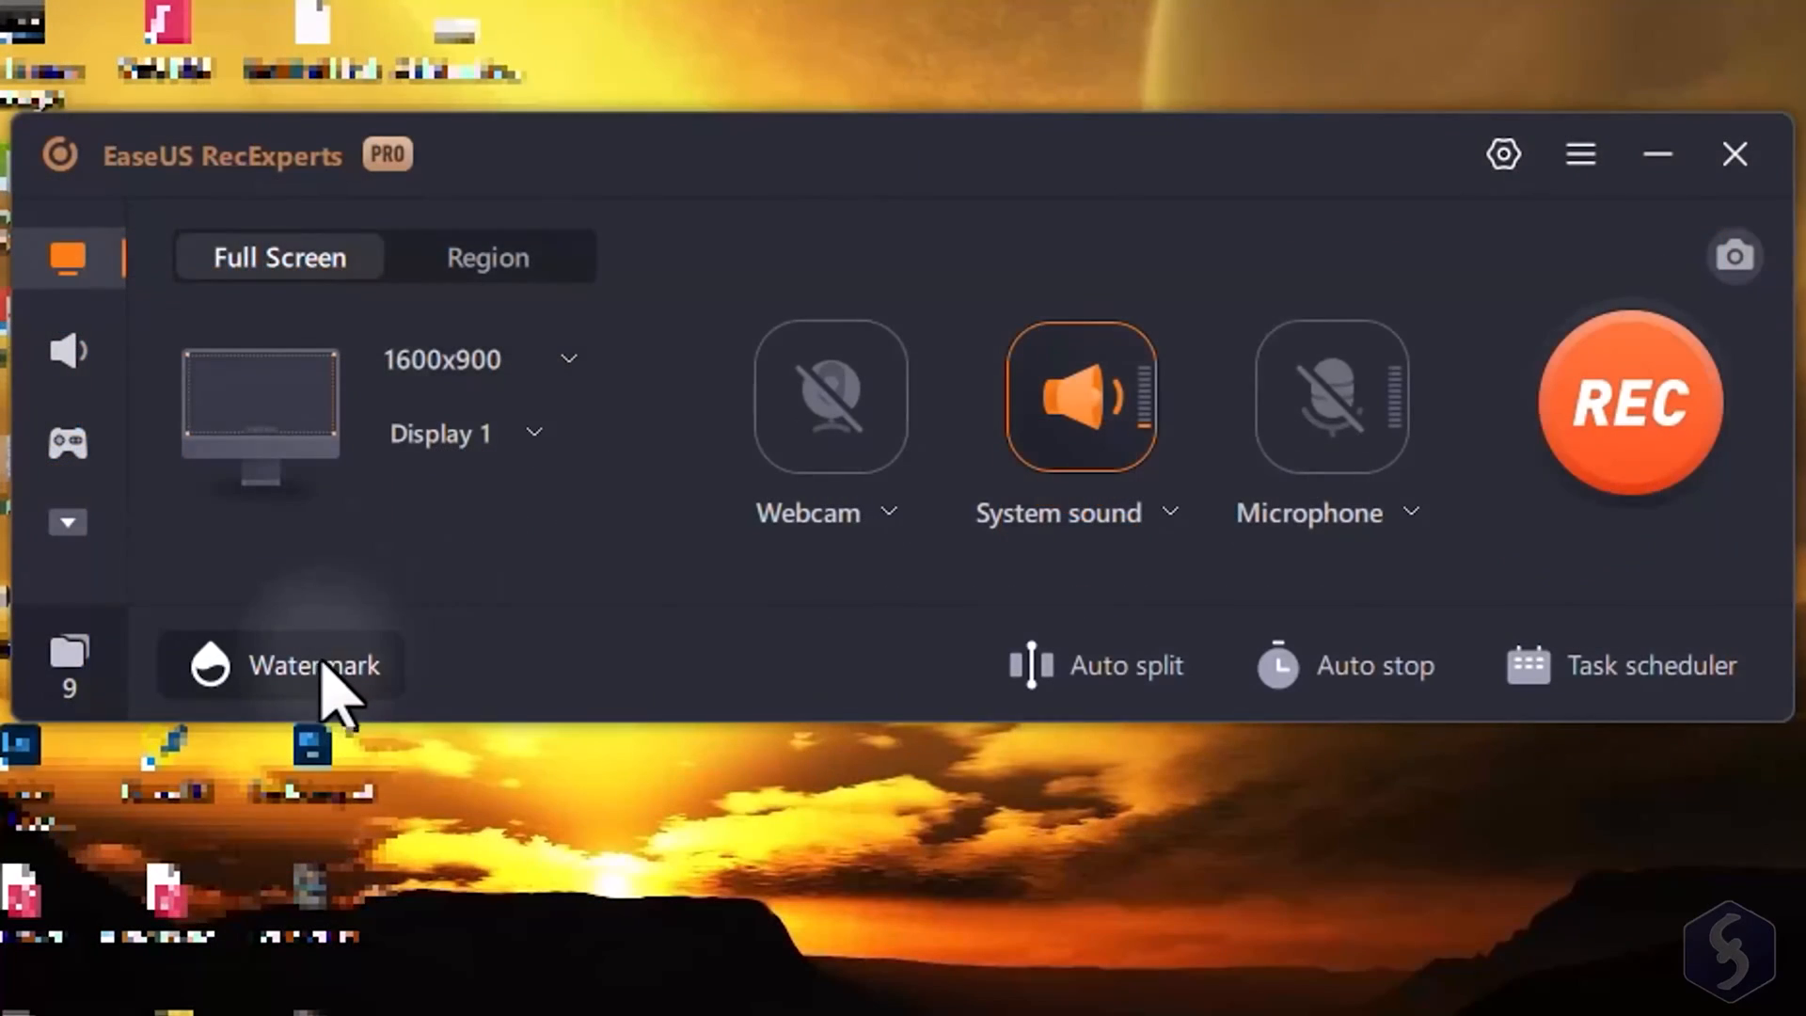
# Open watermark management, then close the Auto split and Auto stop settings unchanged
pyautogui.click(313, 666)
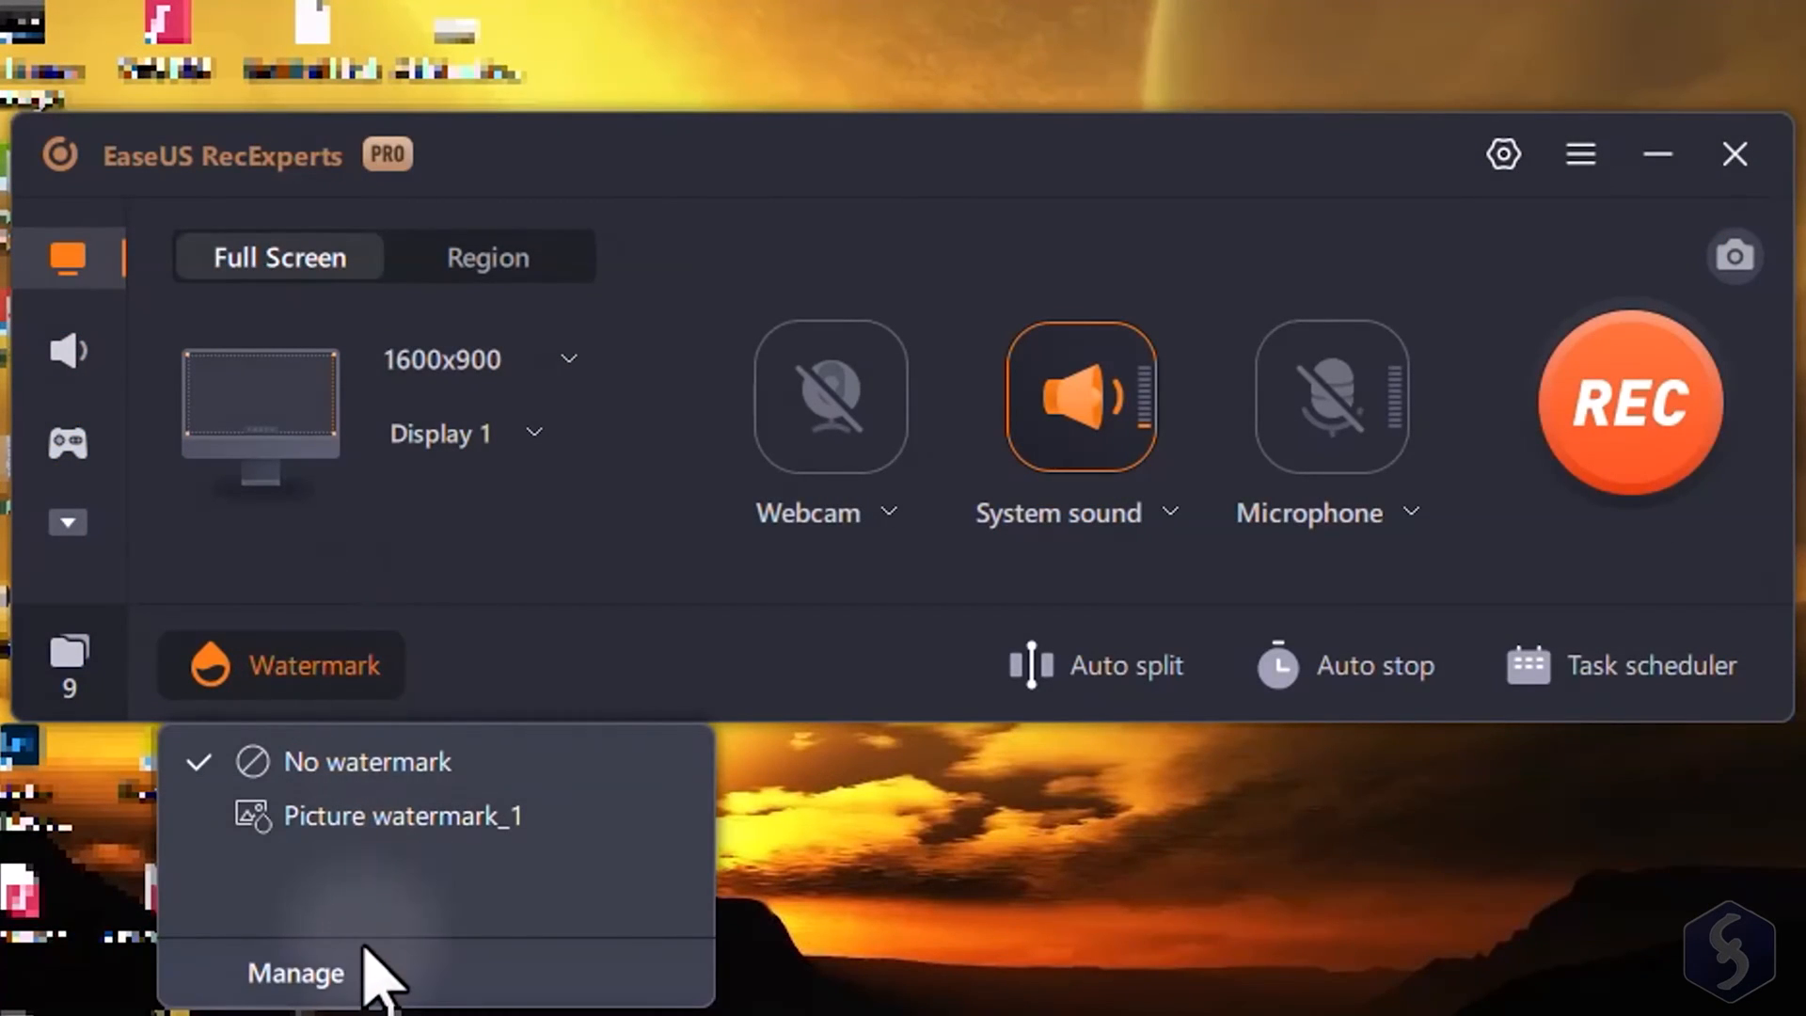
pyautogui.click(295, 972)
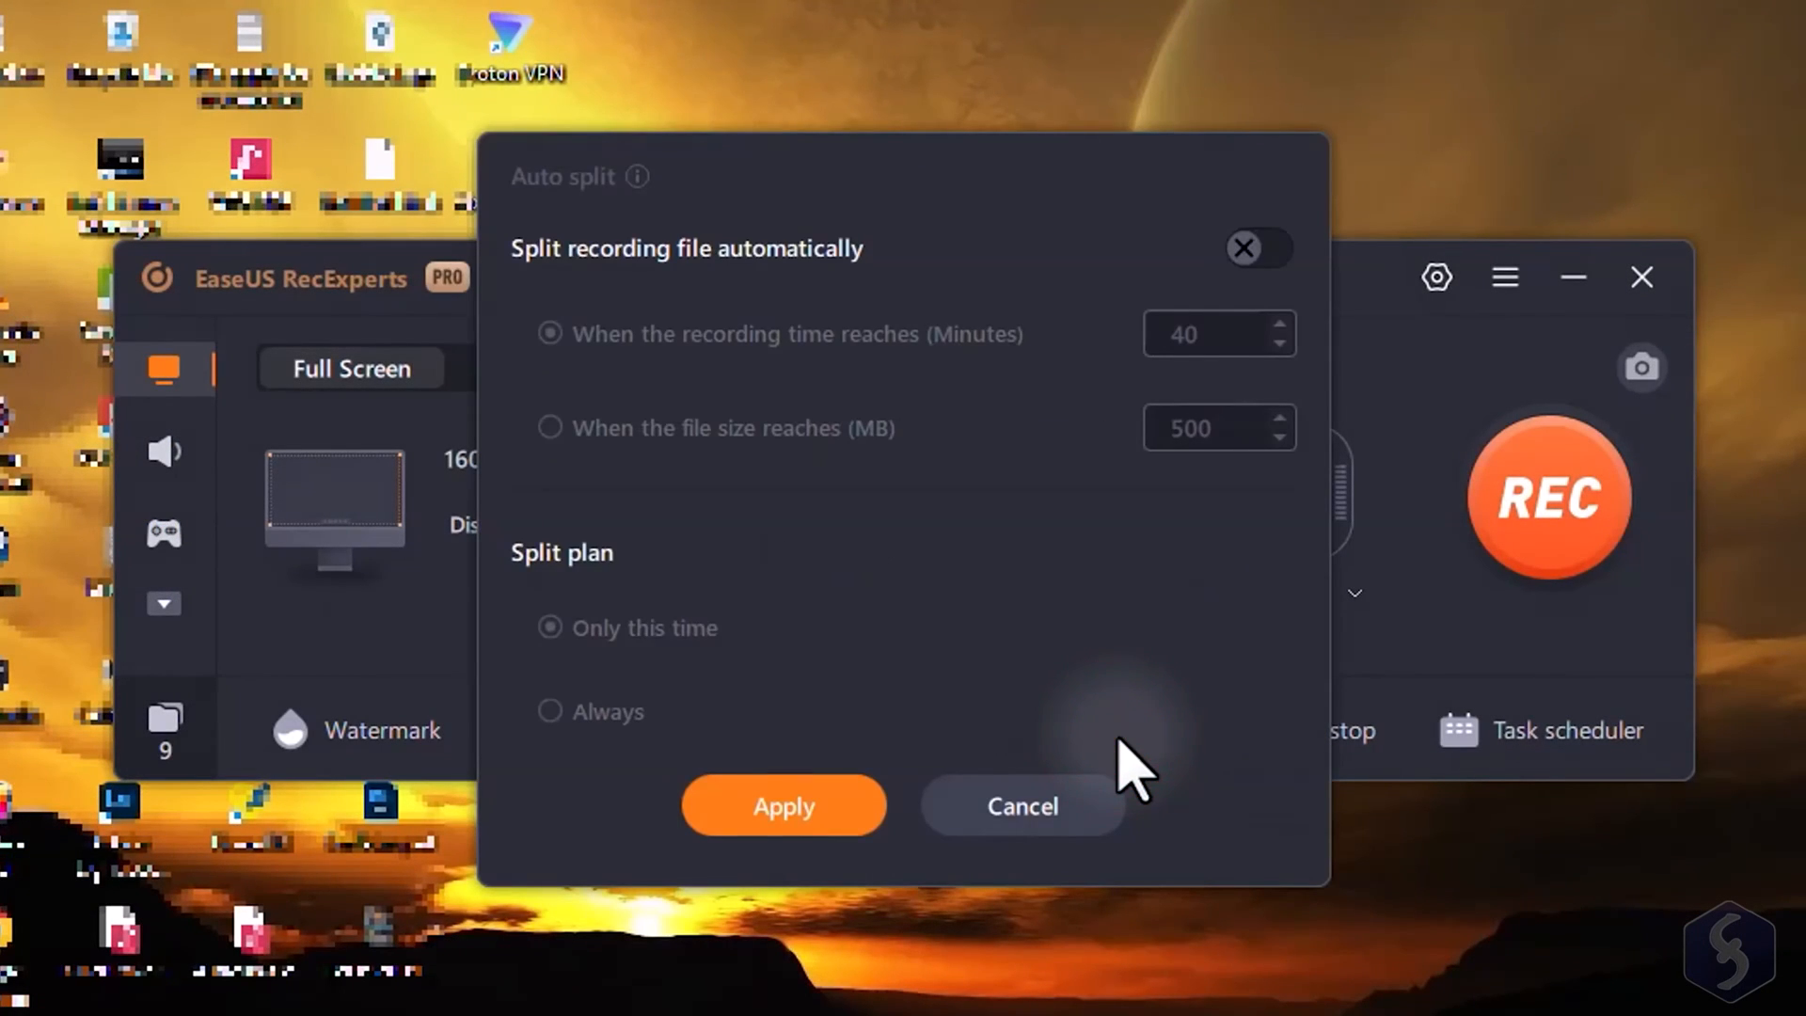
pyautogui.click(1022, 805)
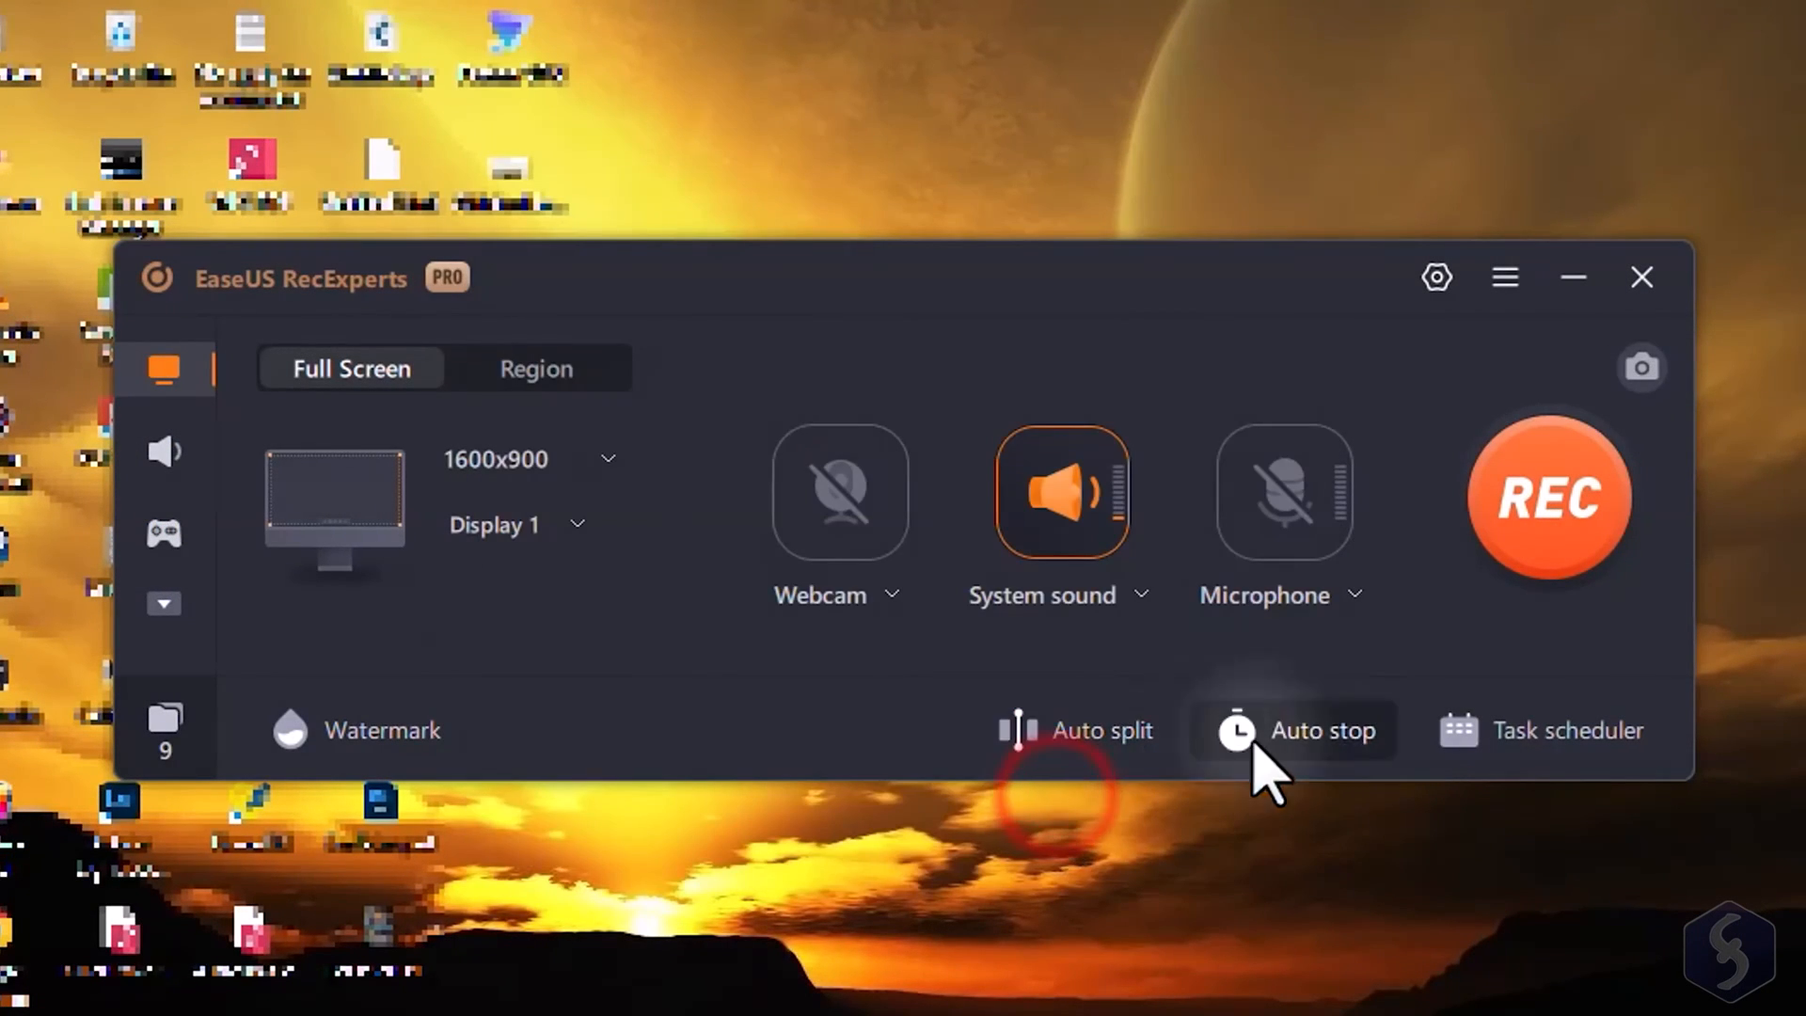
pyautogui.click(1323, 731)
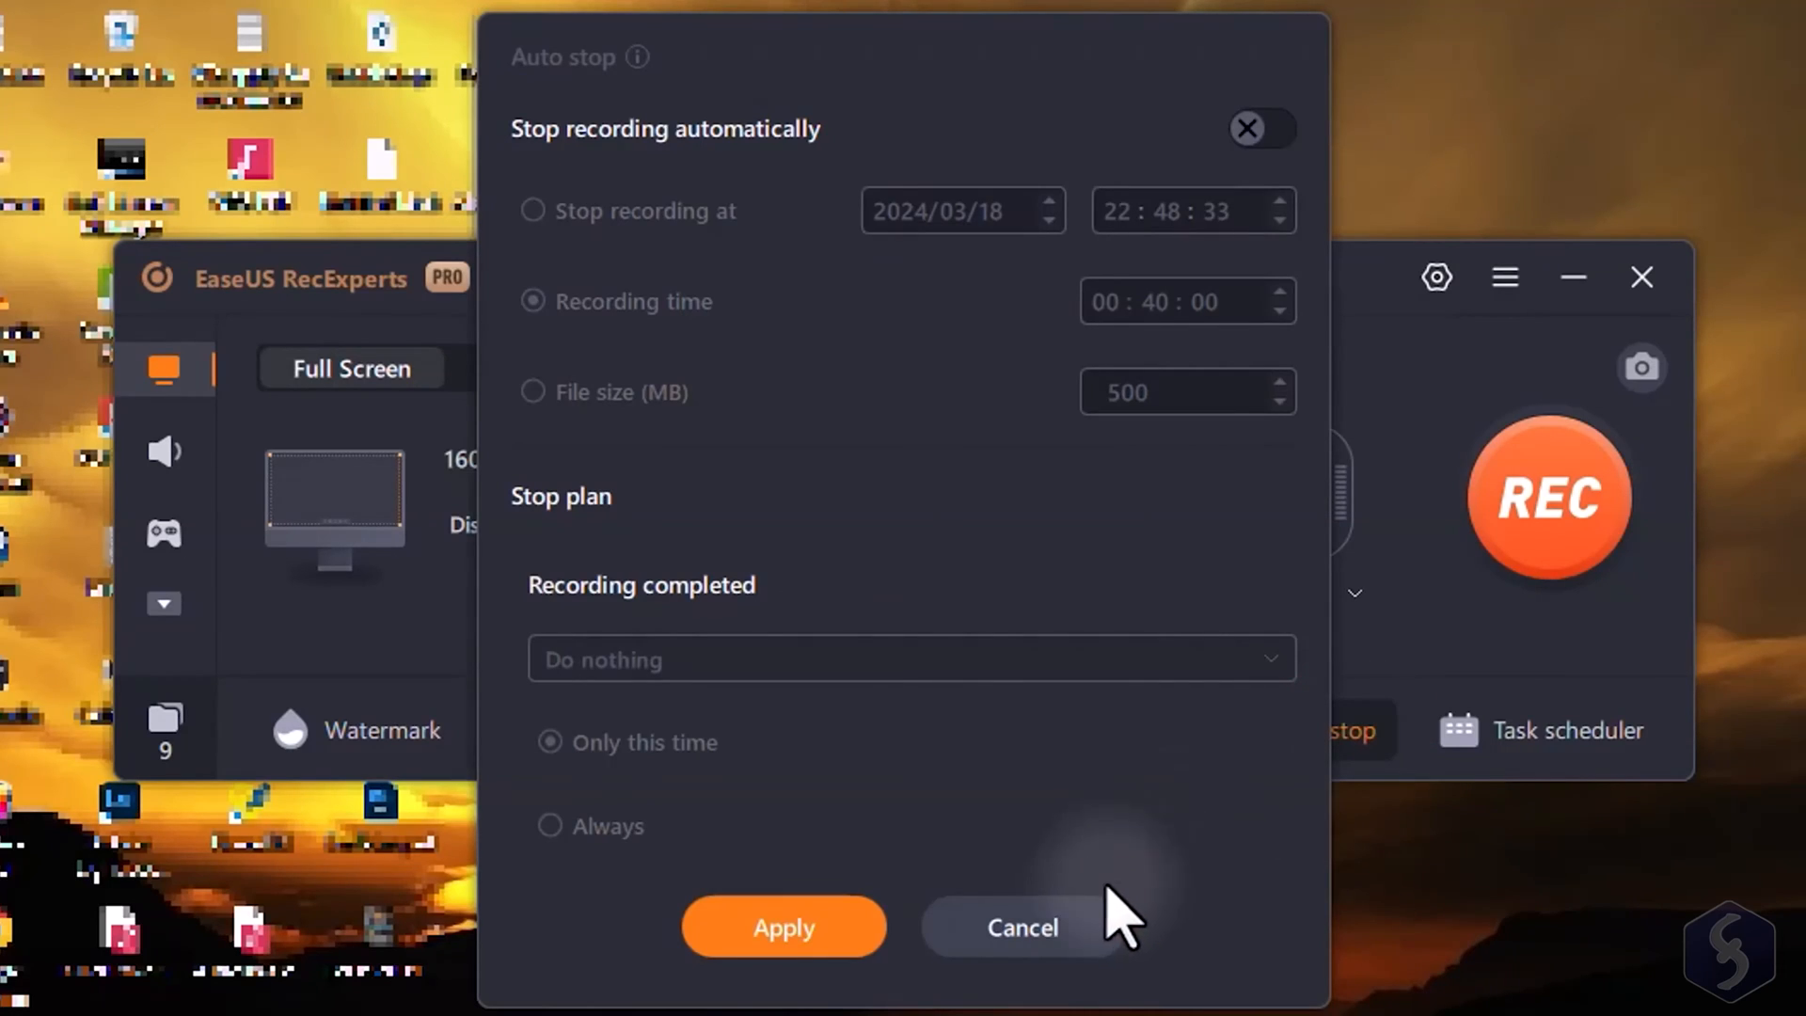
pyautogui.click(1527, 738)
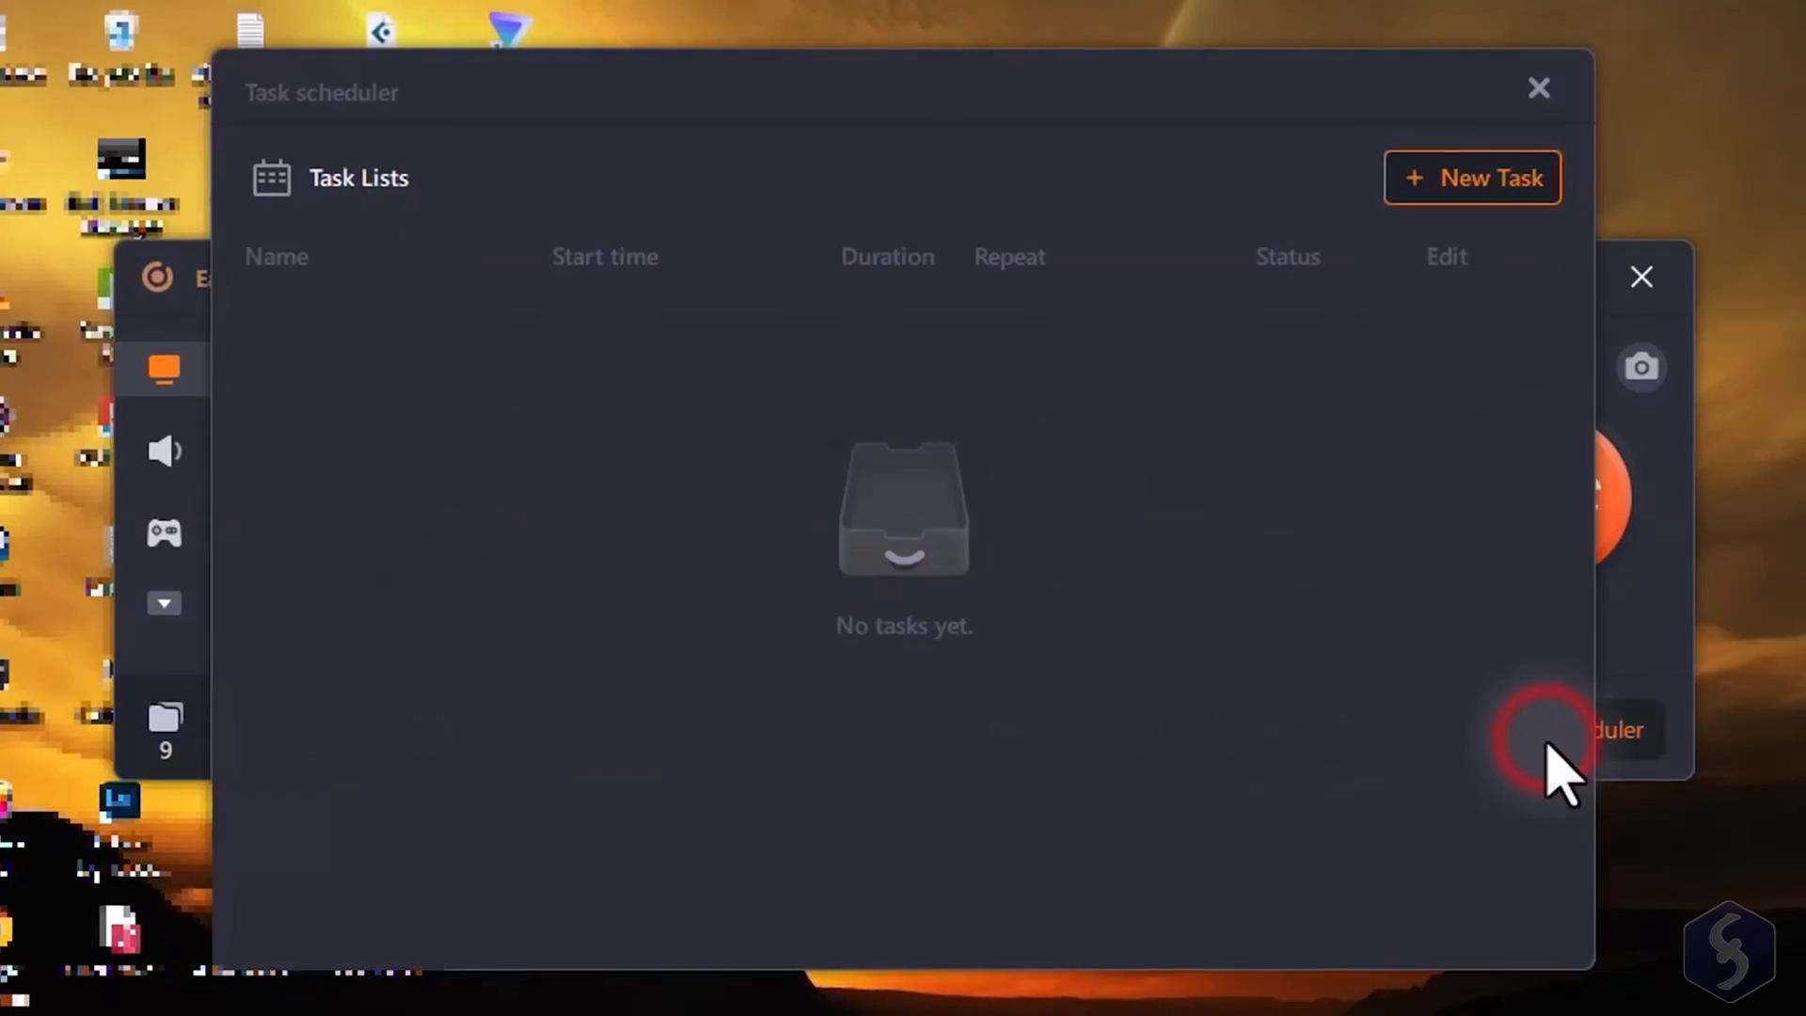
# Create a new task, try Daily and Weekly, then choose Only this time with Do nothing
pyautogui.click(1472, 178)
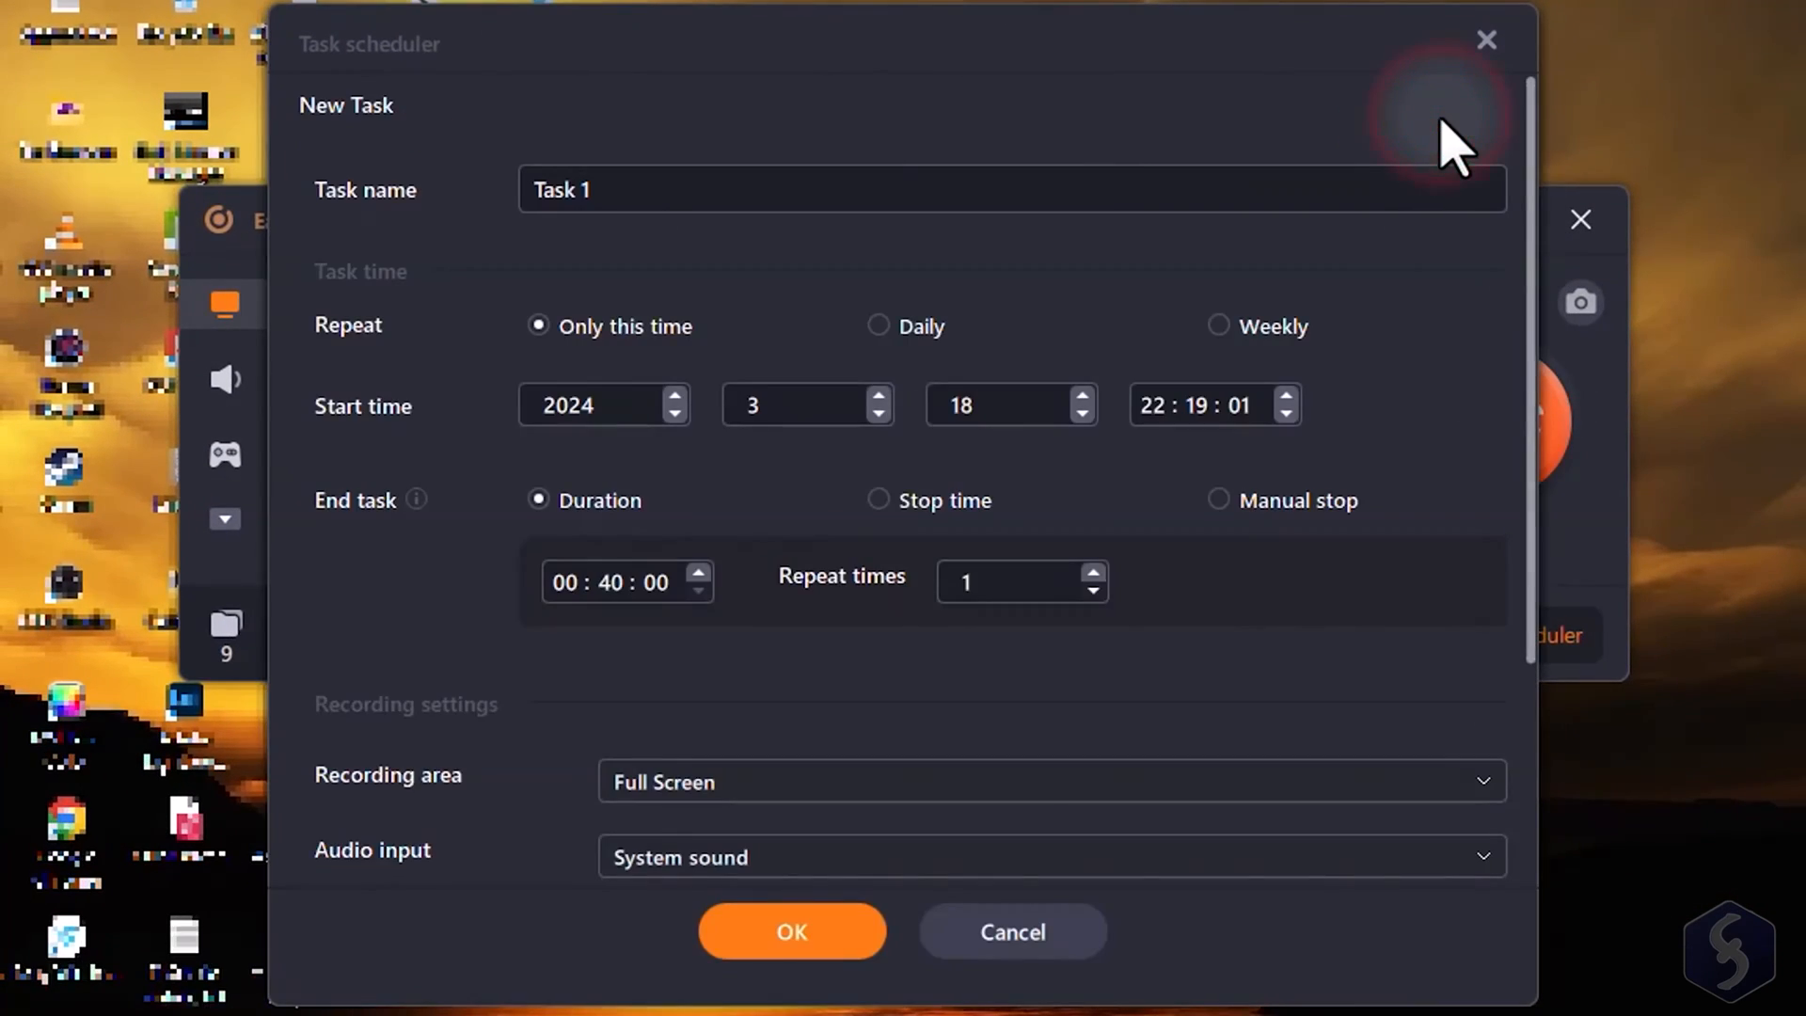
pyautogui.click(879, 327)
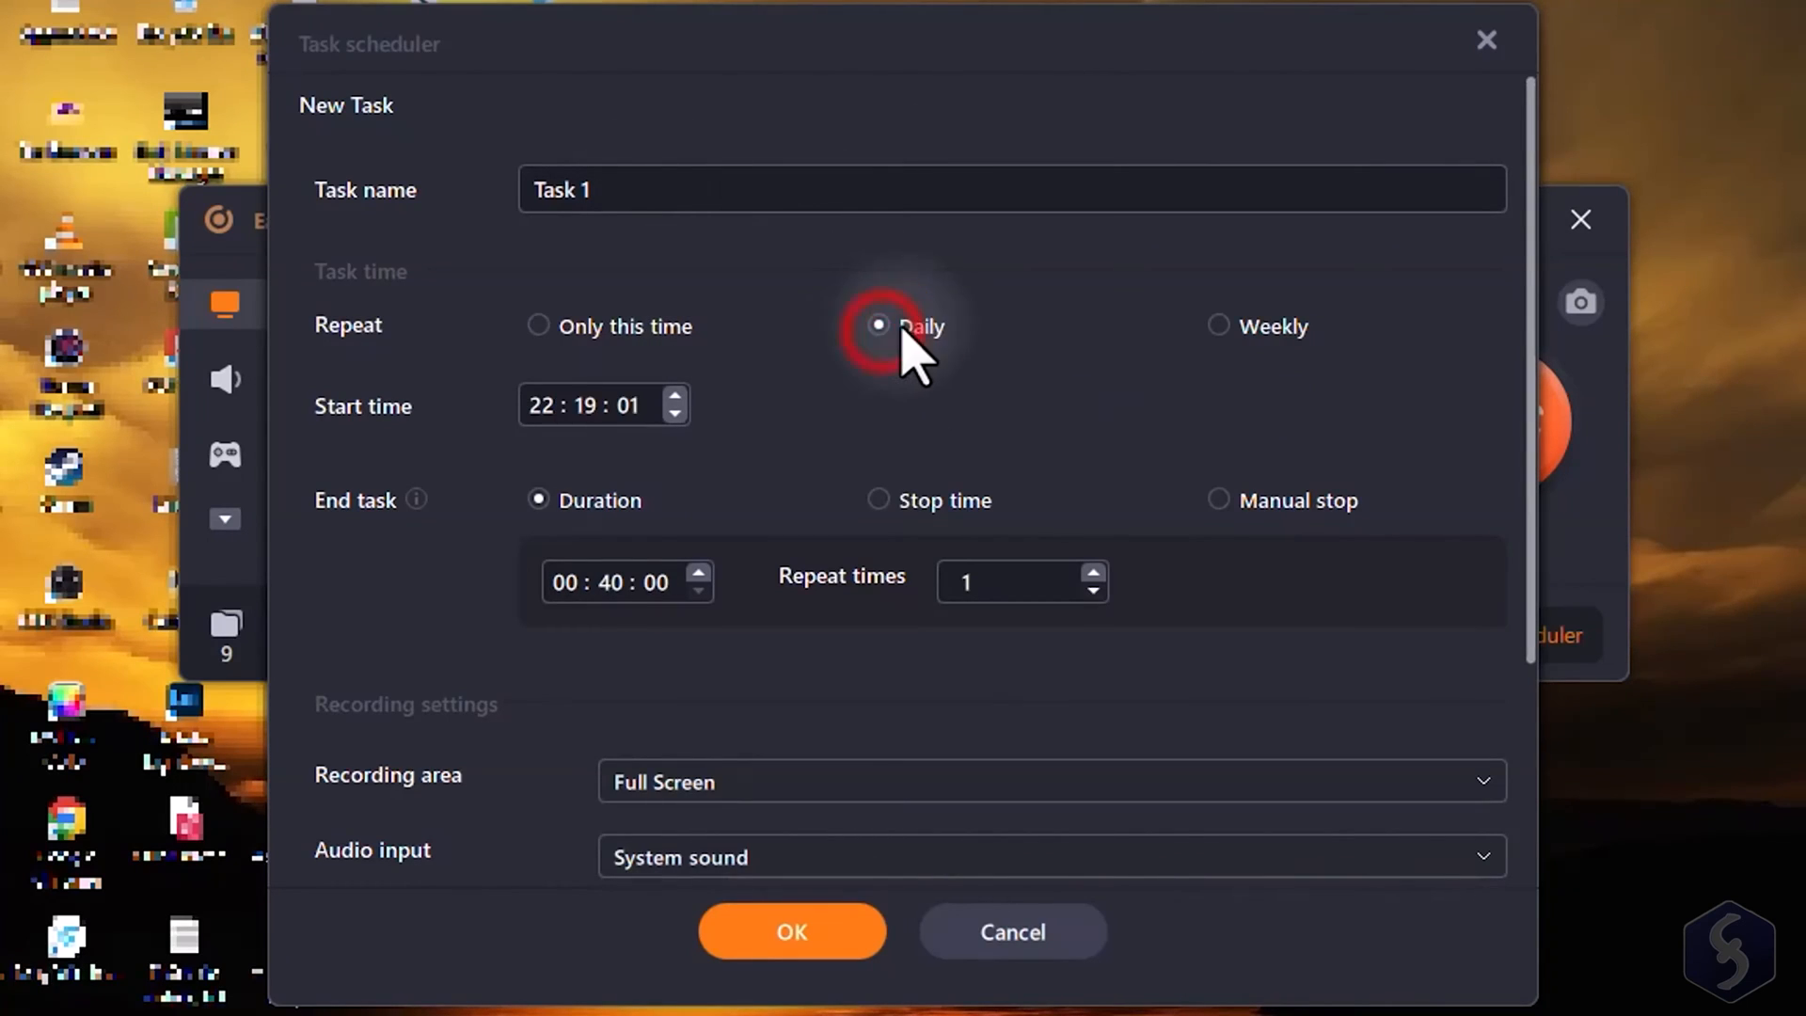
pyautogui.click(1218, 325)
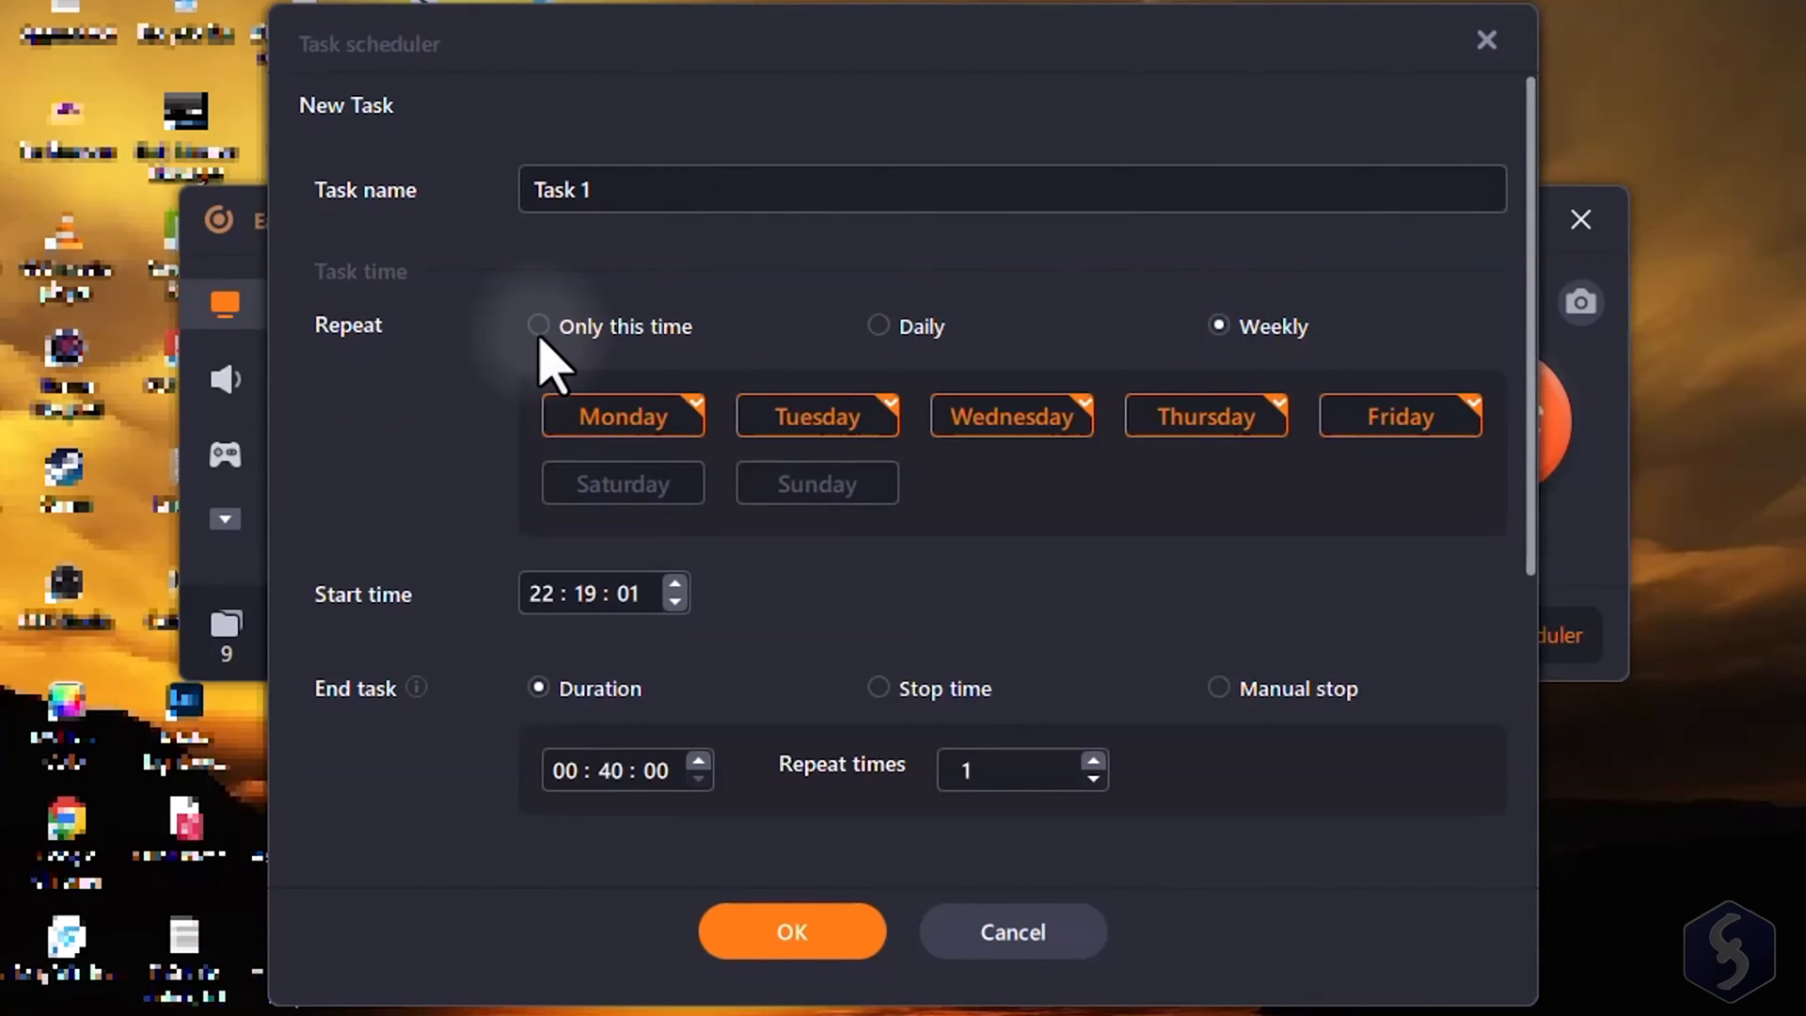
pyautogui.click(538, 327)
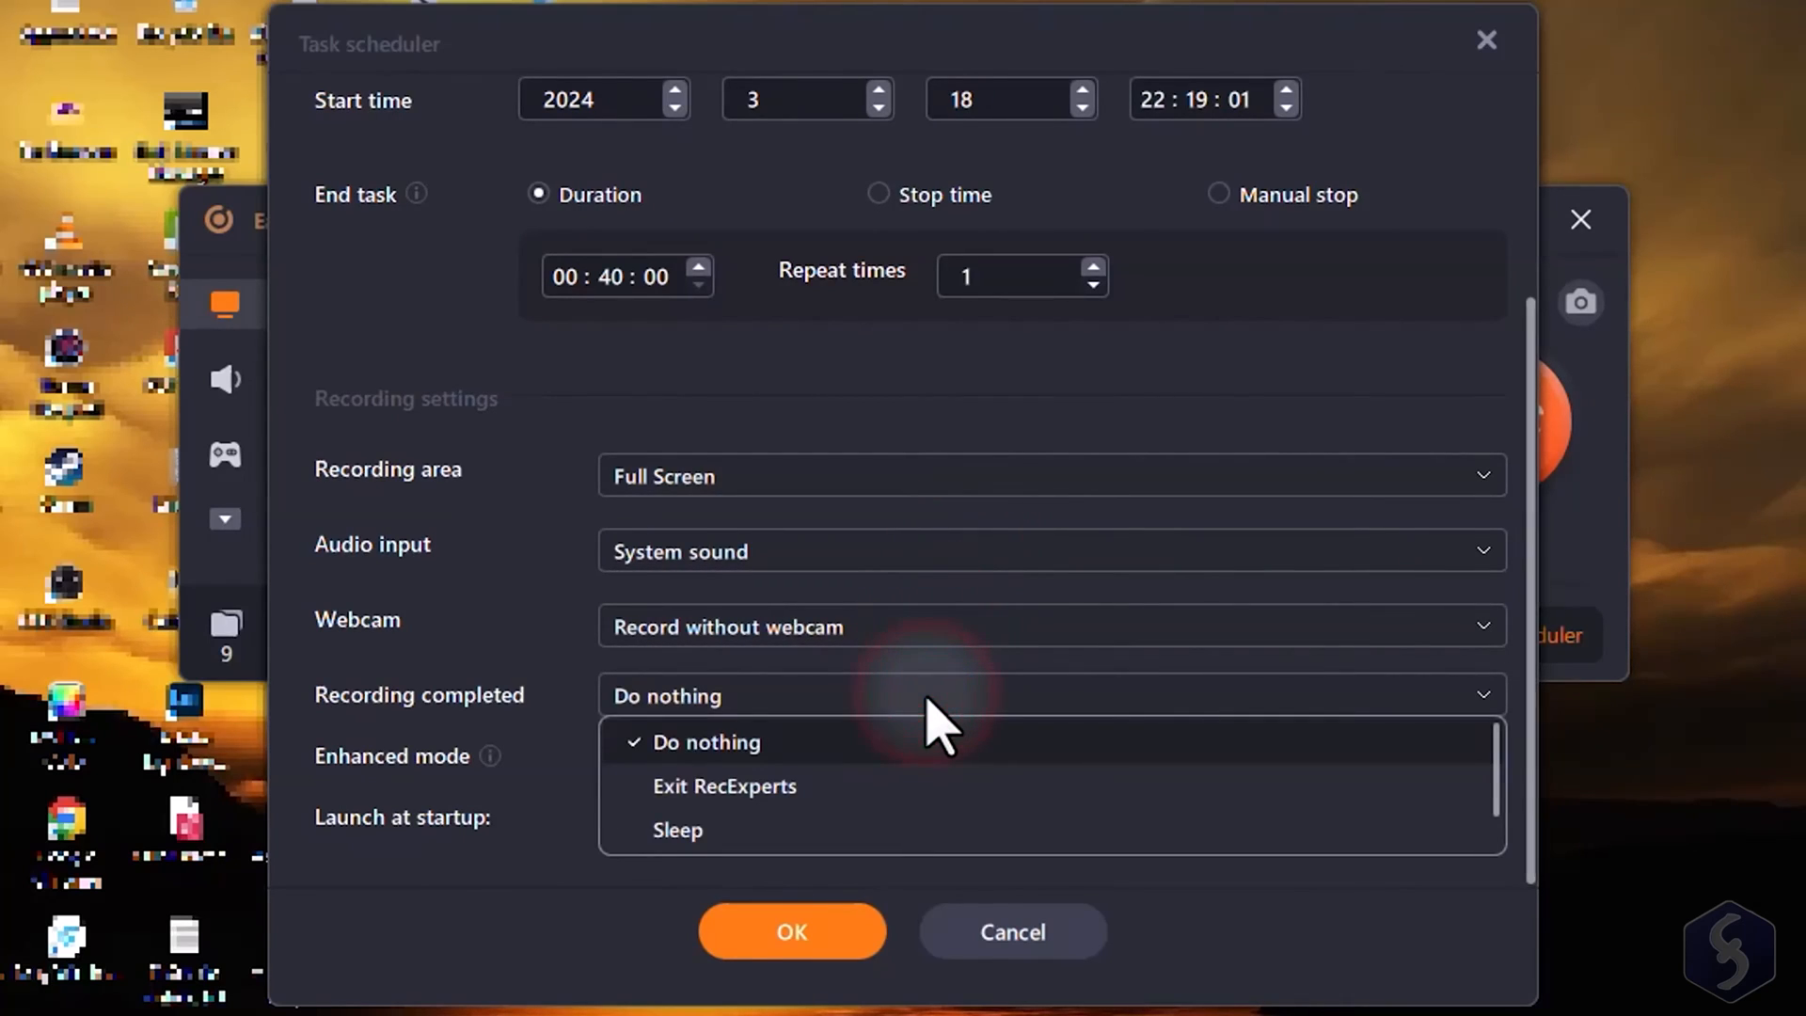
pyautogui.click(705, 743)
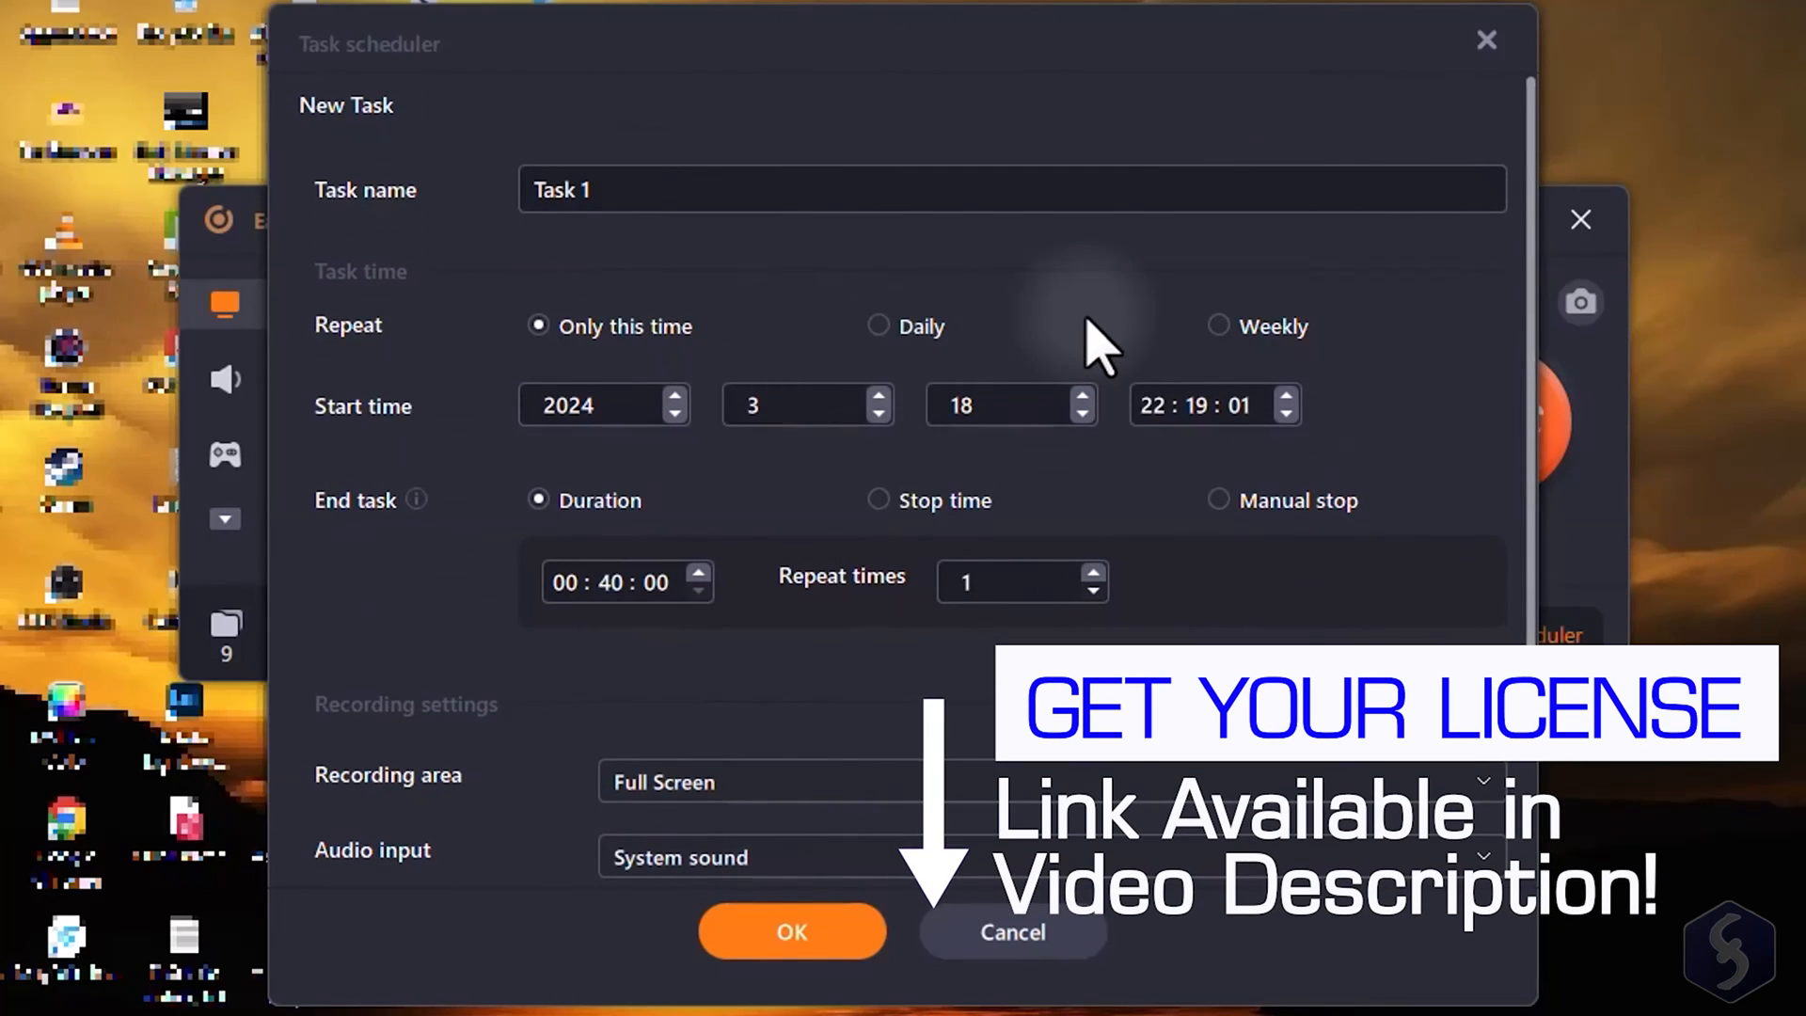
pyautogui.scroll(-3)
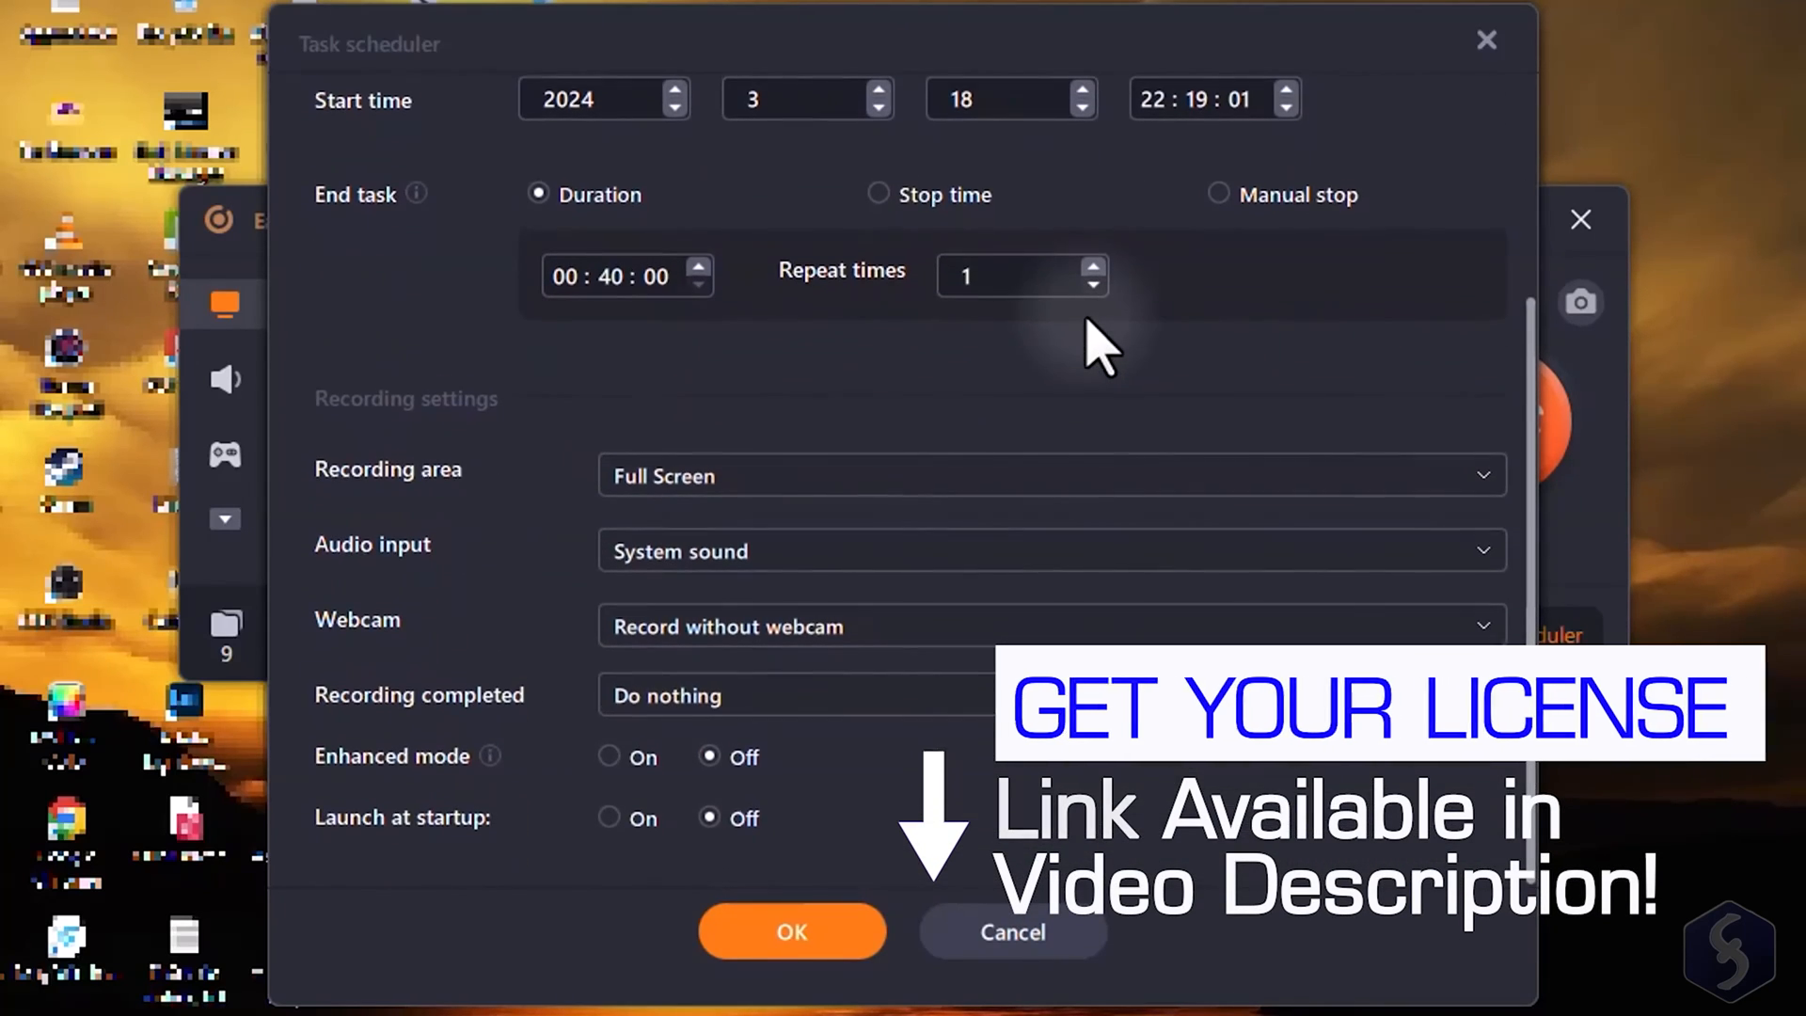